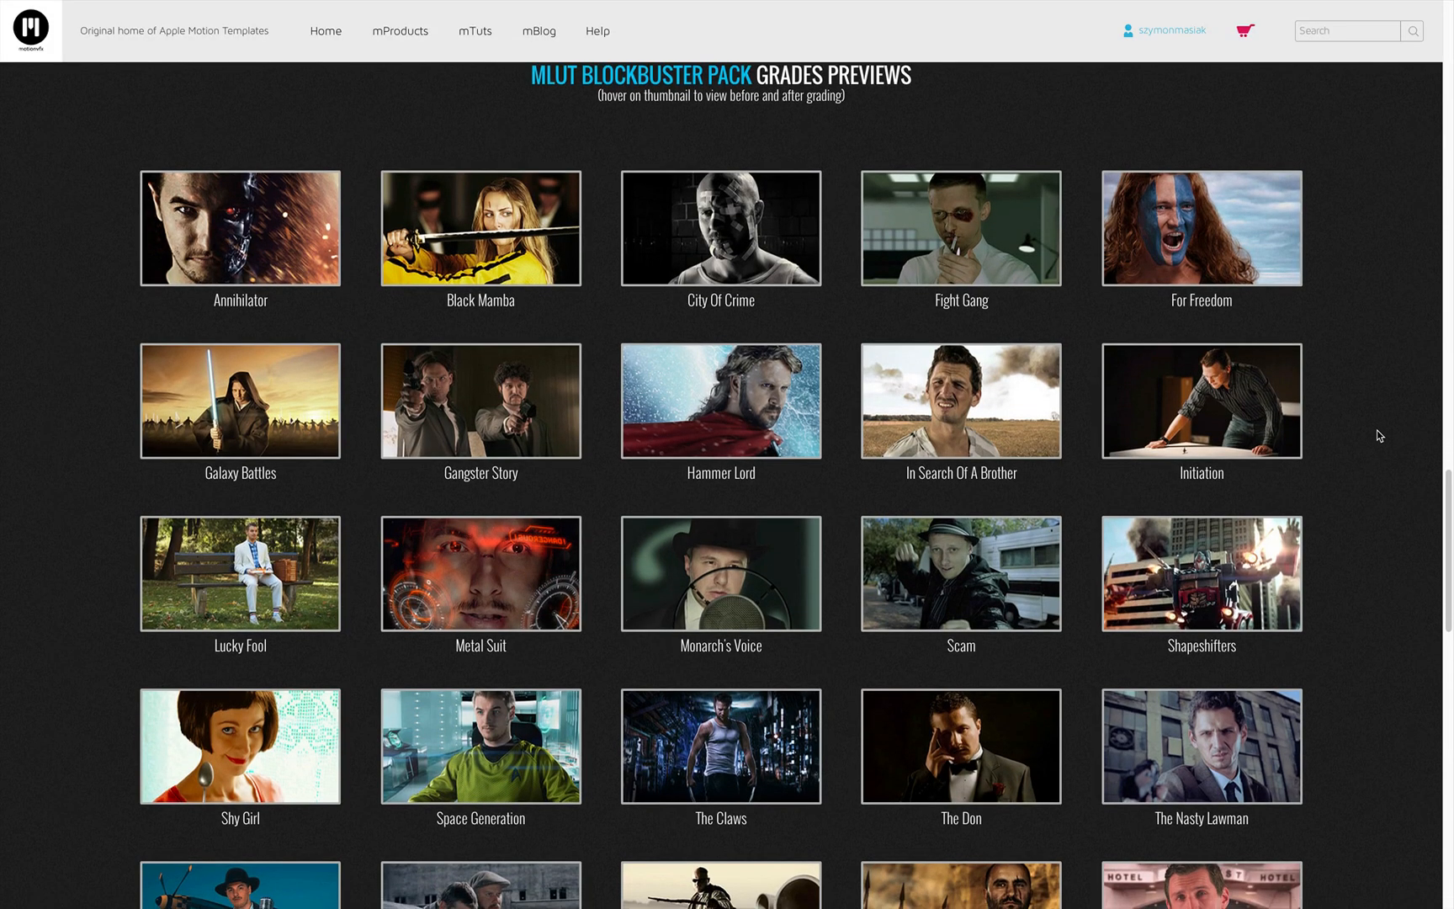
Apply the mLut by motionVFX effect to the City Of Crime clip.
scroll("down", 3)
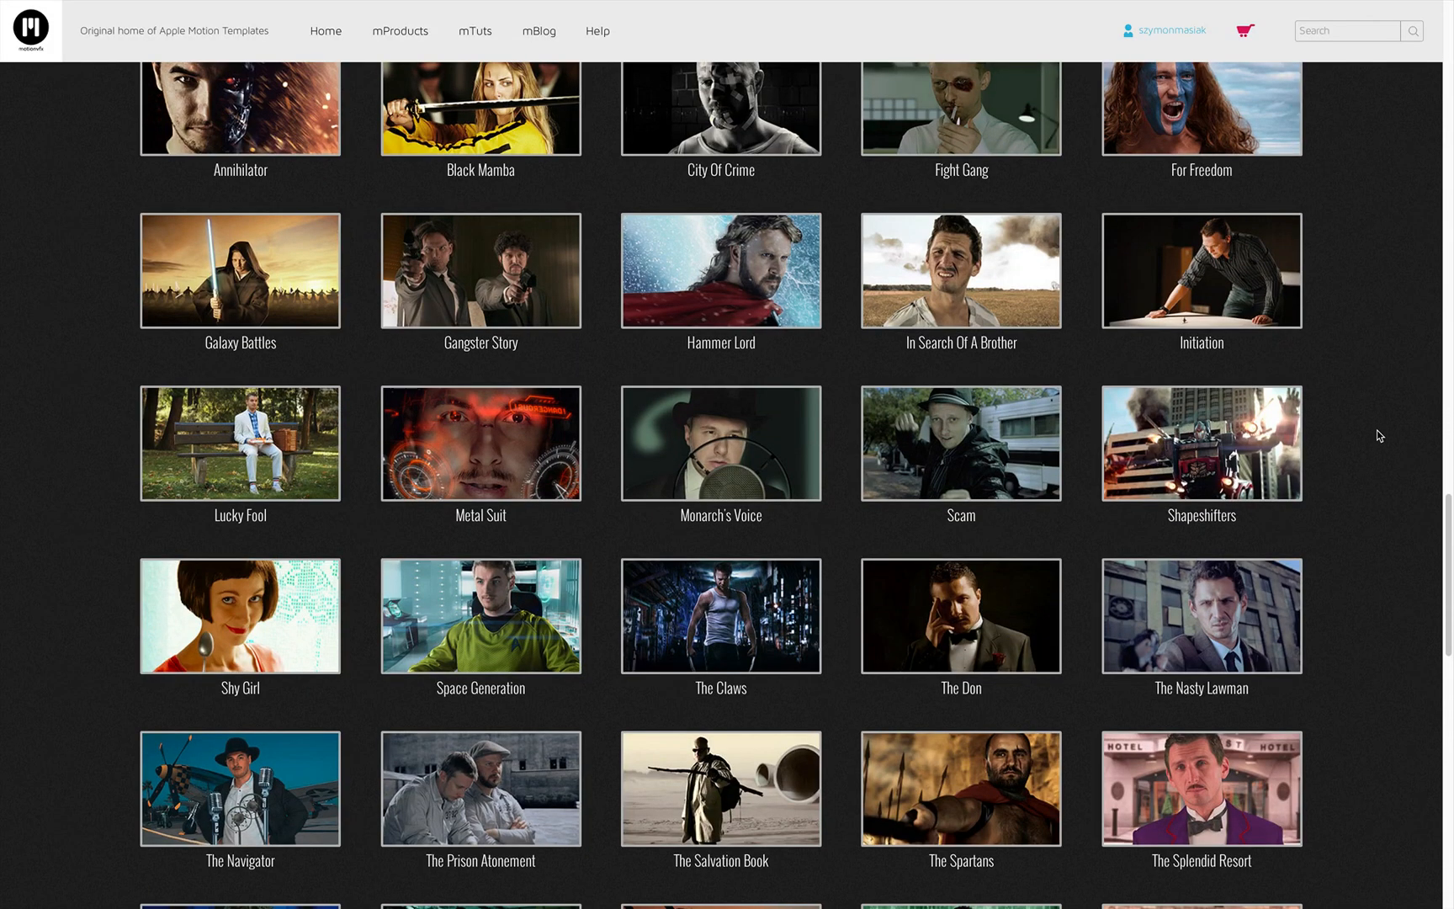
scroll("down", 3)
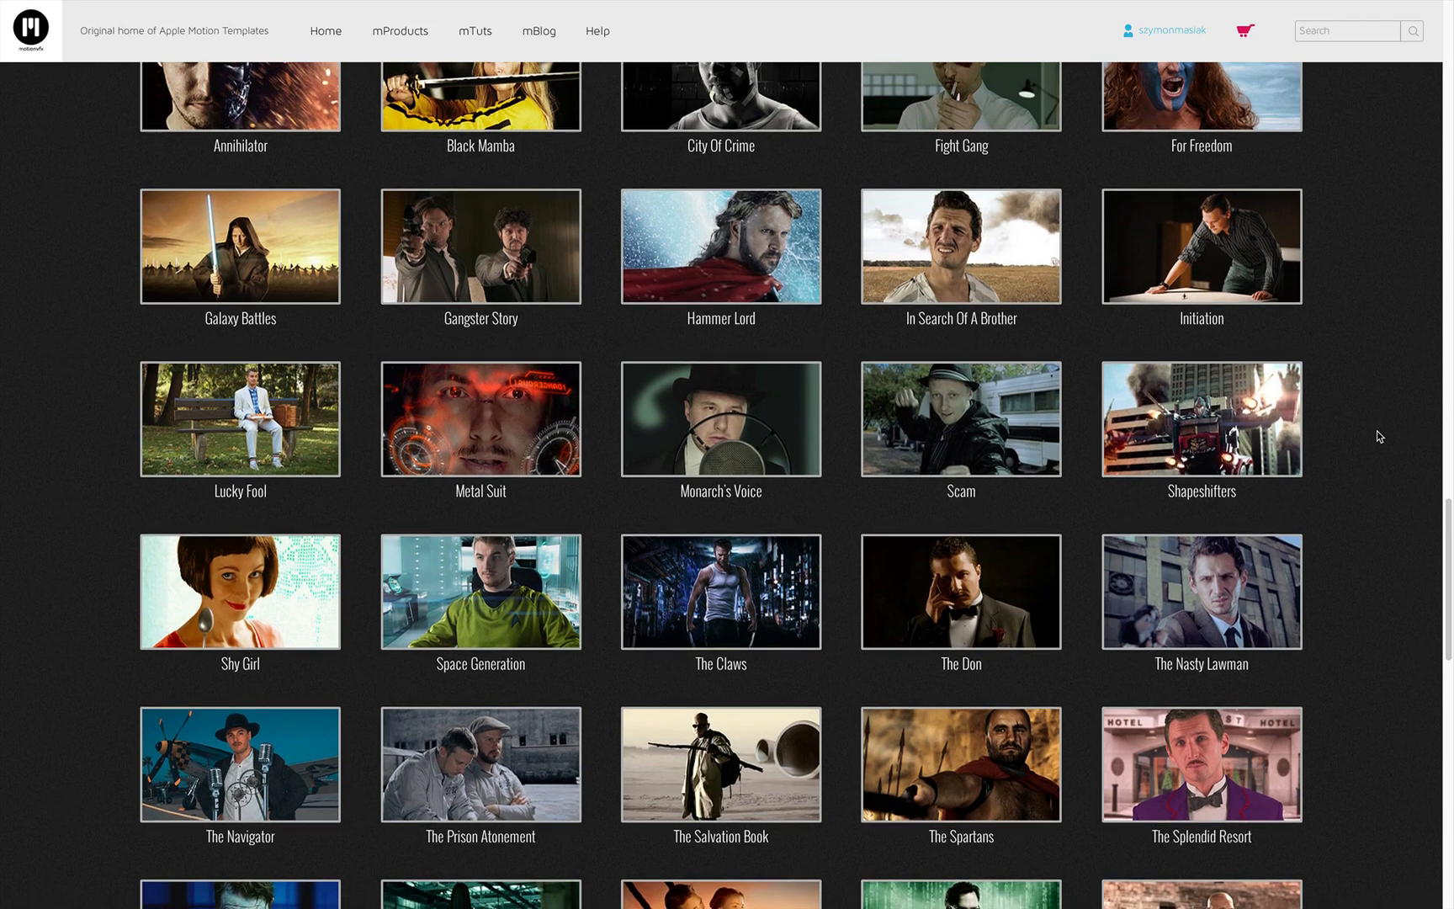
scroll("down", 3)
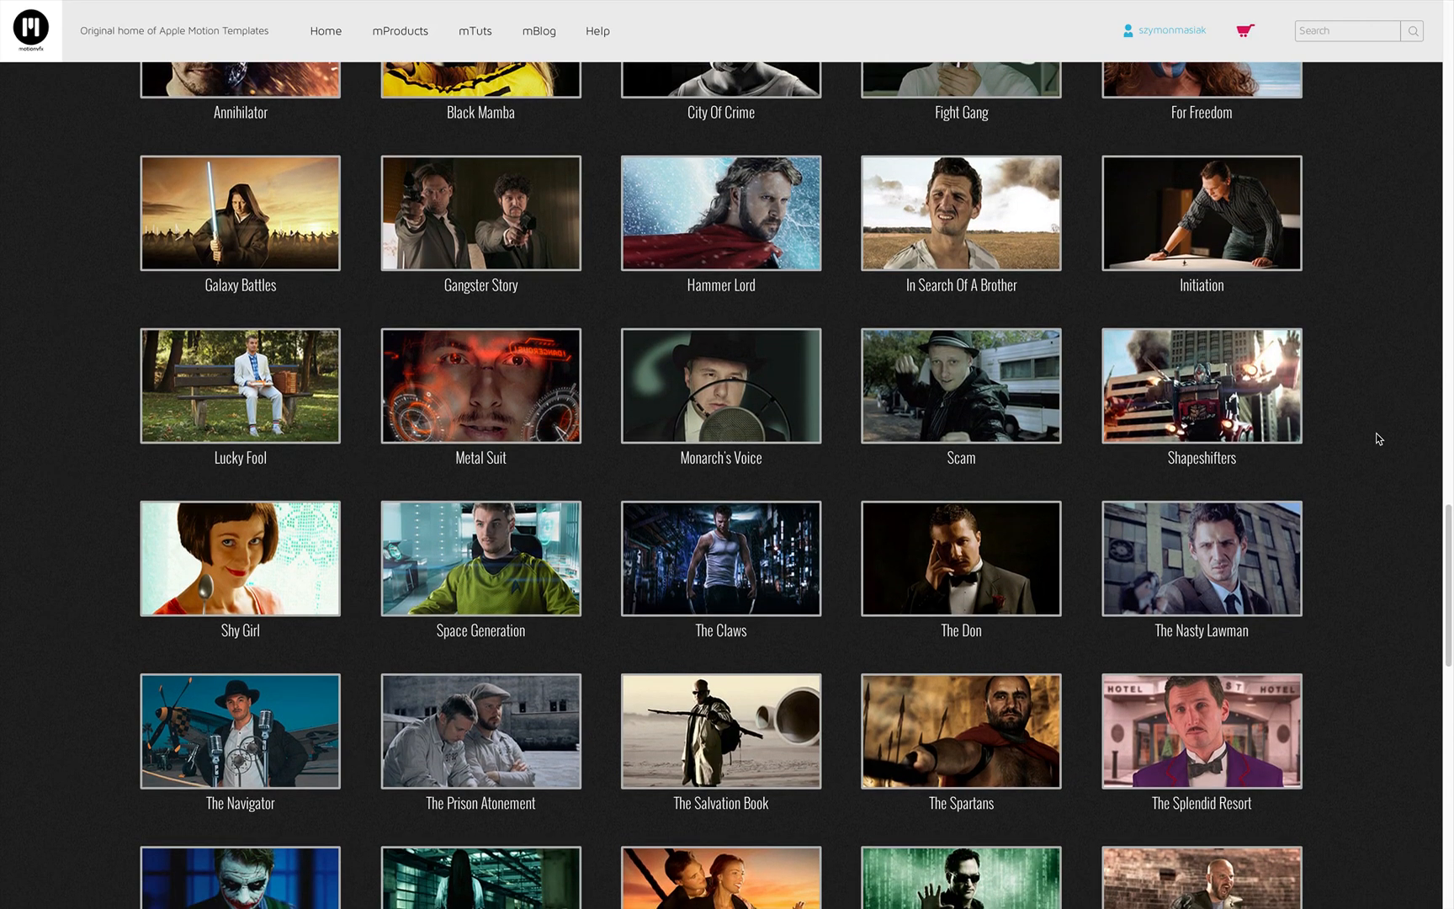
scroll("down", 3)
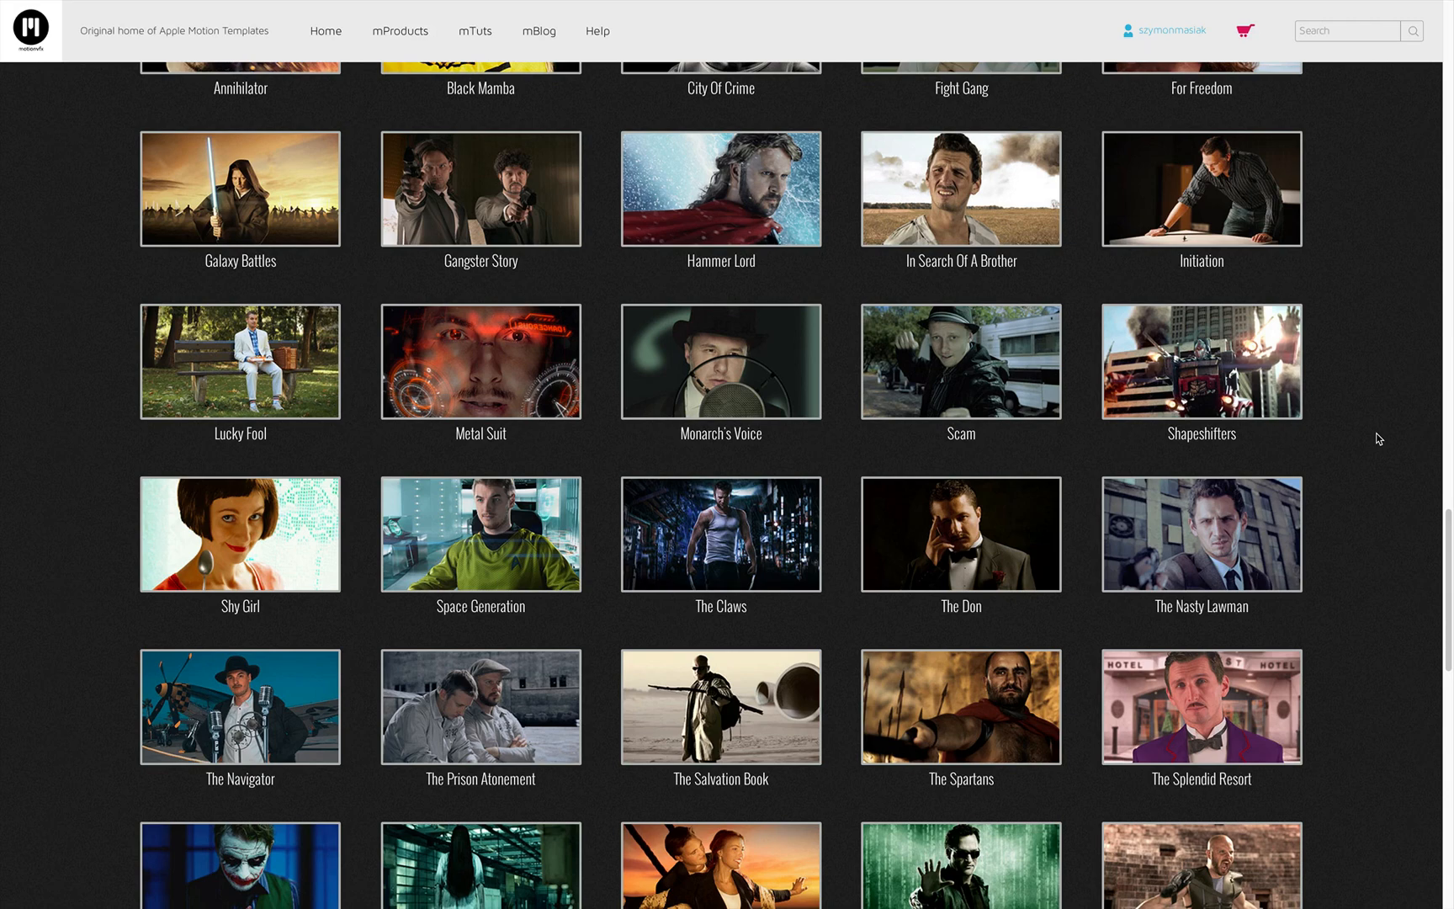
scroll("down", 3)
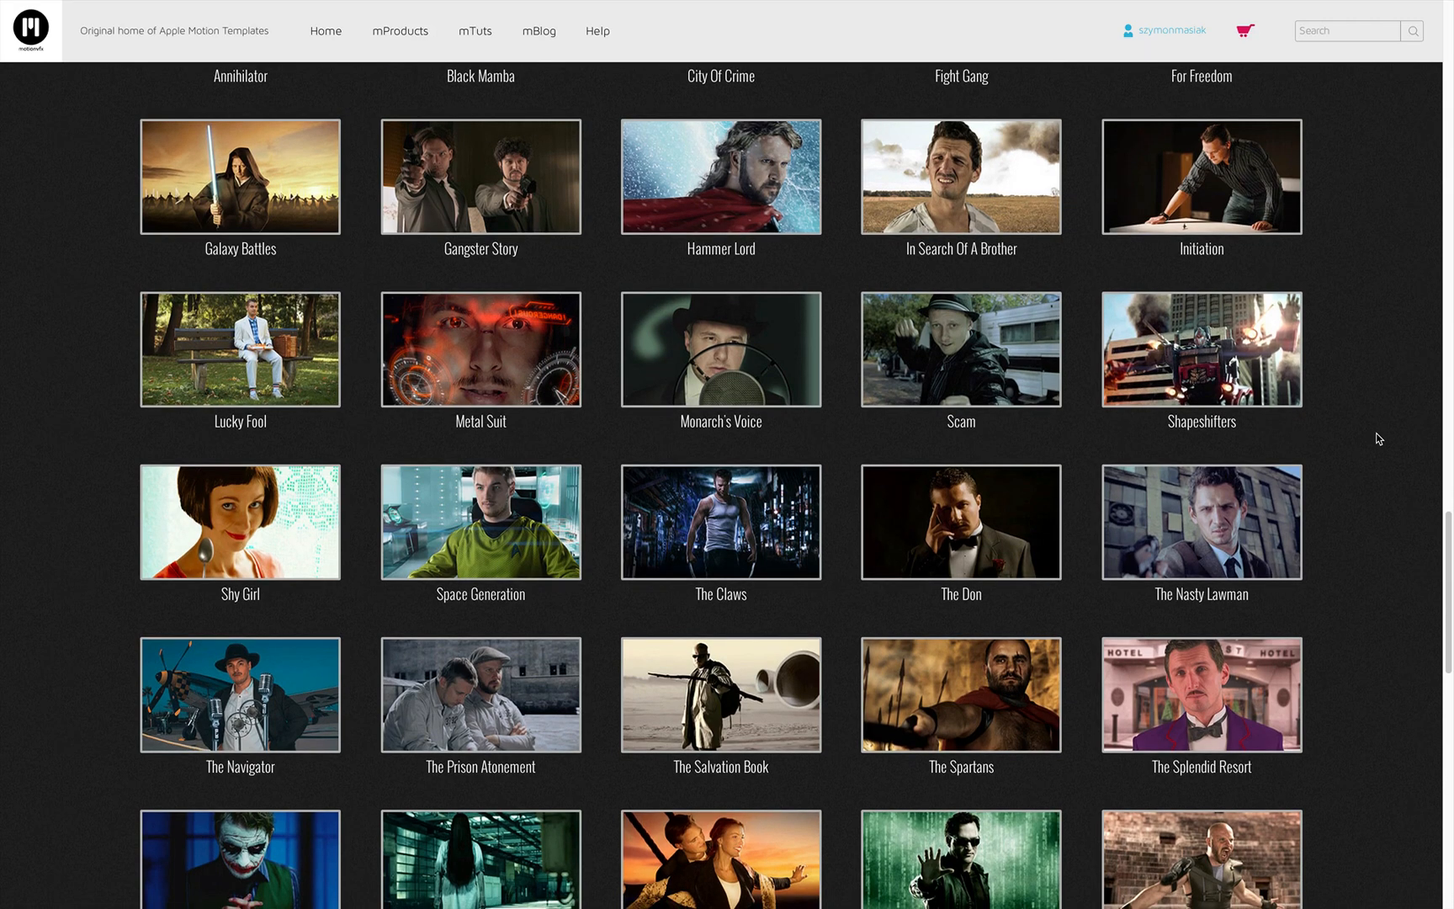
scroll("down", 3)
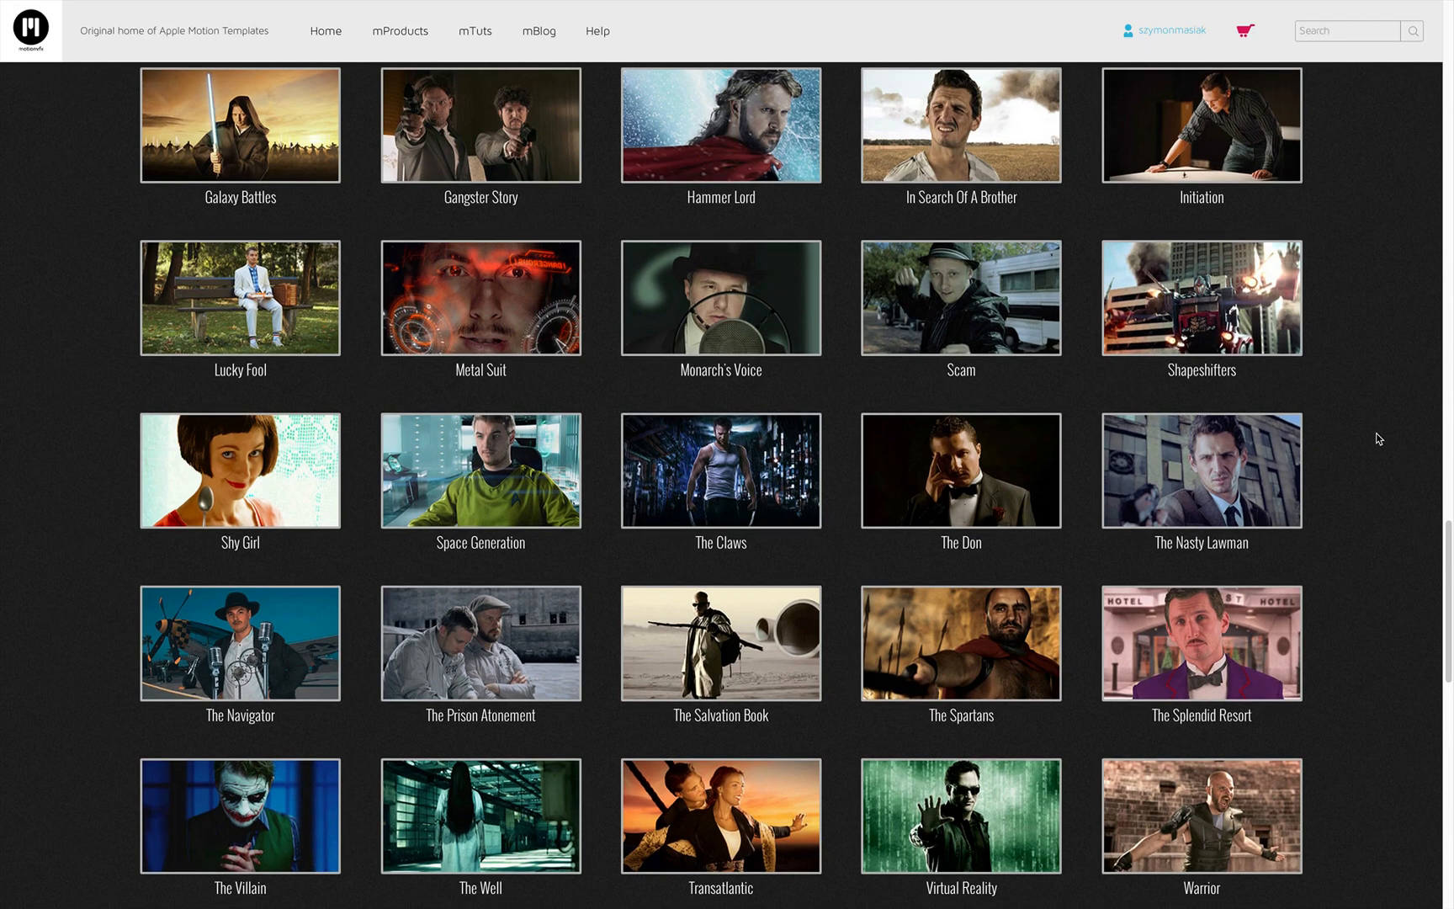
scroll("down", 3)
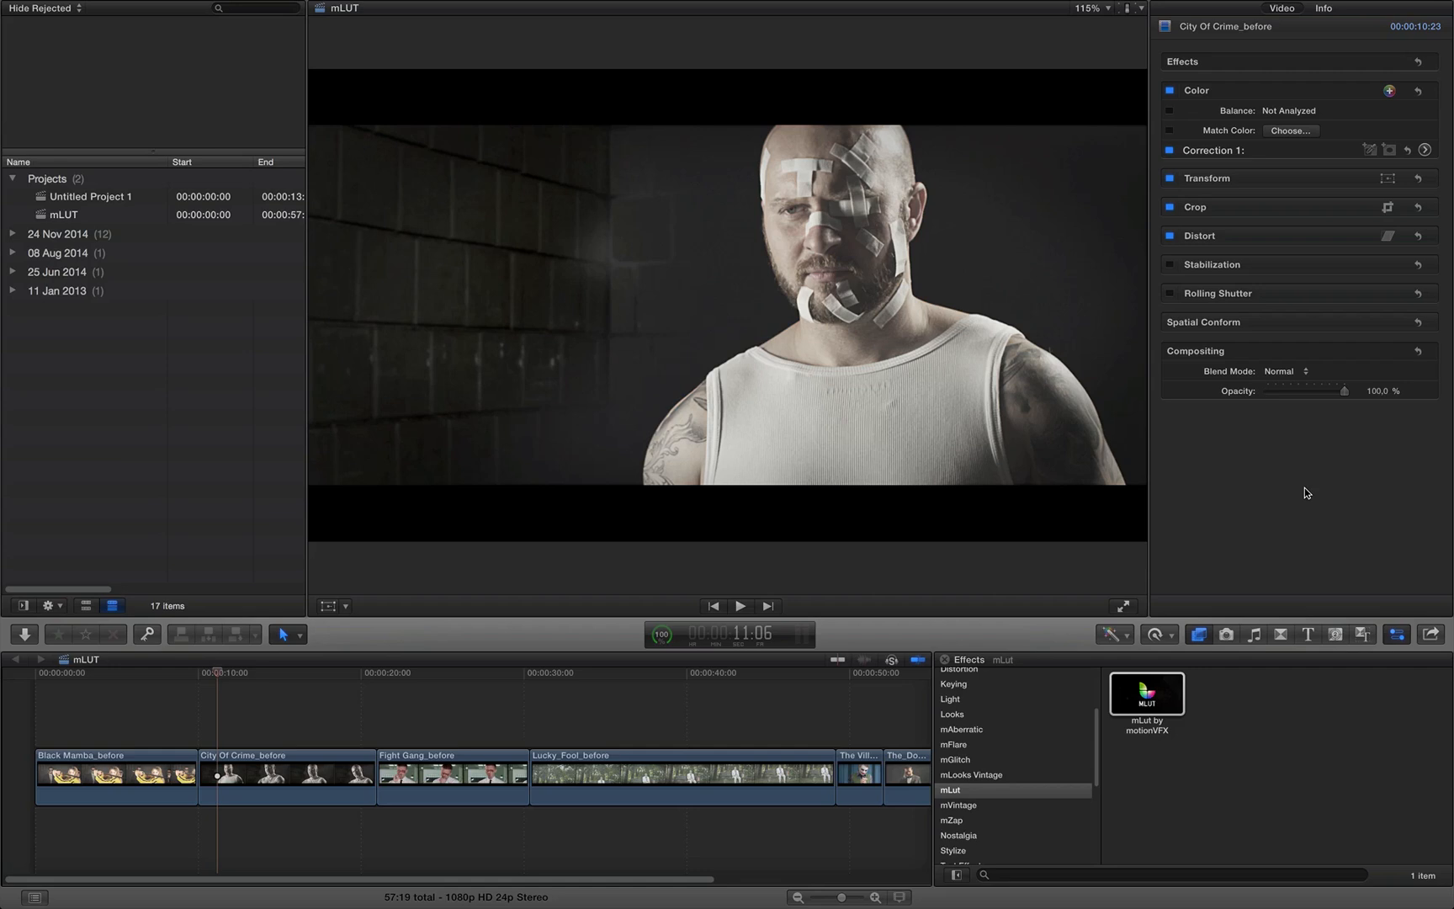
mouse_move(1231, 538)
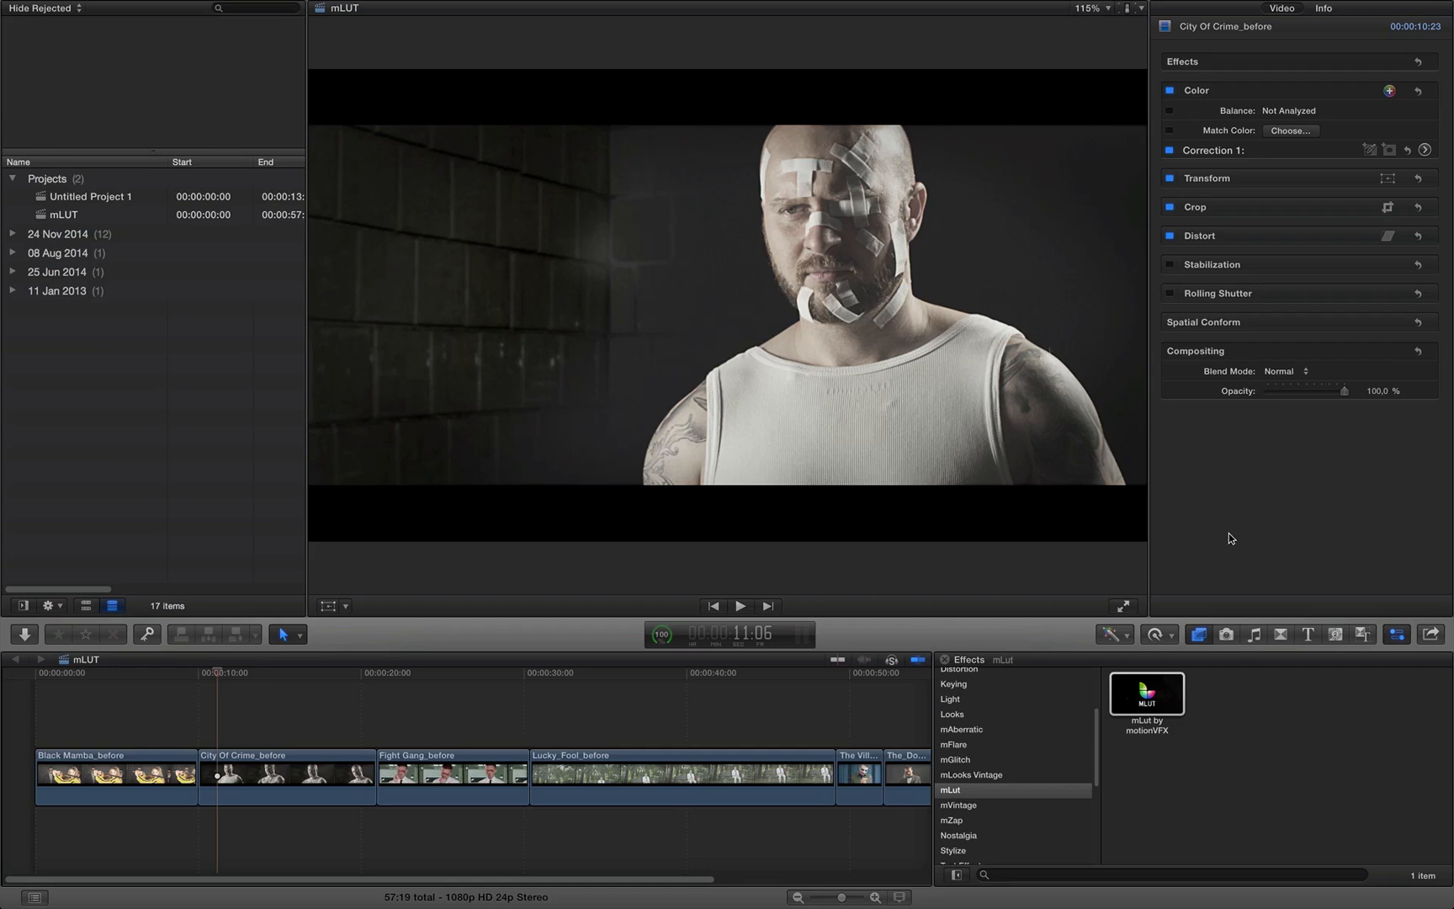
mouse_move(1210, 614)
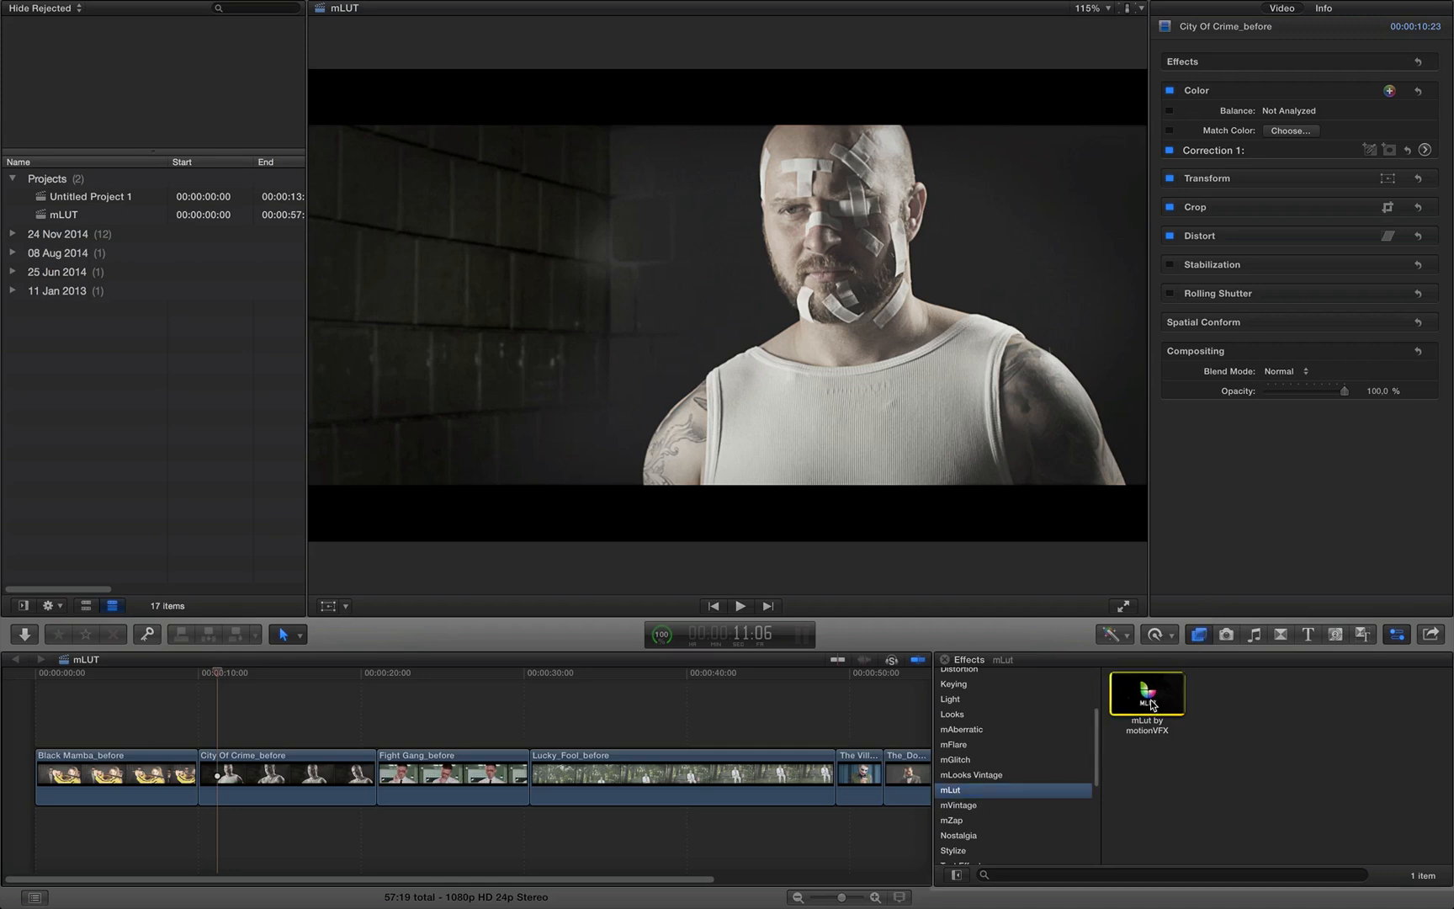
left_click_drag(1146, 694, 279, 772)
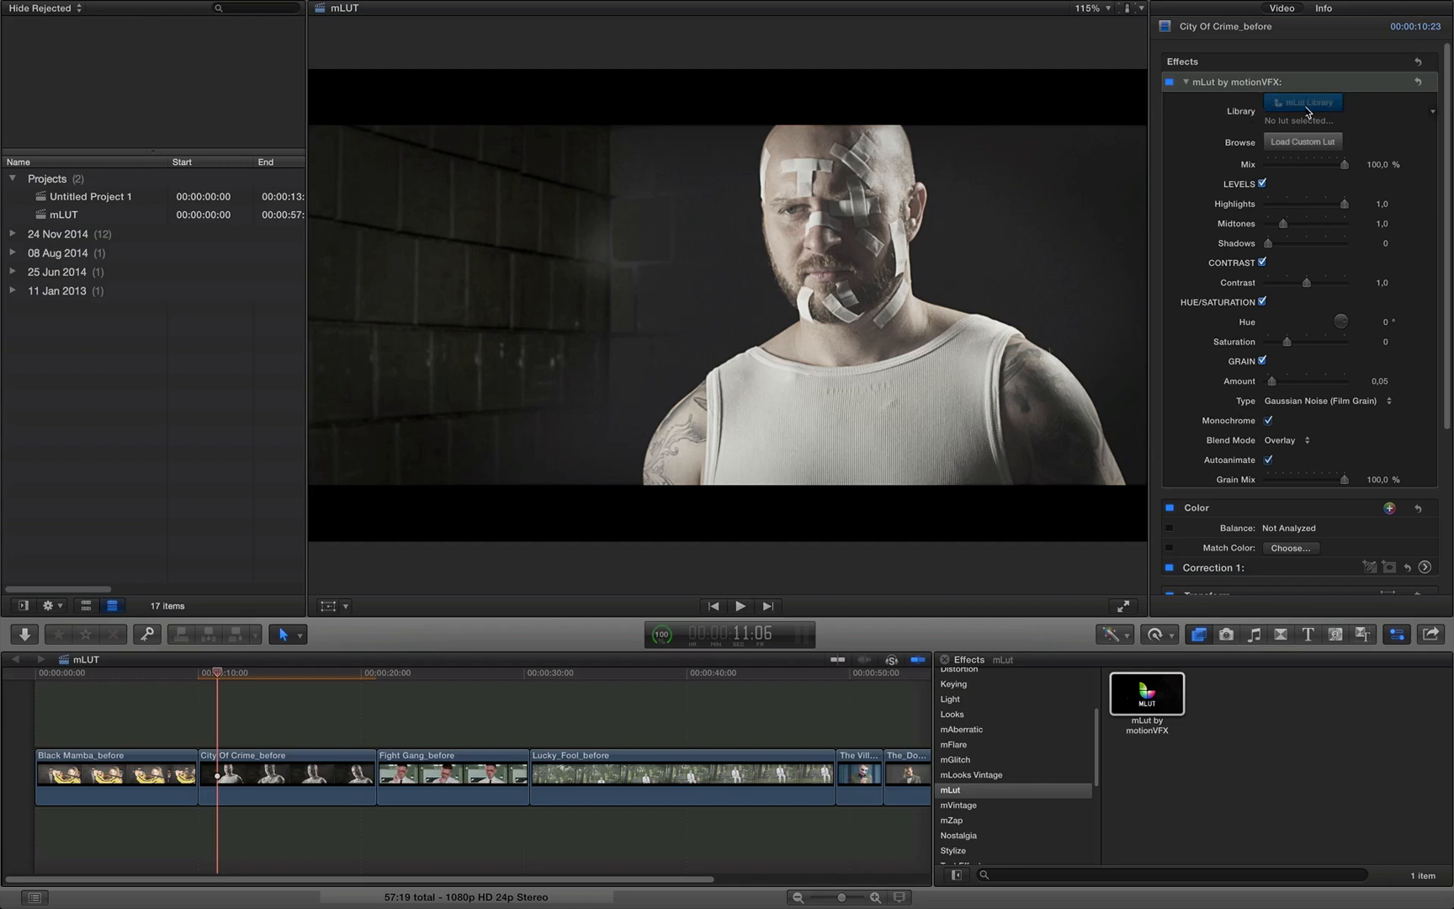
Open the mLut Library, move it aside, and browse the Blockbuster LUT collection.
left_click(1303, 102)
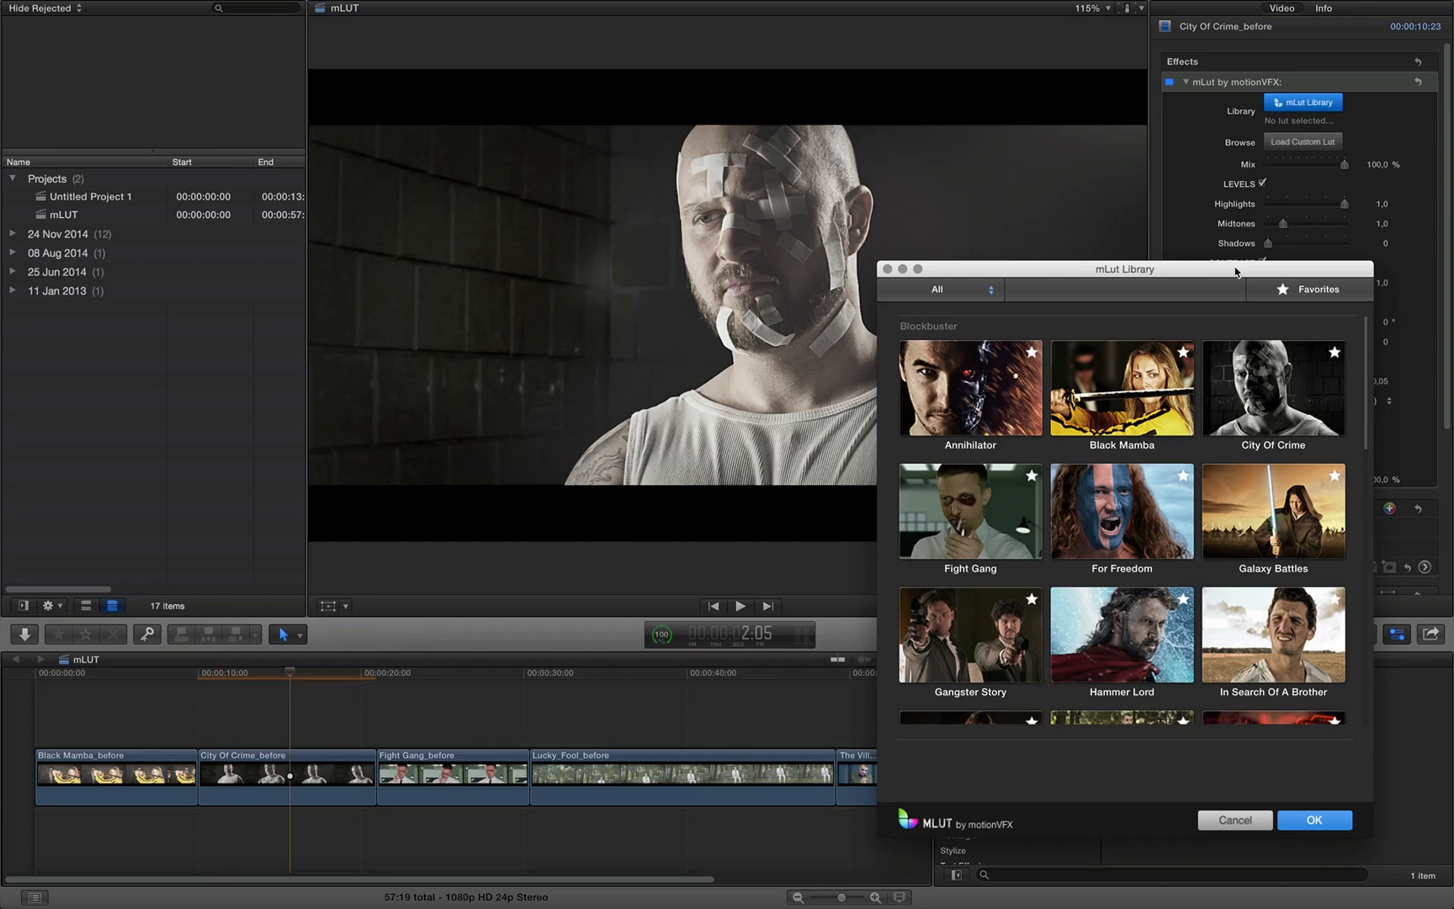
left_click_drag(1121, 269, 271, 31)
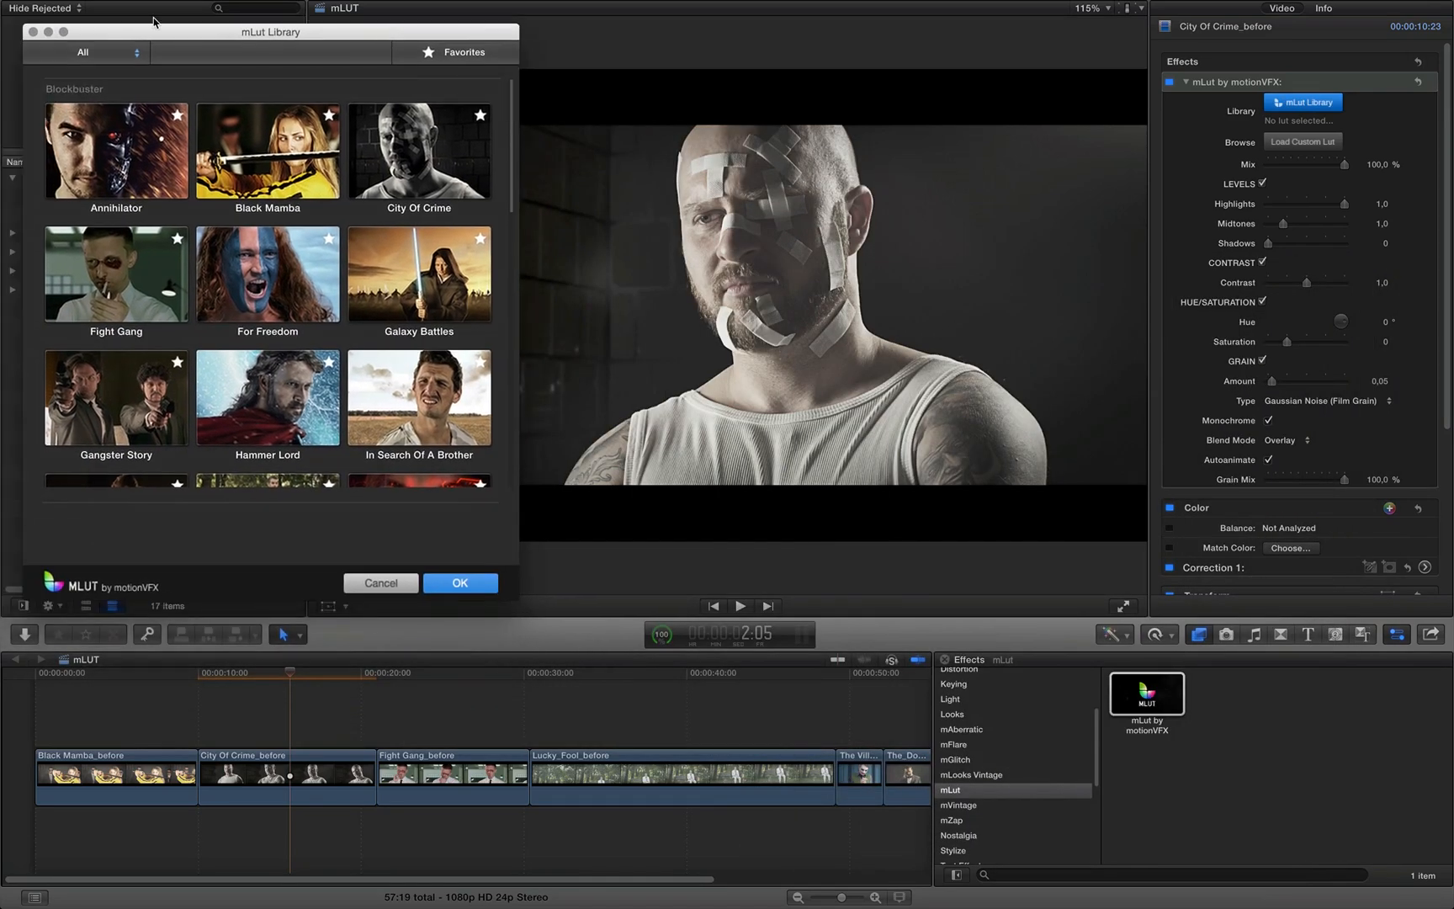
mouse_move(146, 268)
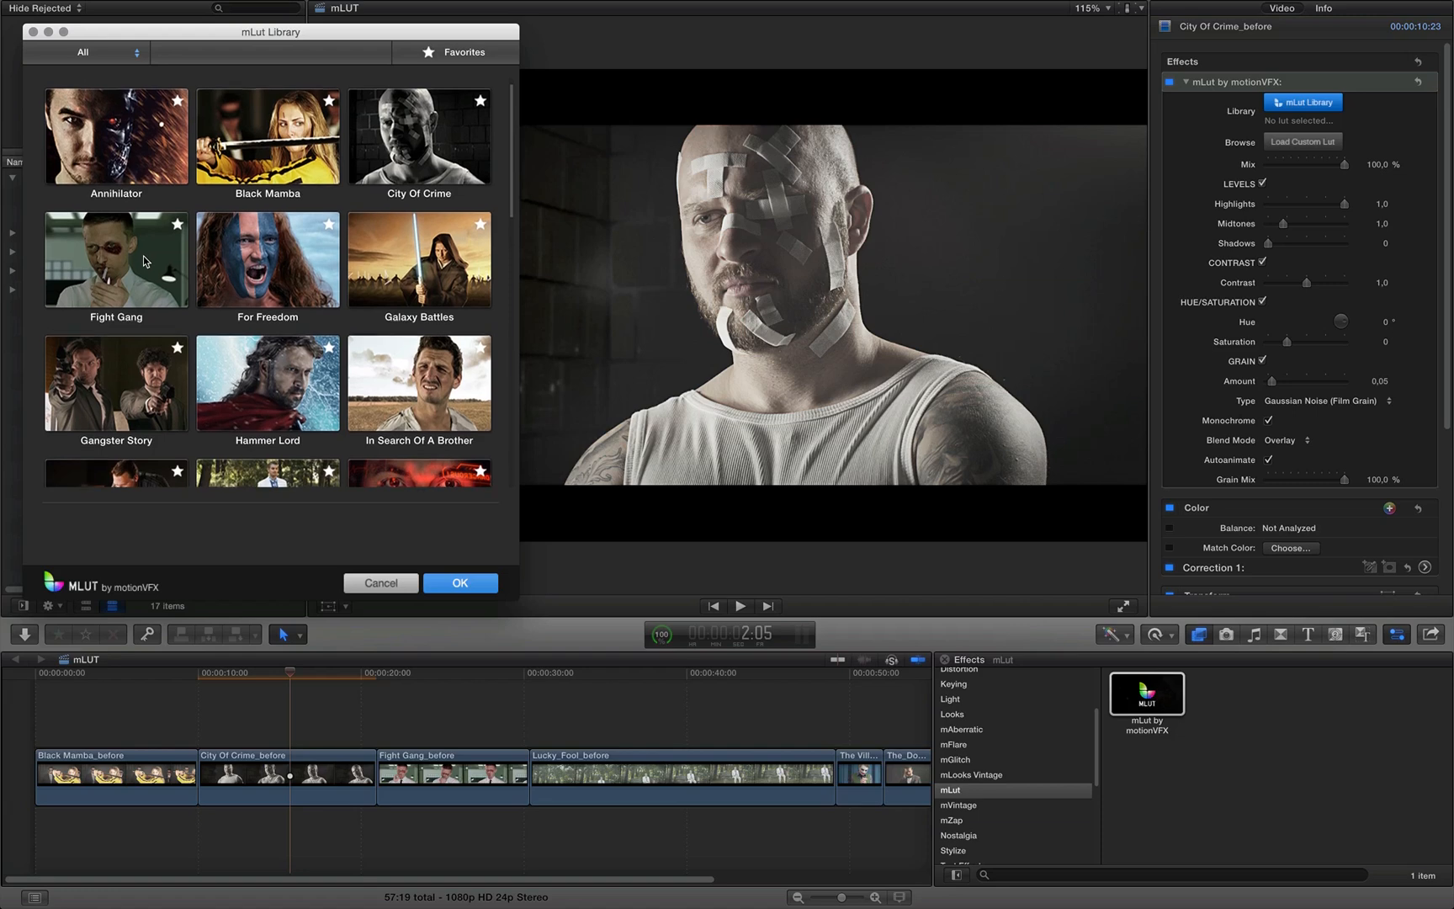
scroll("down", 3)
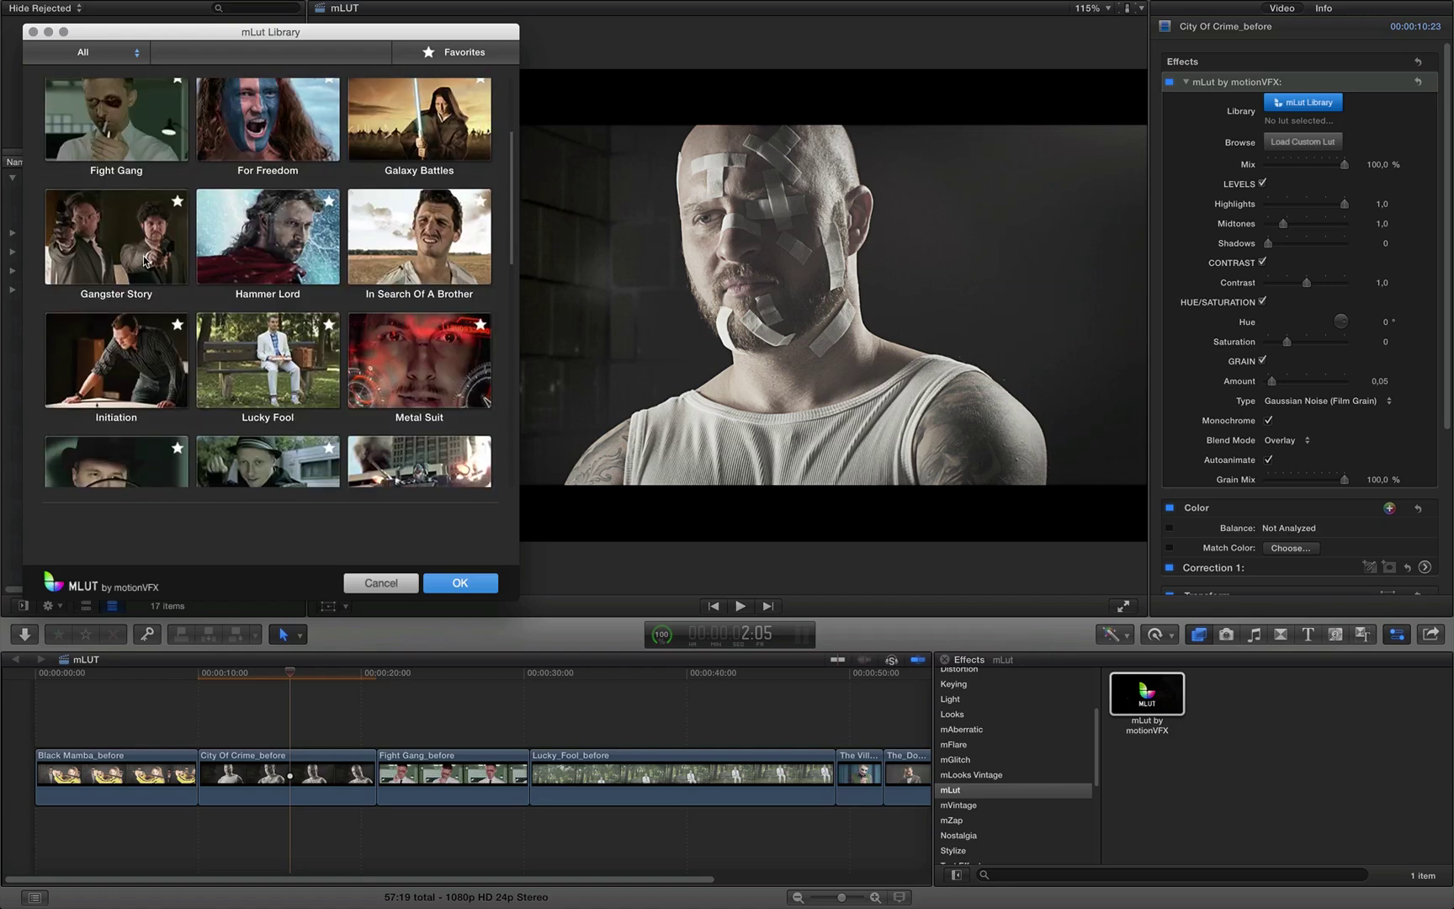
scroll("down", 3)
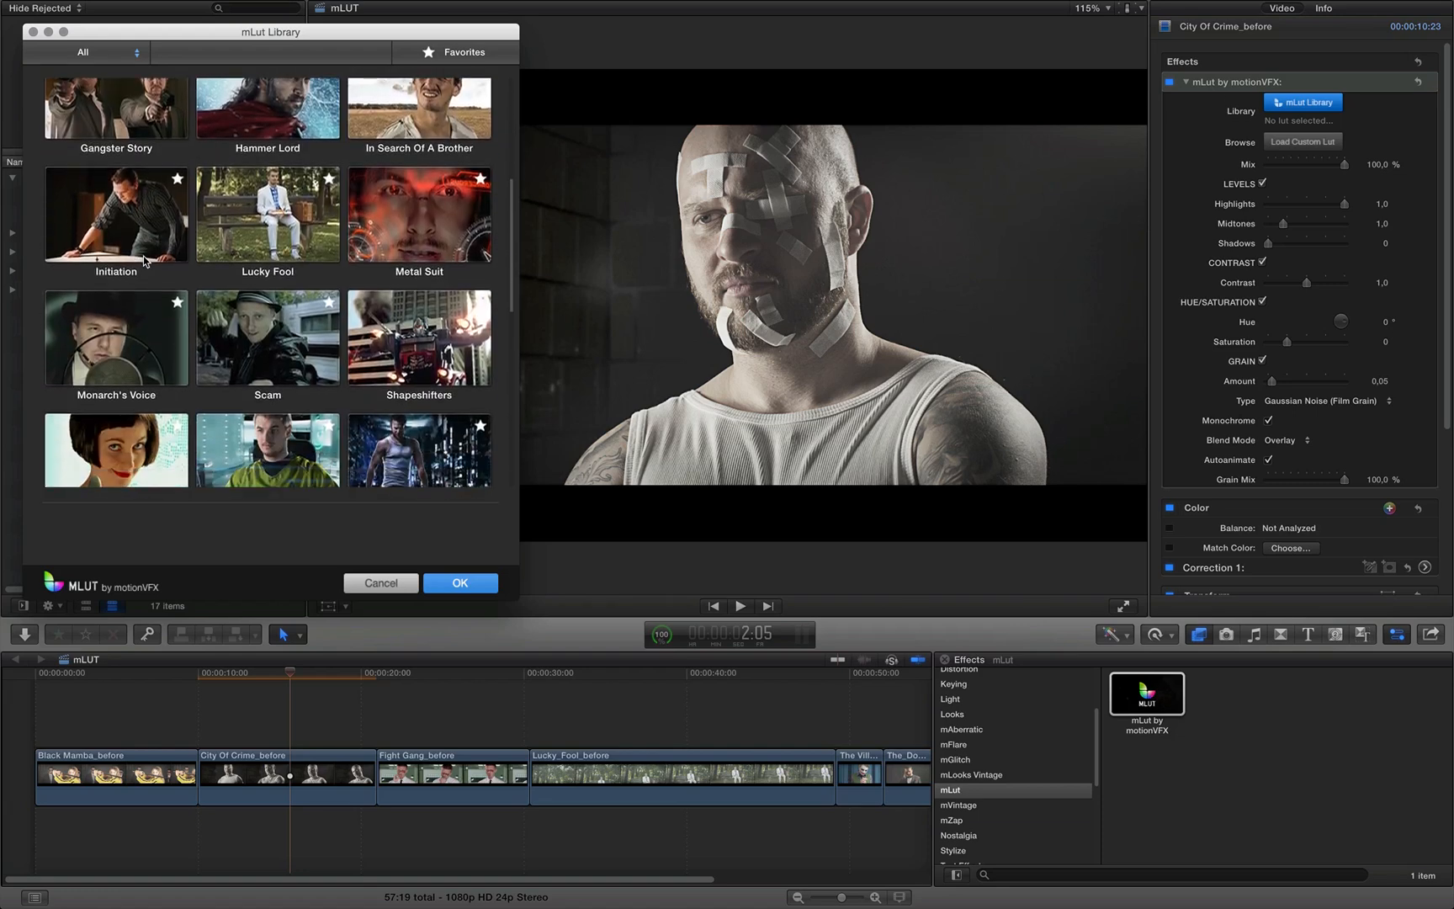
scroll("down", 3)
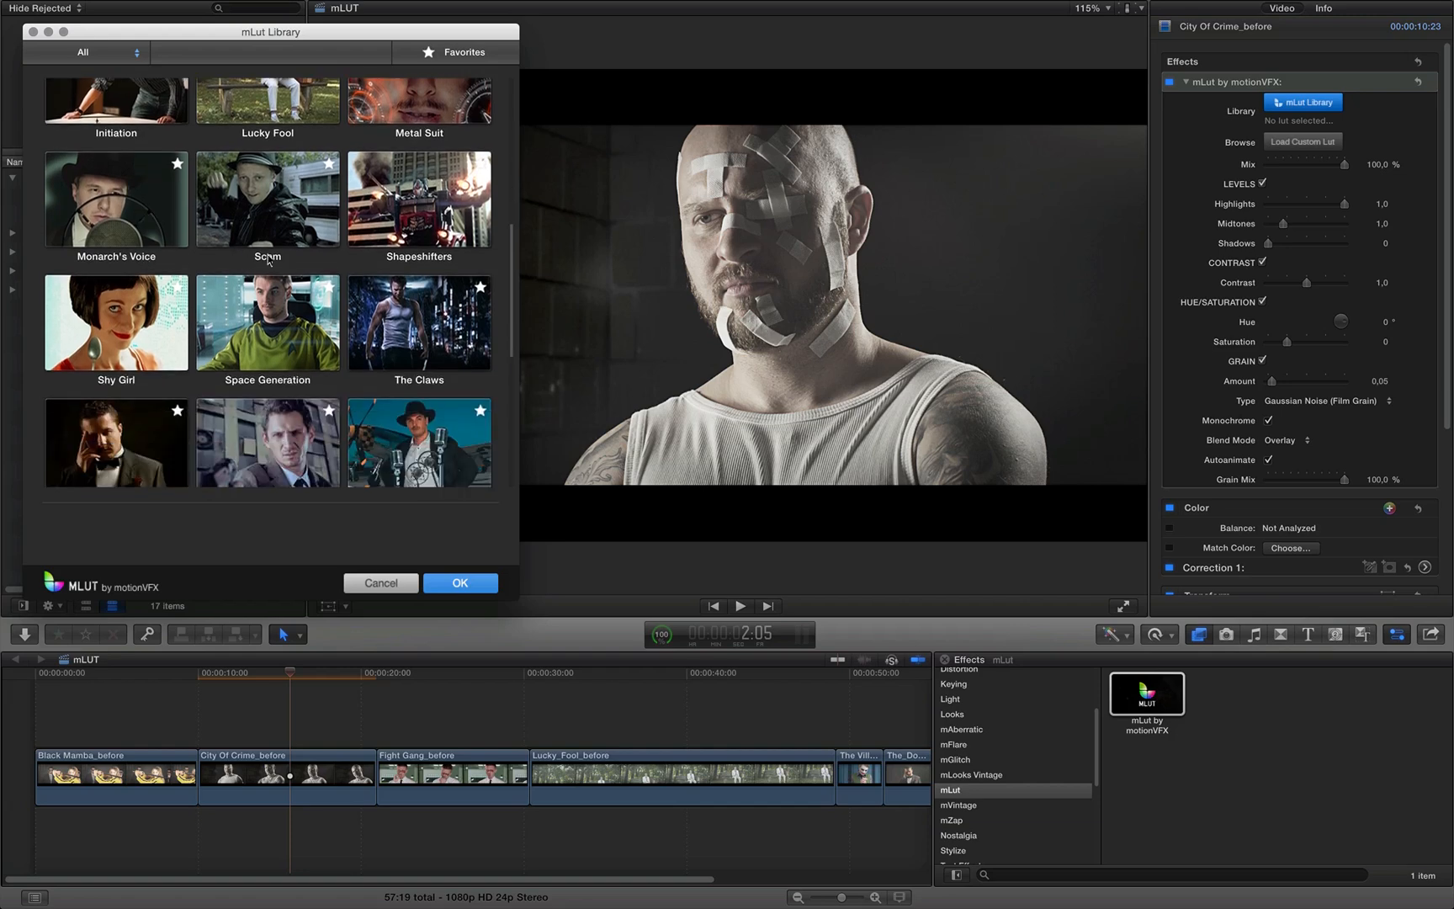
scroll("down", 3)
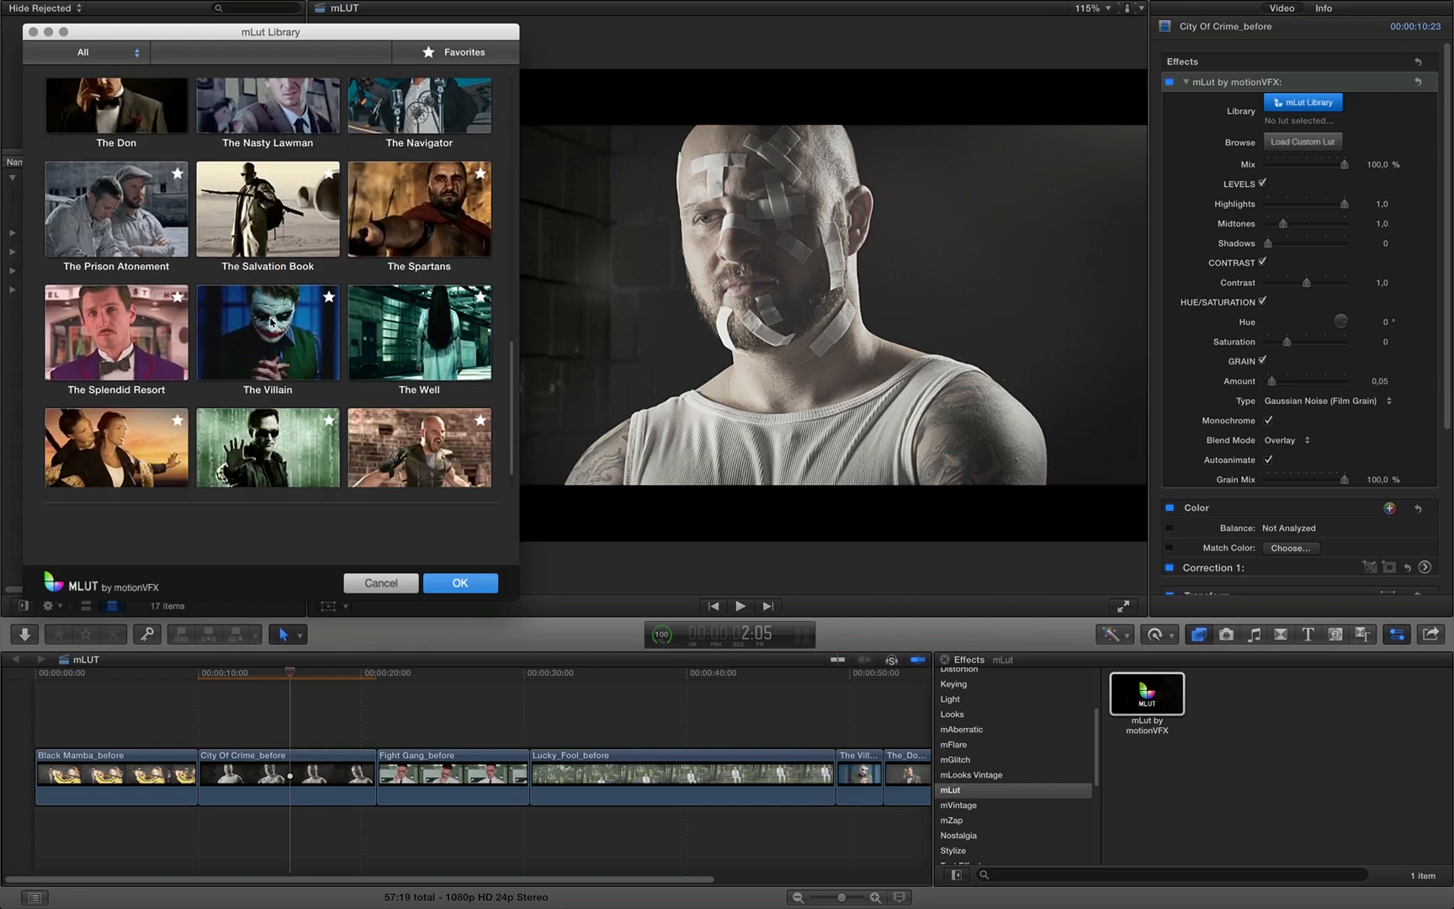
scroll("down", 3)
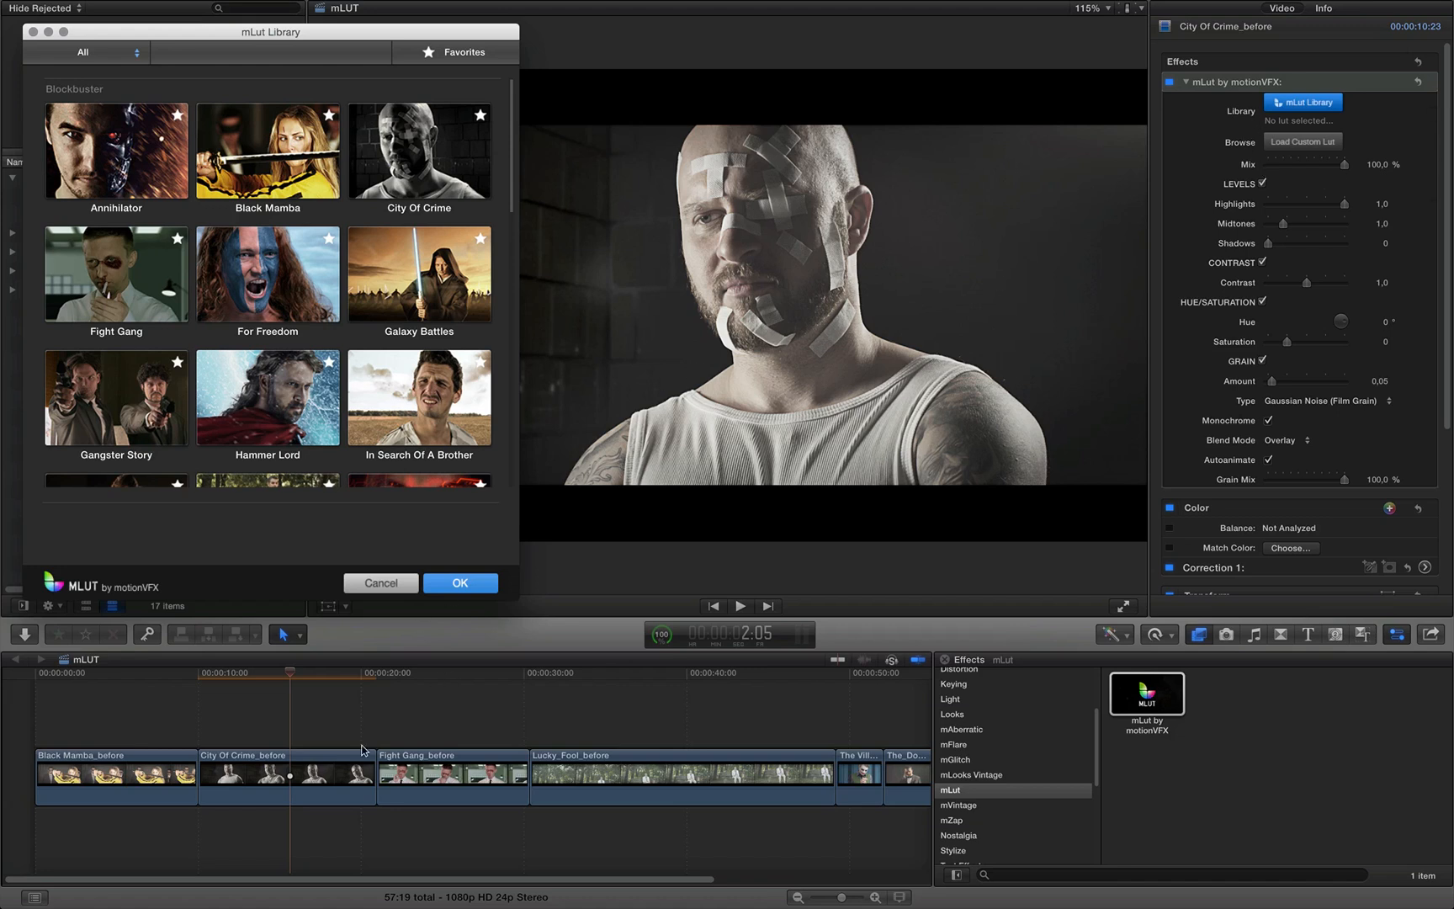
mouse_move(104, 680)
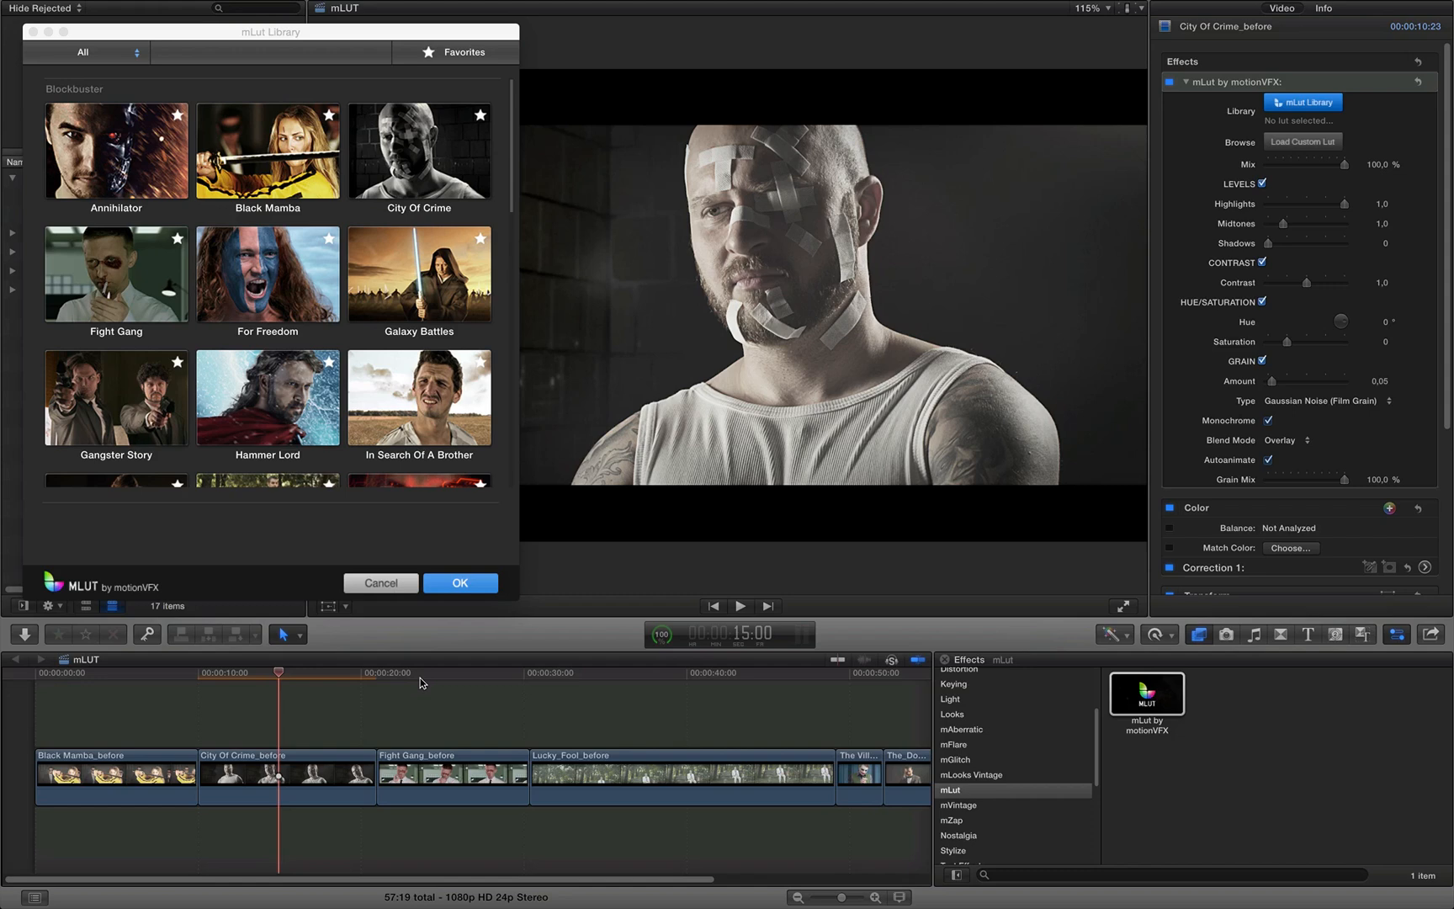
left_click(423, 684)
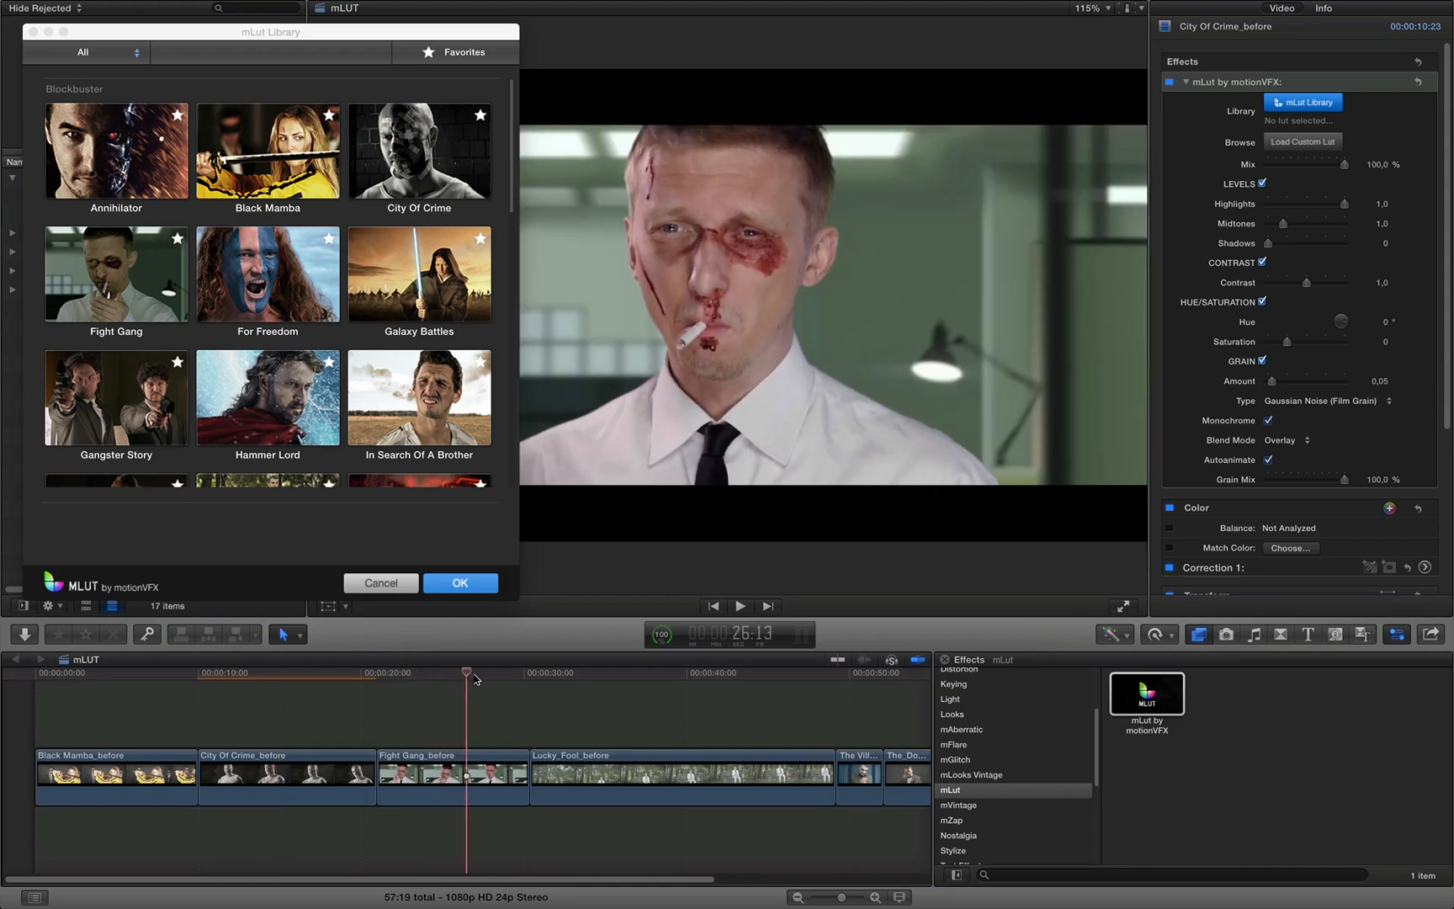
left_click(698, 673)
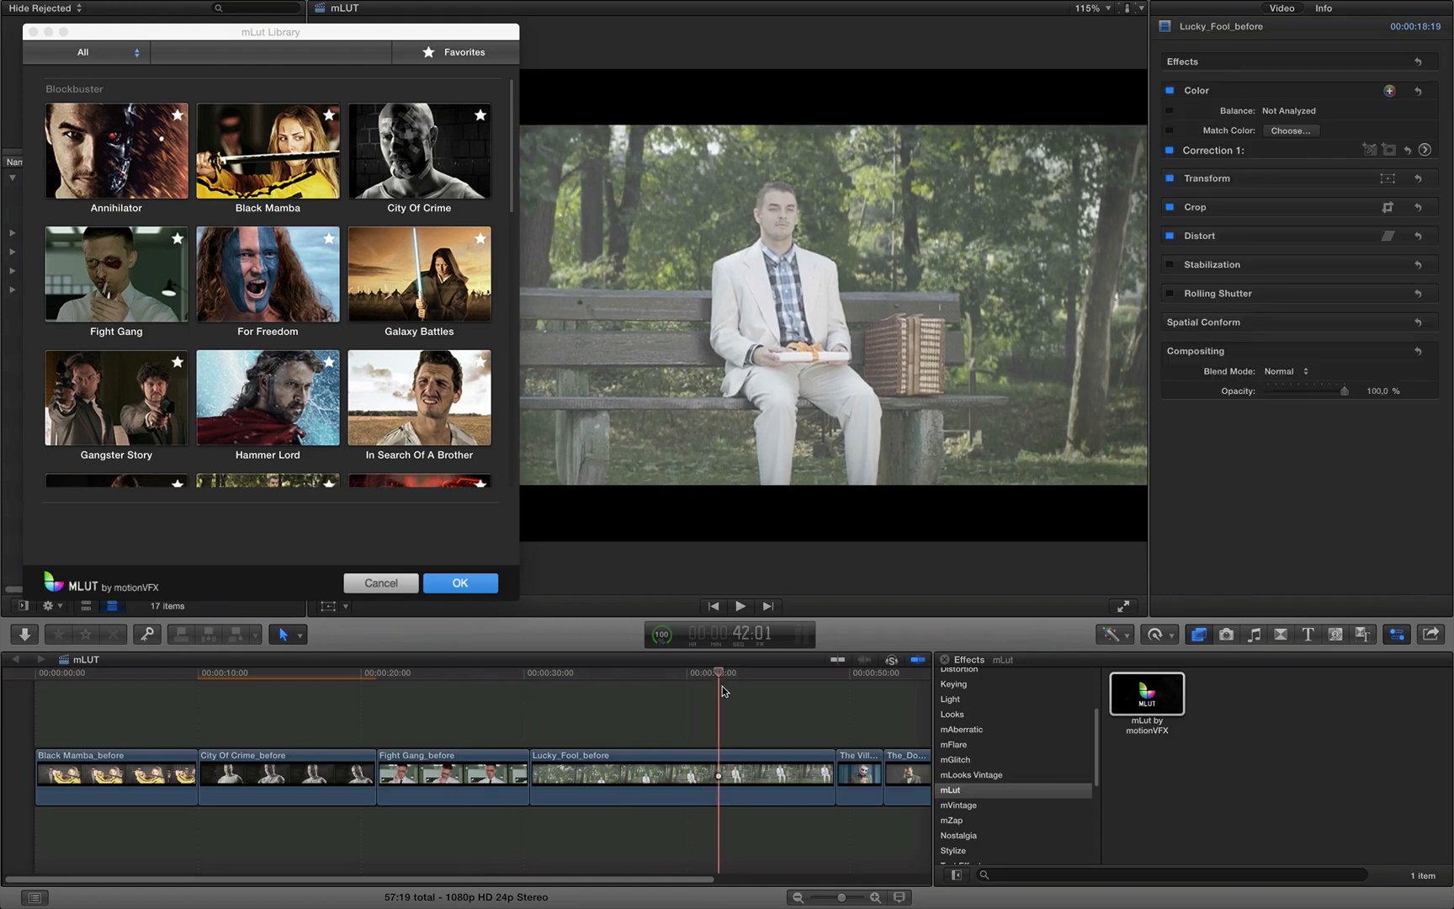
left_click_drag(719, 673, 861, 672)
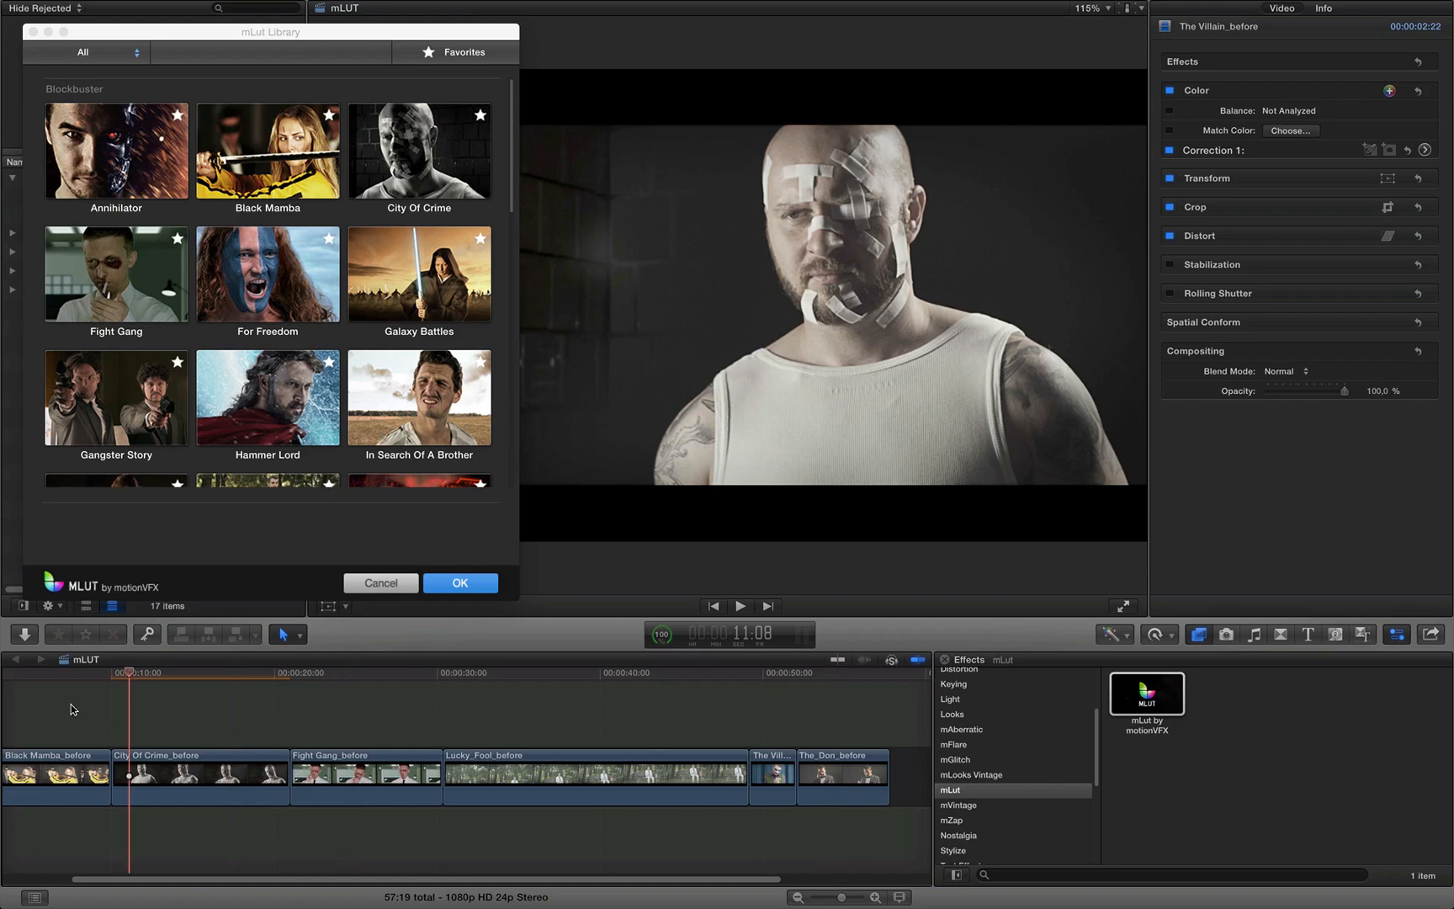
left_click(165, 691)
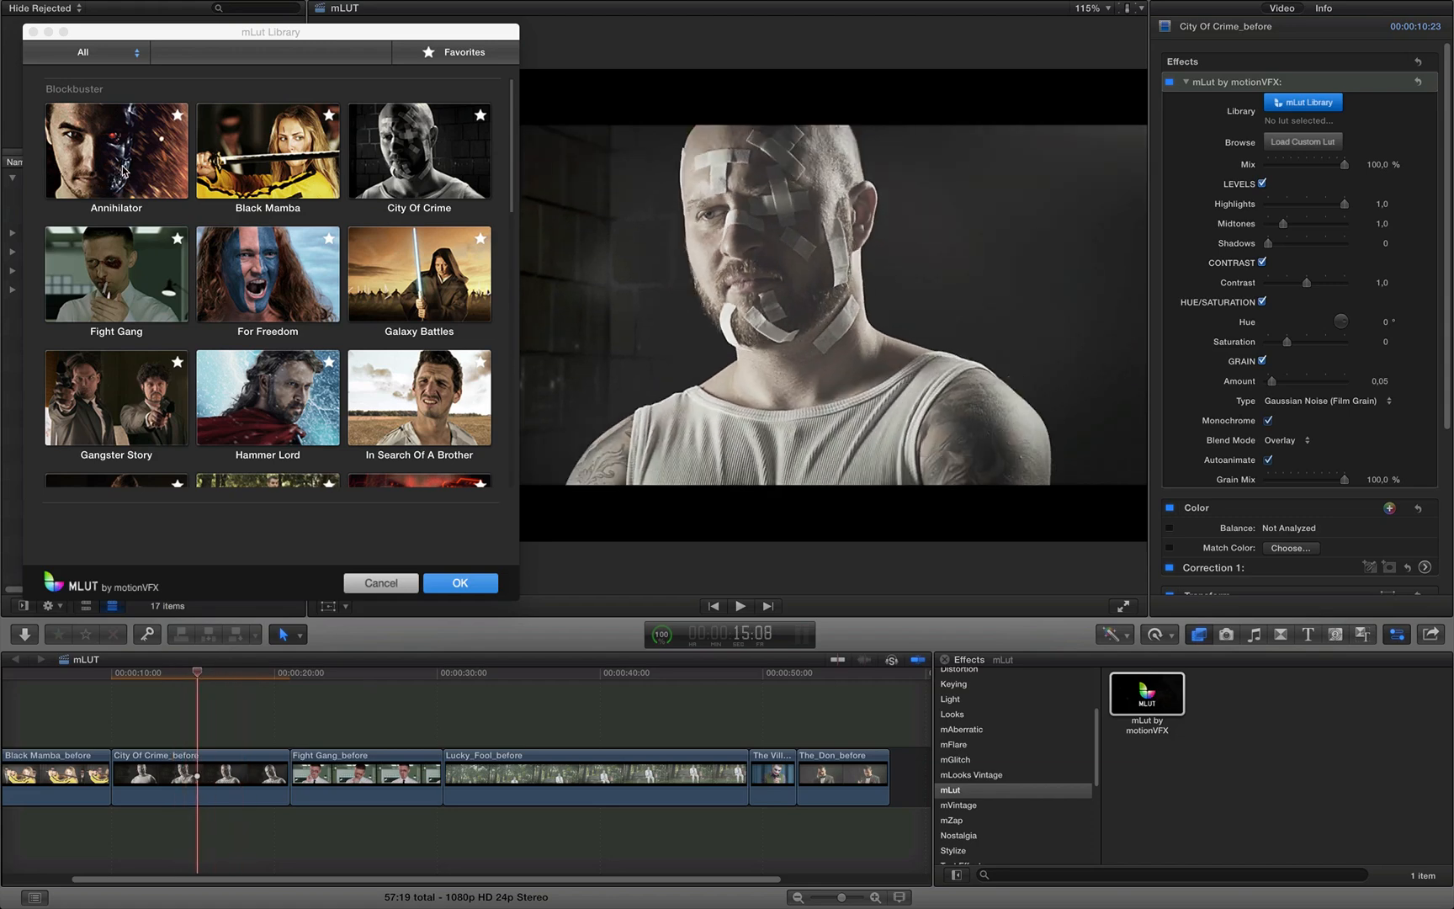
Preview the Annihilator, Black Mamba, Galaxy Battles and Shapeshifters looks on the clip.
left_click(115, 158)
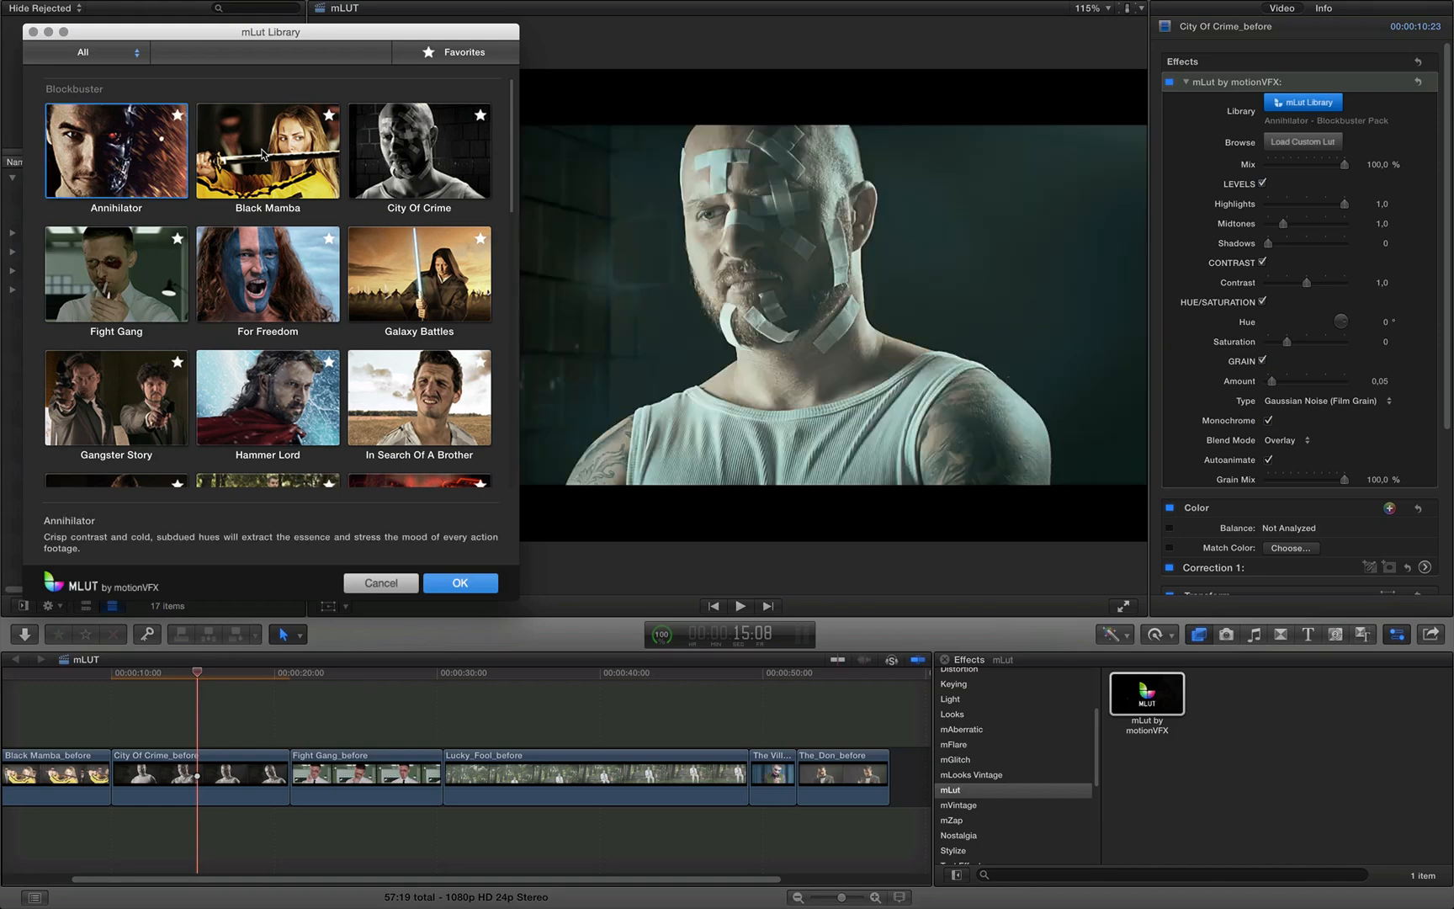
left_click(267, 152)
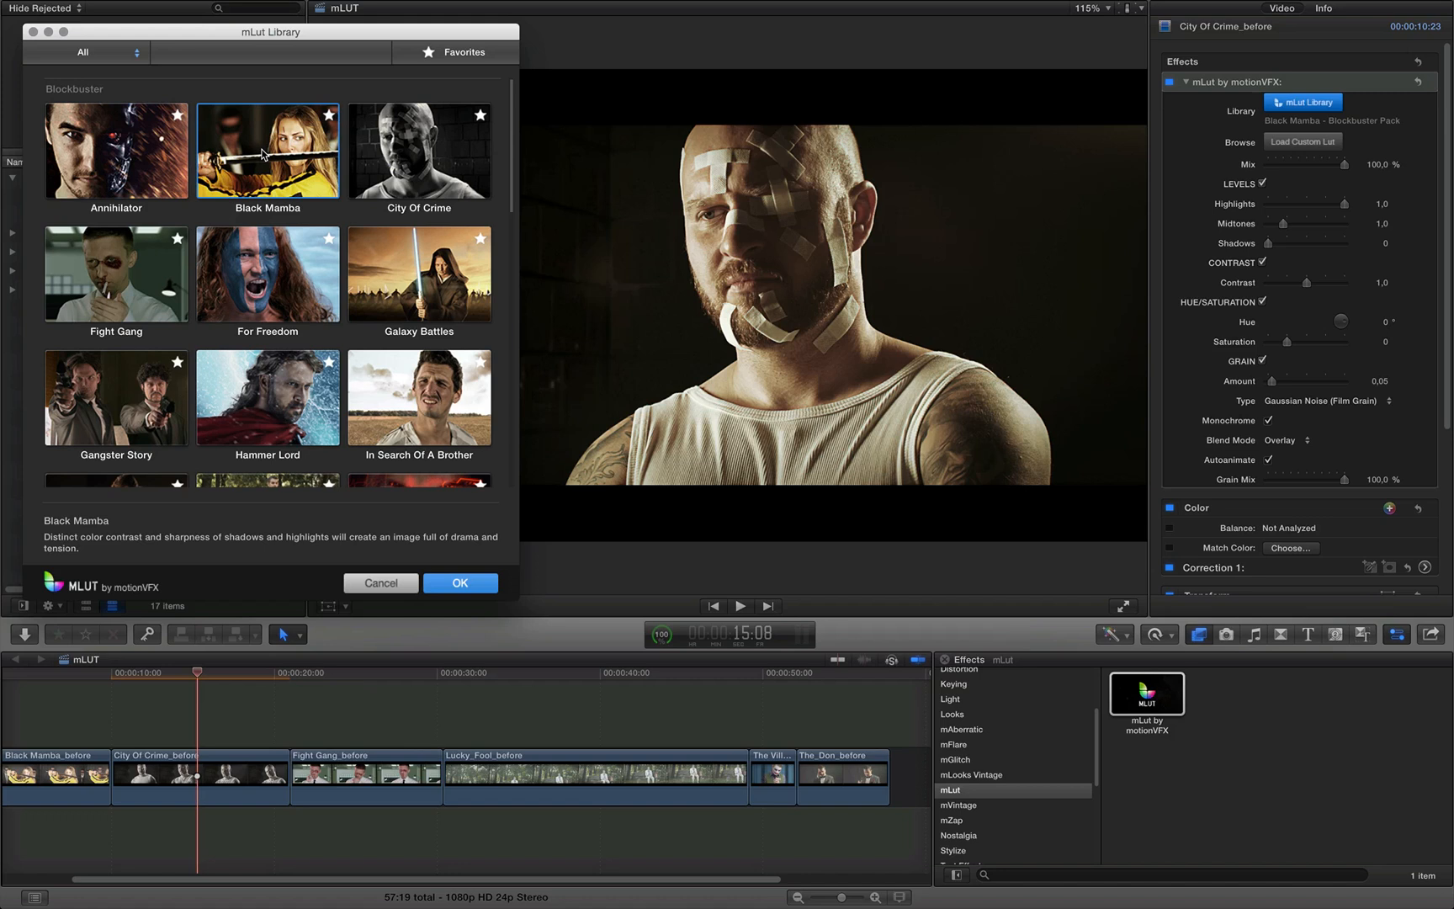
mouse_move(266, 409)
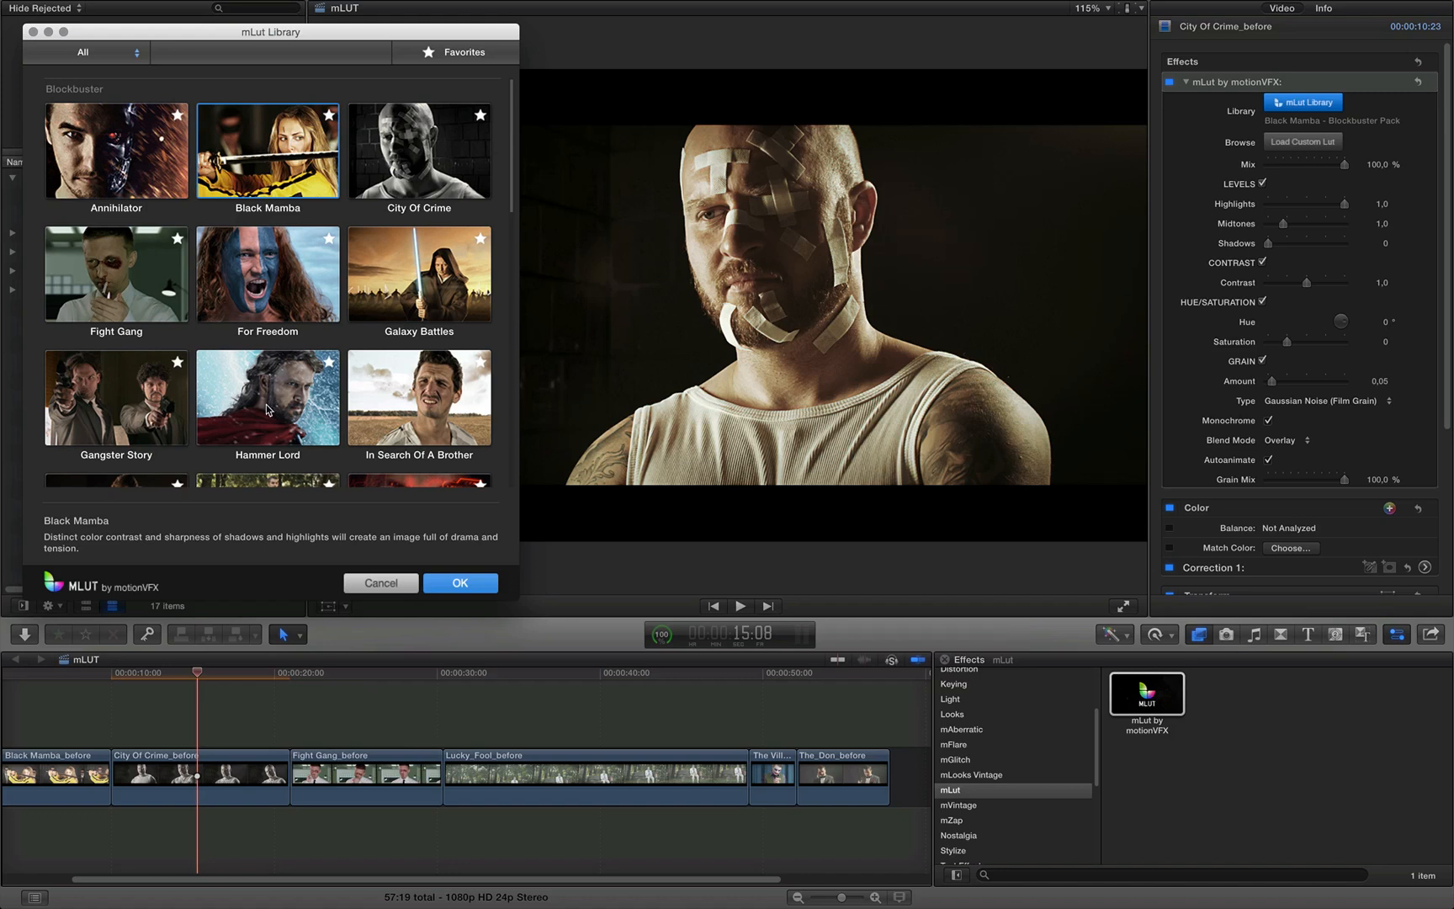
left_click(267, 398)
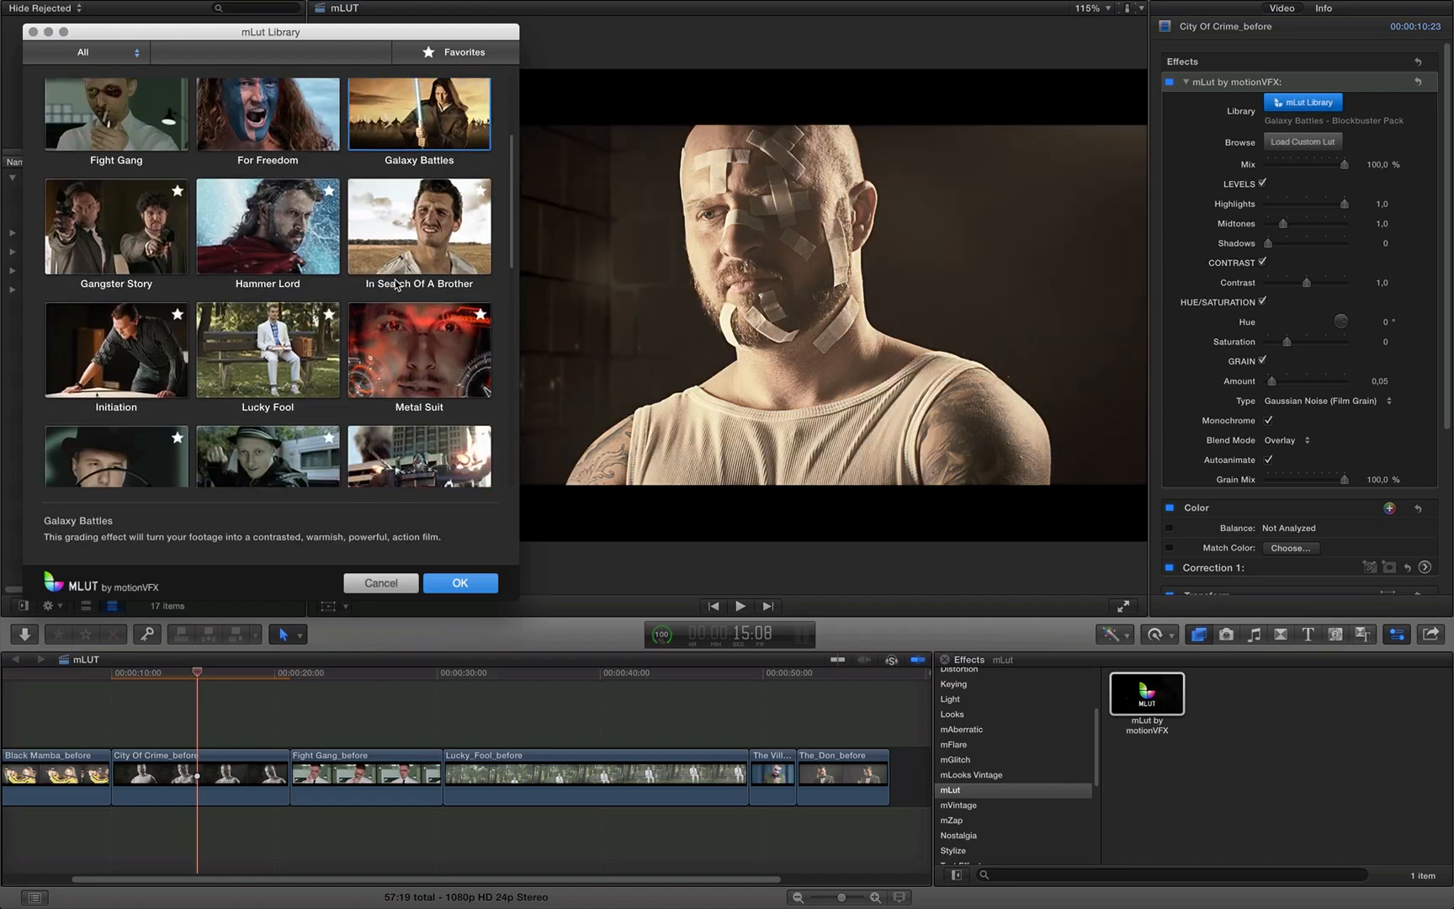
scroll("down", 3)
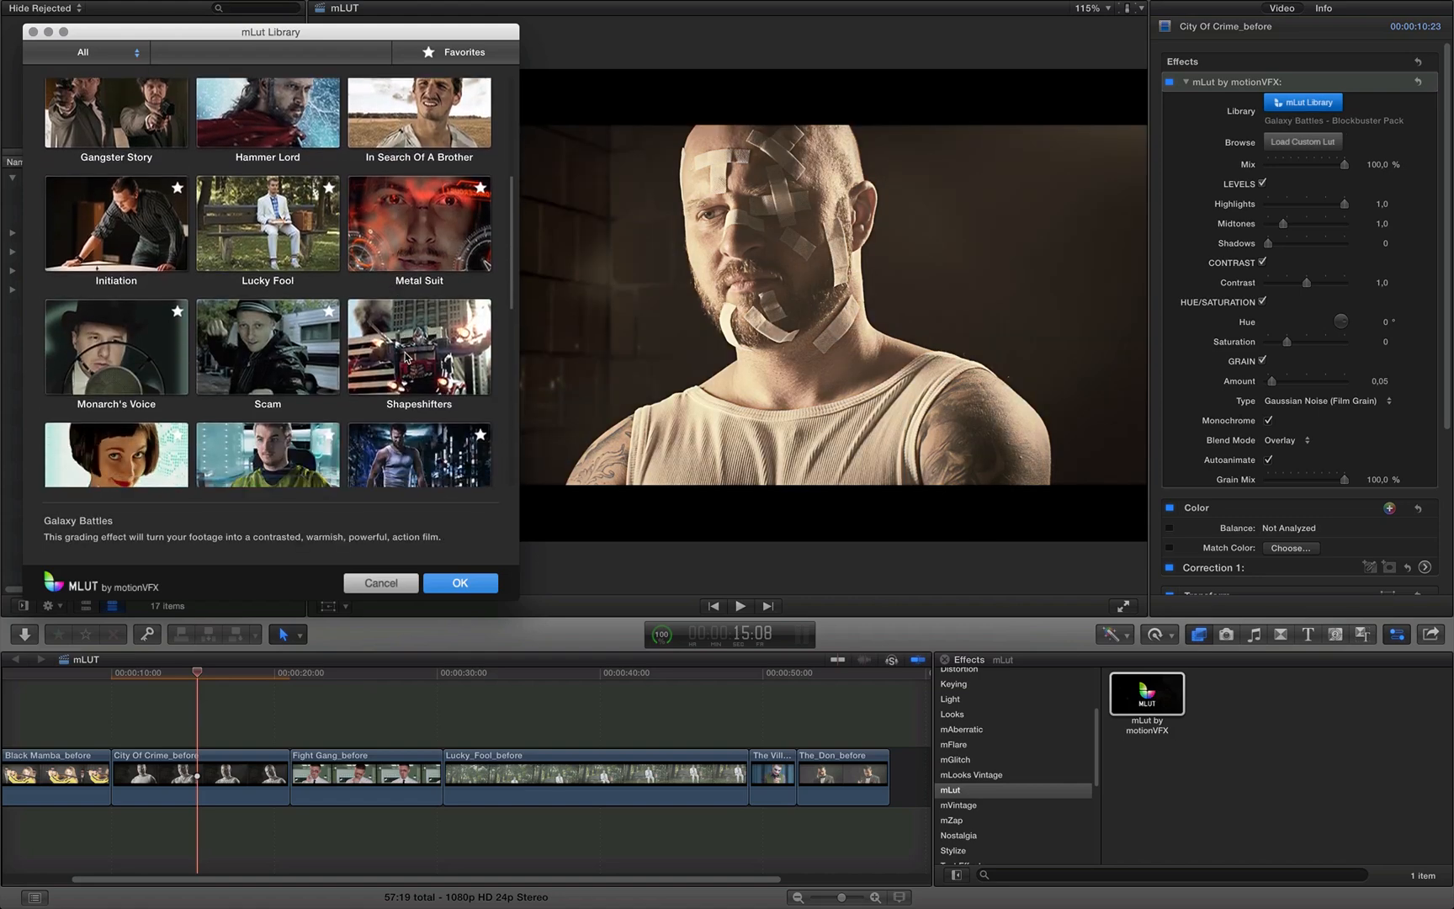
left_click(418, 346)
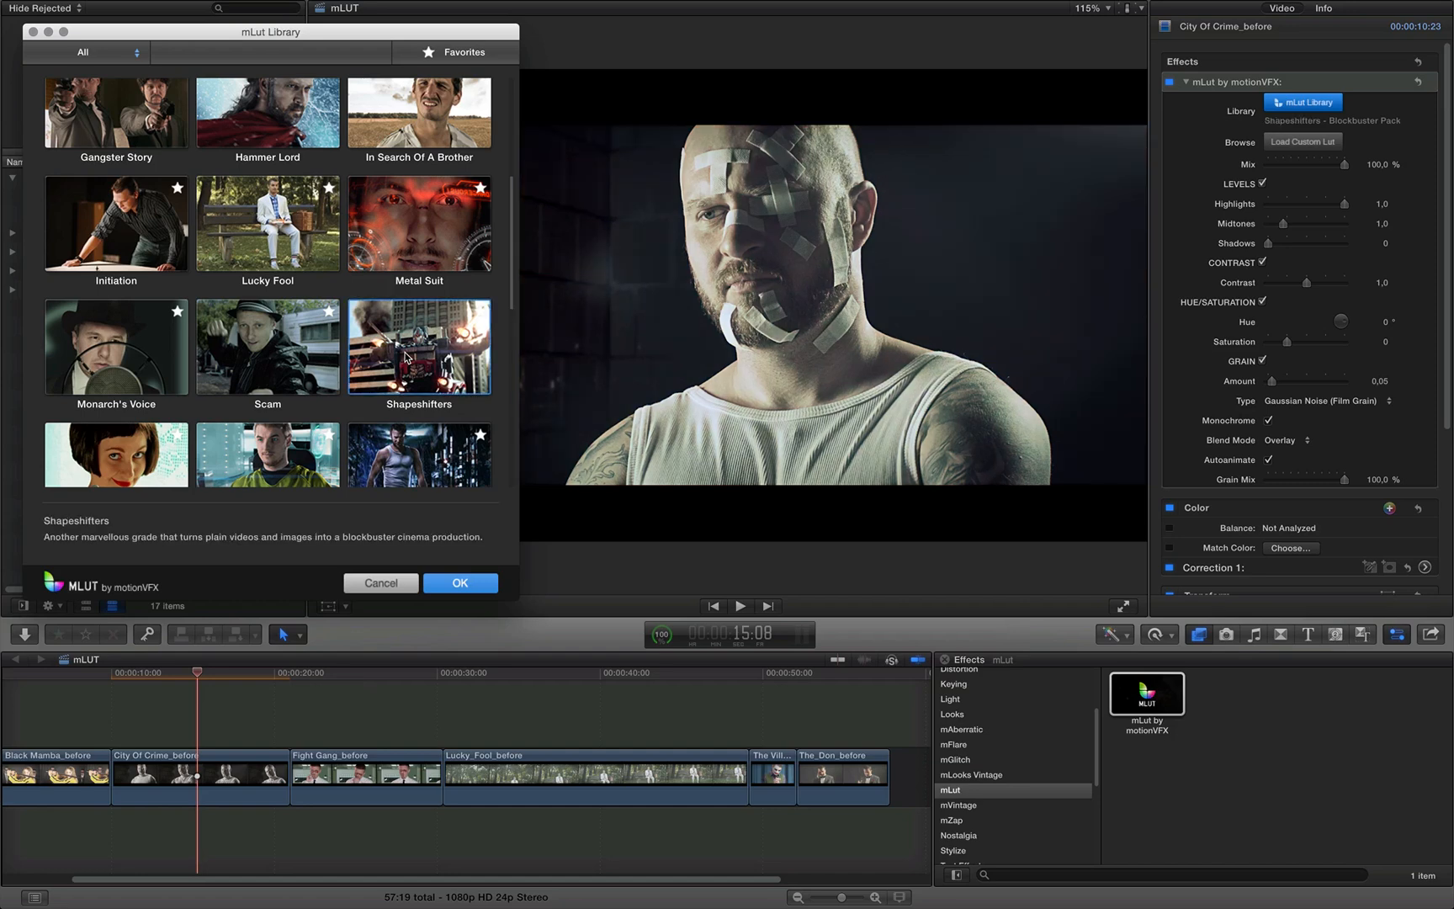
Try the Virtual Reality look, then apply the City Of Crime look.
scroll("down", 3)
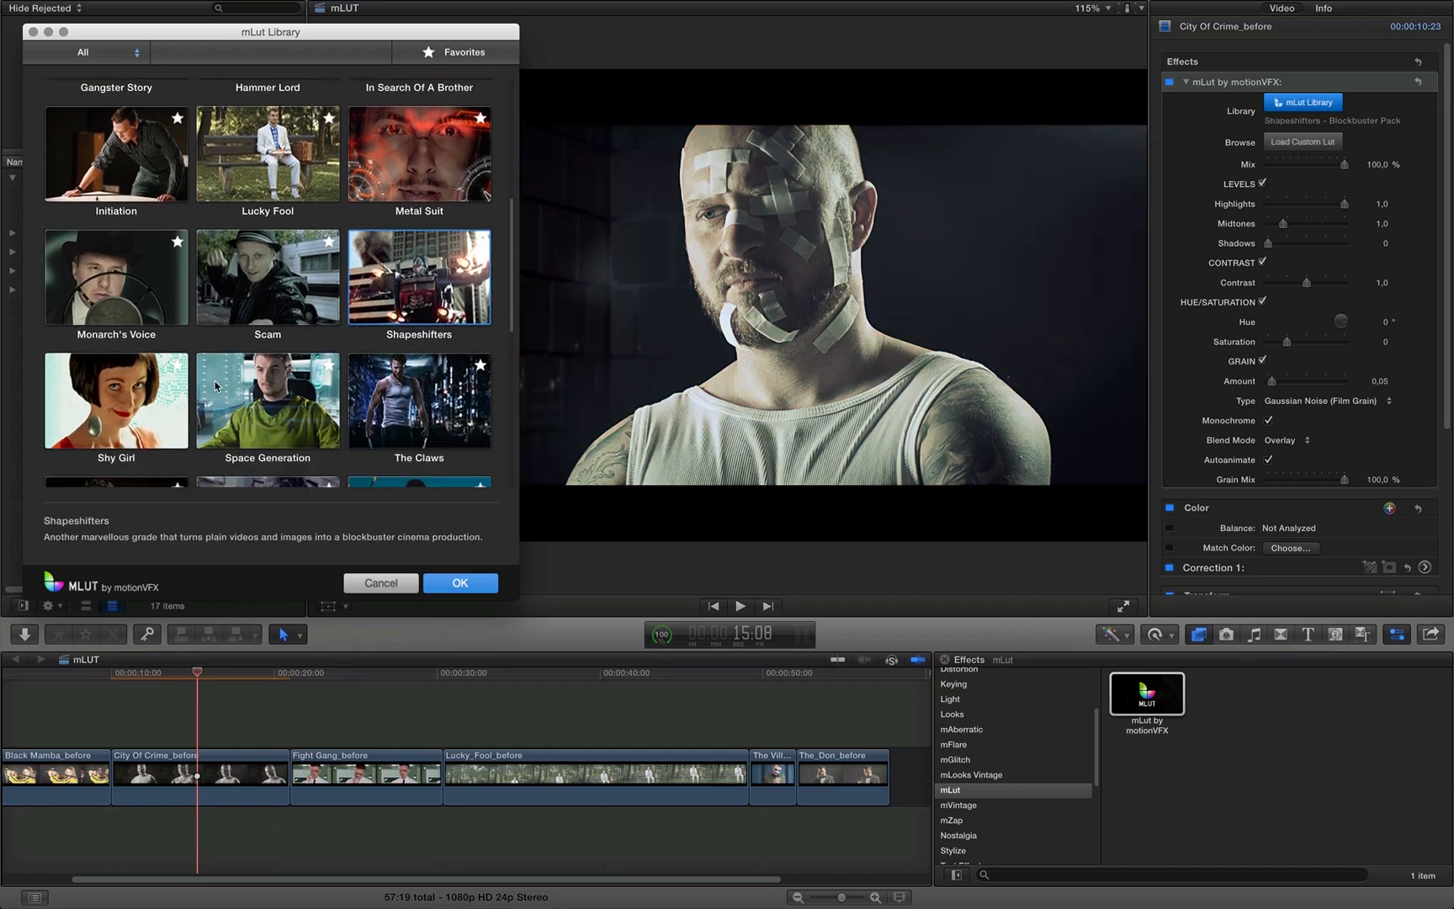
scroll("down", 3)
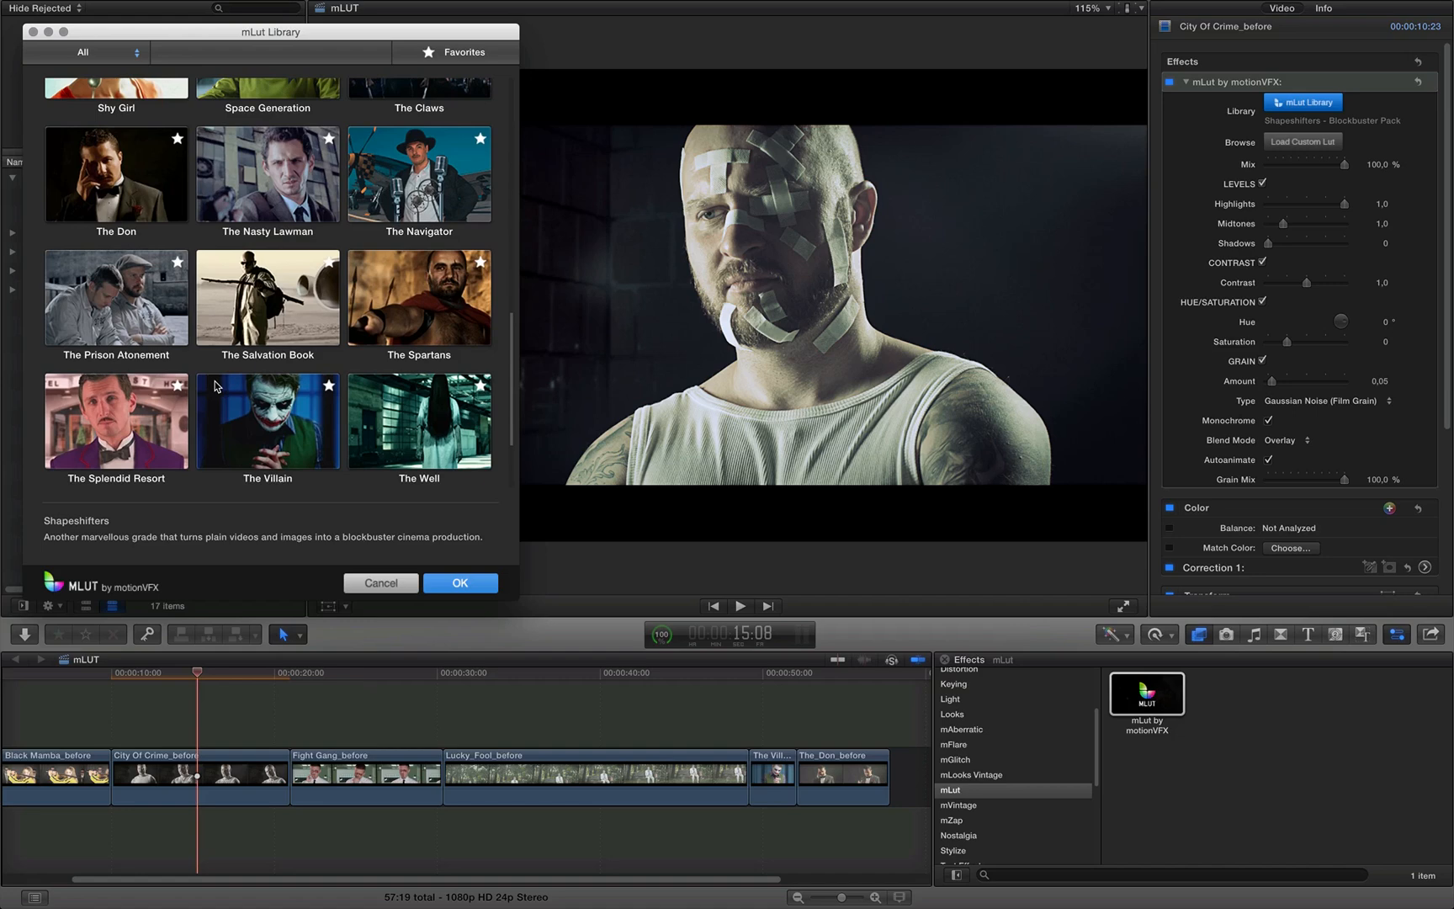
scroll("down", 3)
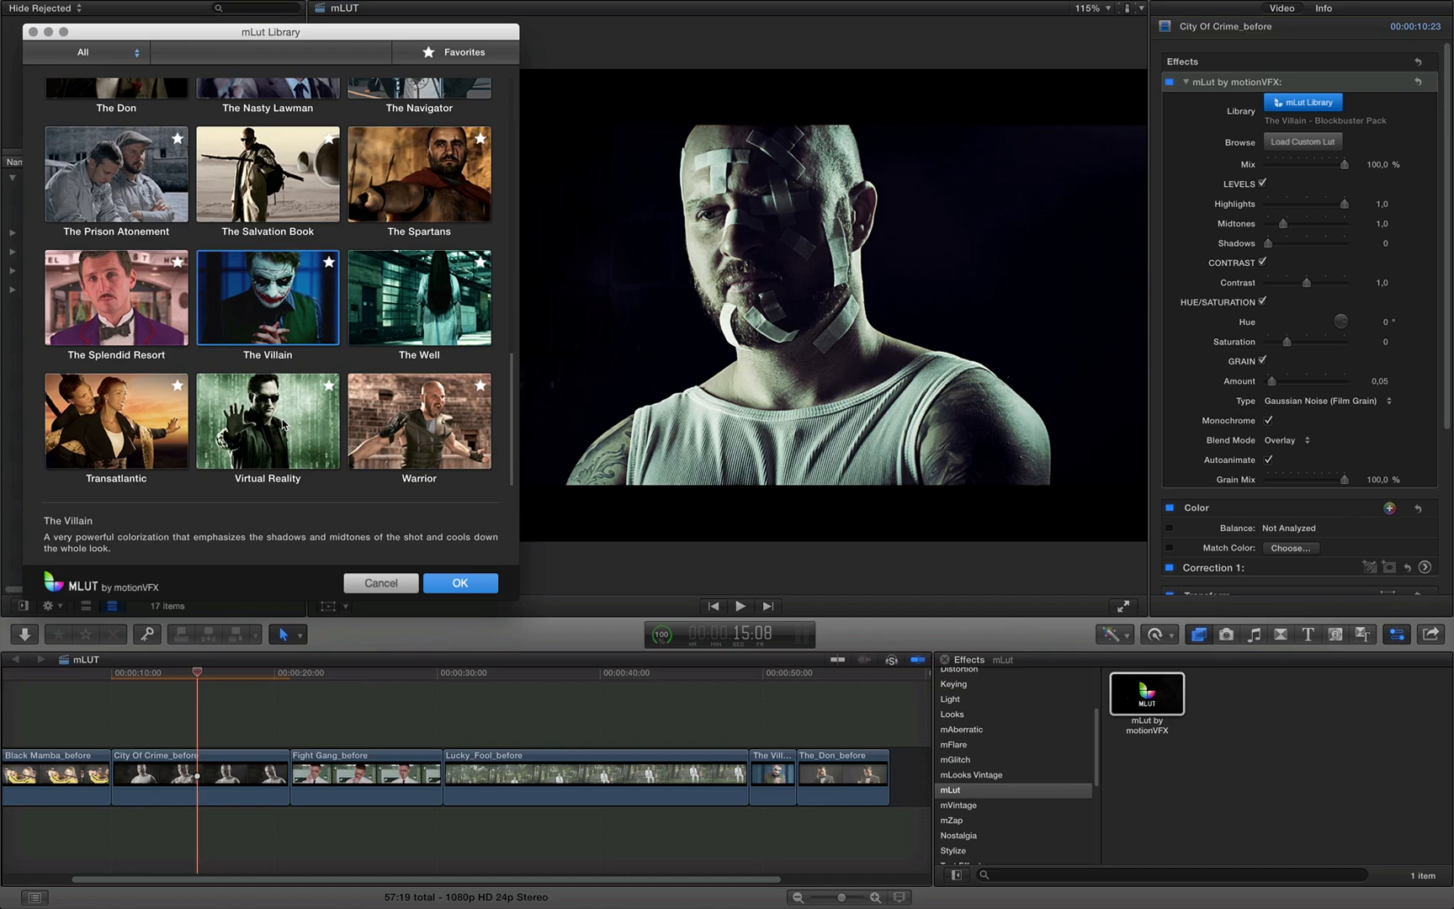
left_click(268, 421)
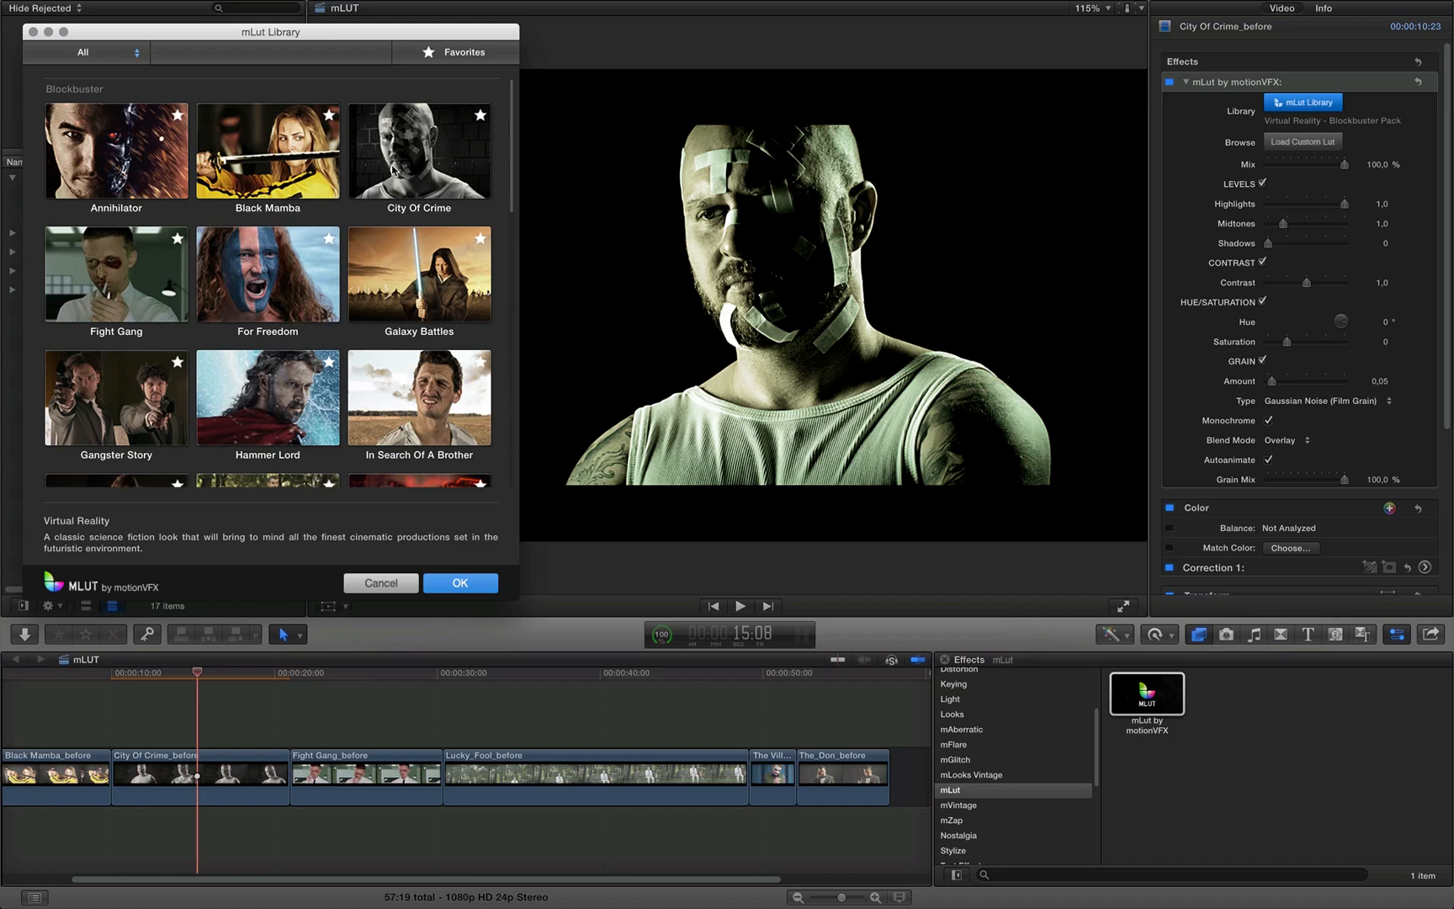
left_click(420, 151)
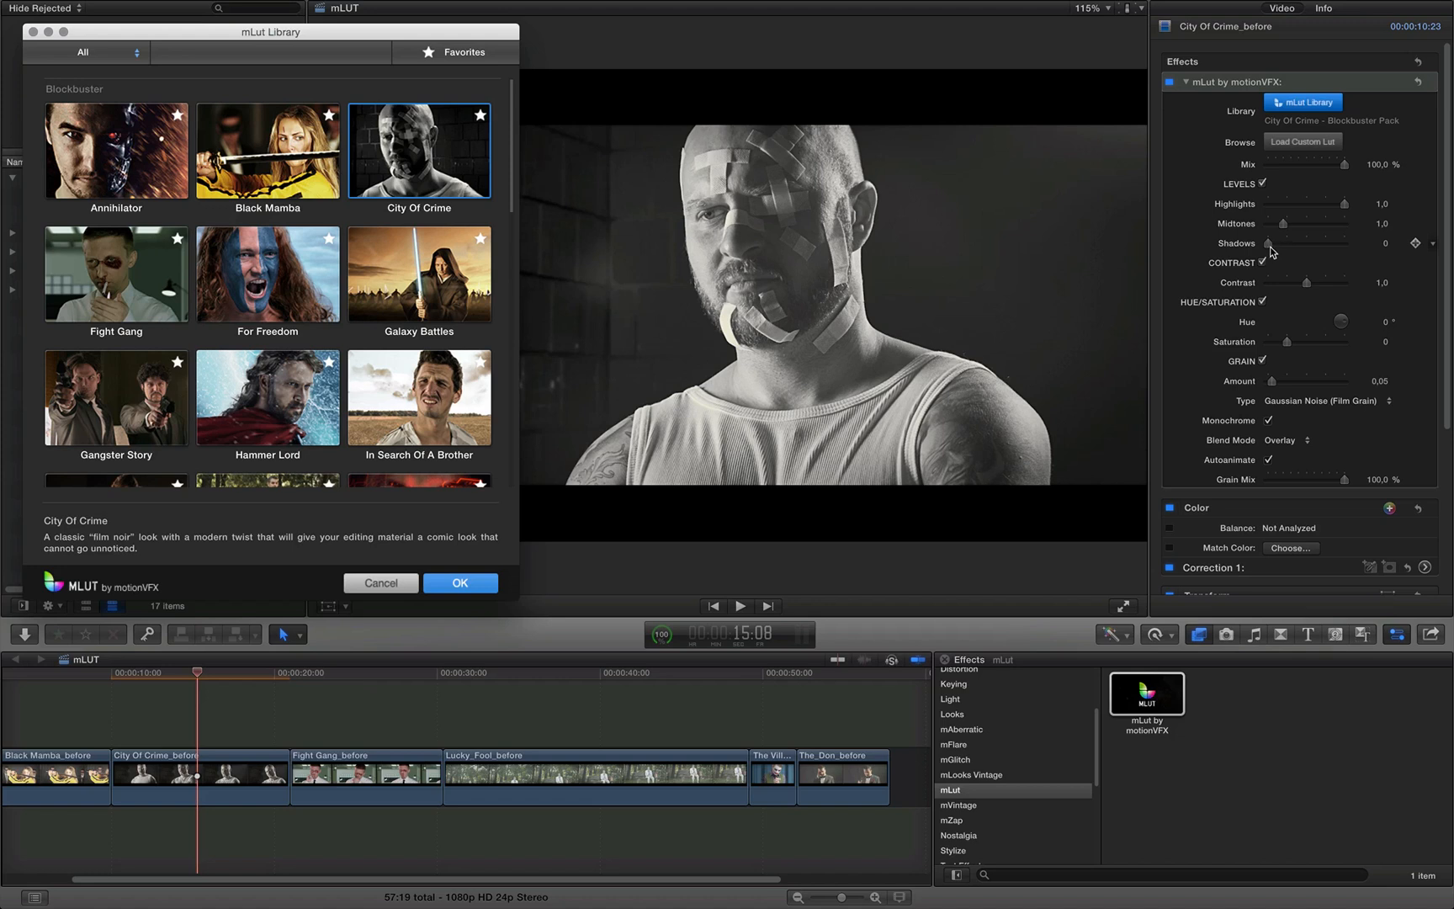
Set Shadows to 0.1 and Midtones to 0.86, confirm, then select Black Mamba_before.
left_click_drag(1271, 243, 1279, 243)
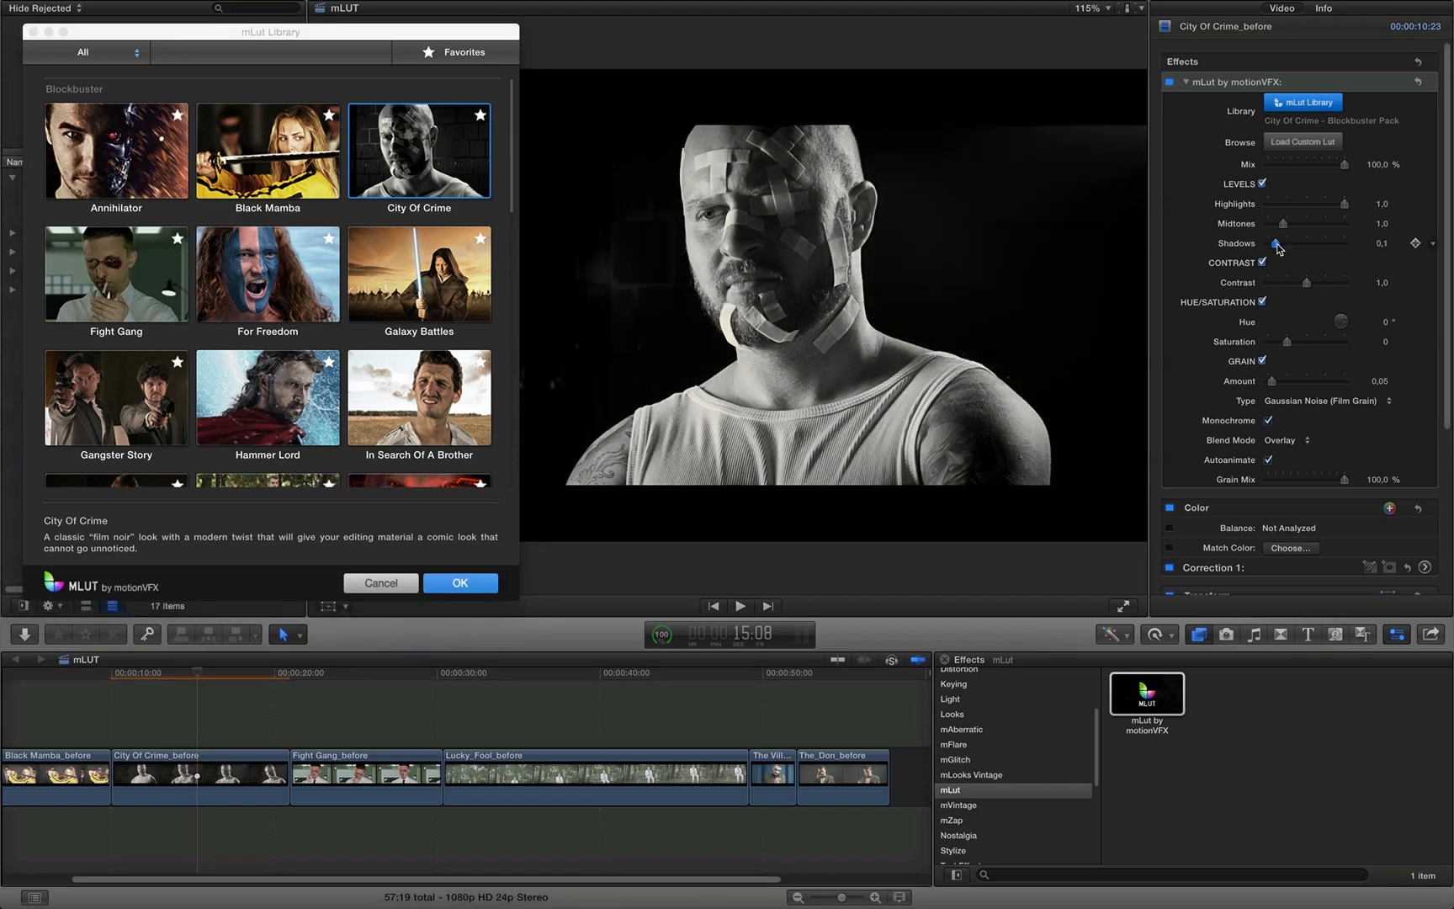
left_click_drag(1308, 222, 1287, 223)
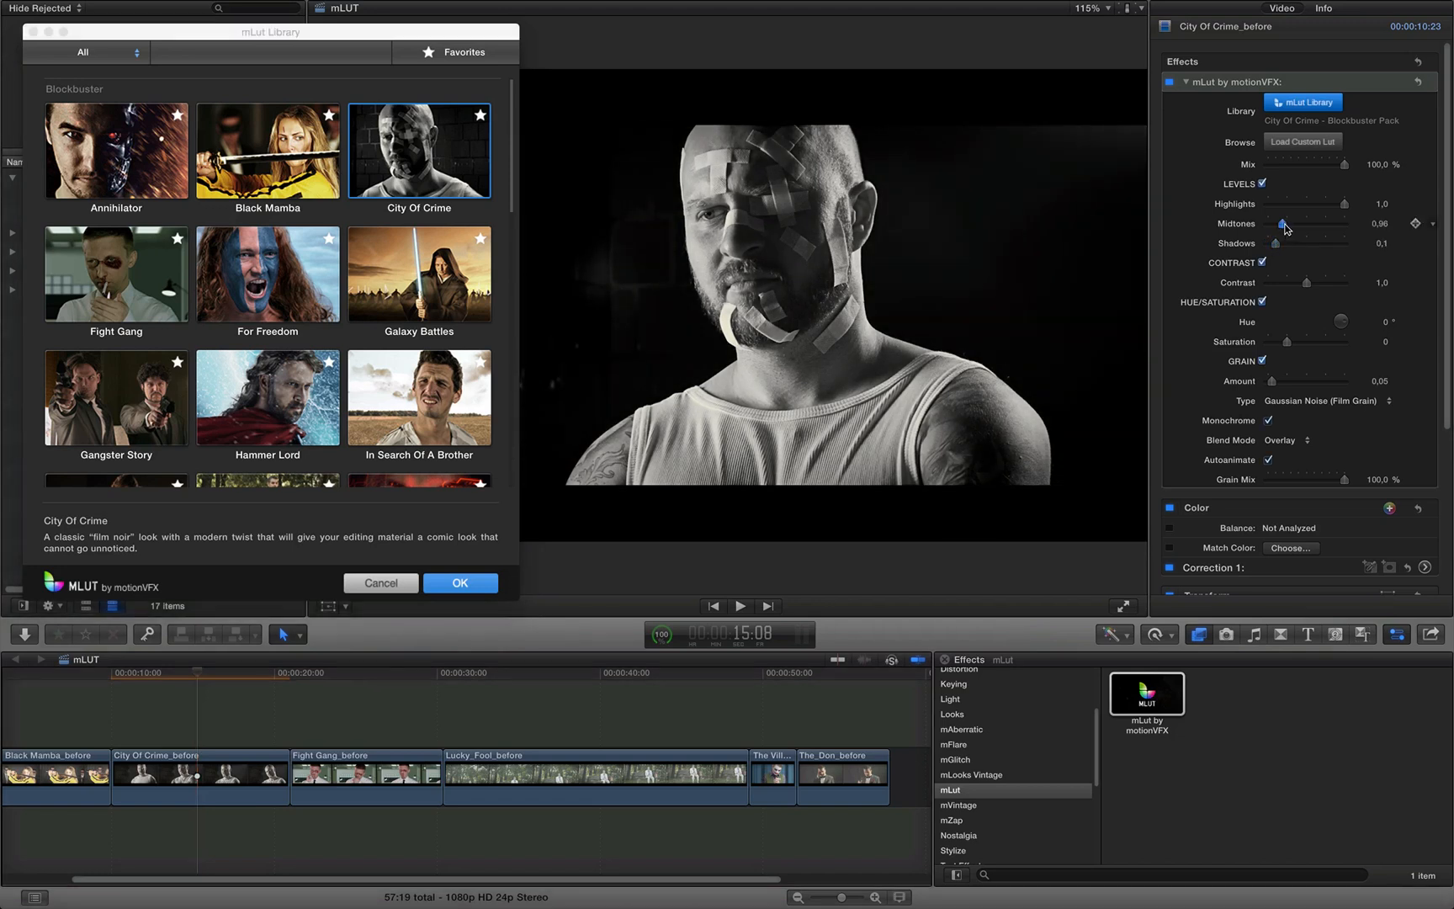
left_click_drag(1290, 225, 1282, 225)
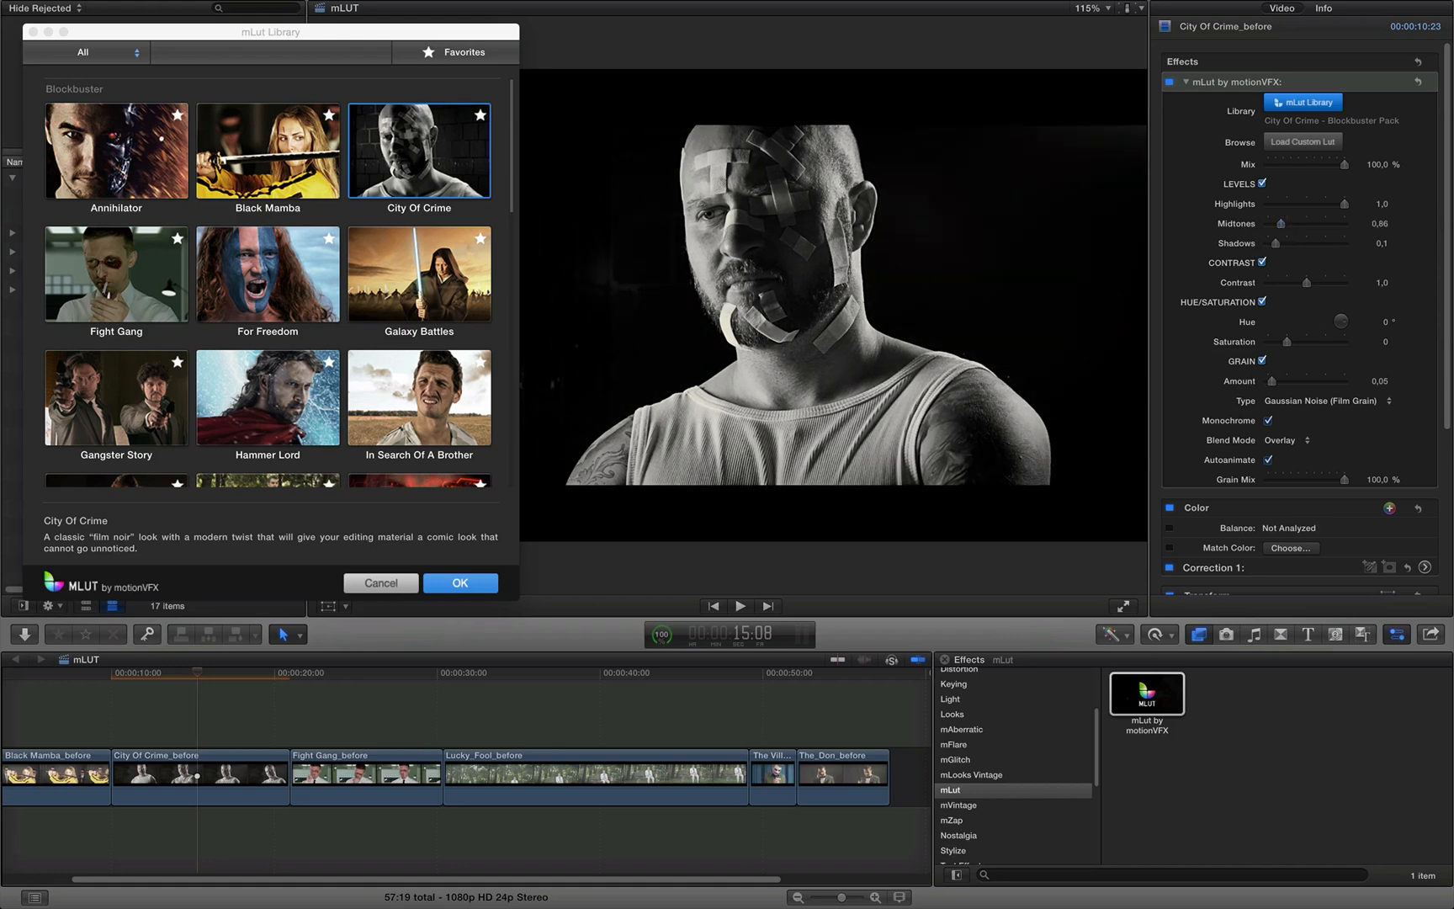
left_click(459, 583)
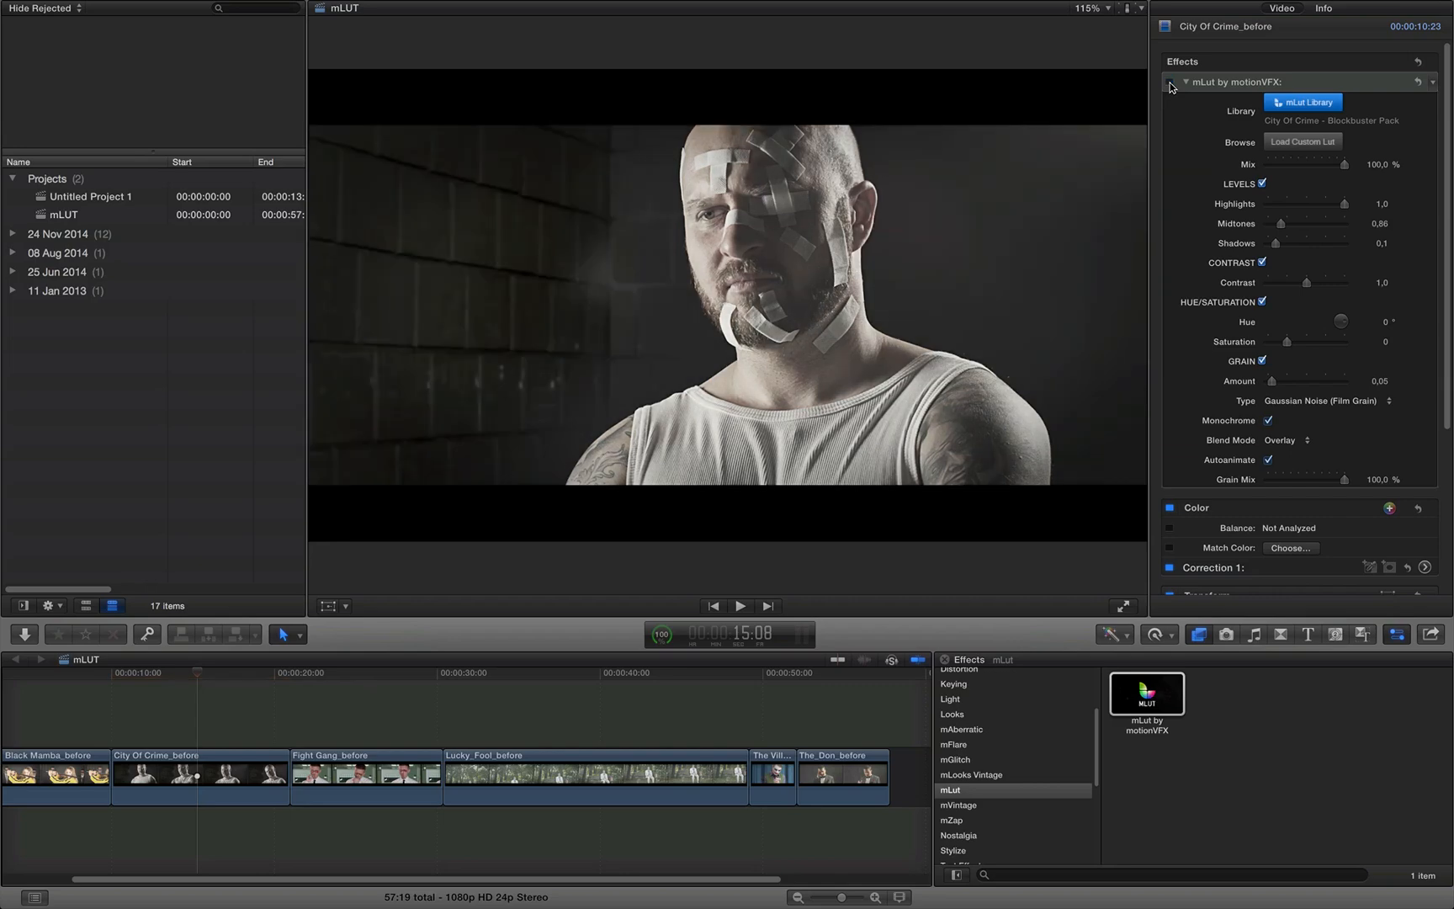
left_click(1172, 82)
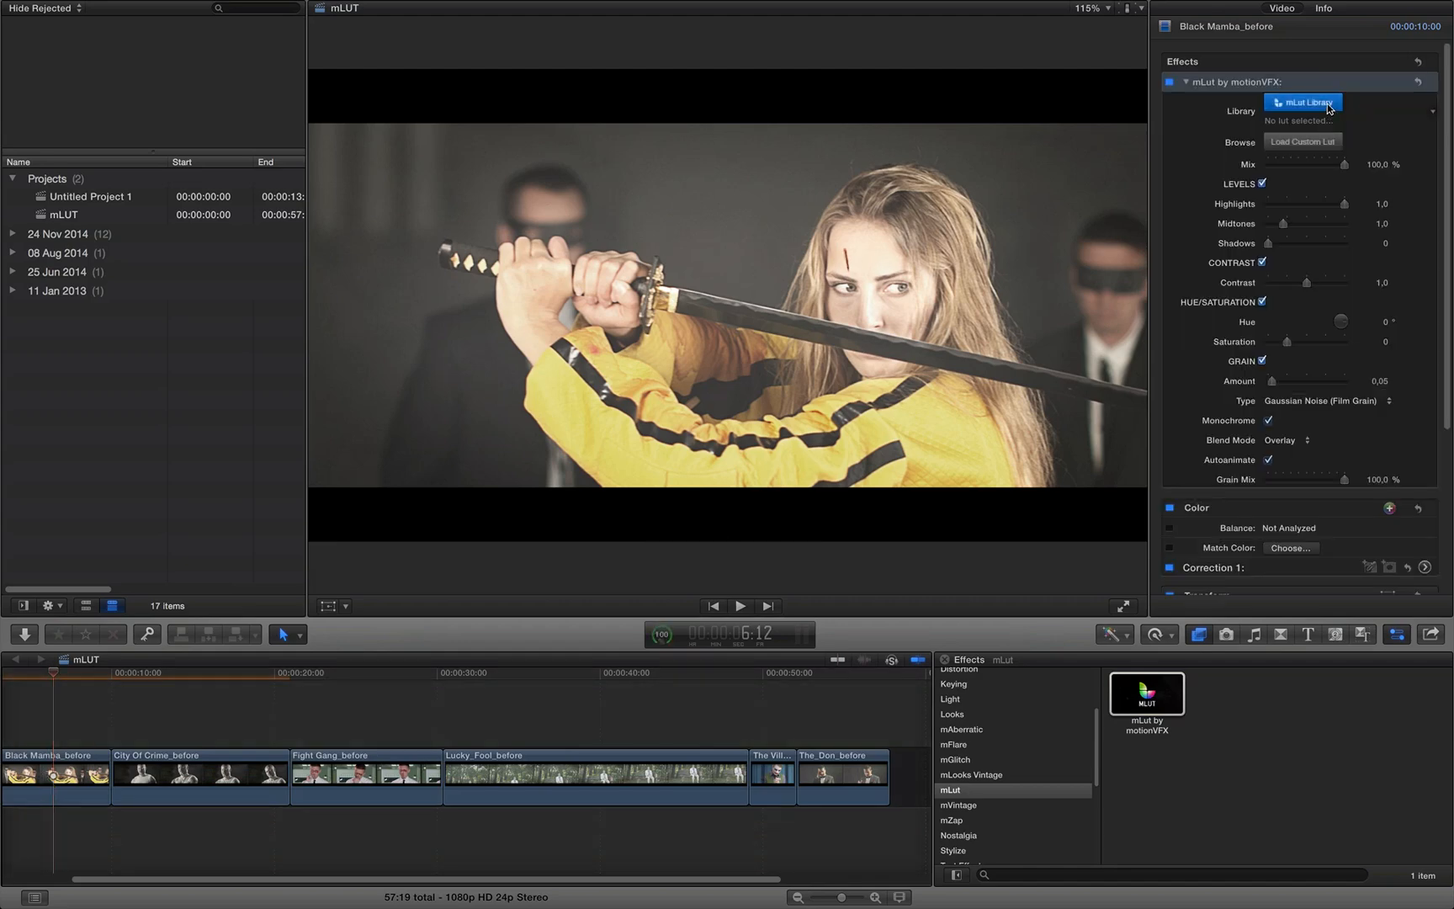
Preview the Initiation and Metal Suit looks, then apply and confirm Black Mamba.
left_click(1304, 101)
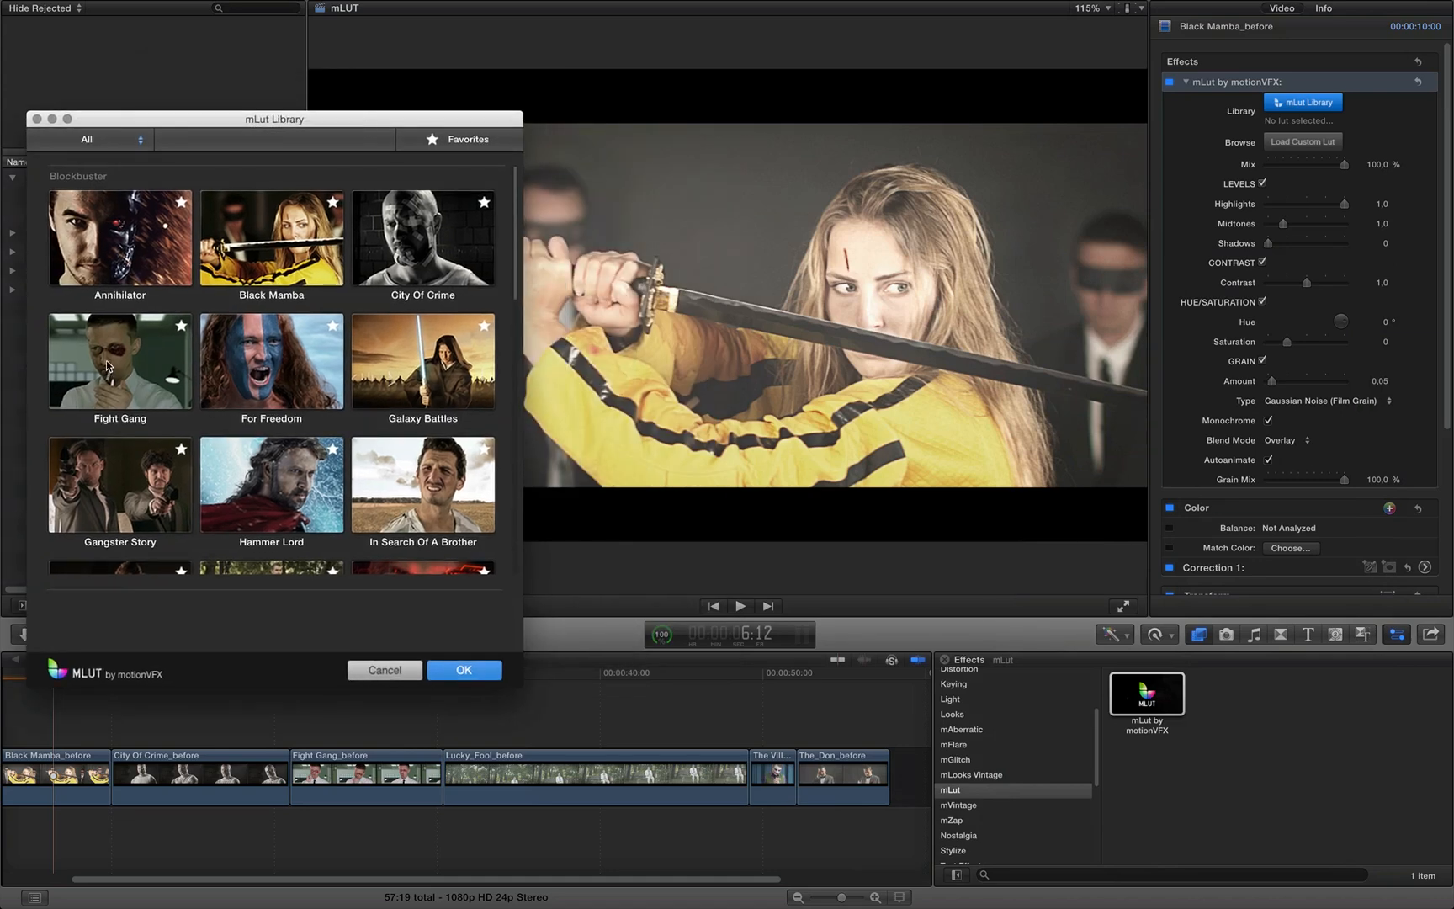
scroll("down", 3)
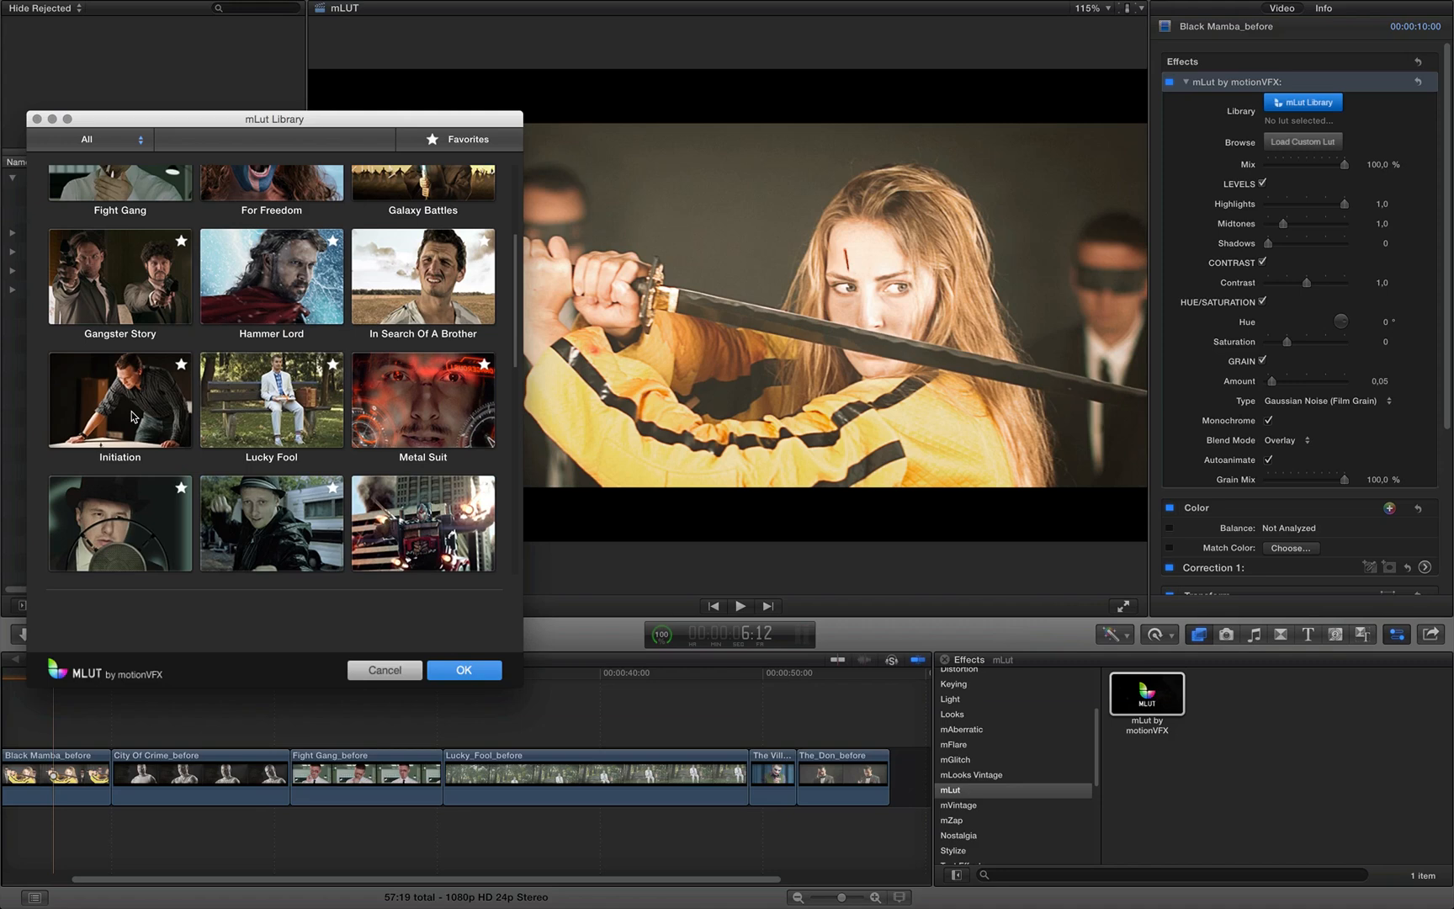
left_click(119, 400)
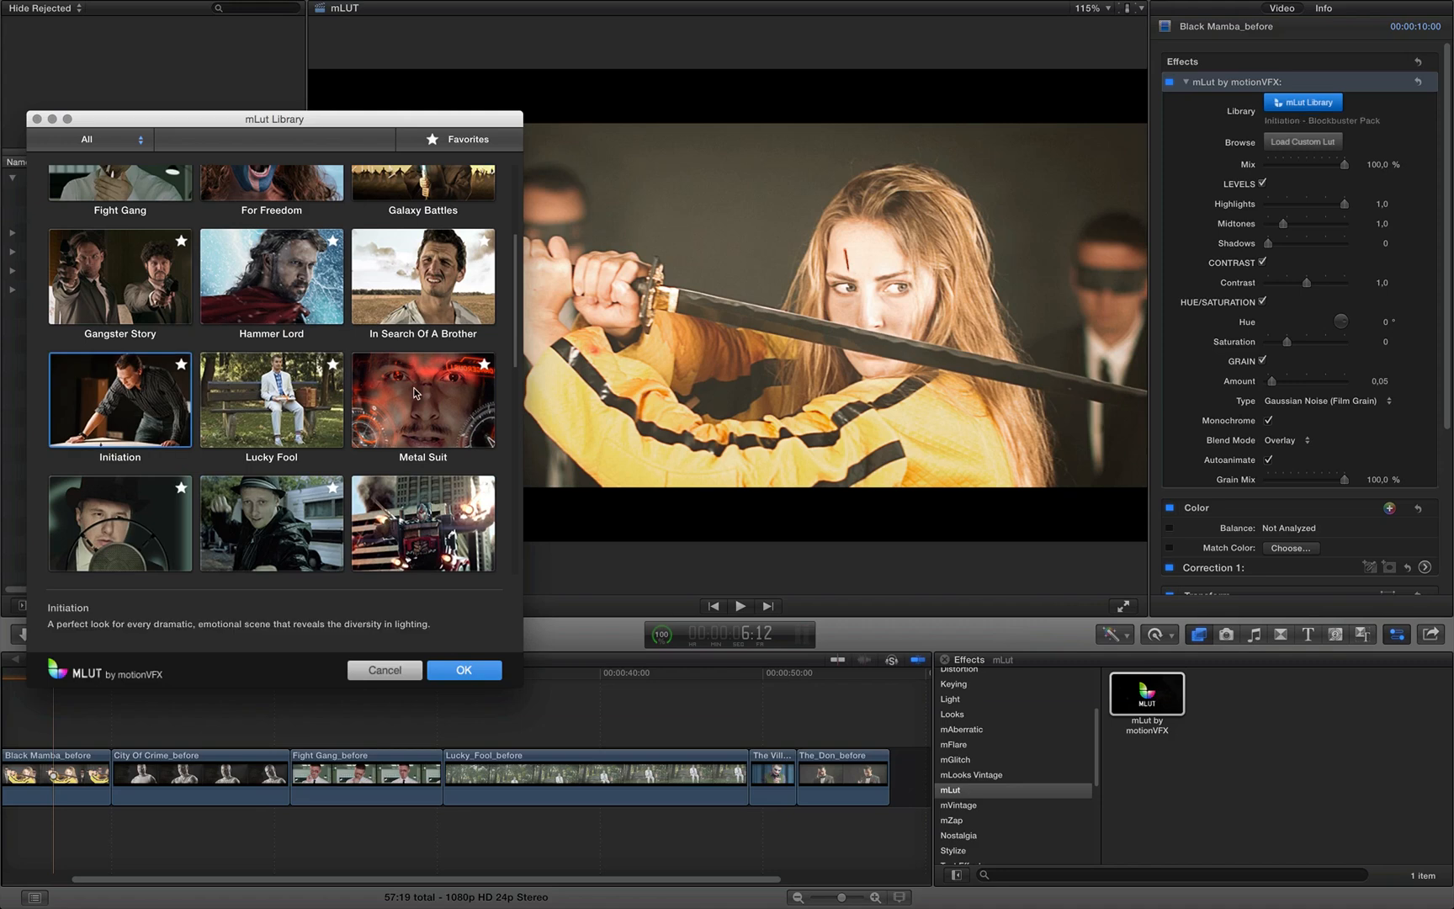
left_click(422, 400)
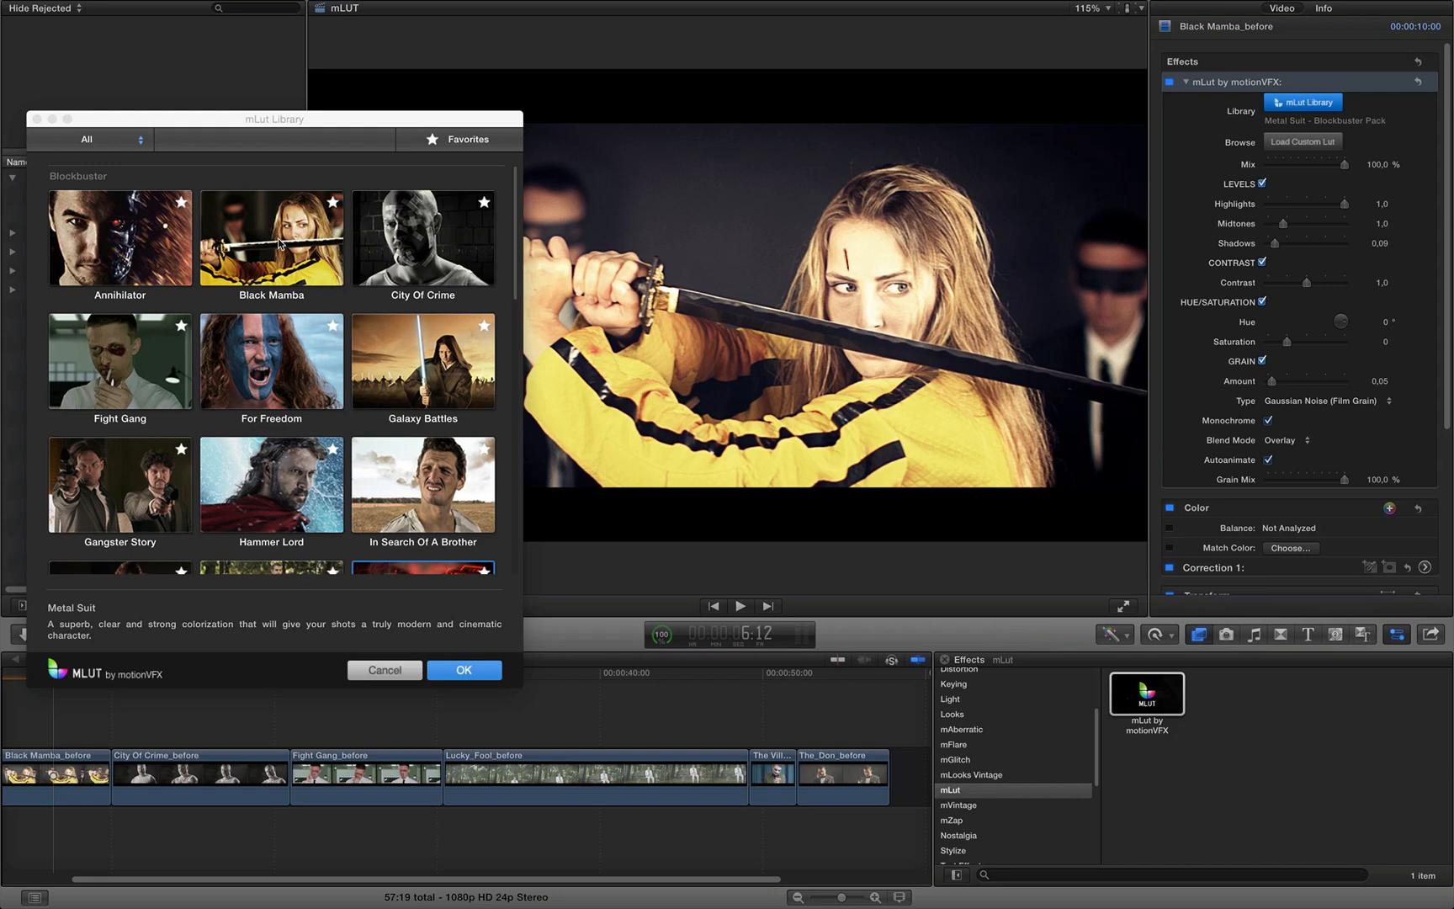
left_click(271, 239)
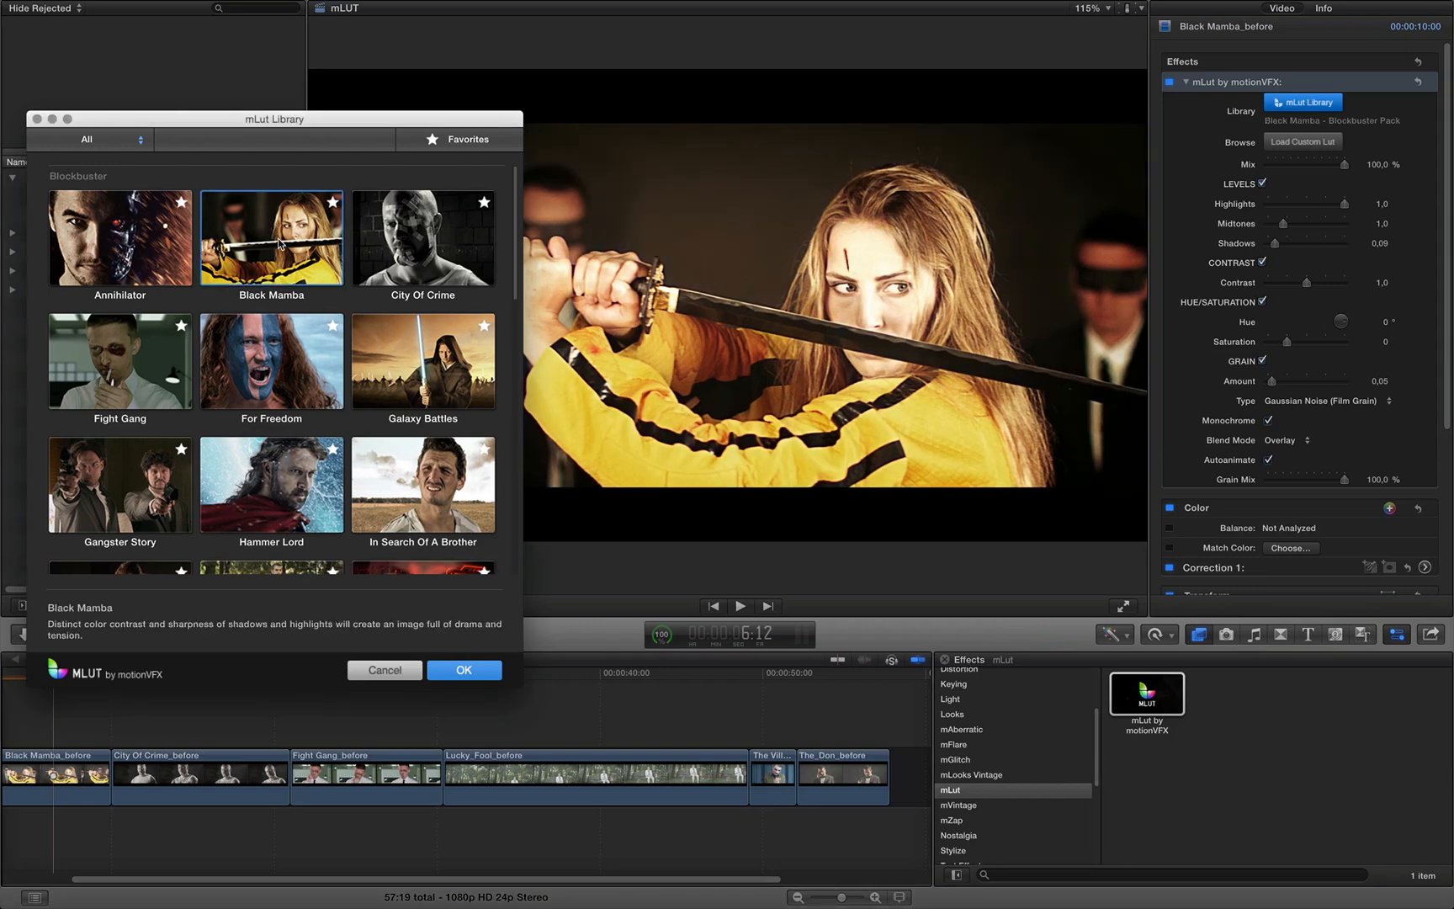
left_click(463, 670)
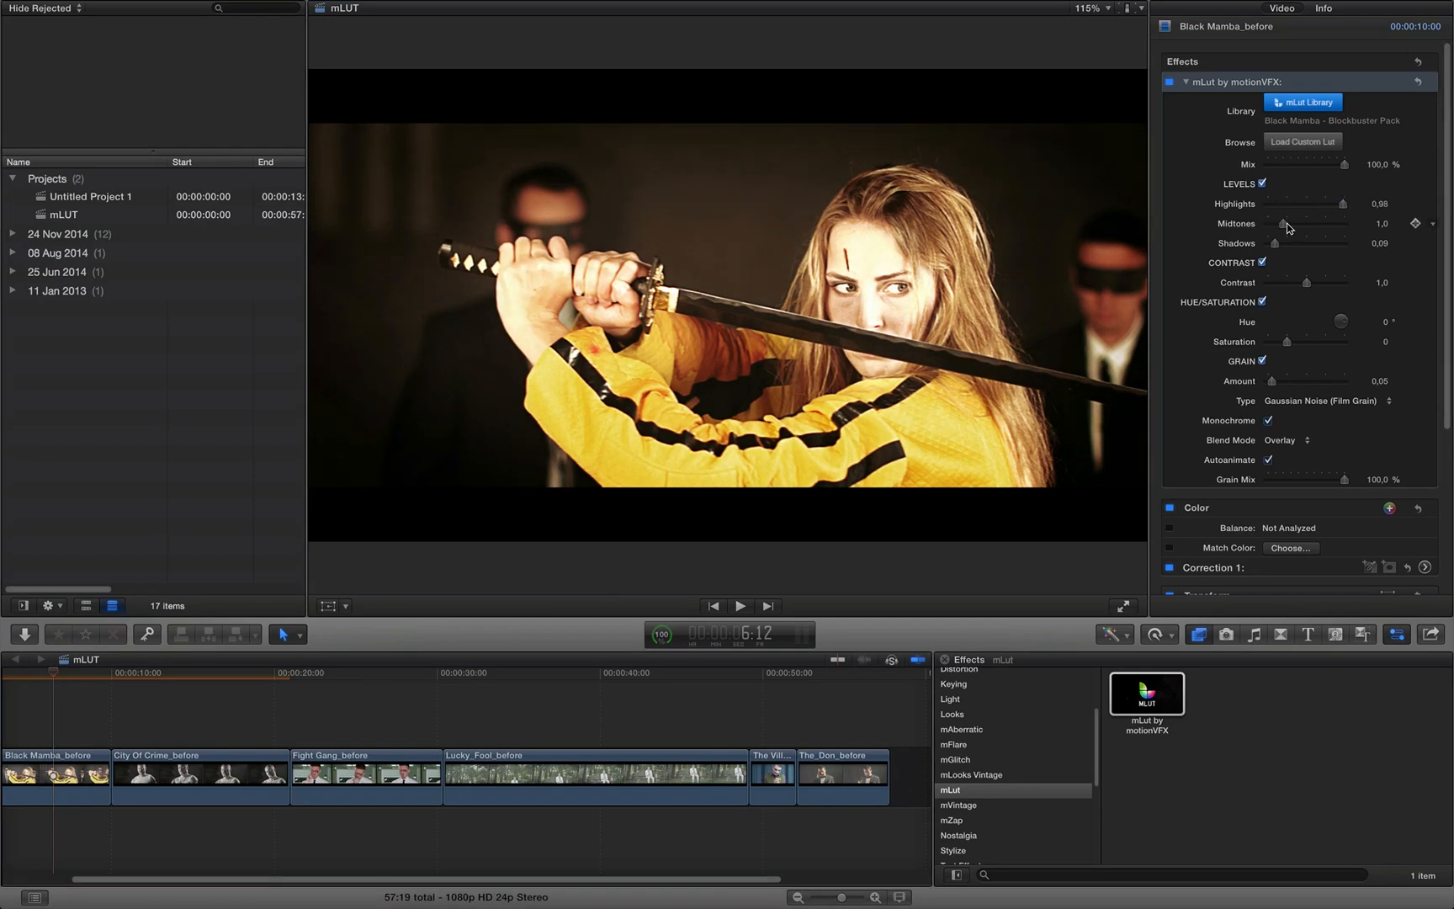
Set Midtones to 0.86 and Shadows to 0.12, then play and stop the clip.
left_click_drag(1316, 224, 1299, 224)
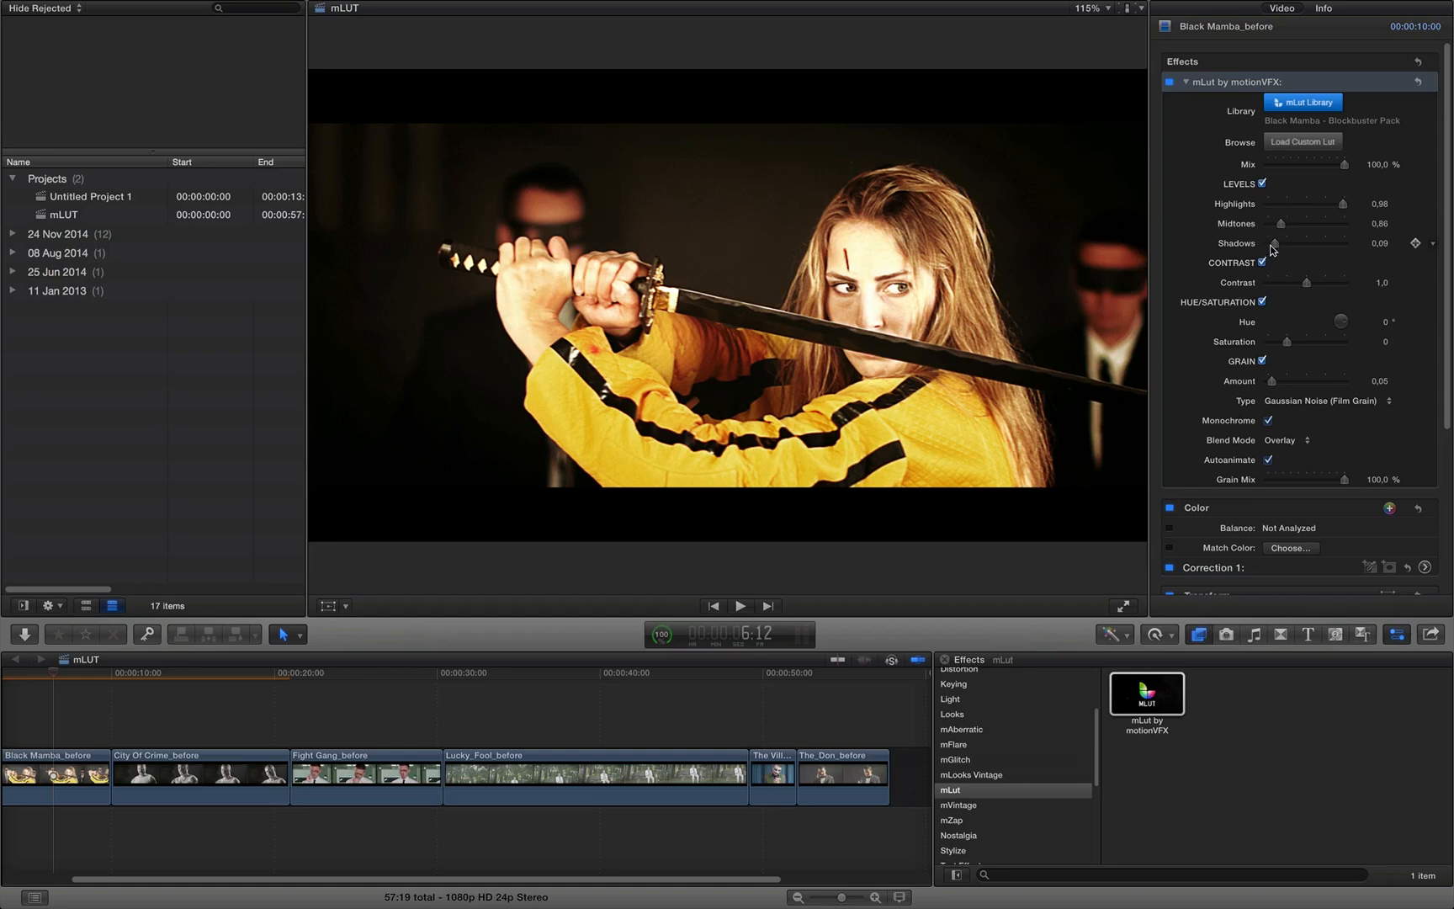
left_click_drag(1307, 243, 1317, 242)
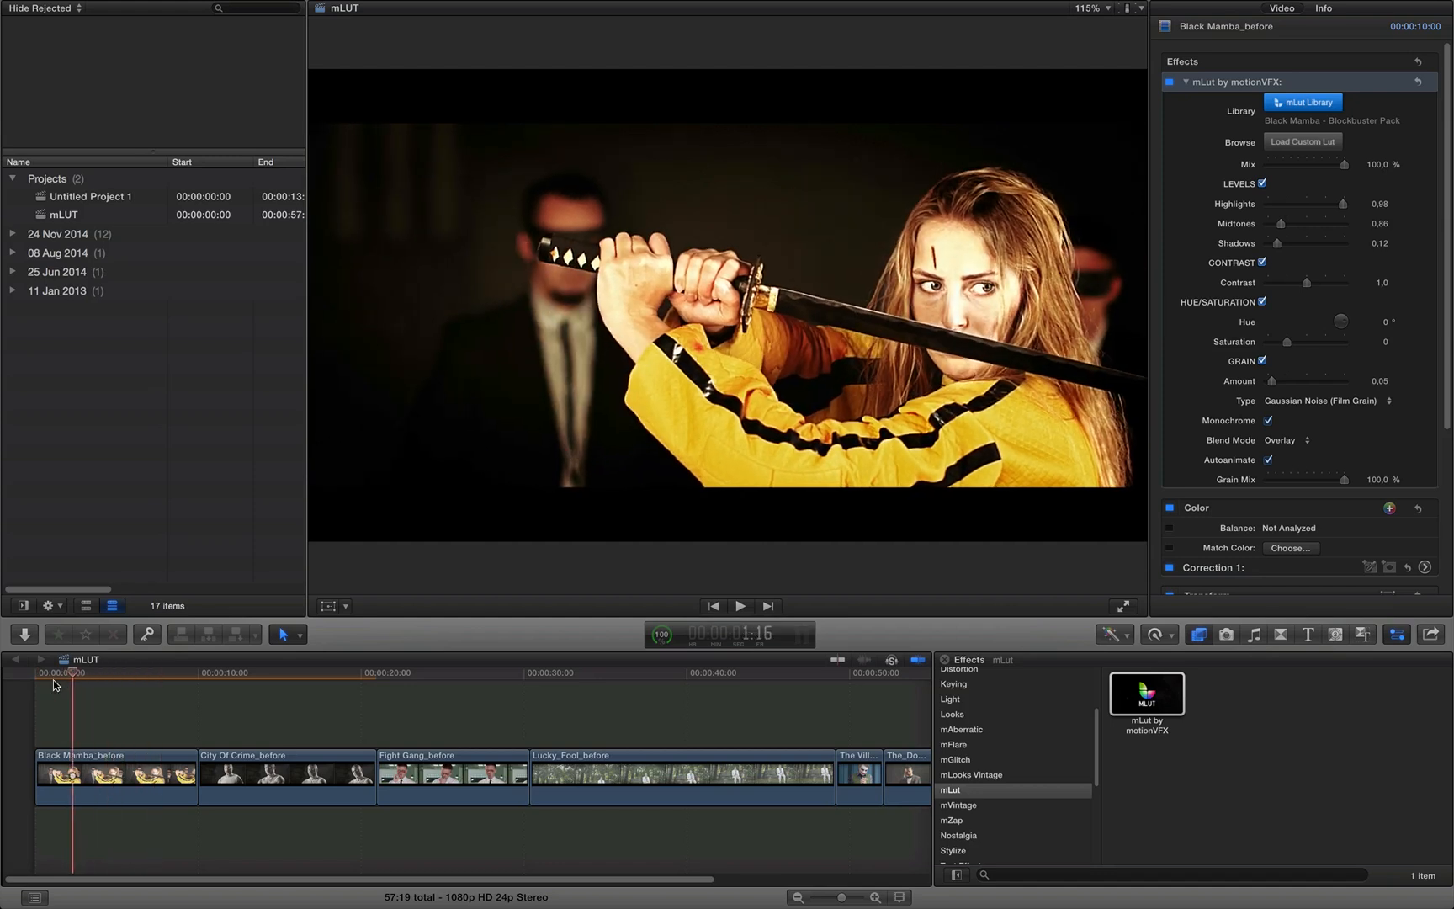
left_click(740, 606)
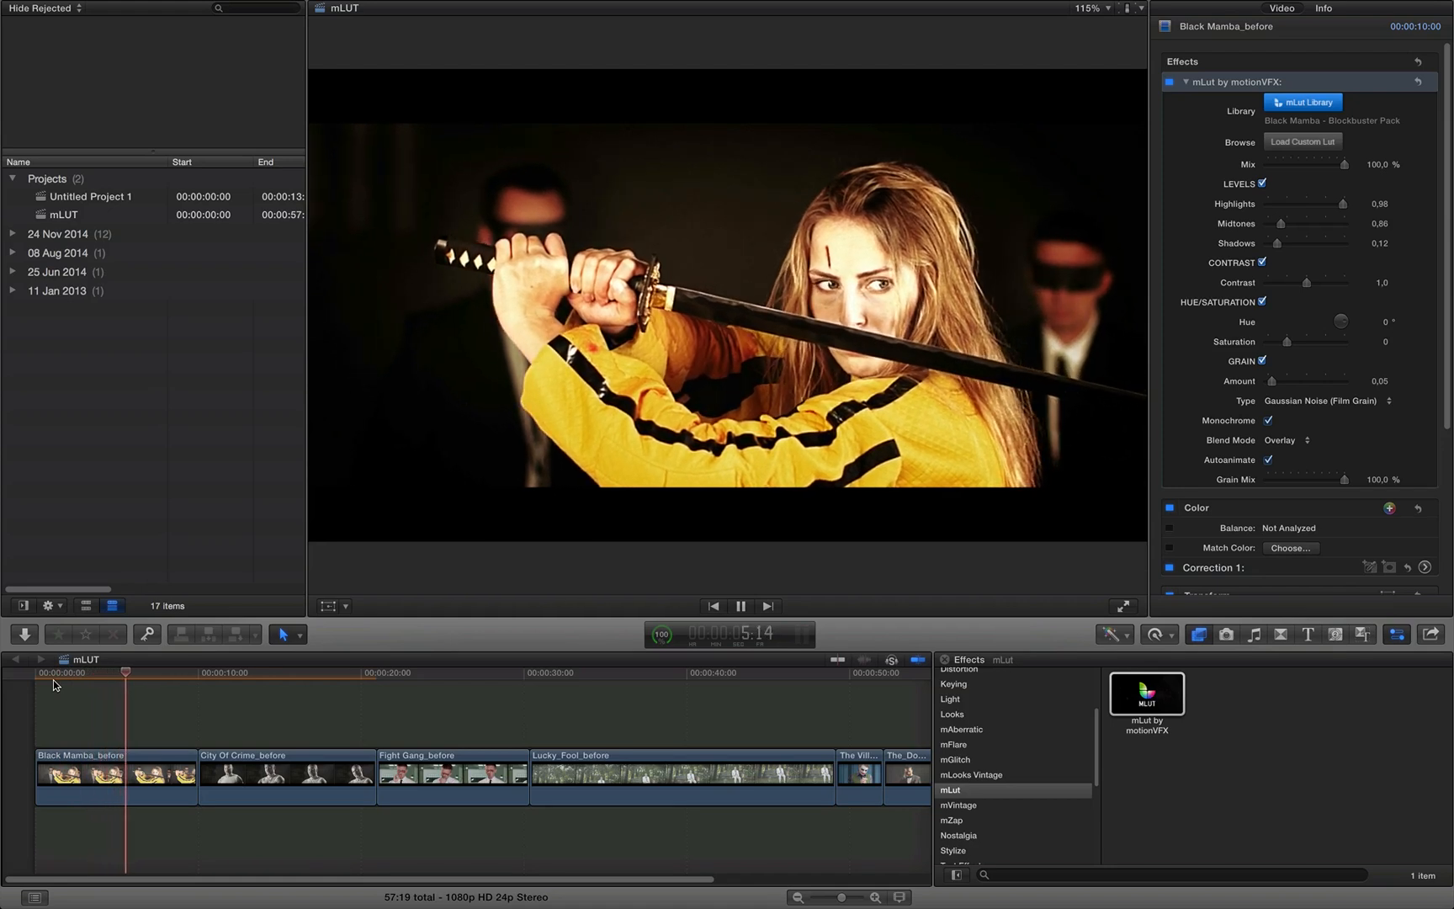
left_click(740, 606)
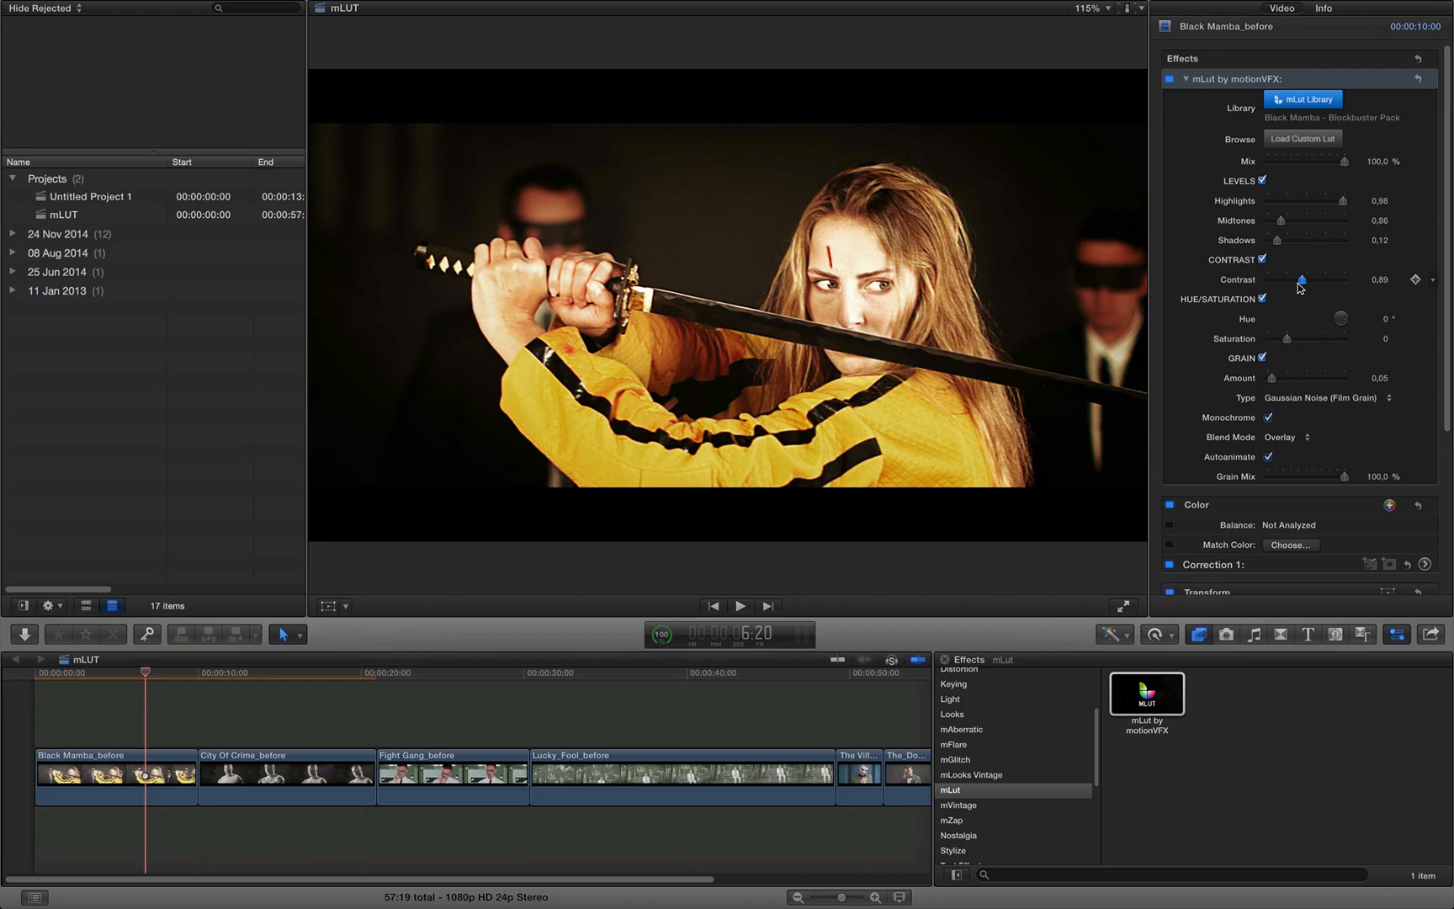
Set Contrast to 0.87, Hue to 9° and Grain Amount to 0.12.
left_click_drag(1301, 279, 1295, 280)
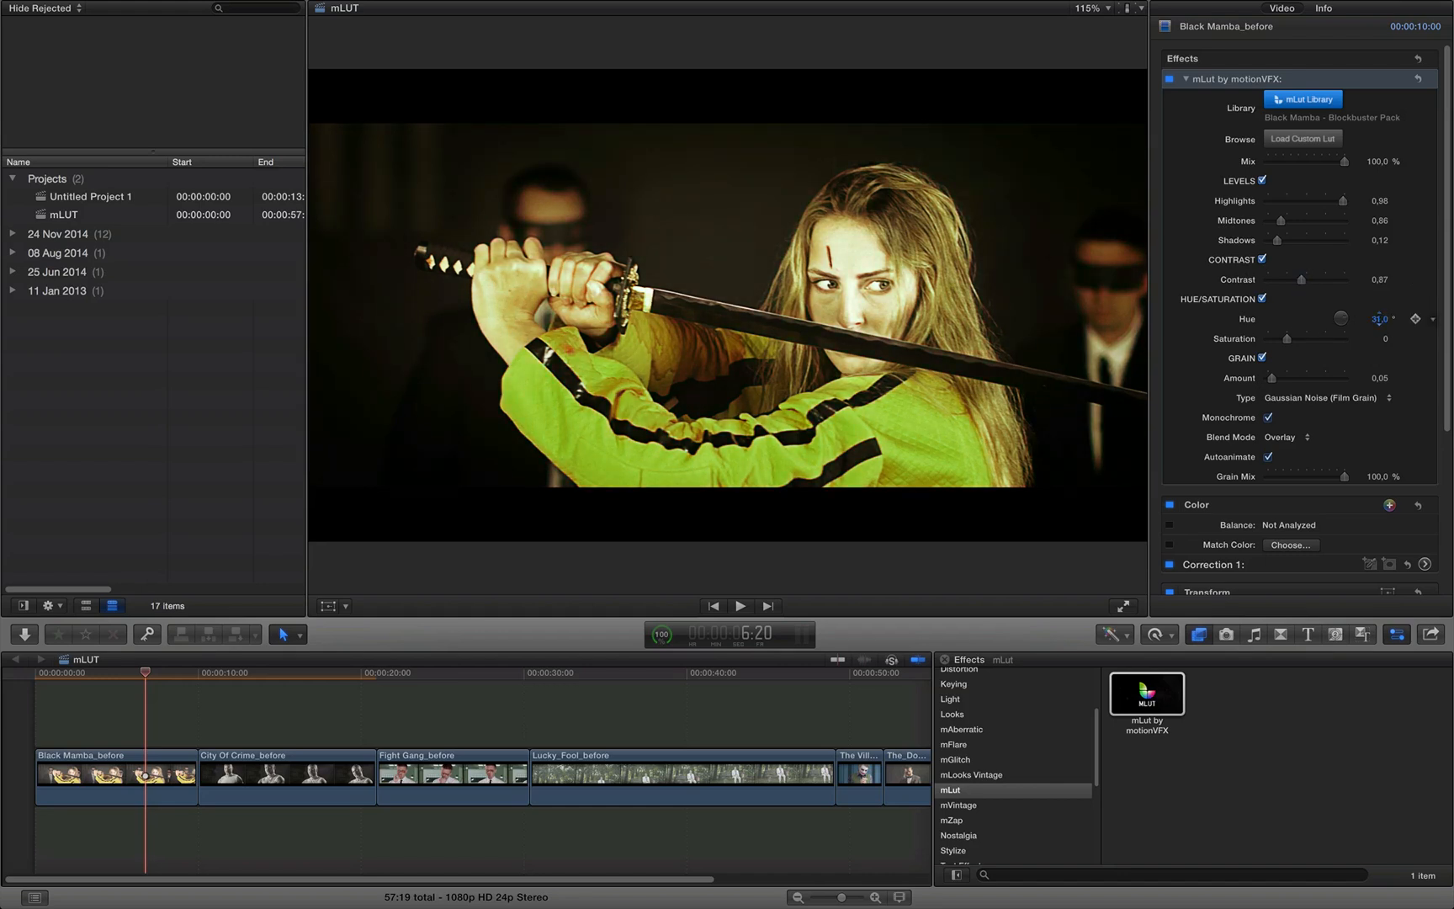
left_click_drag(1354, 319, 1289, 318)
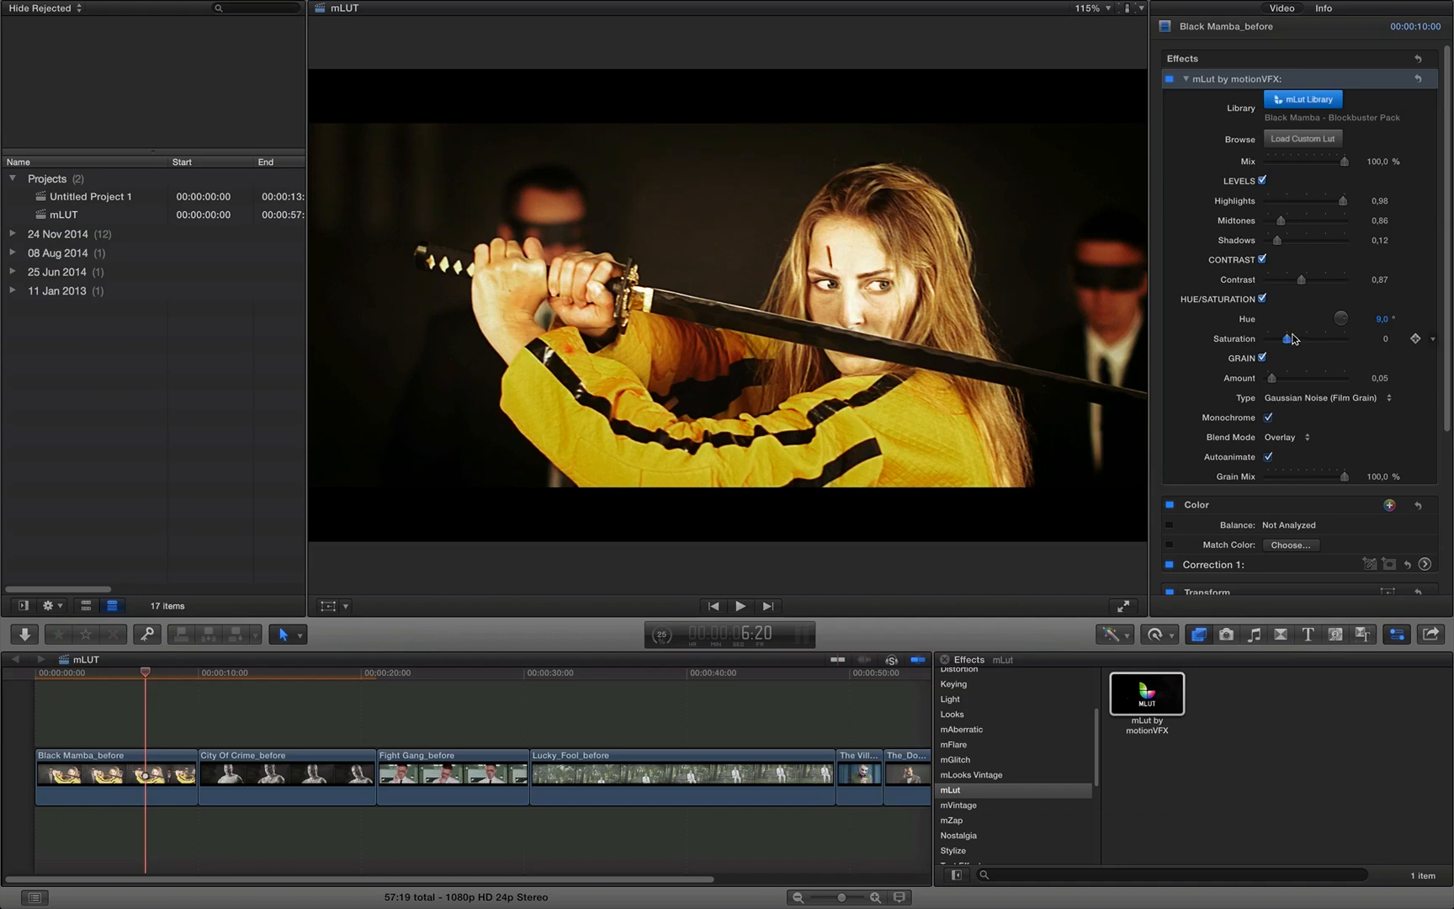
left_click_drag(1287, 337, 1279, 338)
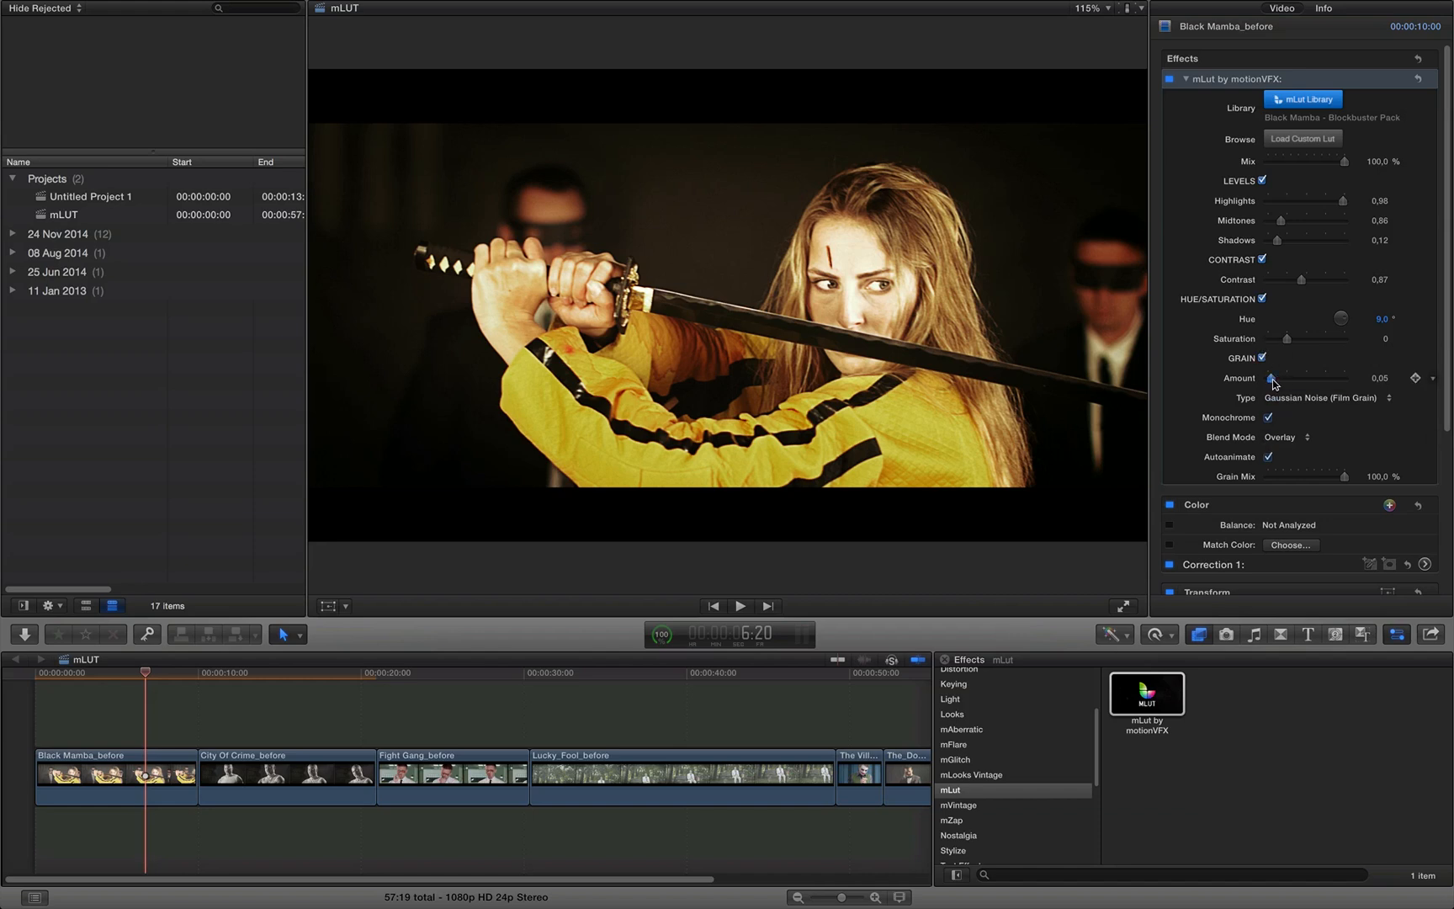
left_click_drag(1272, 378, 1294, 377)
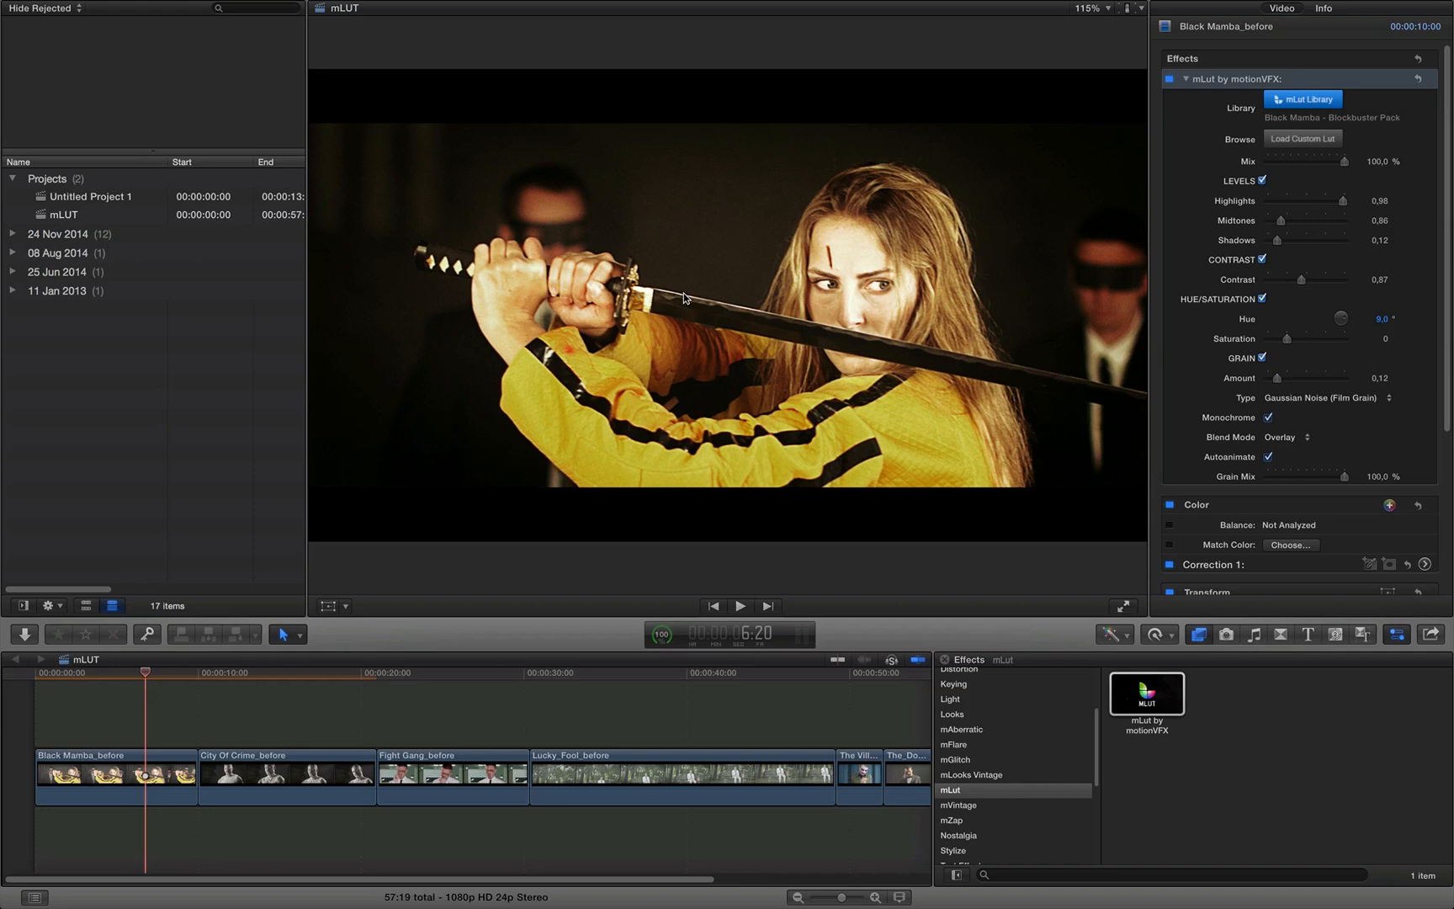
mouse_move(1171, 306)
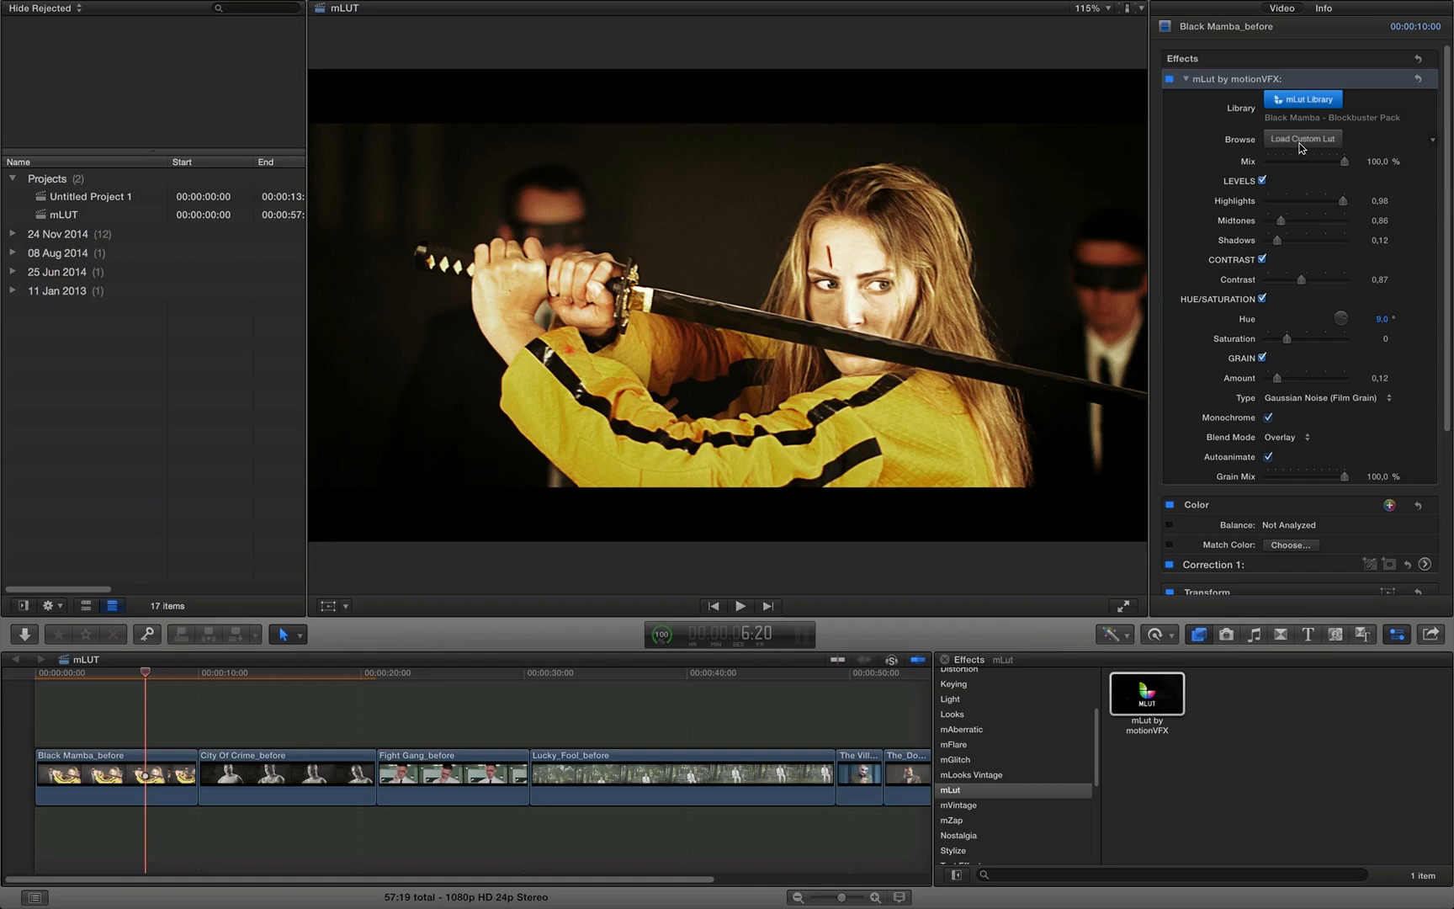
Load the custom Annihilator.cube LUT file onto Black Mamba_before.
left_click(1303, 139)
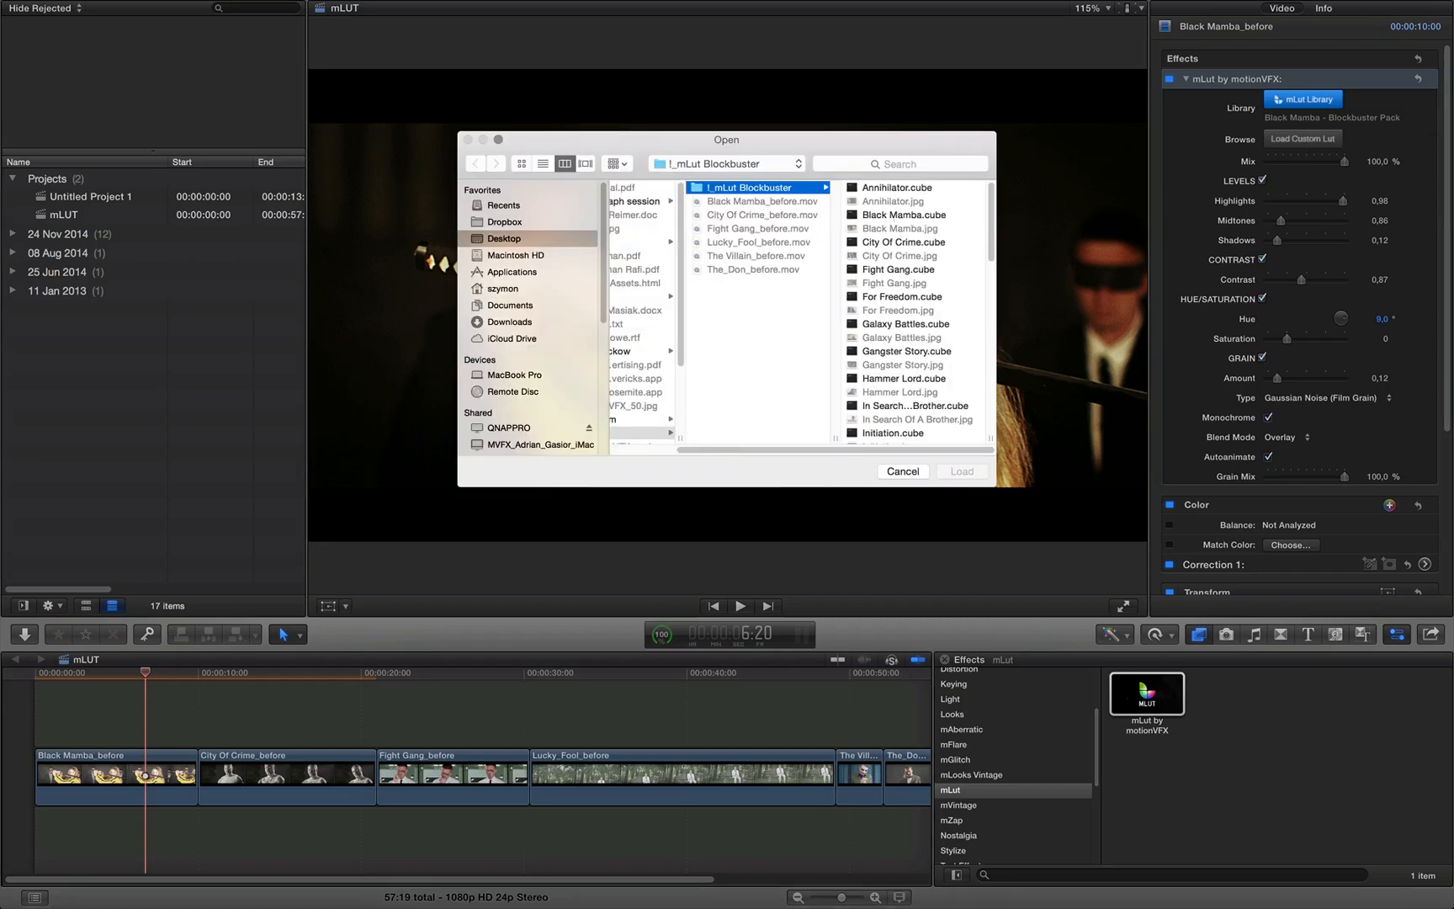
left_click(738, 187)
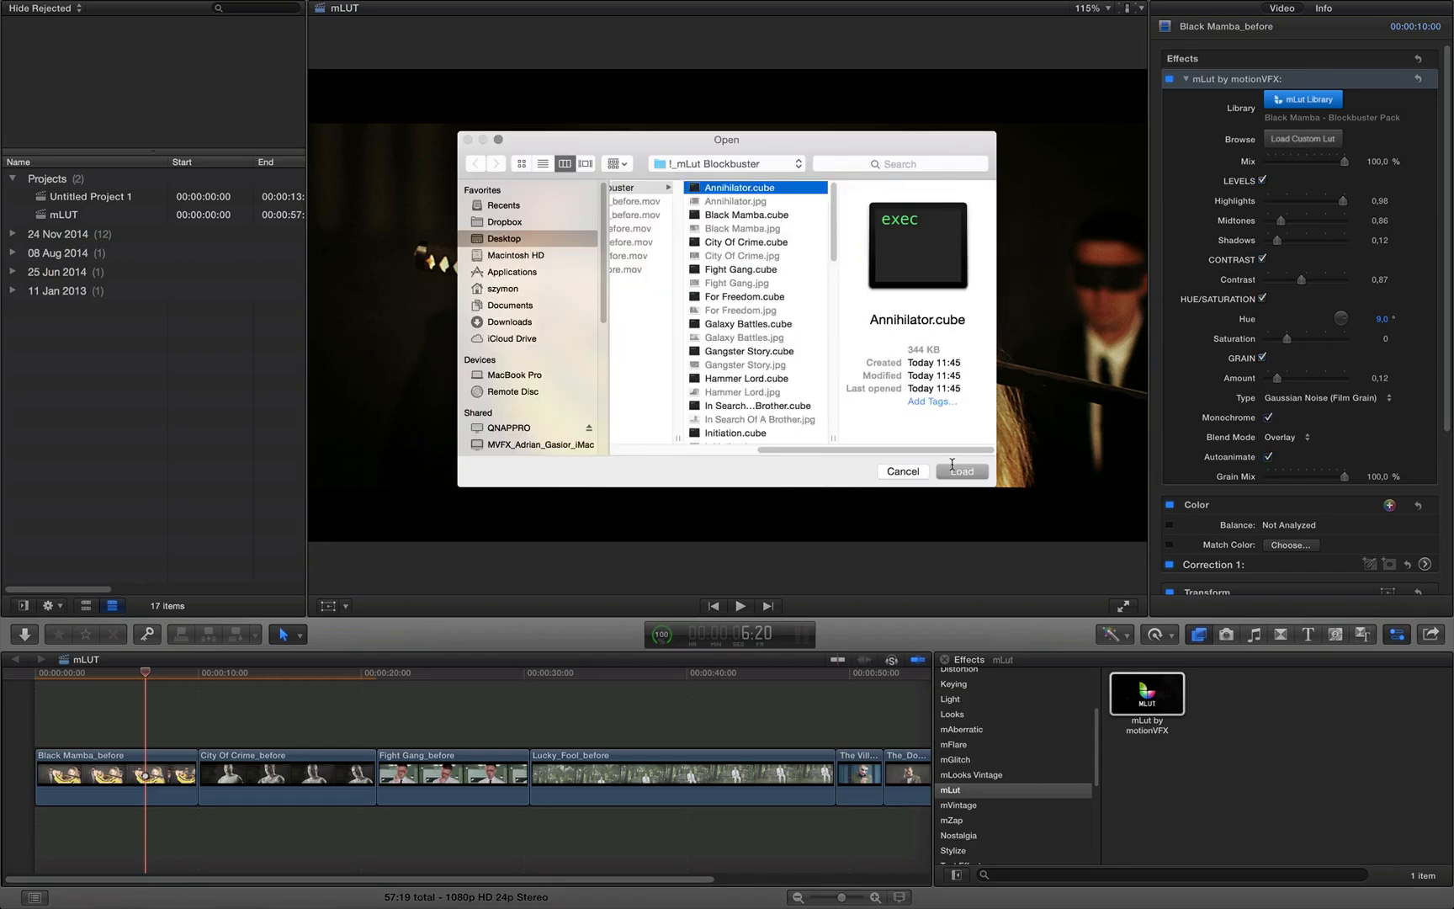
left_click(963, 471)
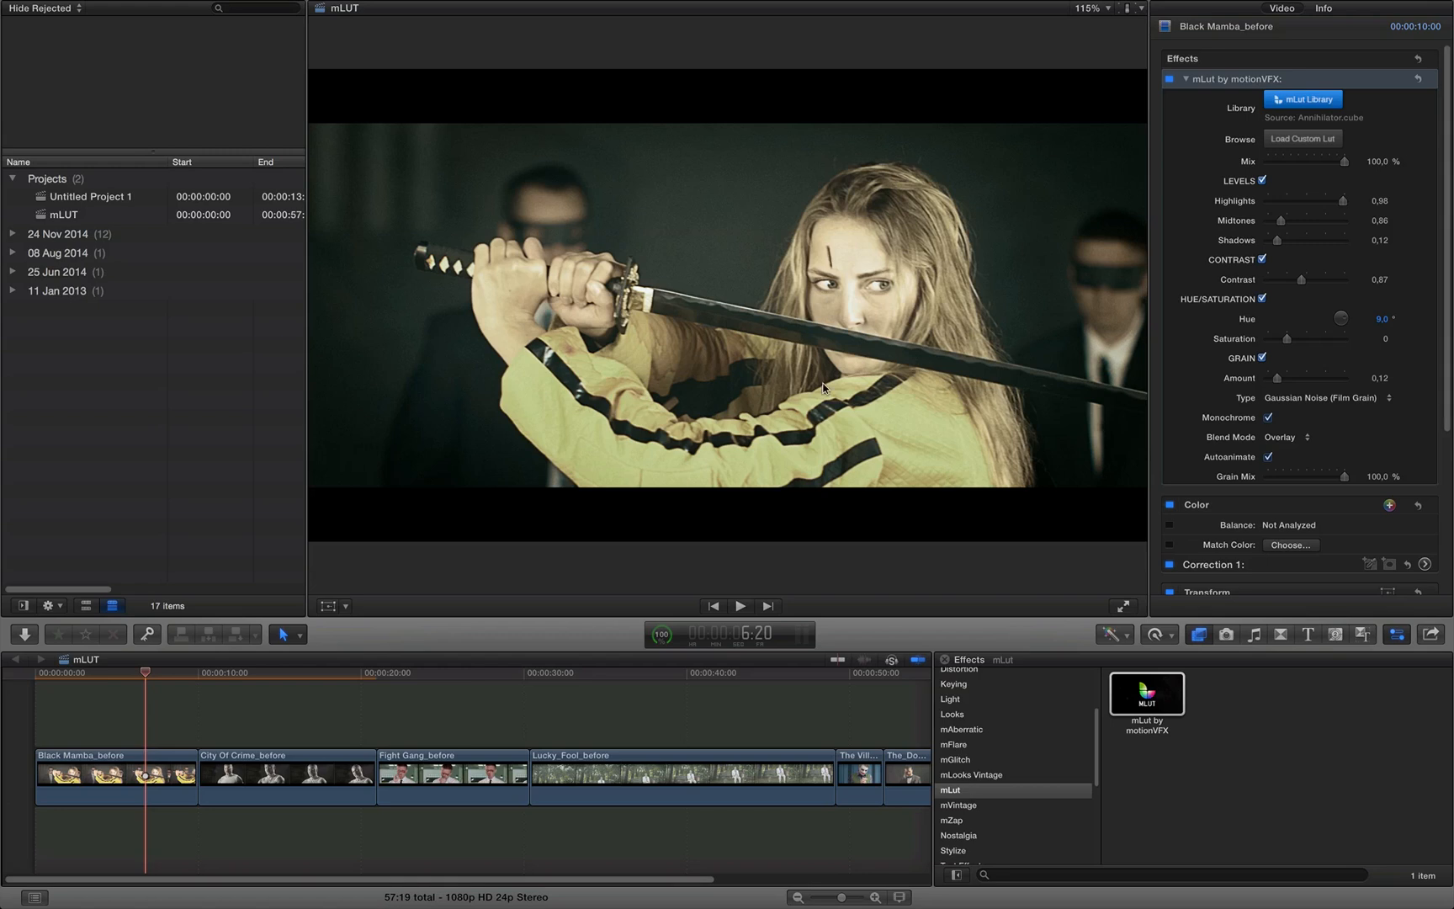
mouse_move(757, 306)
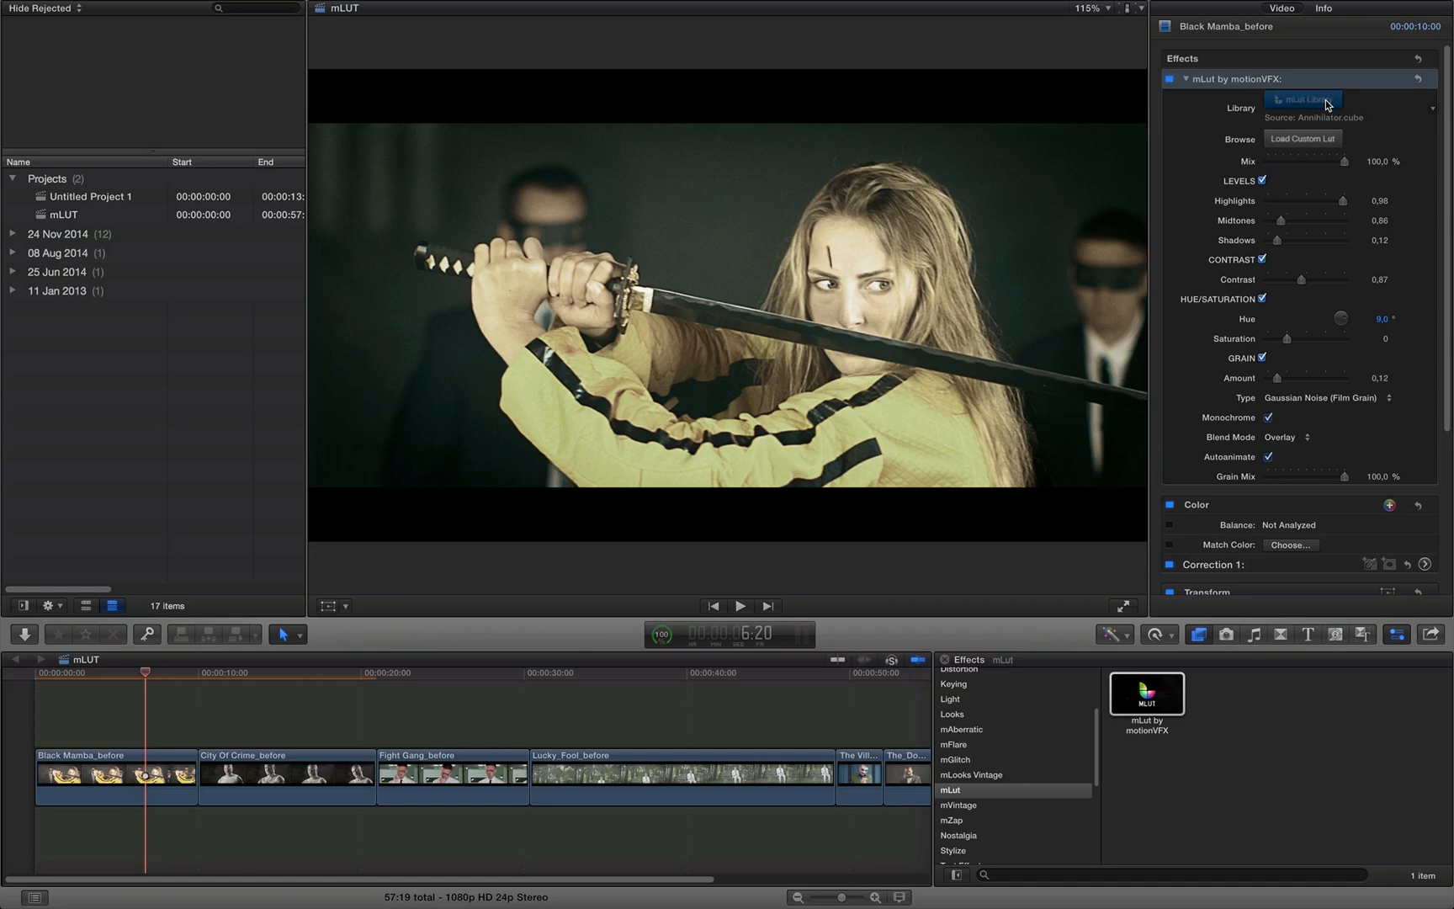
Open the mLut Library and star Metal Suit as a favourite.
left_click(1307, 98)
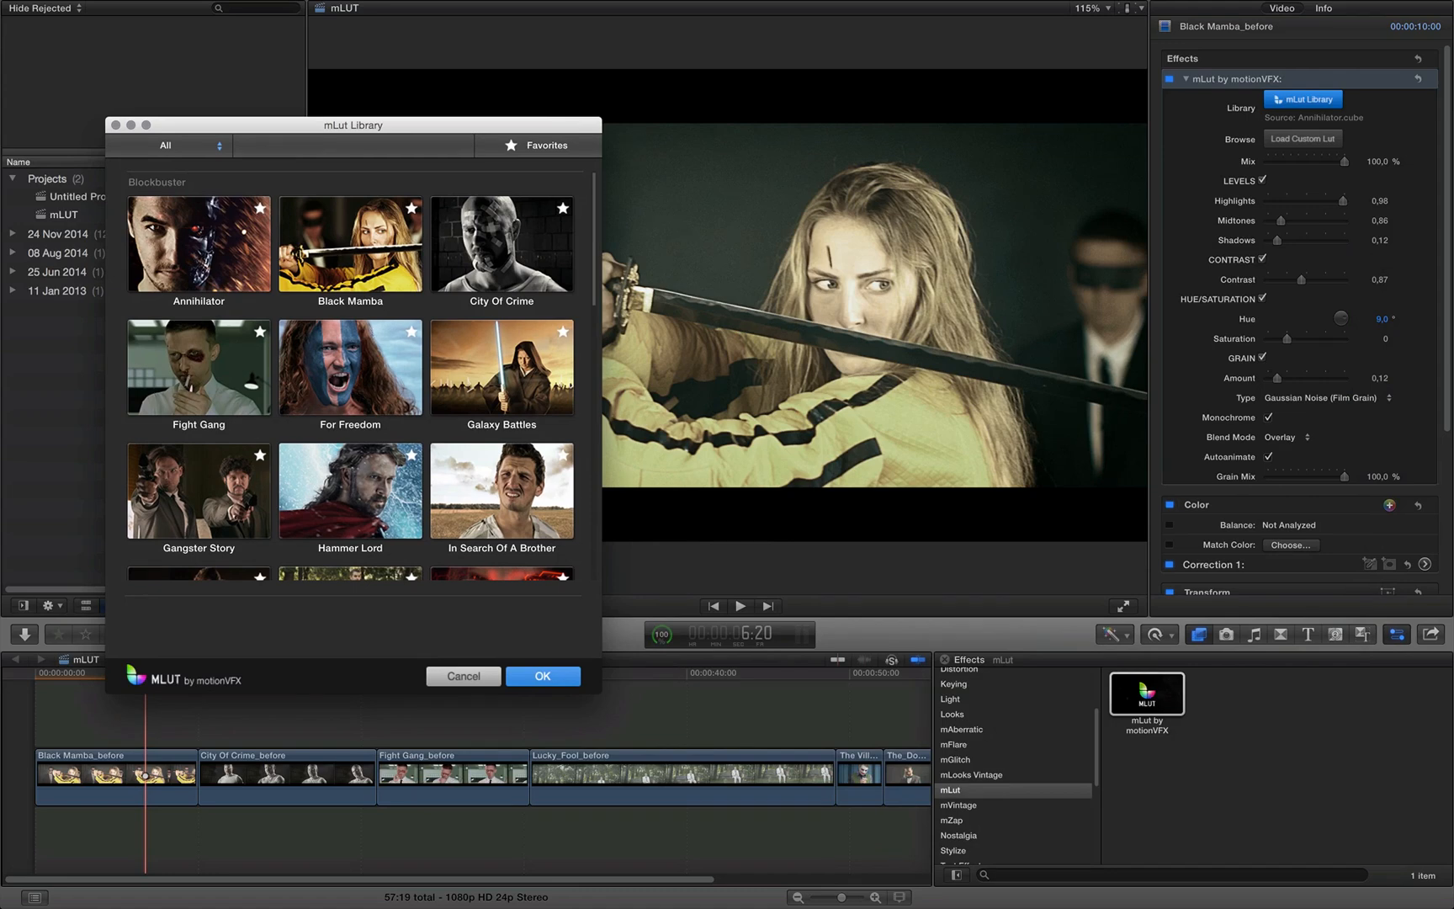
scroll("down", 3)
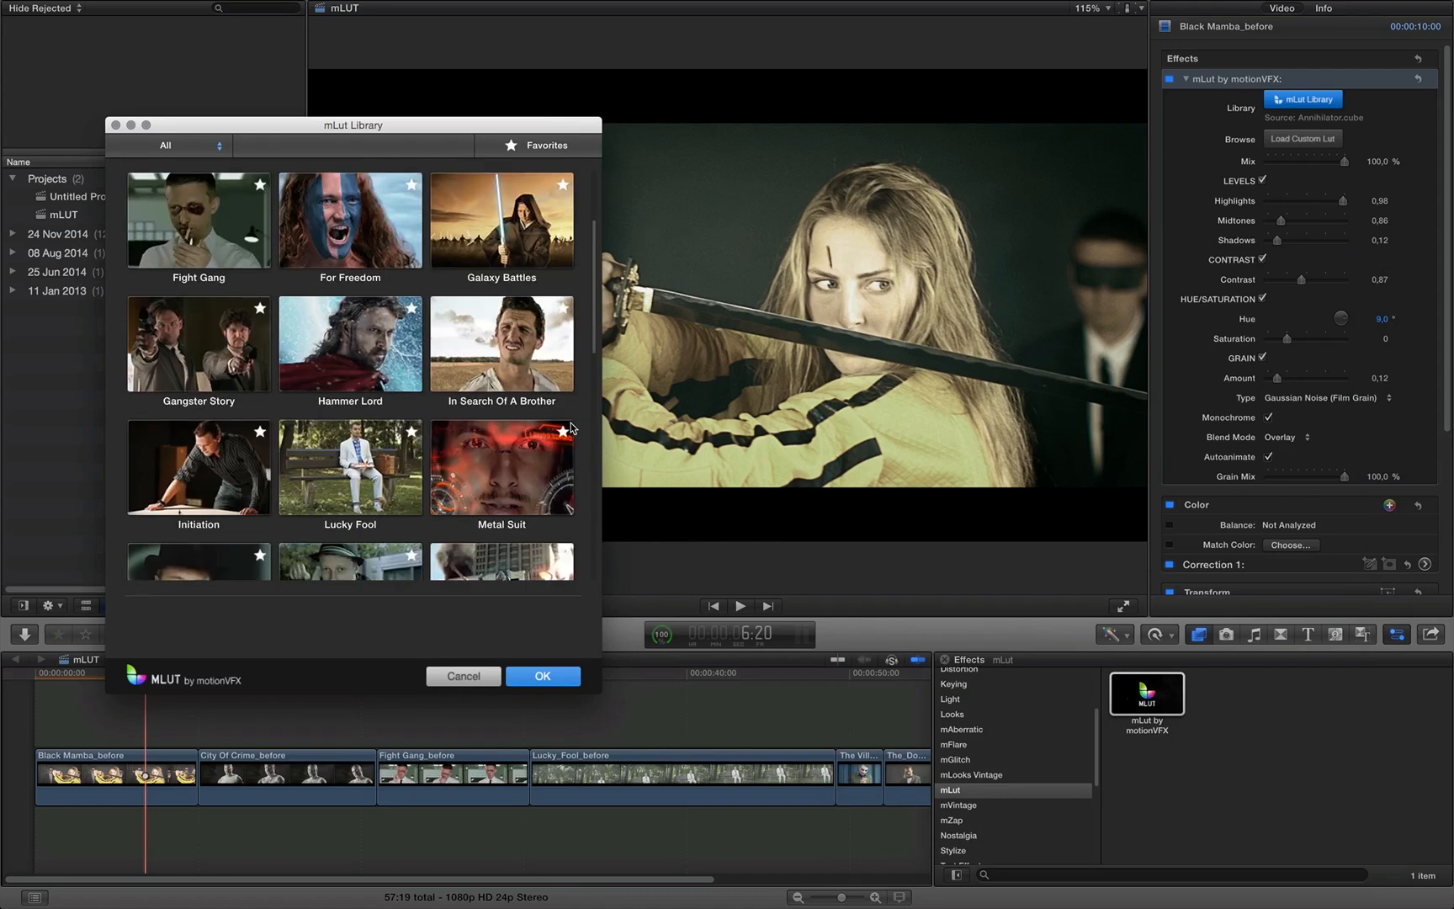
left_click(562, 431)
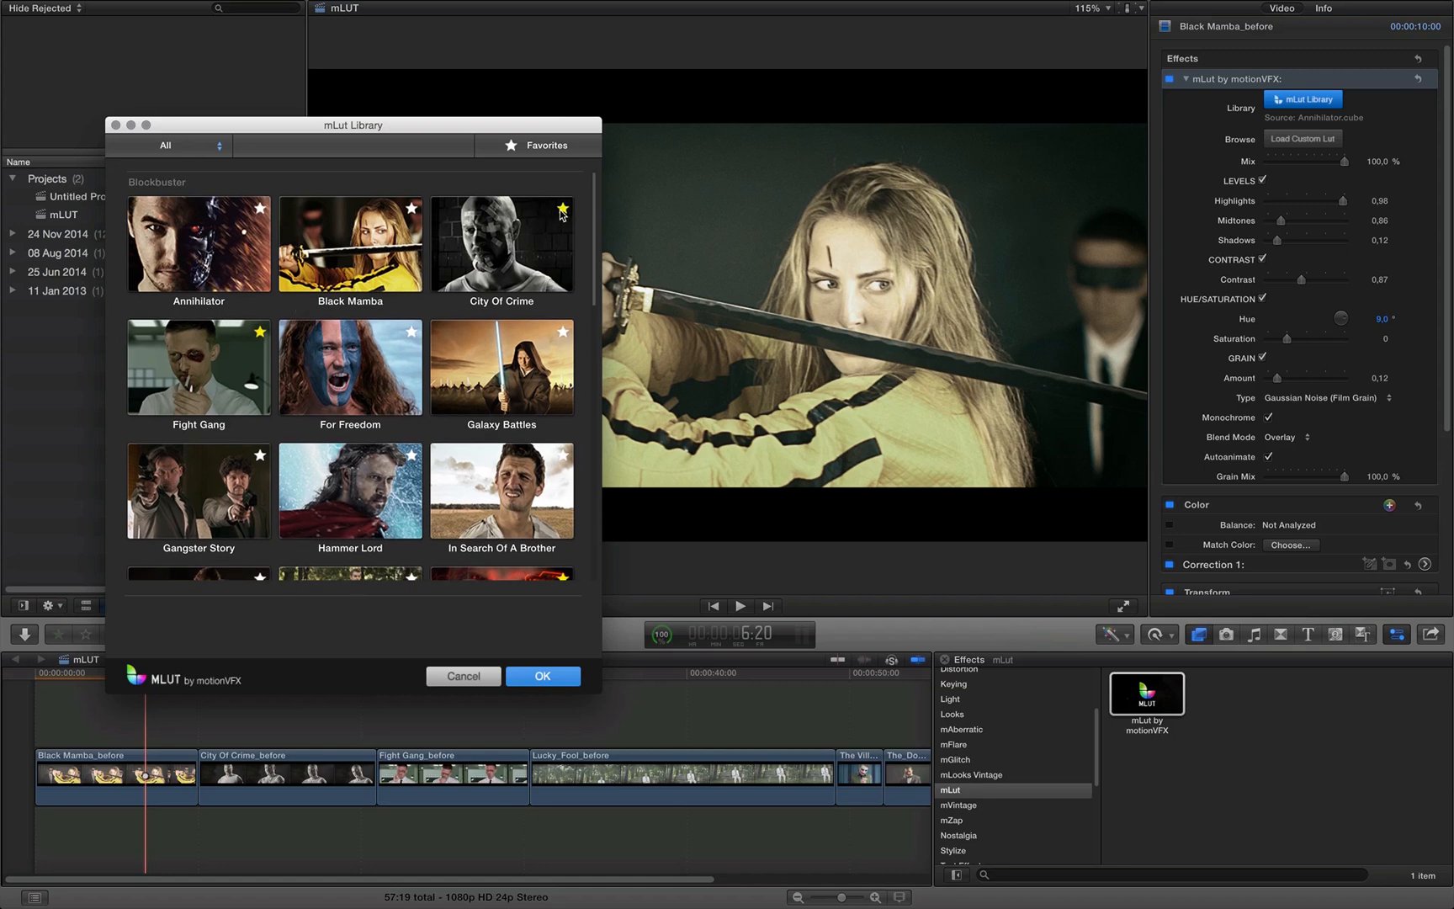
mouse_move(526, 153)
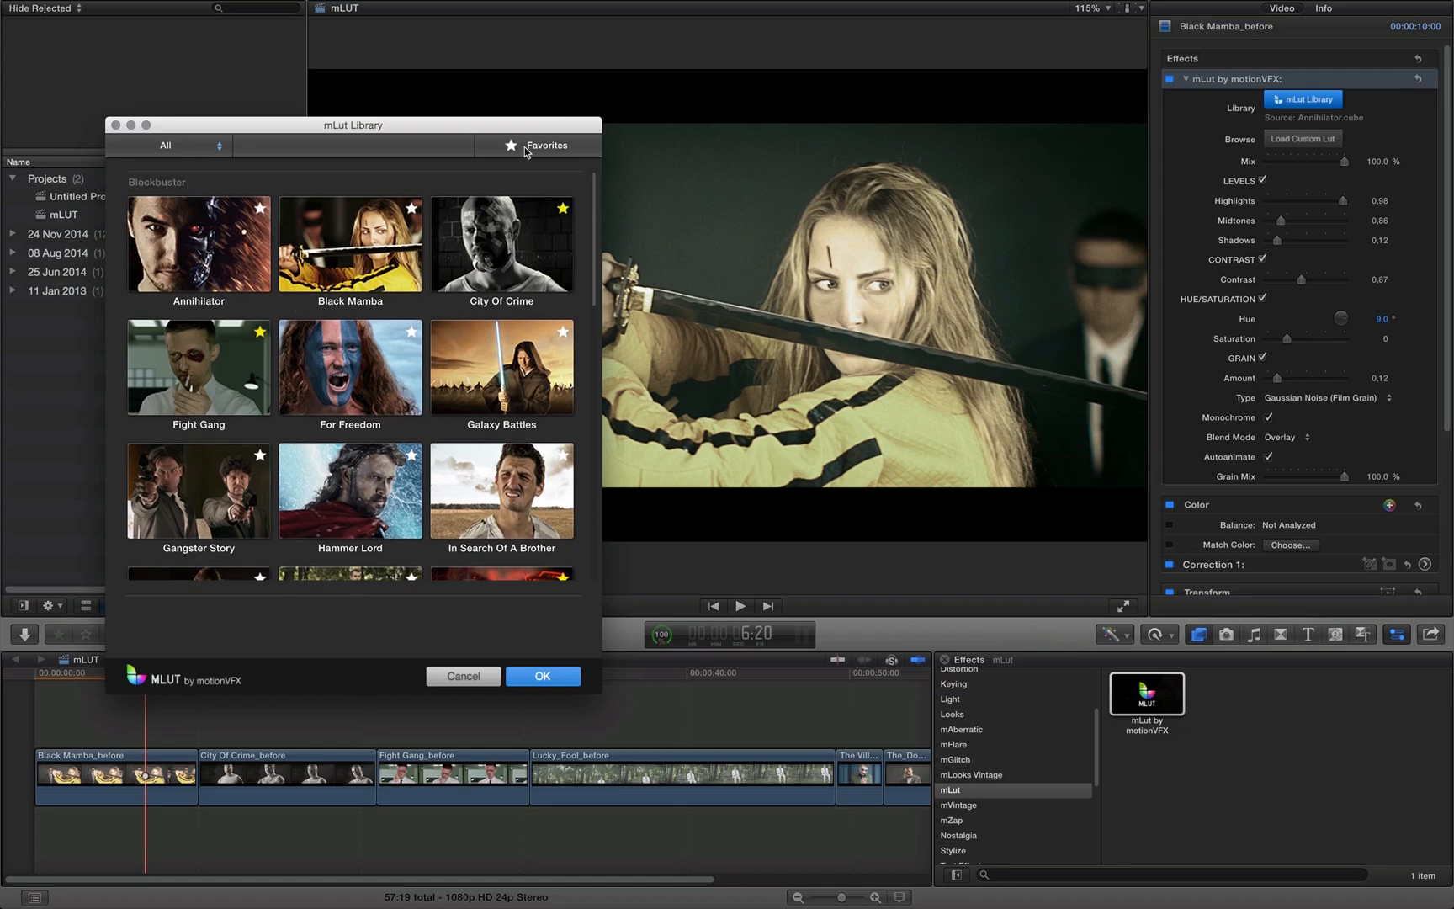
Filter to favourites, unstar Fight Gang, and star The Well.
left_click(537, 145)
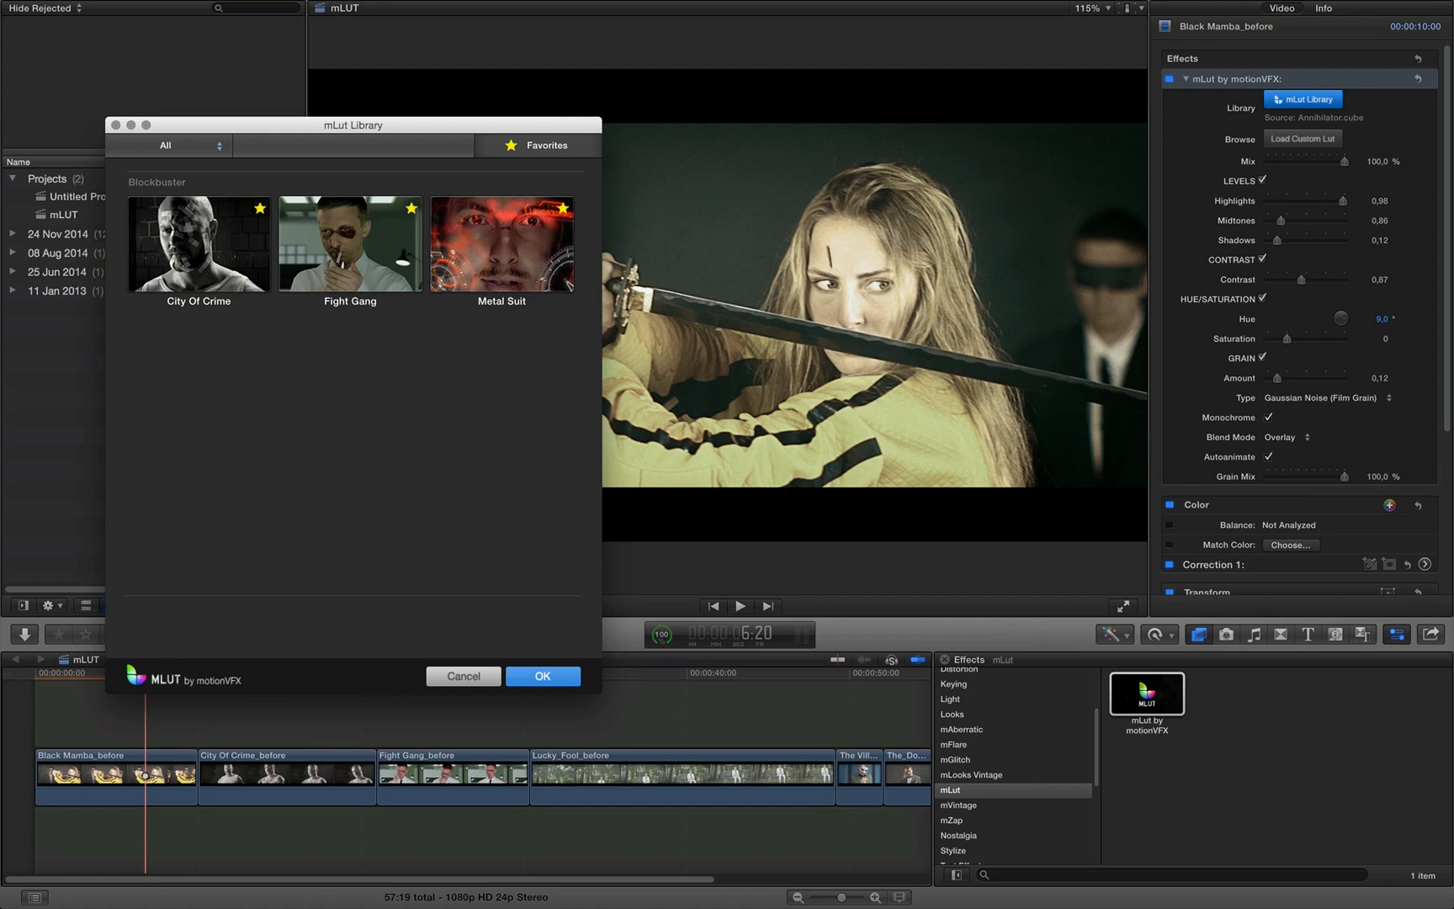
mouse_move(401, 229)
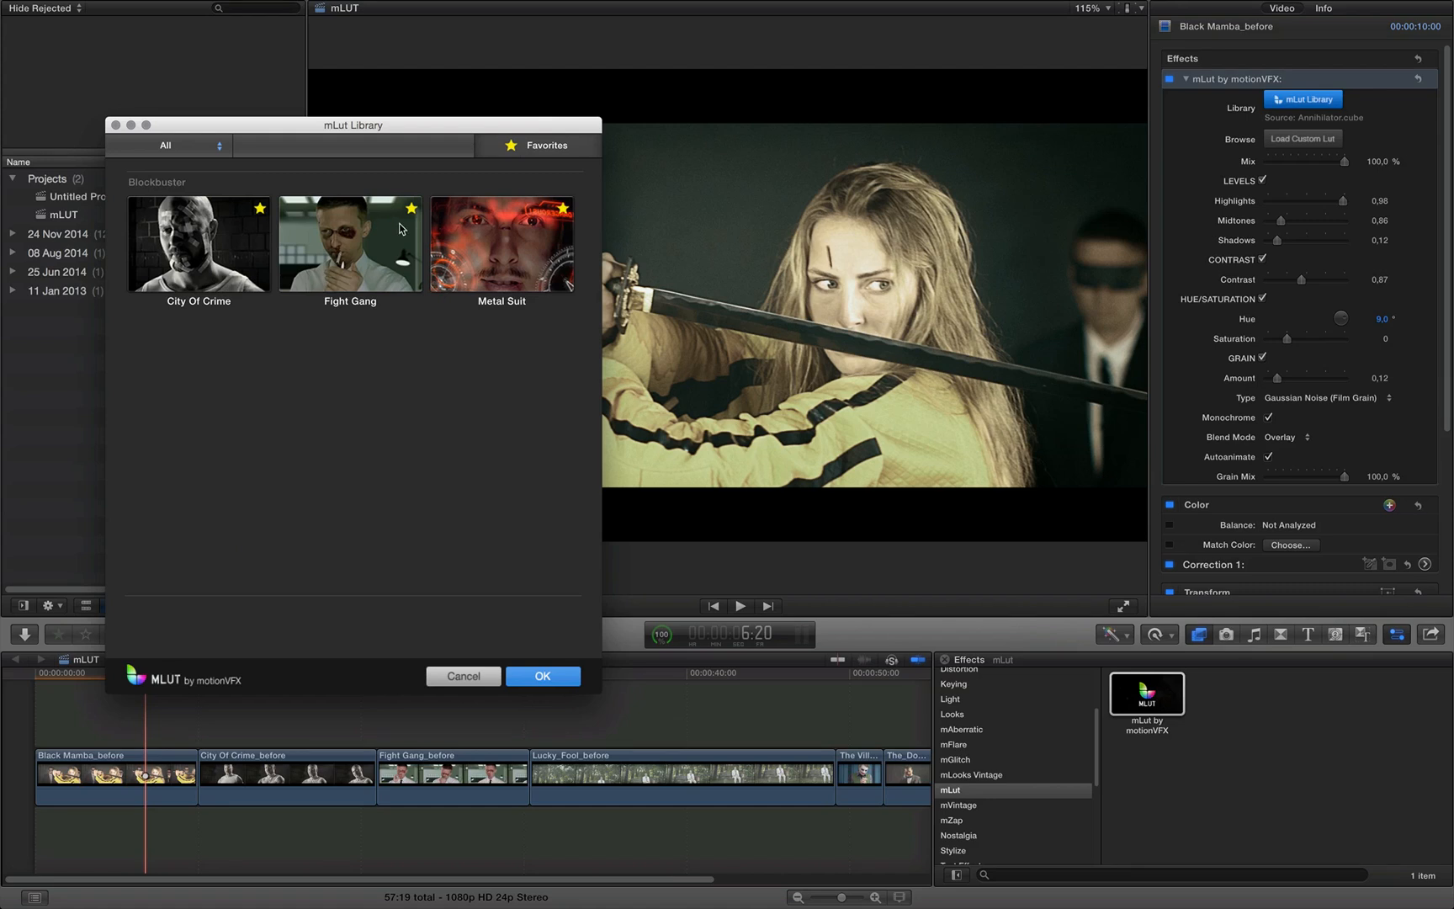
mouse_move(413, 212)
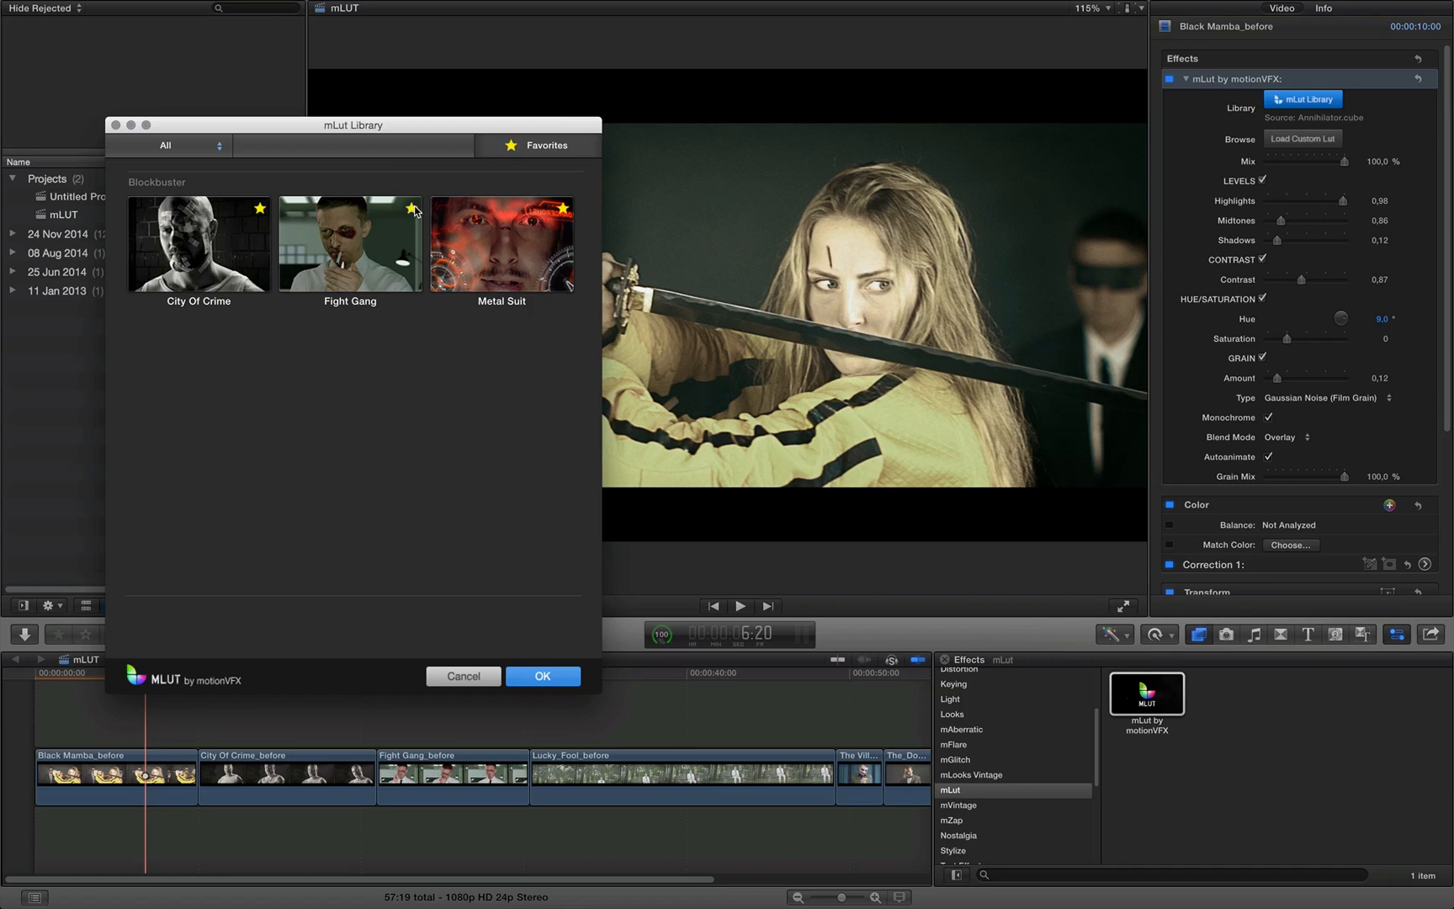
left_click(411, 208)
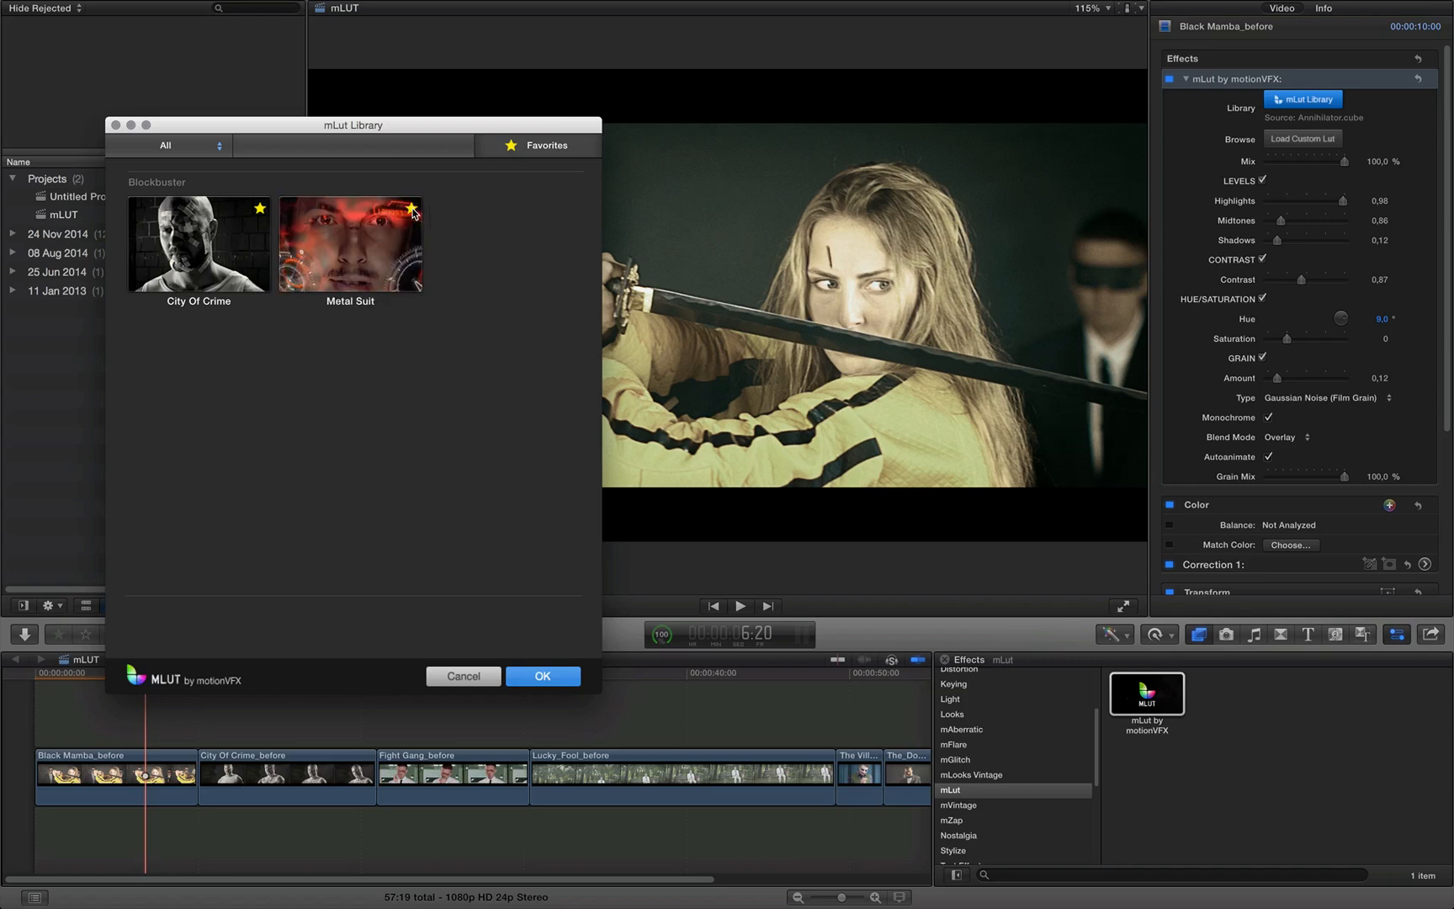
mouse_move(209, 188)
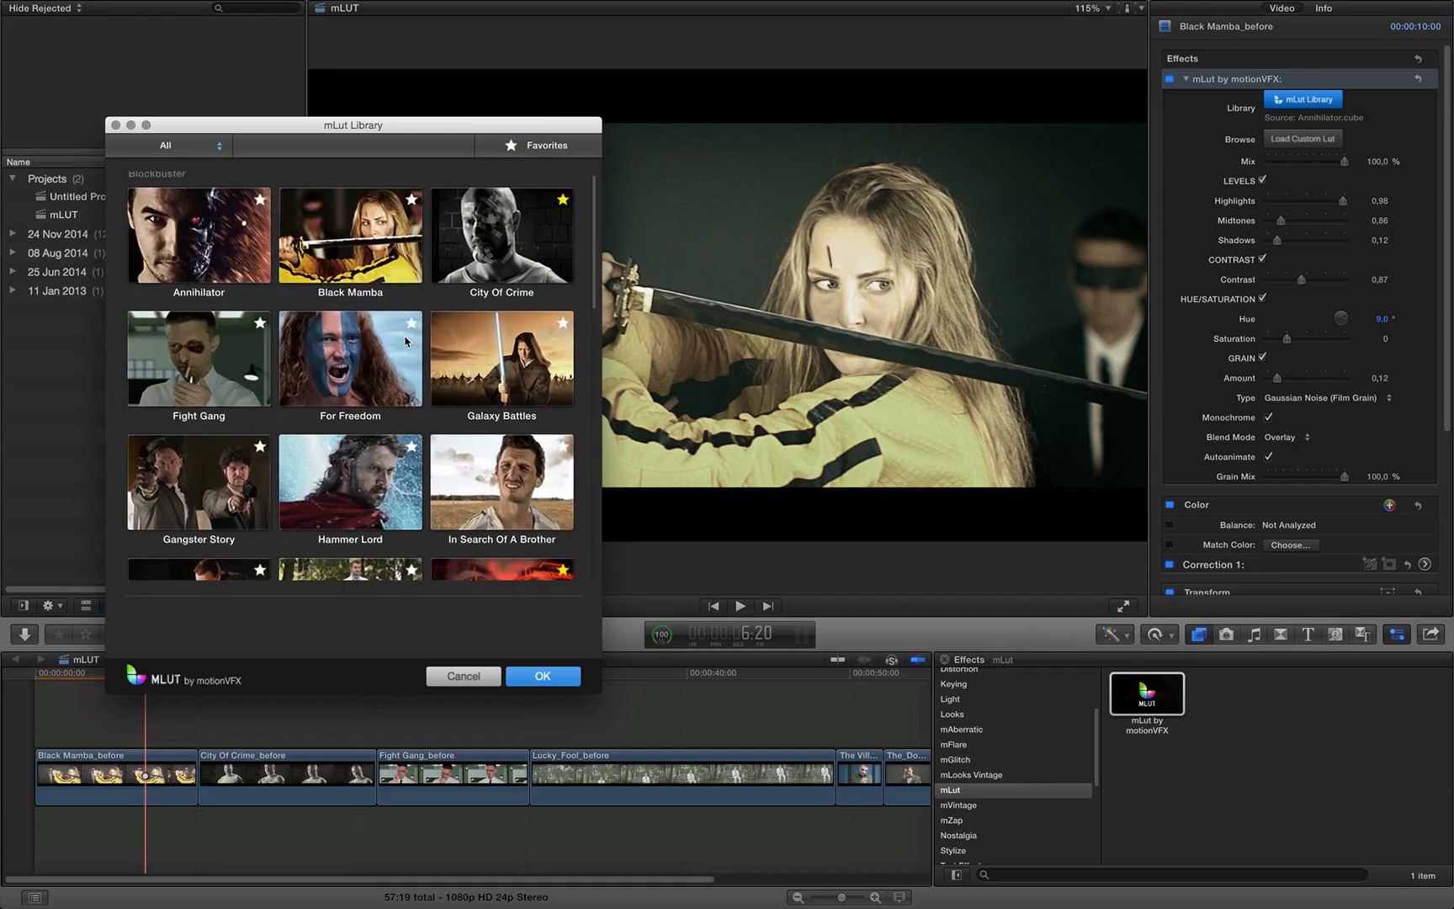
scroll("down", 3)
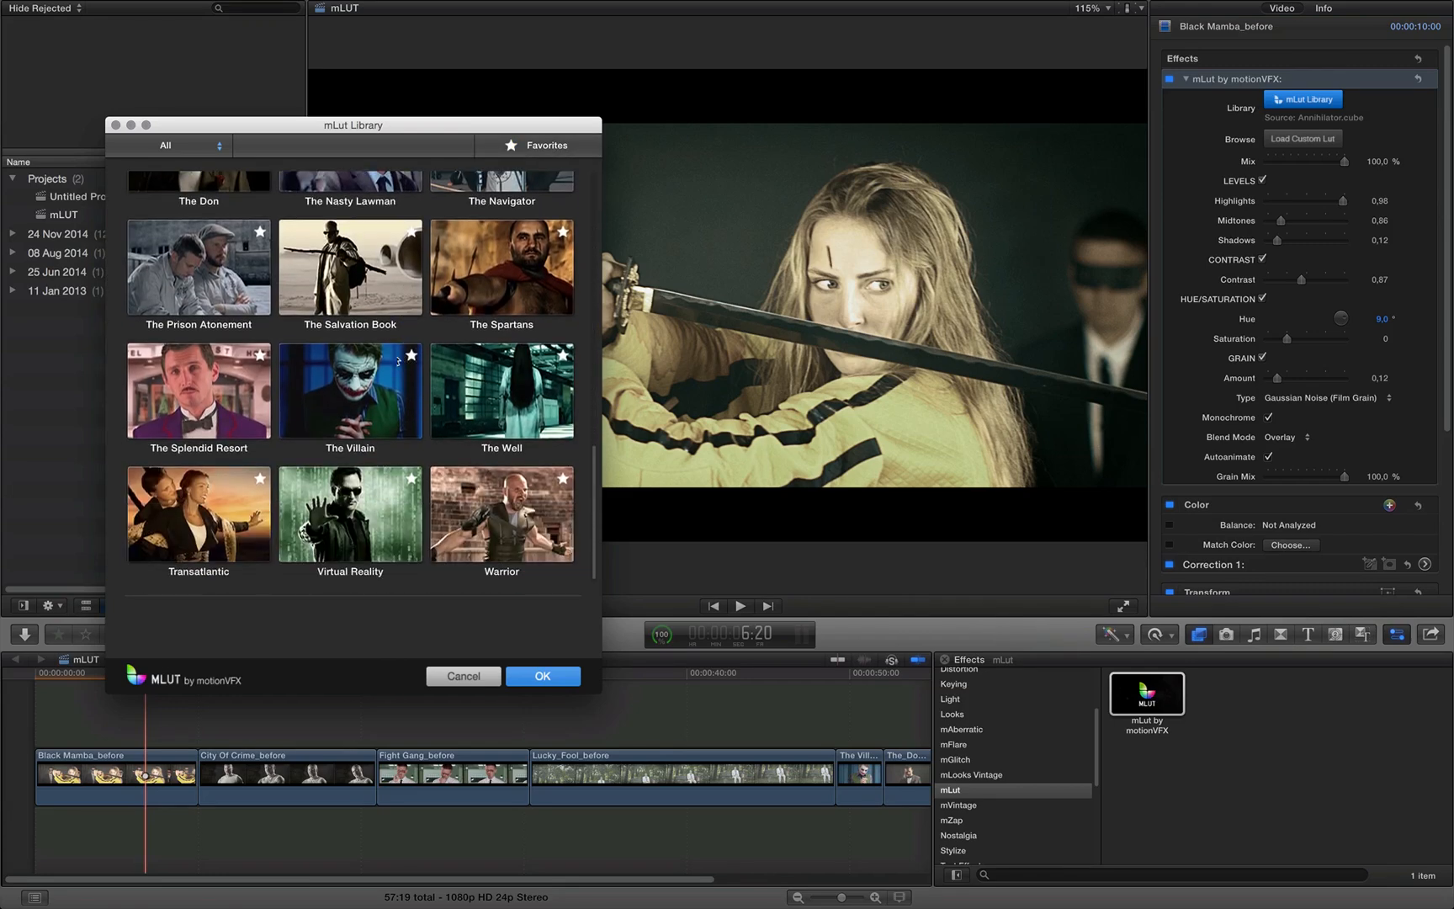
mouse_move(565, 358)
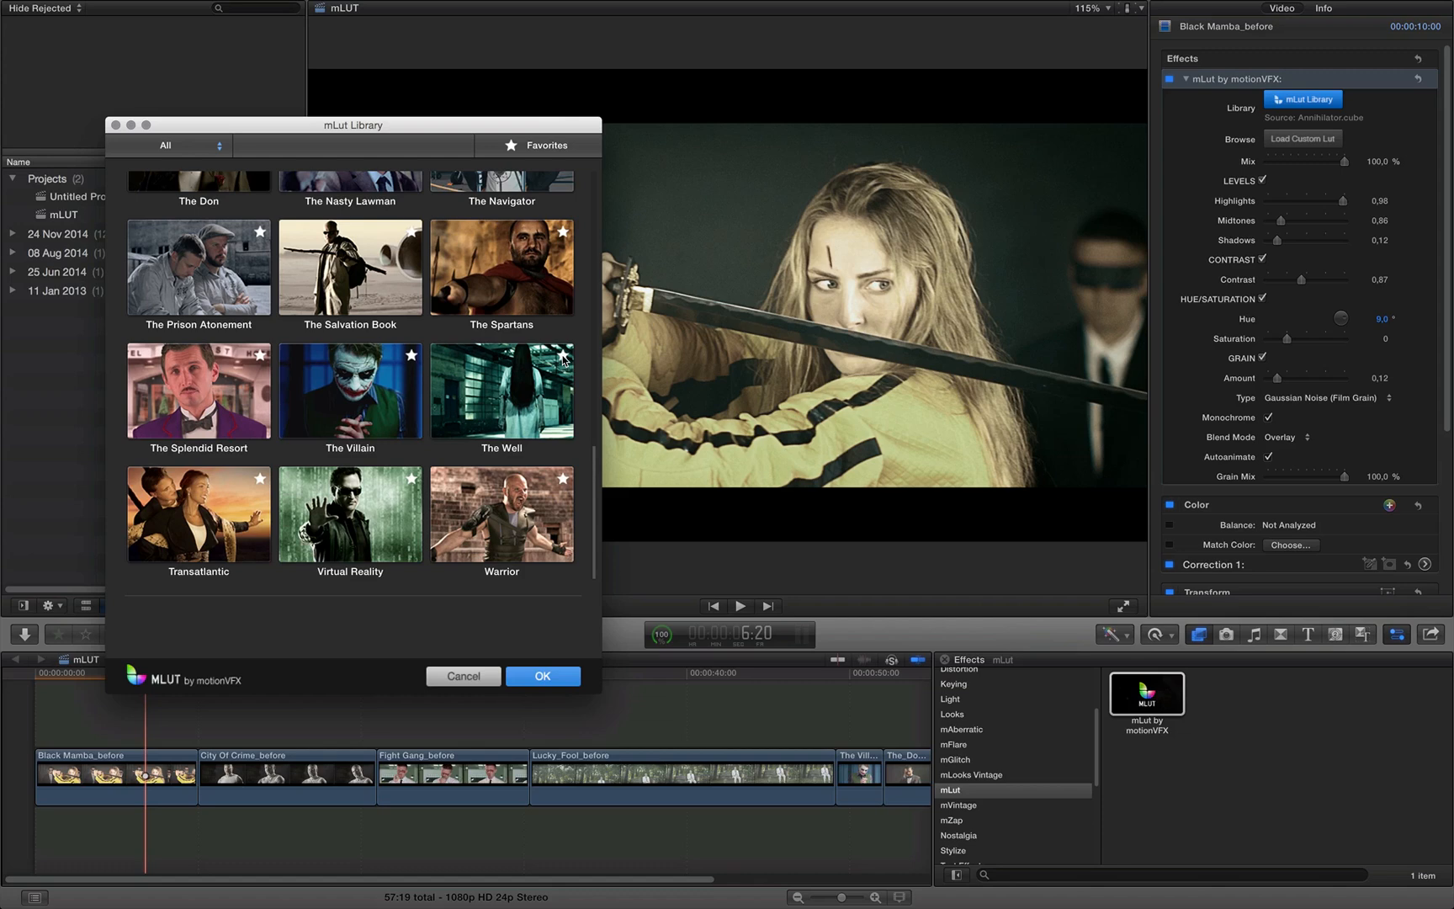
left_click(535, 145)
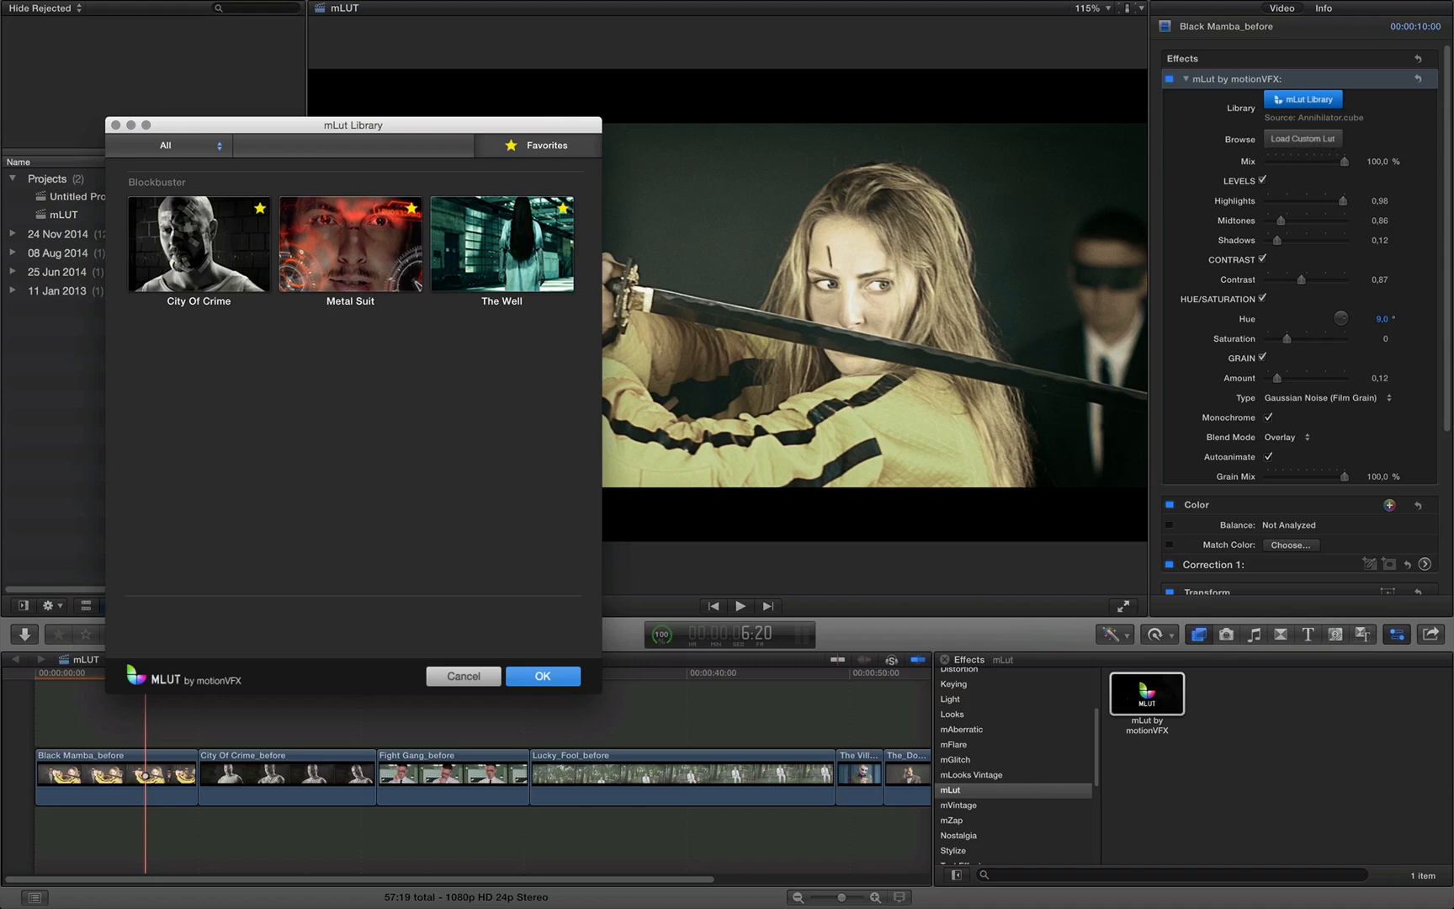
mouse_move(288, 388)
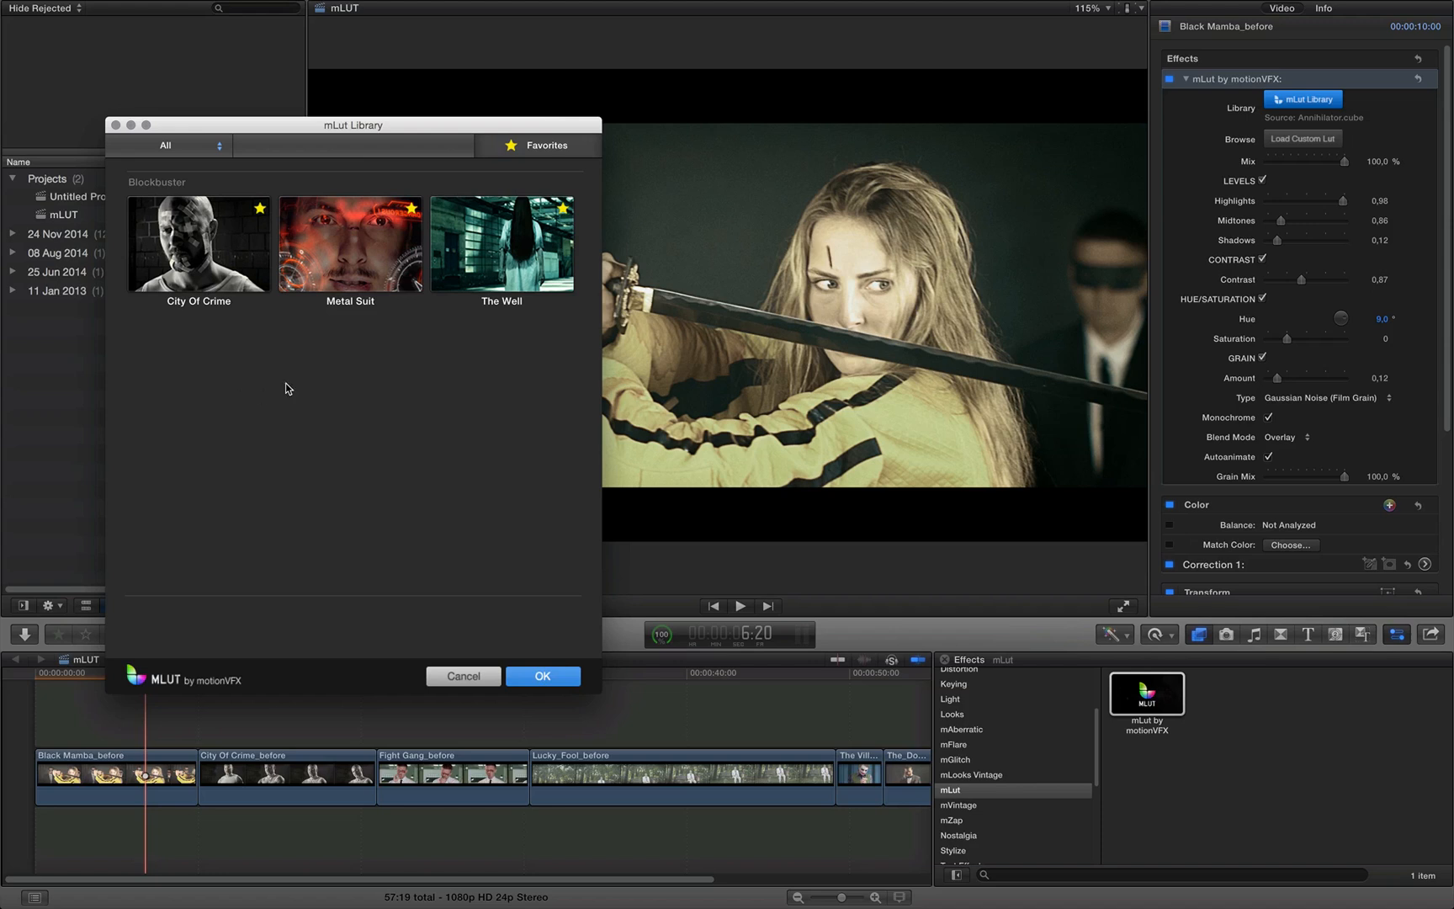
mouse_move(286, 332)
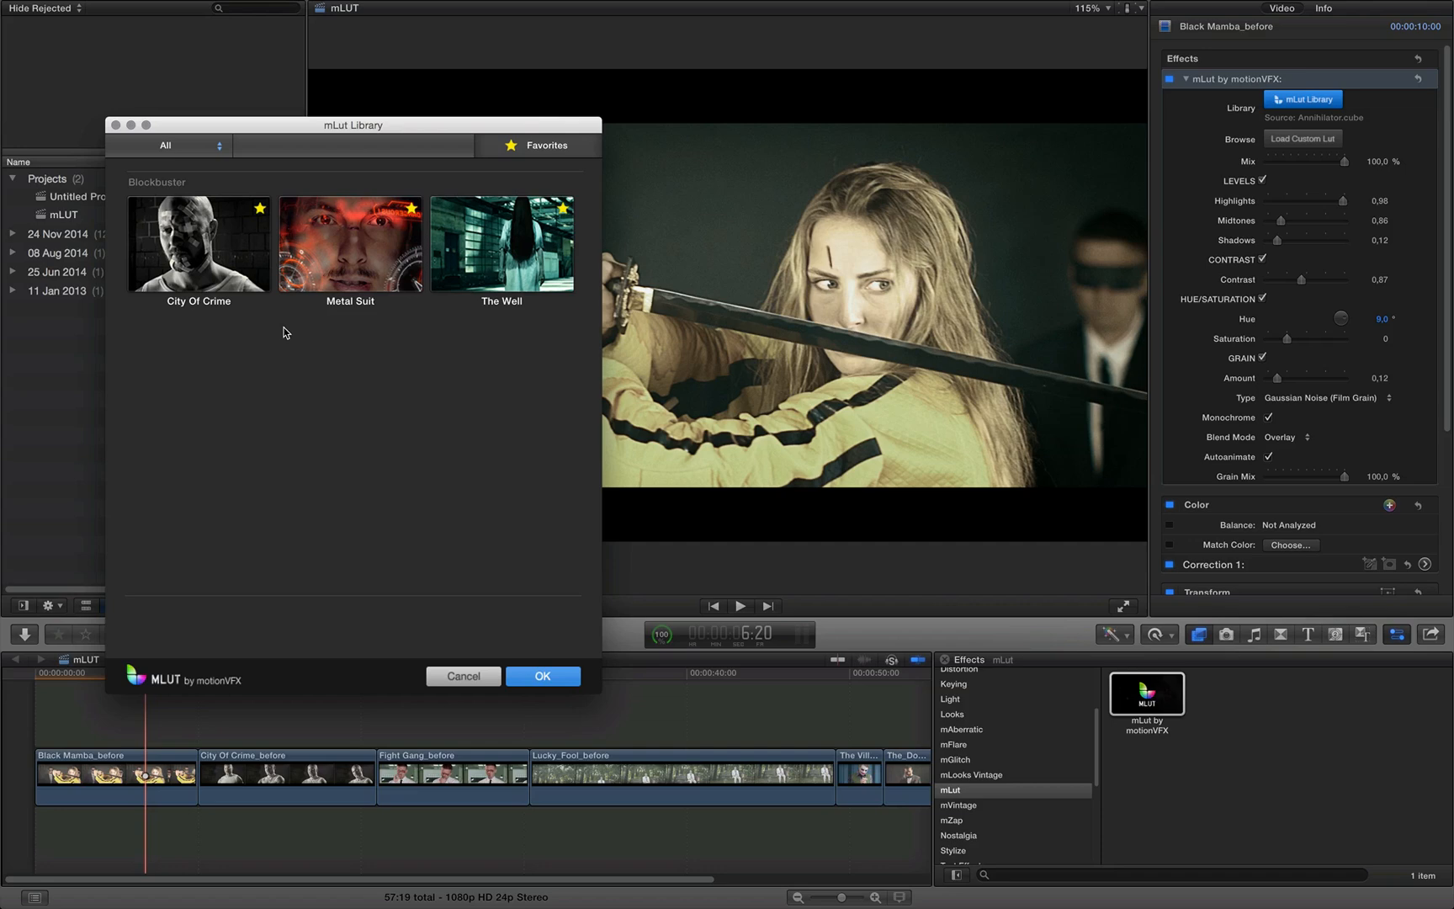
mouse_move(221, 156)
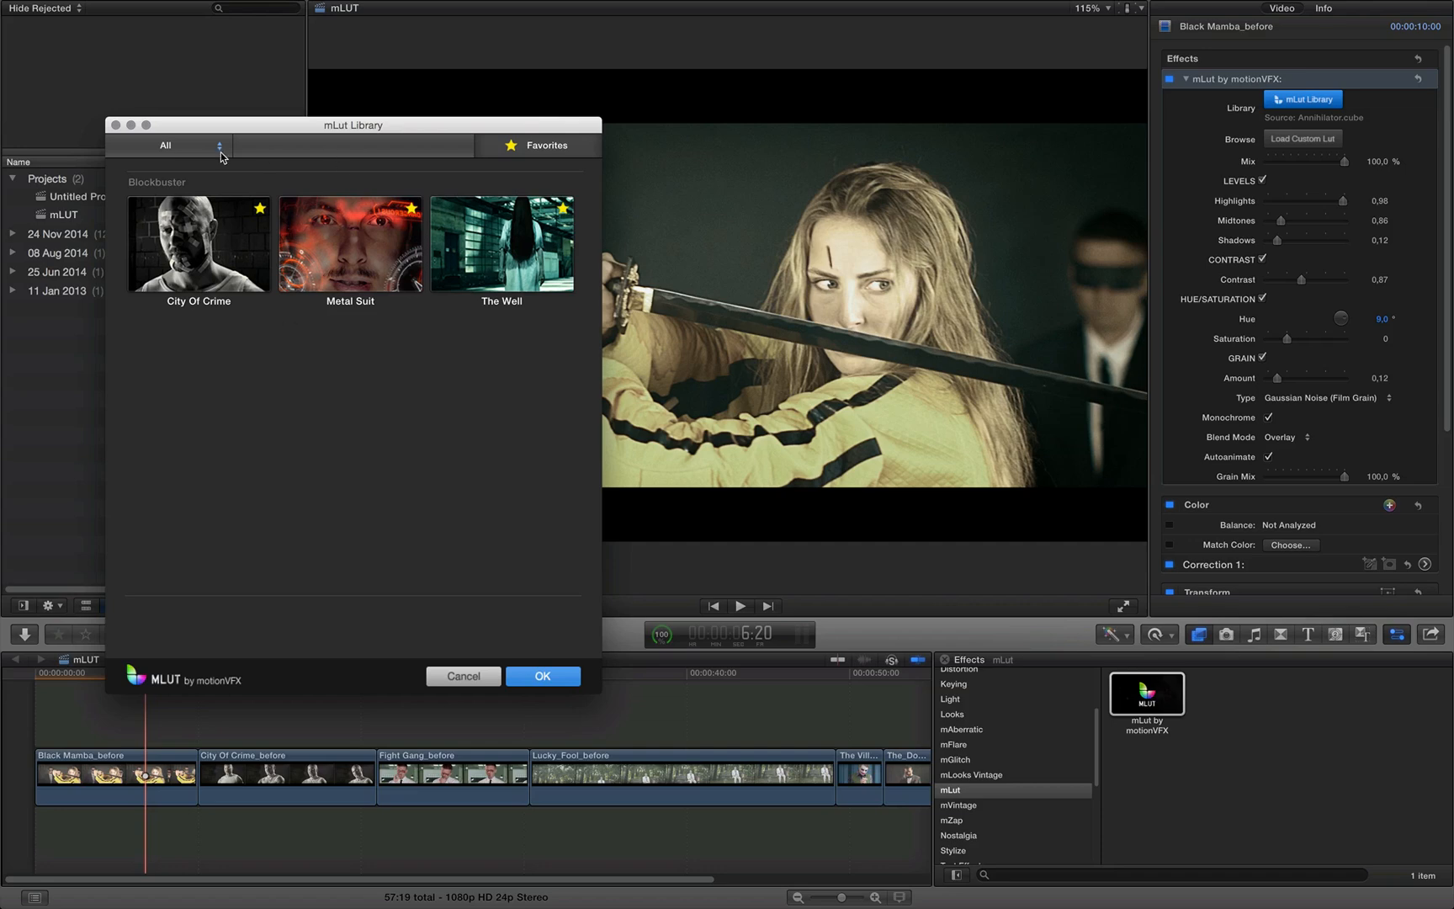
Switch the library from Favorites back to All and scroll through the thumbnails.
left_click(546, 145)
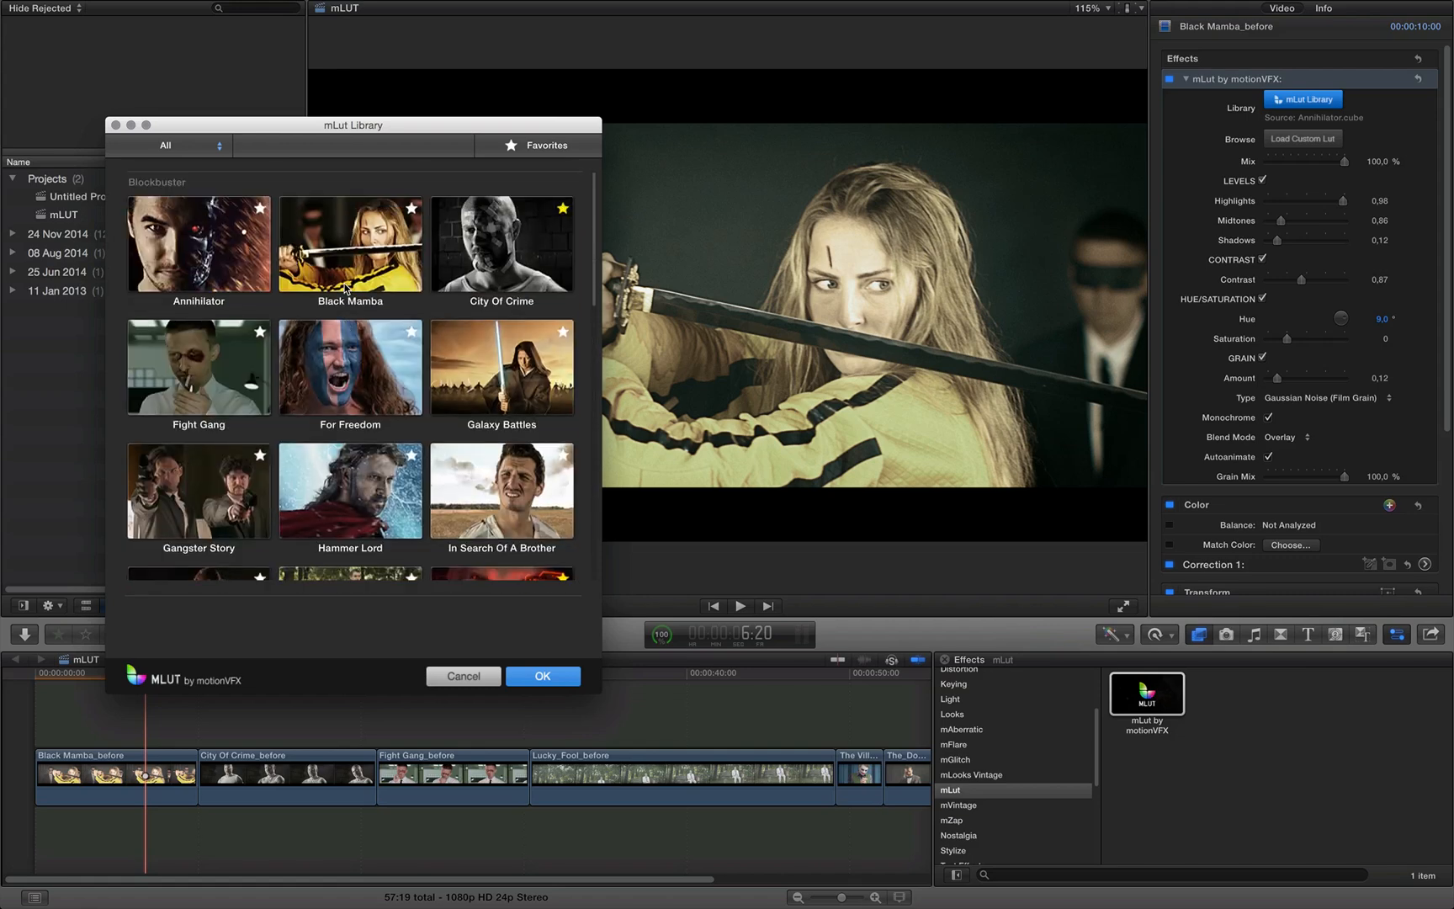
mouse_move(179, 195)
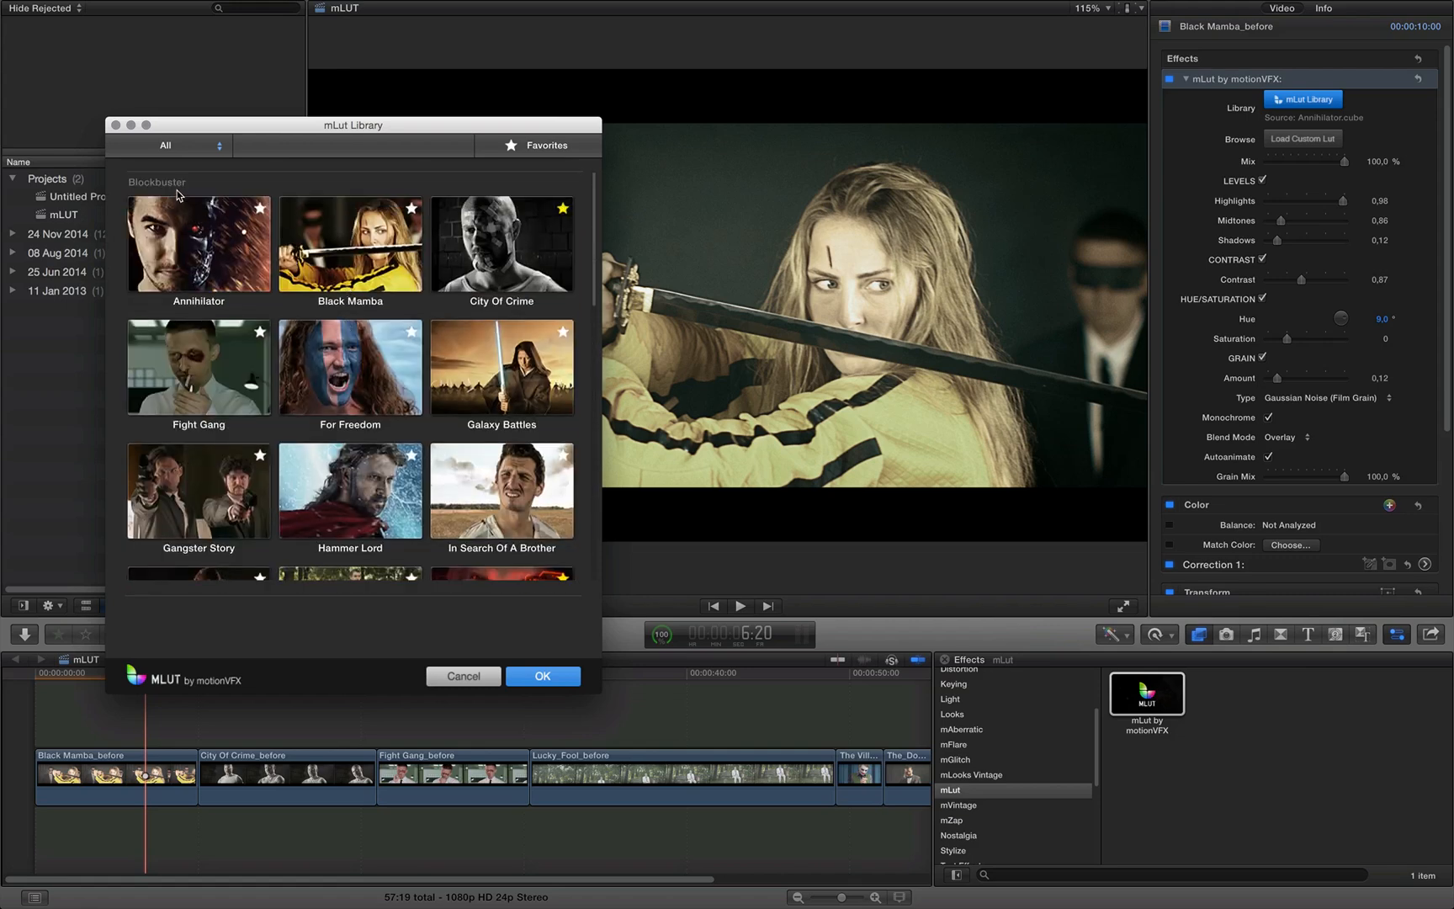
mouse_move(142, 191)
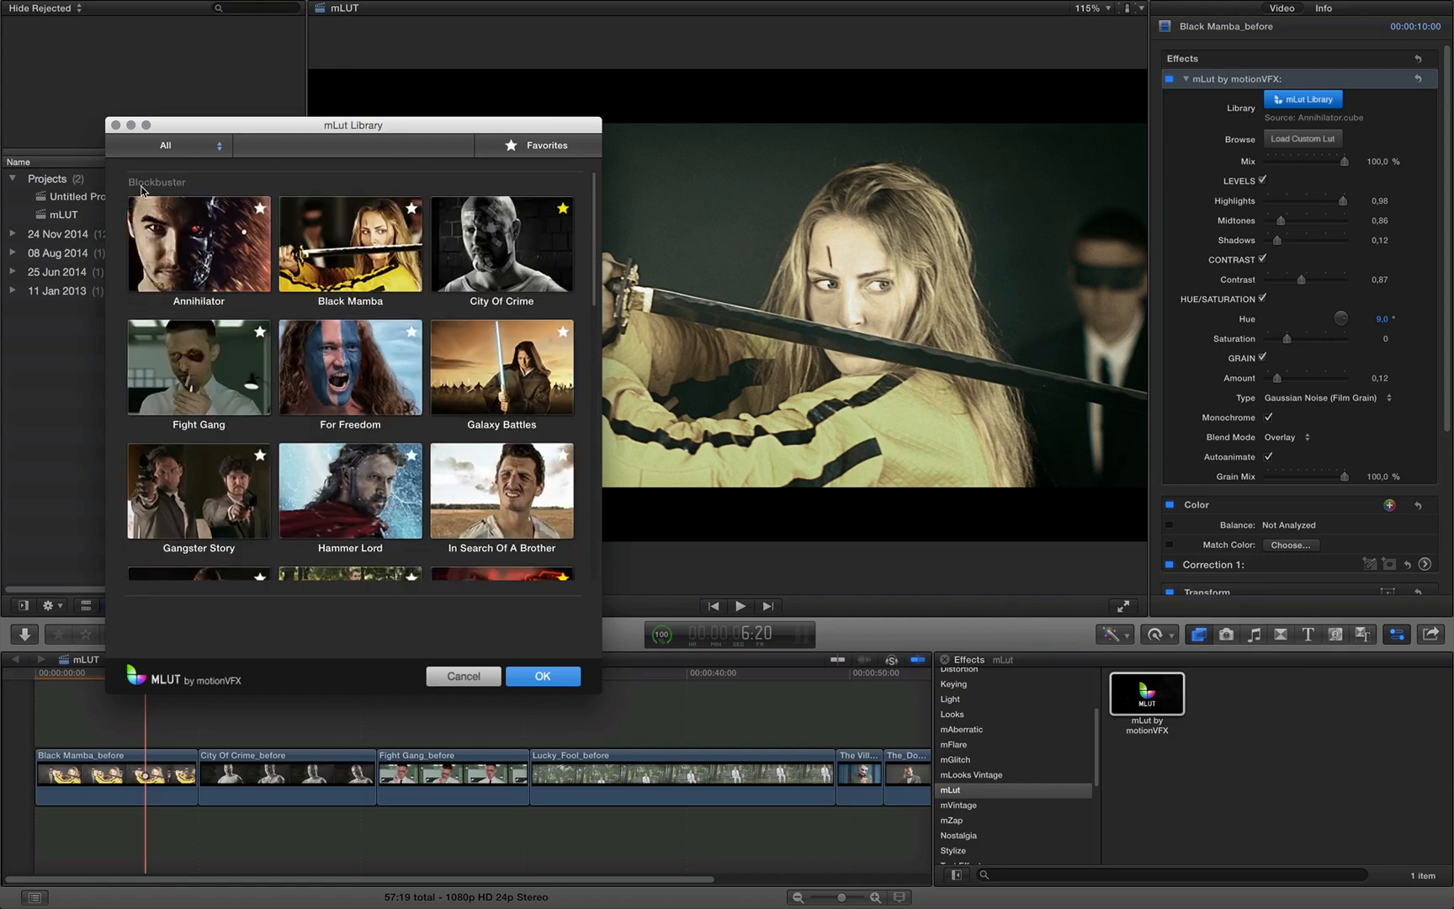
mouse_move(229, 188)
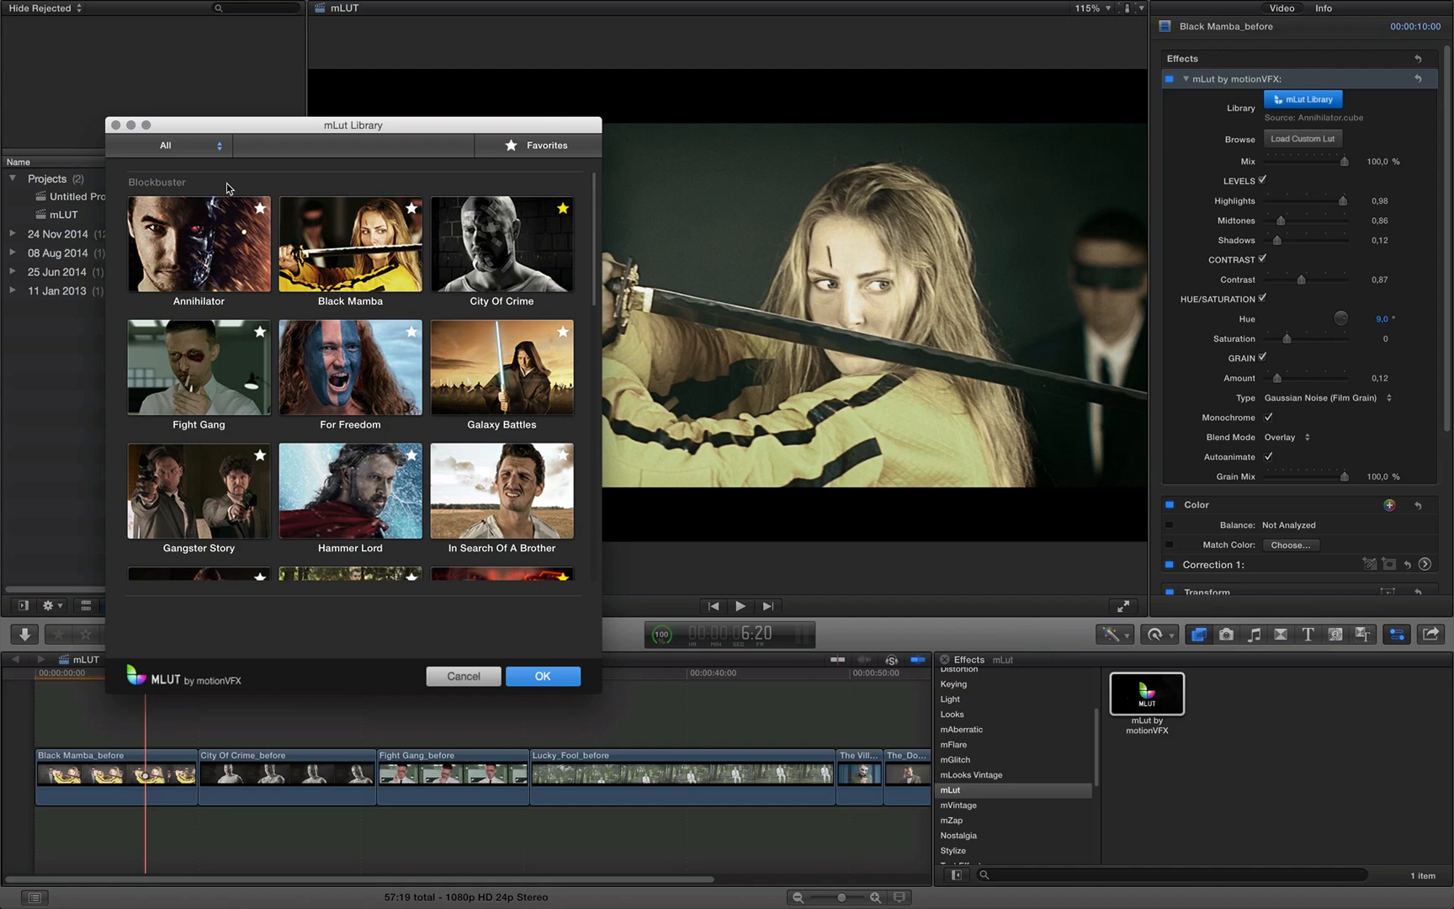
scroll("down", 3)
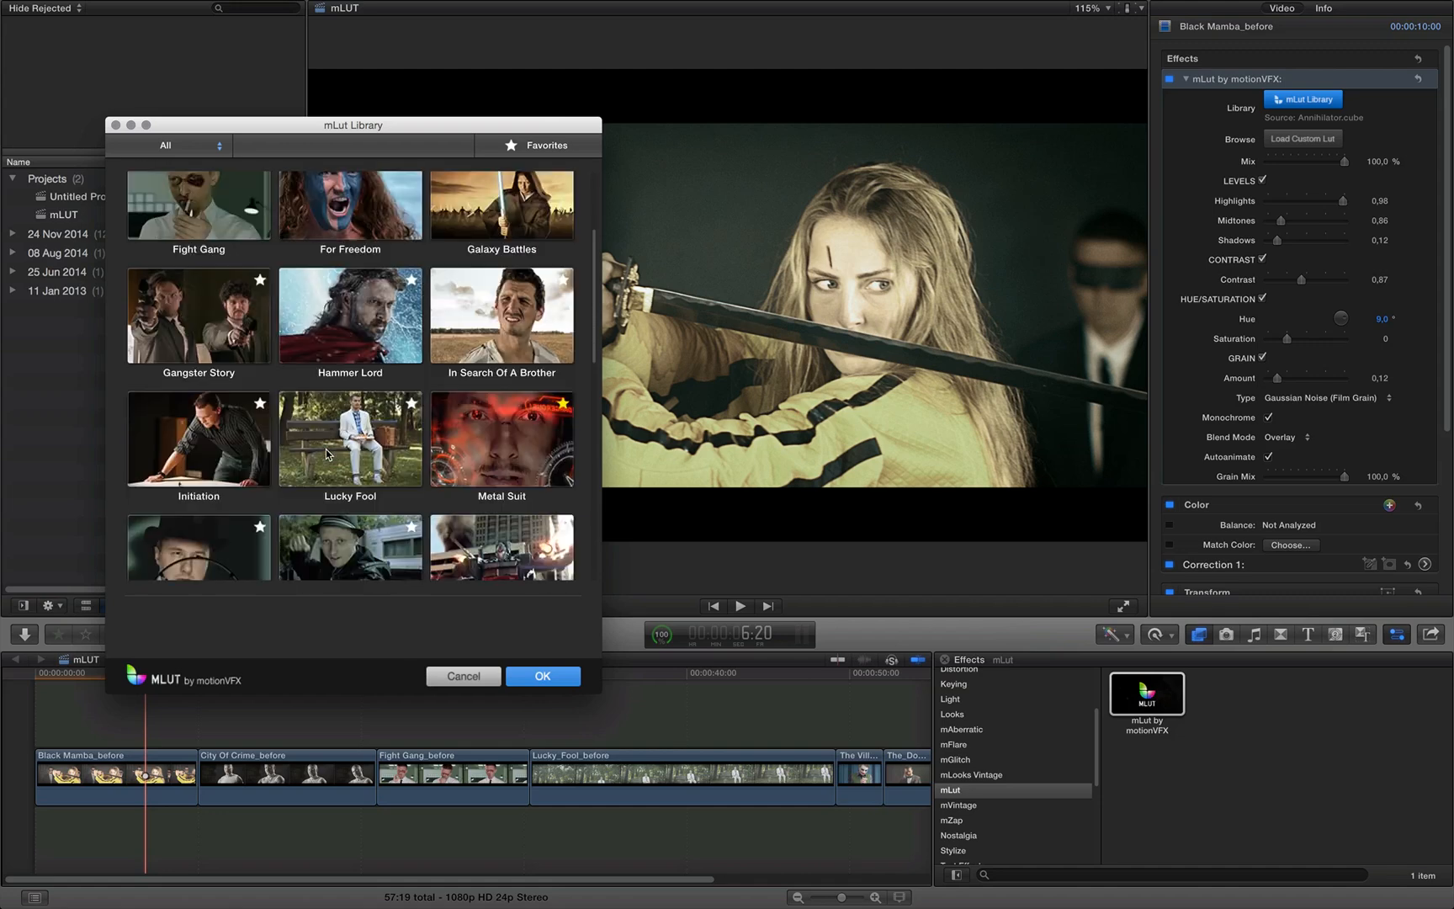
scroll("down", 3)
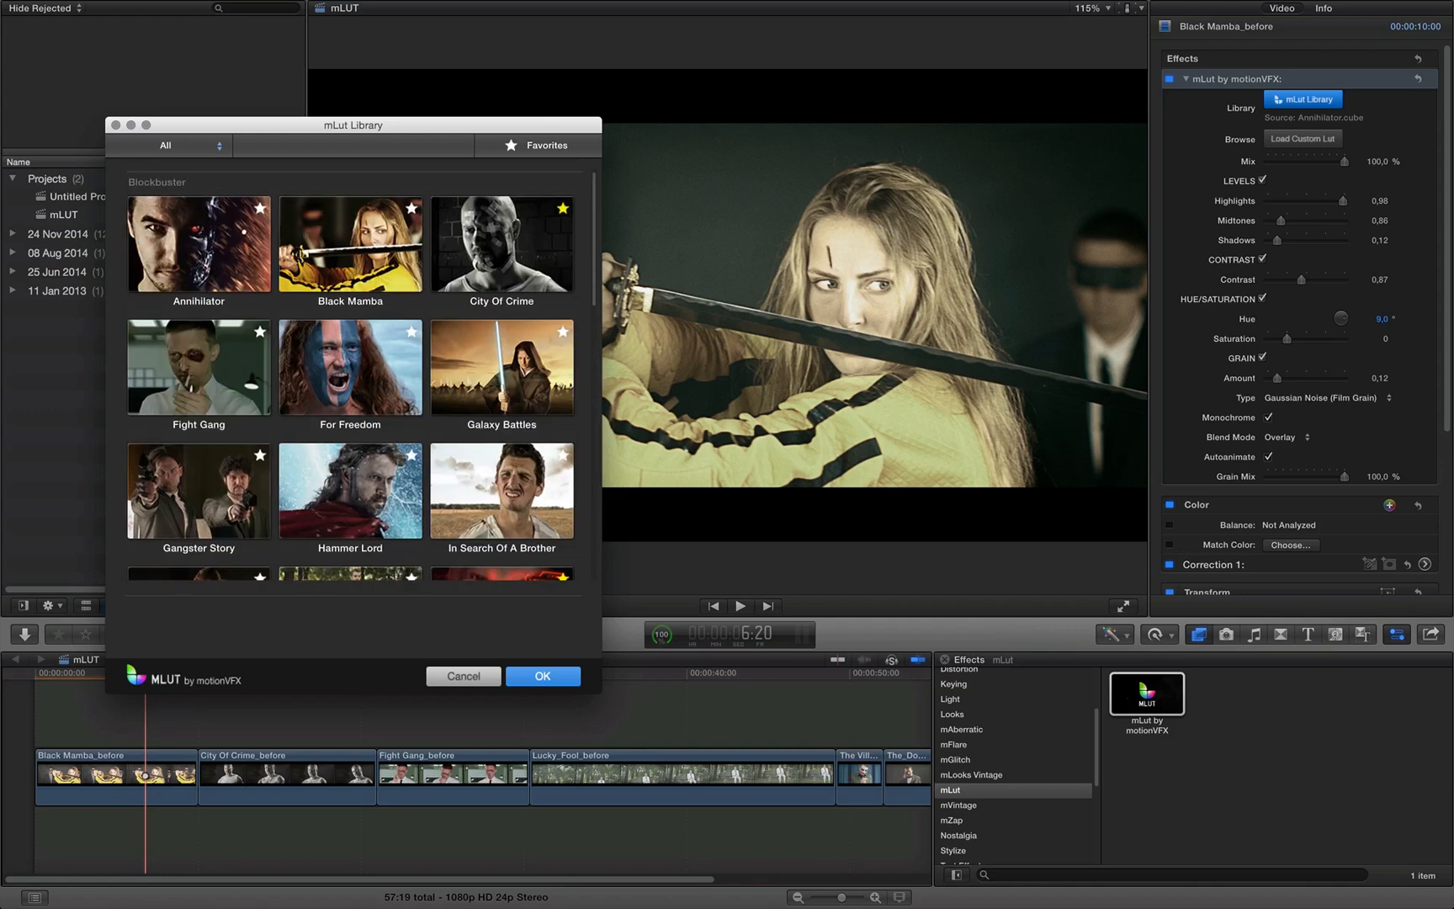
scroll("down", 3)
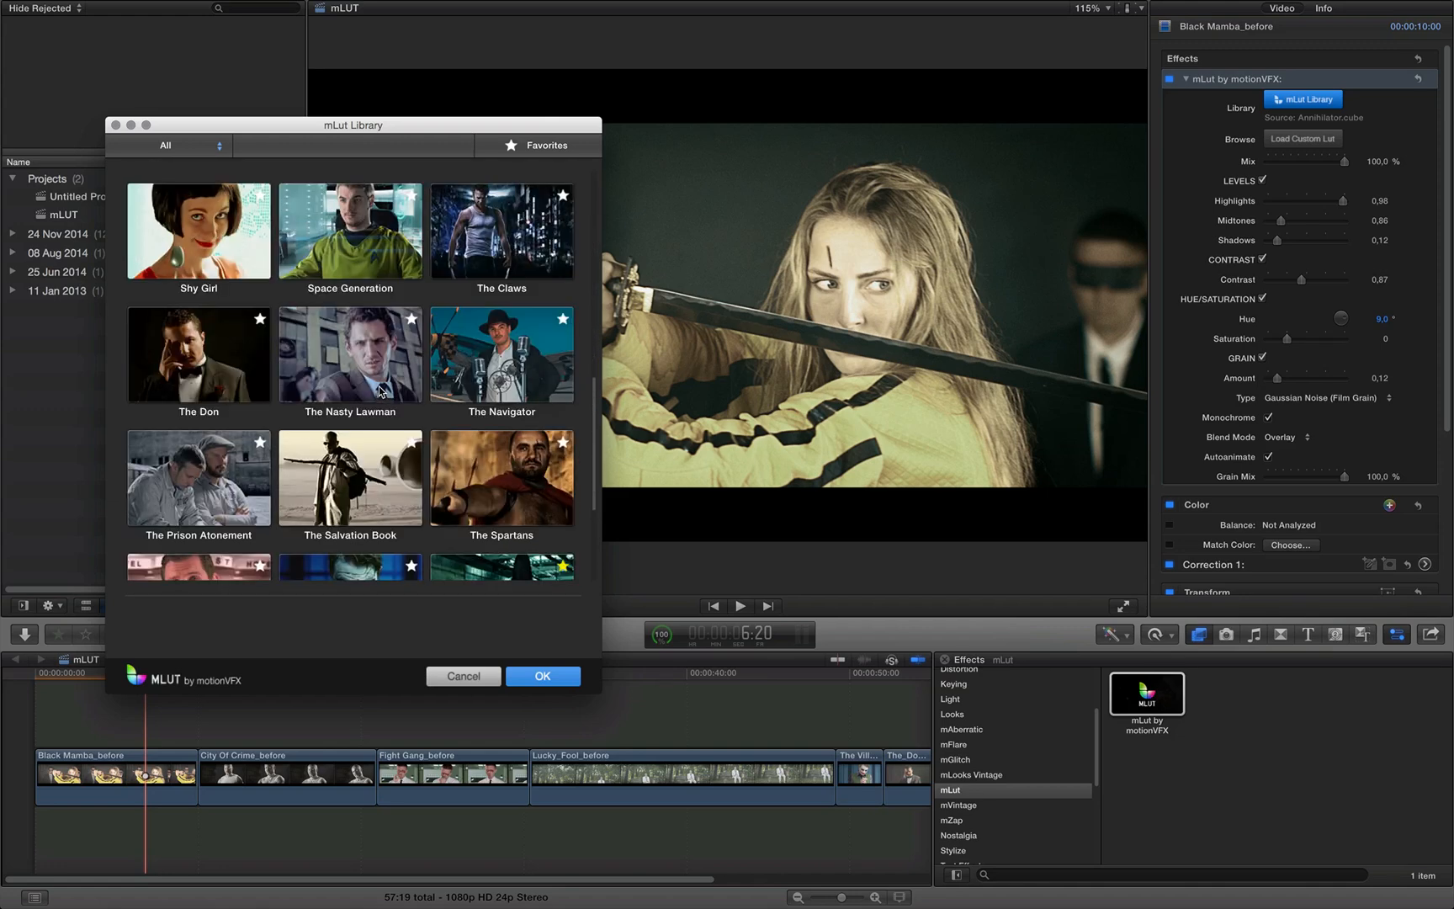
scroll("down", 3)
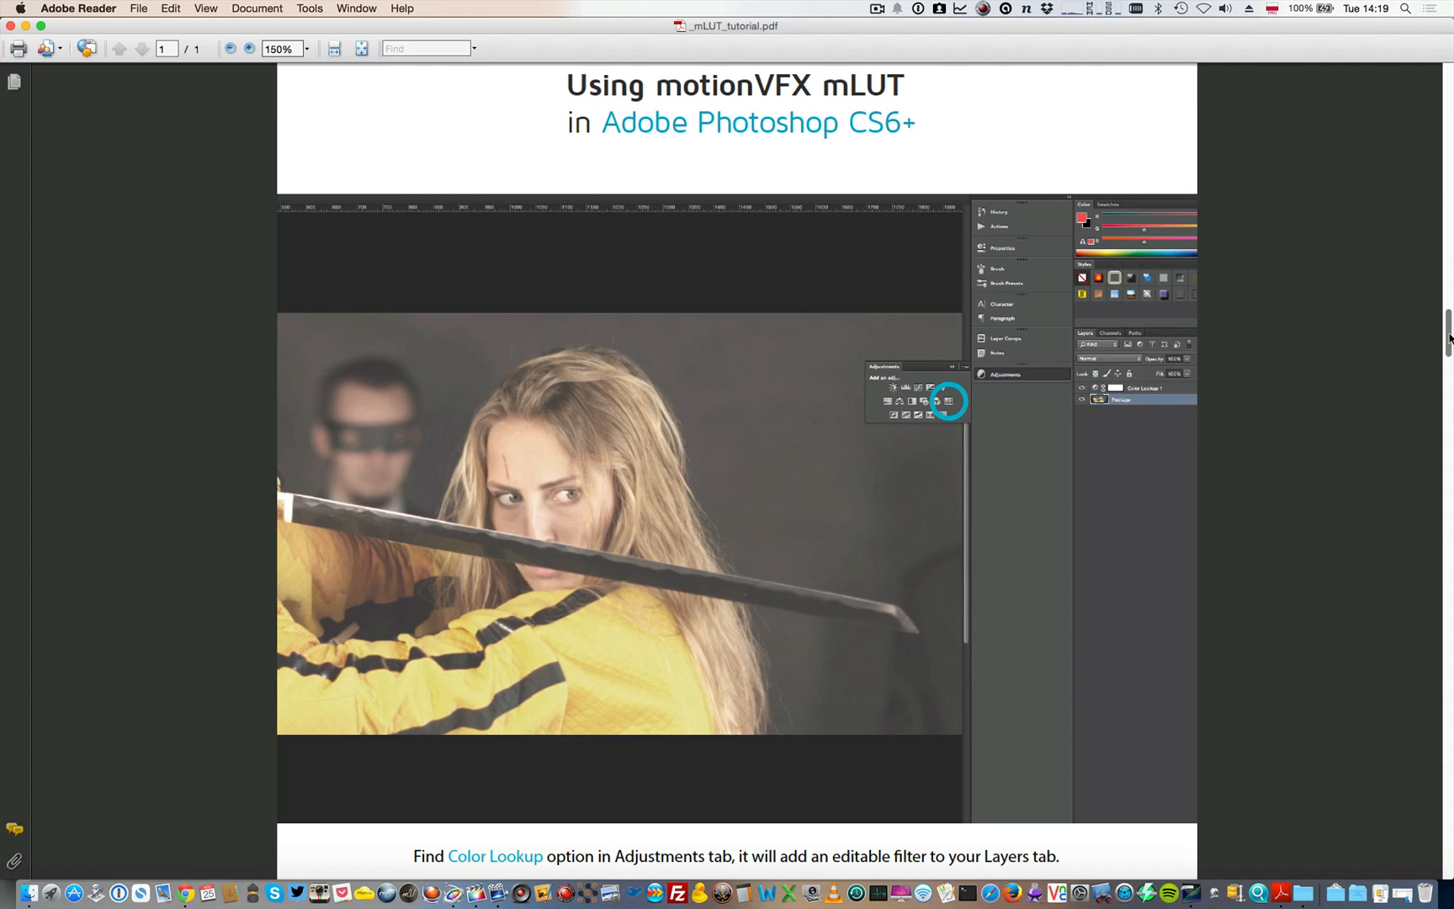
mouse_move(1225, 706)
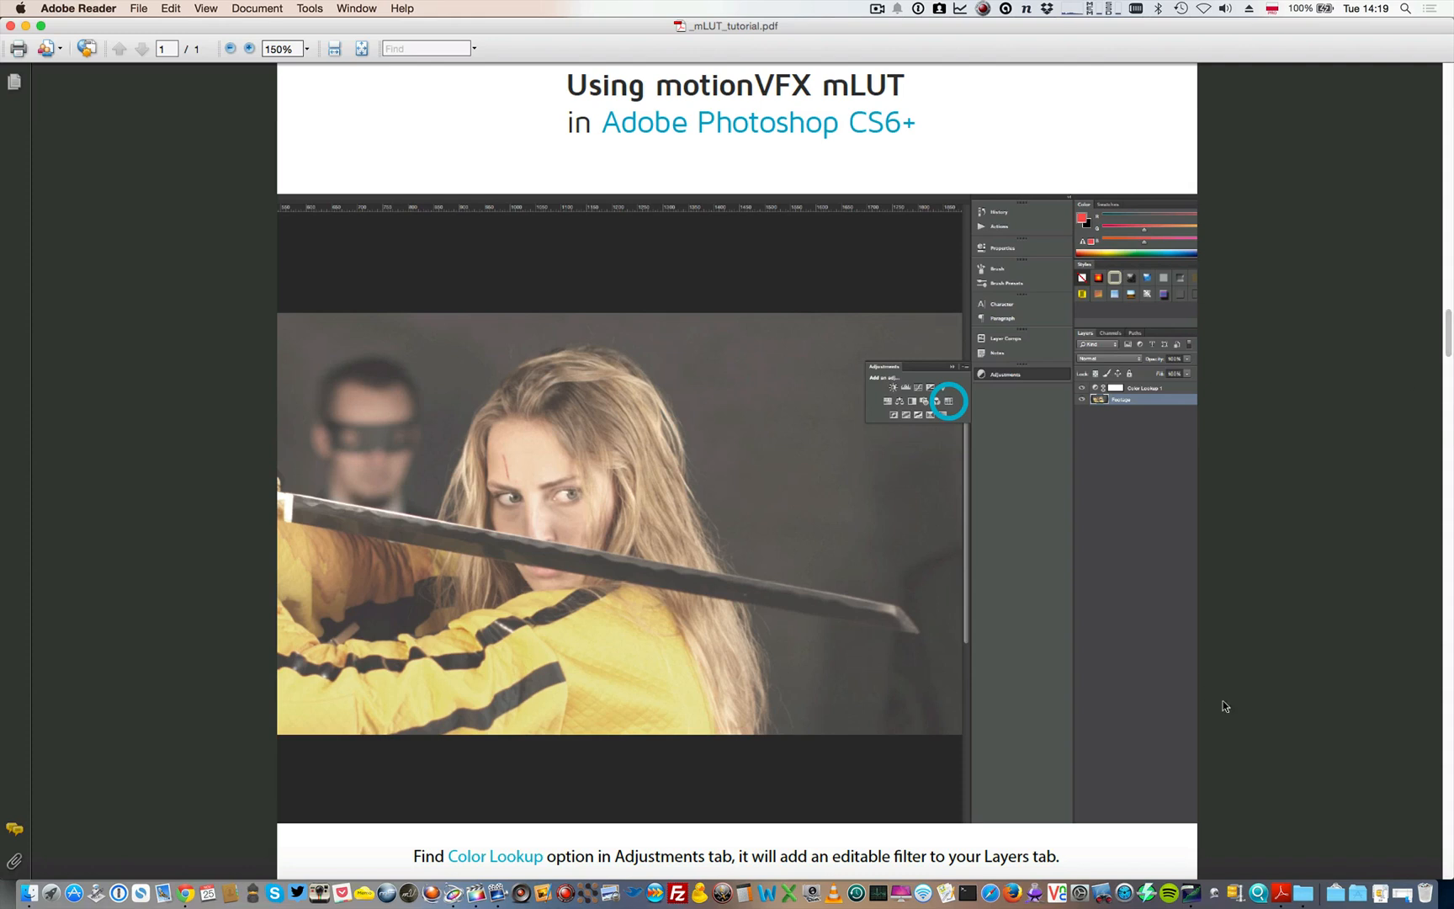
mouse_move(1227, 709)
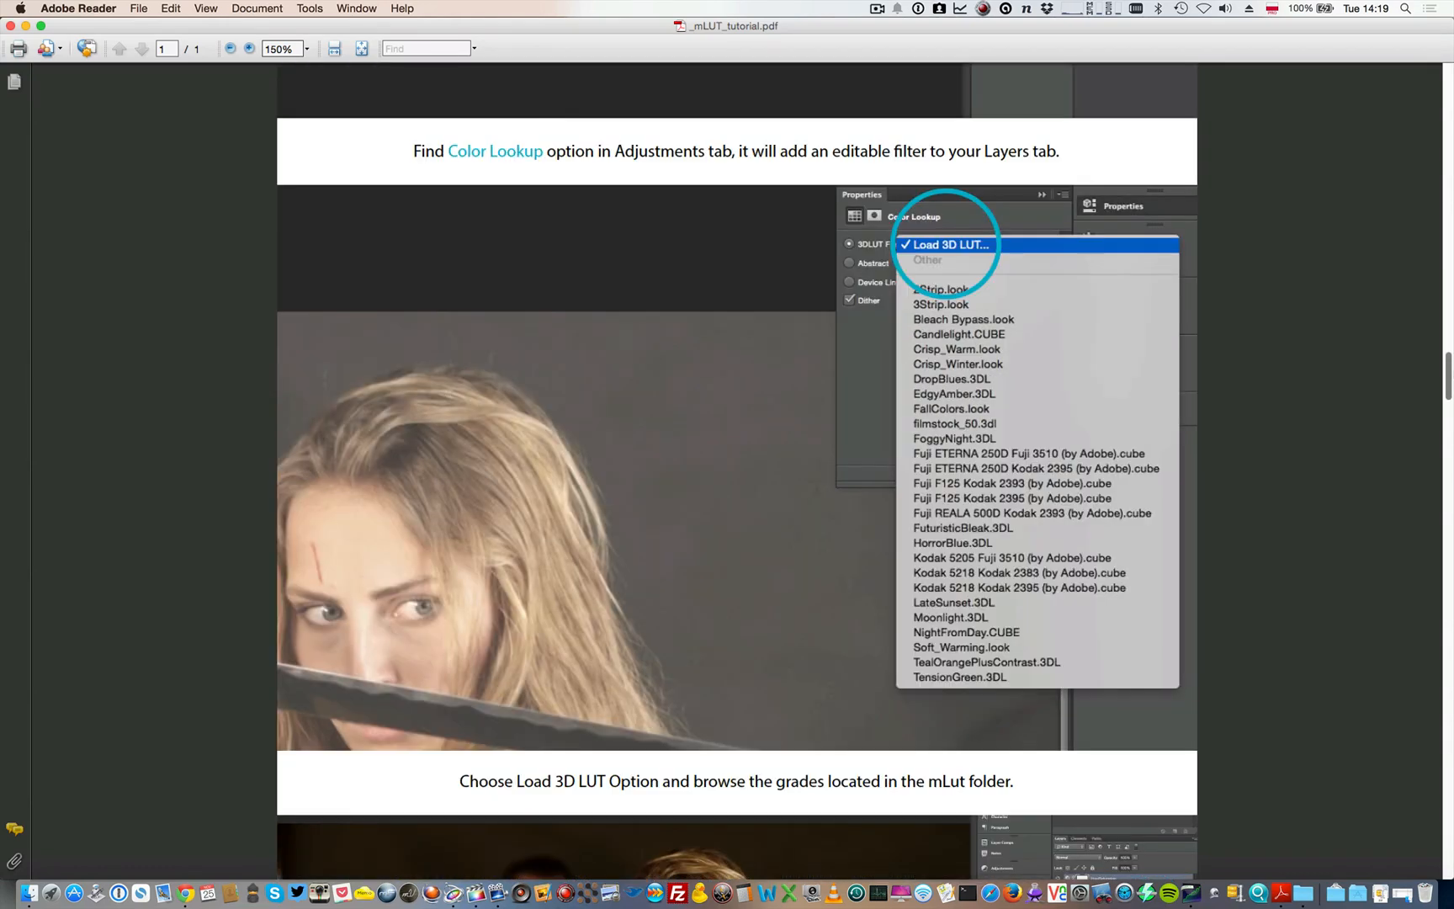
Scroll the mLUT PDF past the After Effects steps through the Premiere CS6+ Lumetri instructions.
scroll("down", 3)
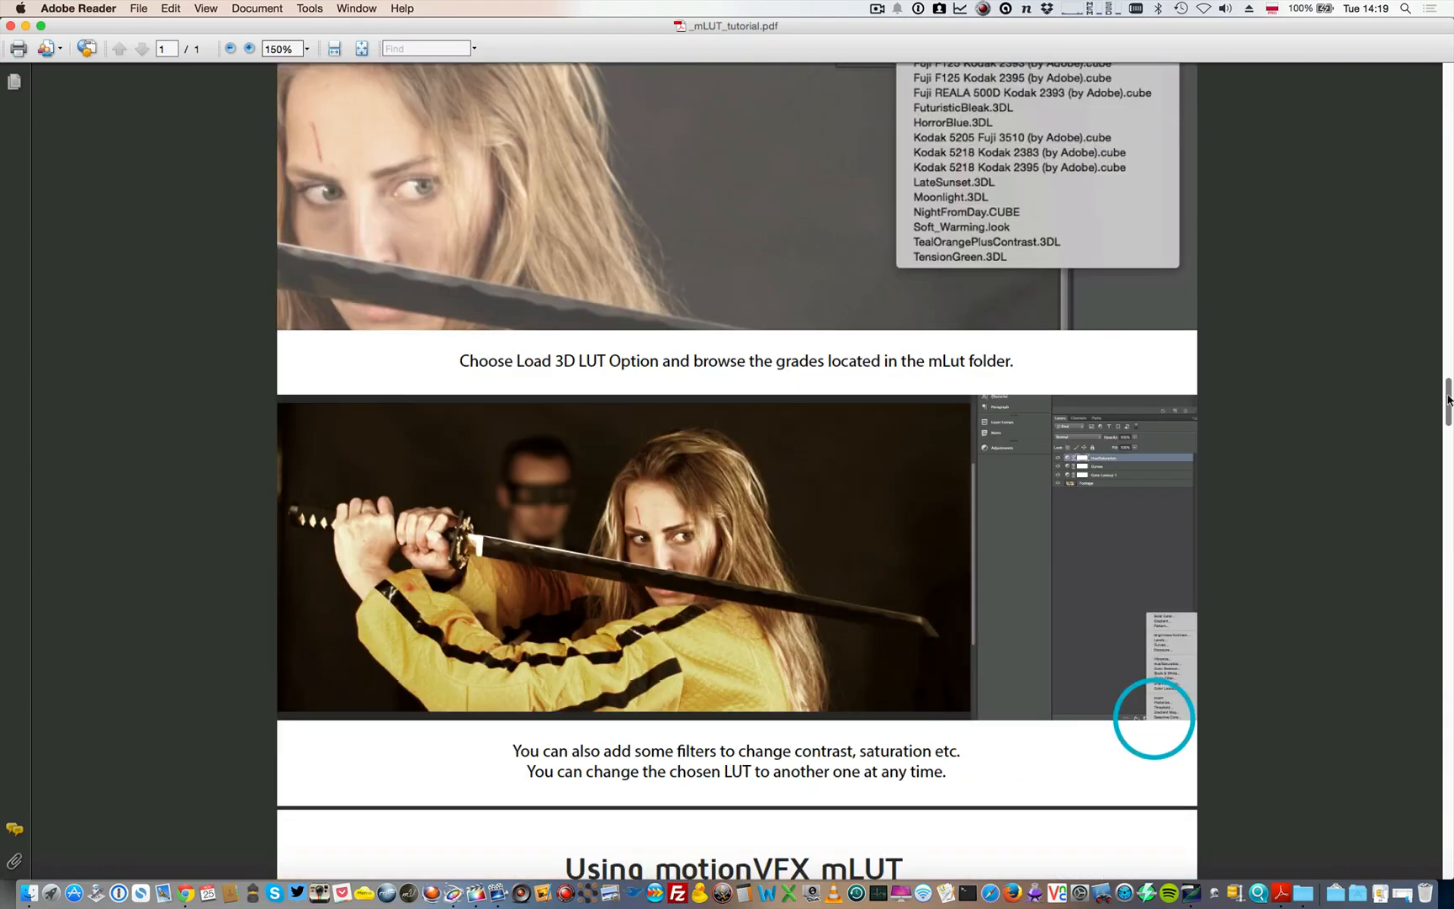
scroll("down", 3)
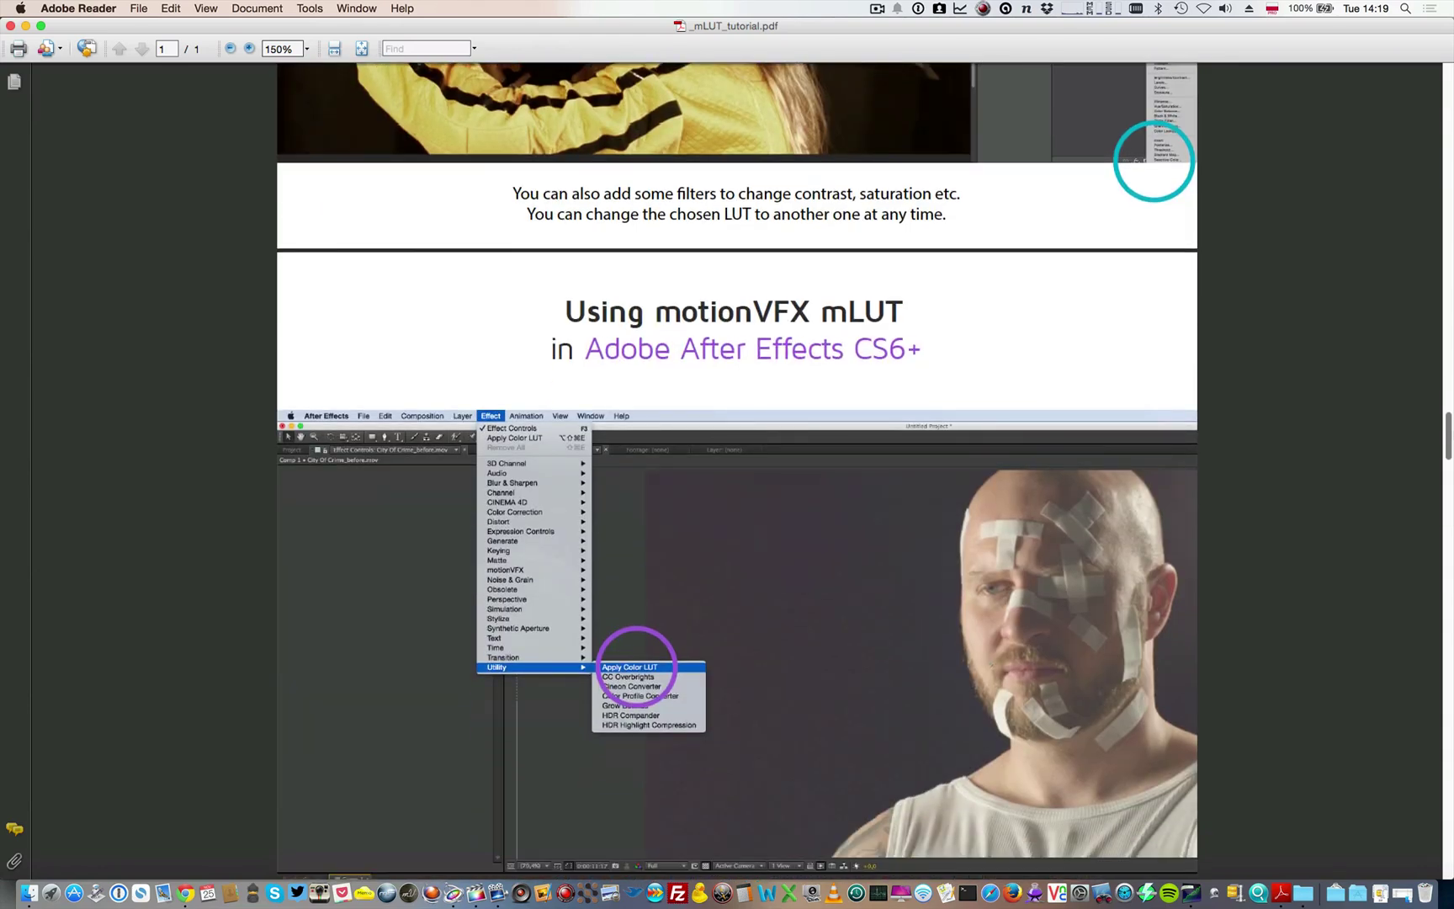
scroll("down", 3)
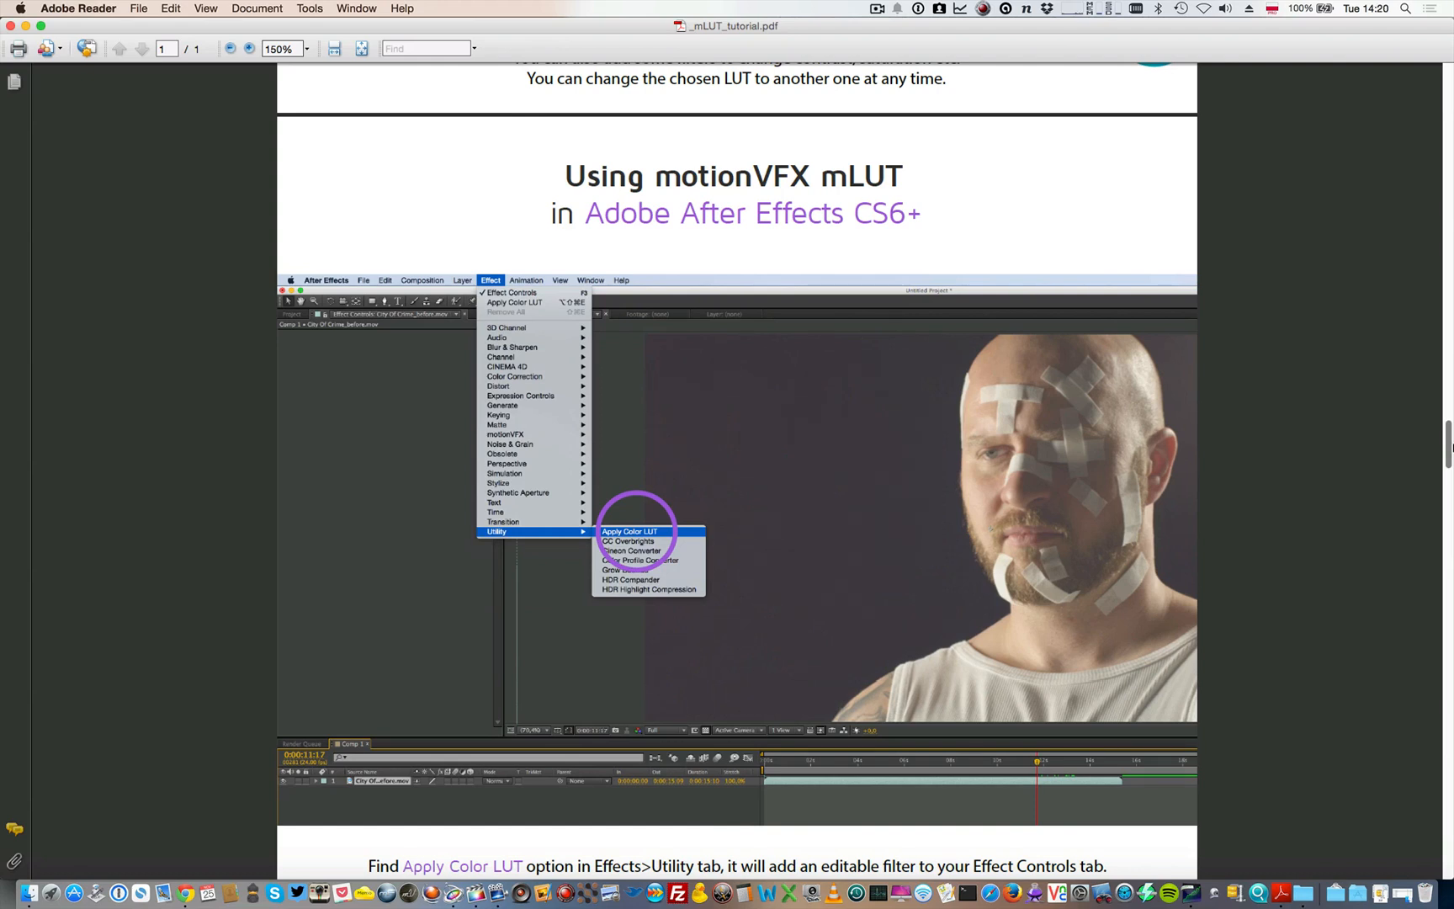
scroll("down", 3)
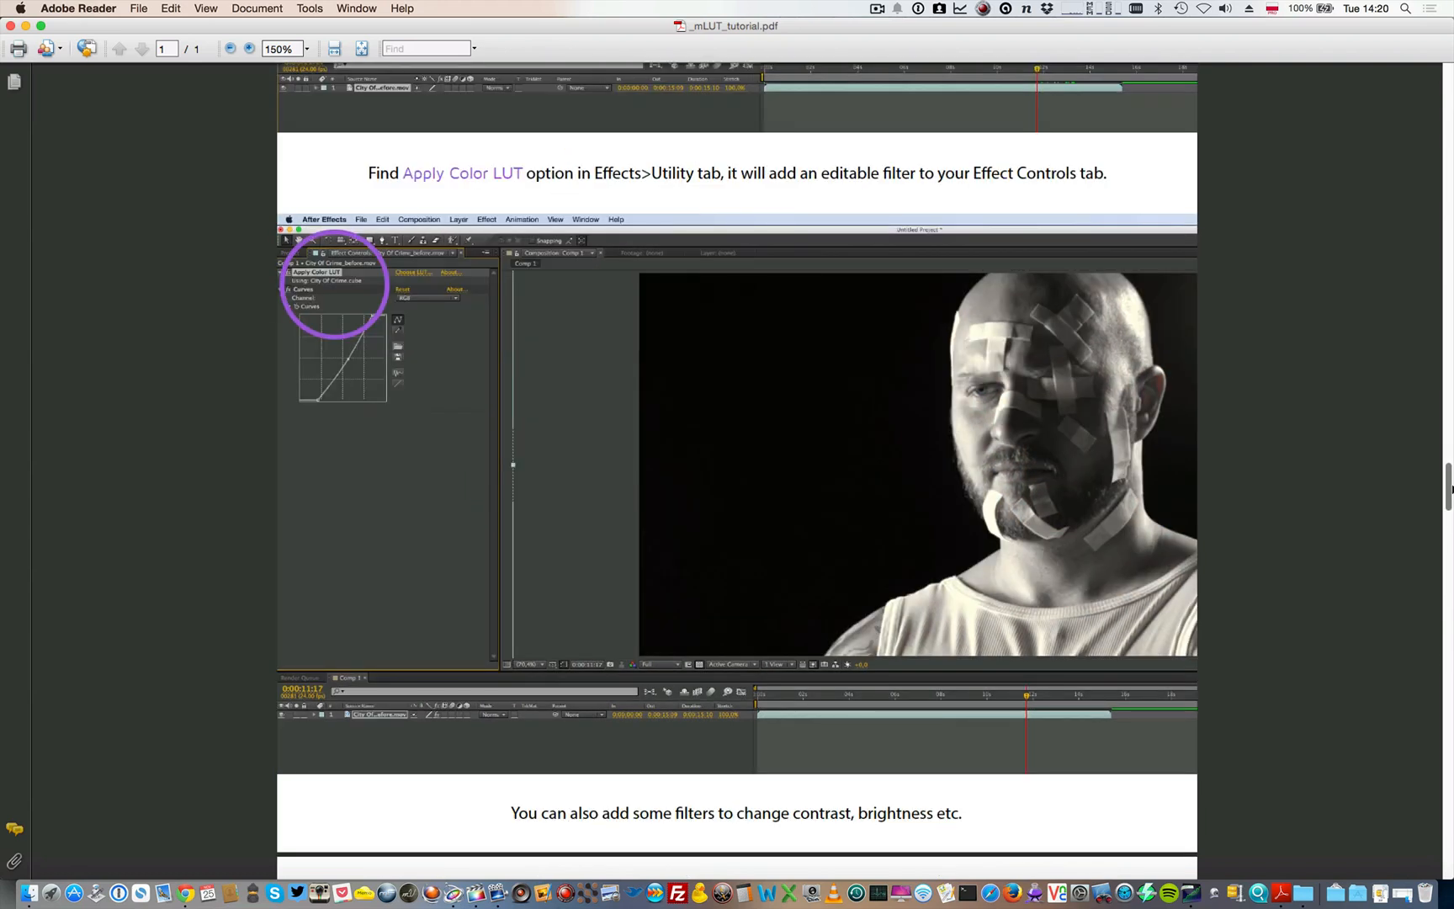
scroll("down", 3)
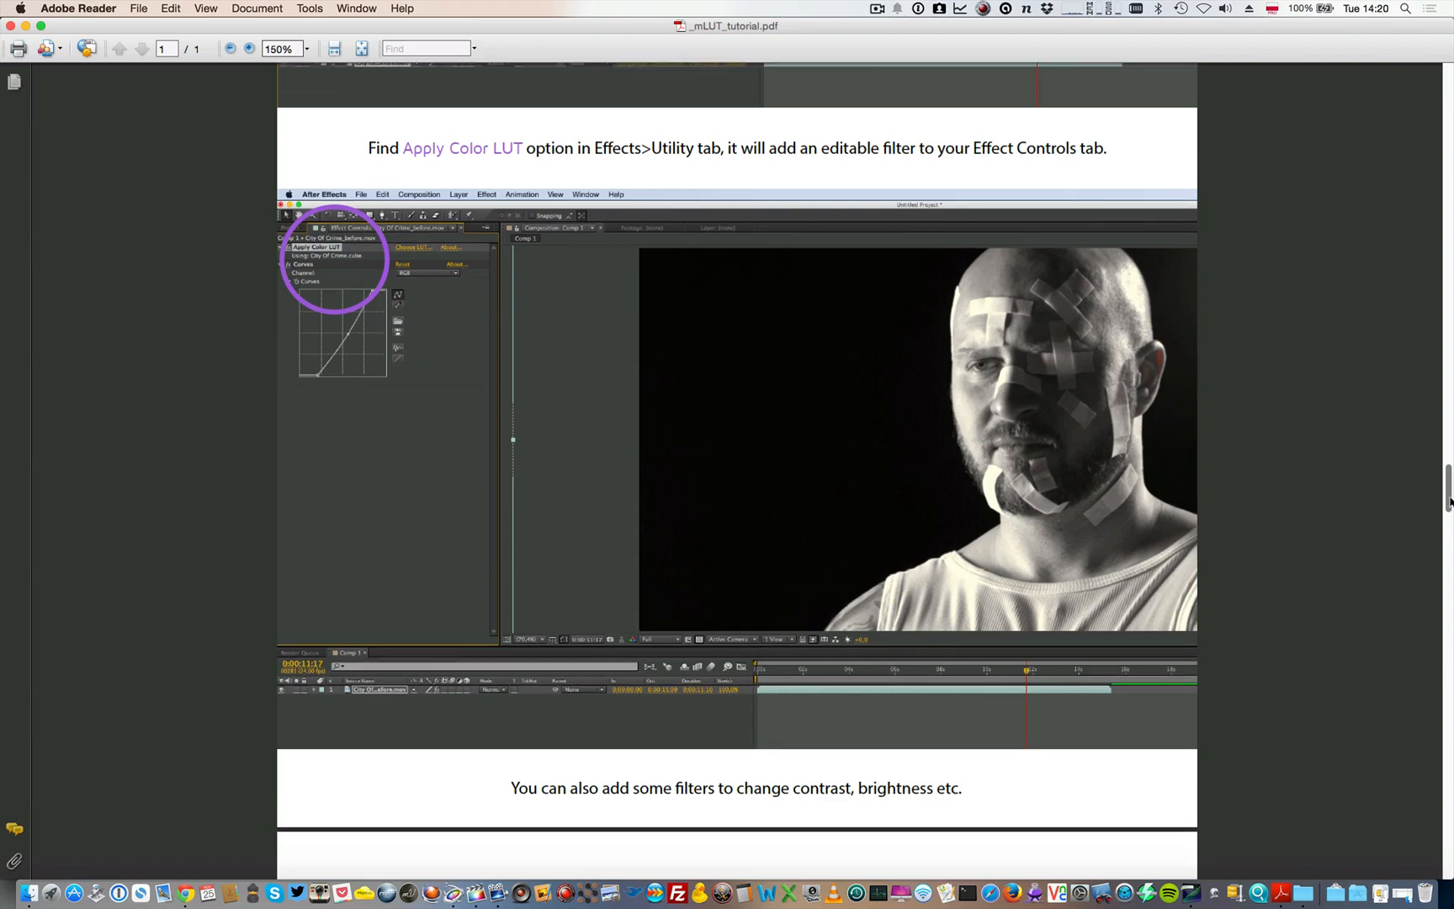
scroll("down", 3)
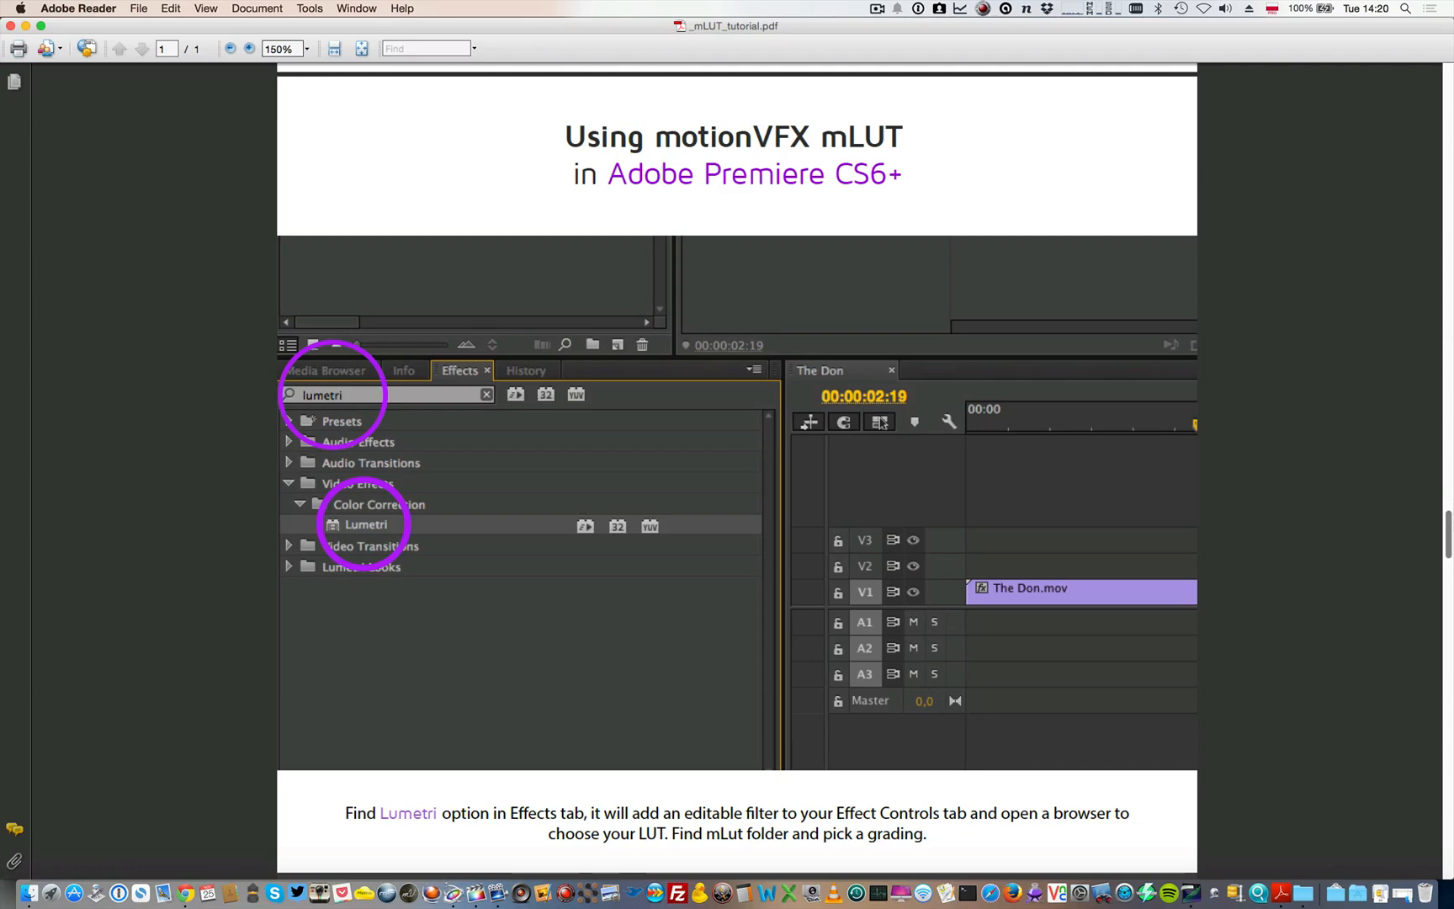
scroll("down", 3)
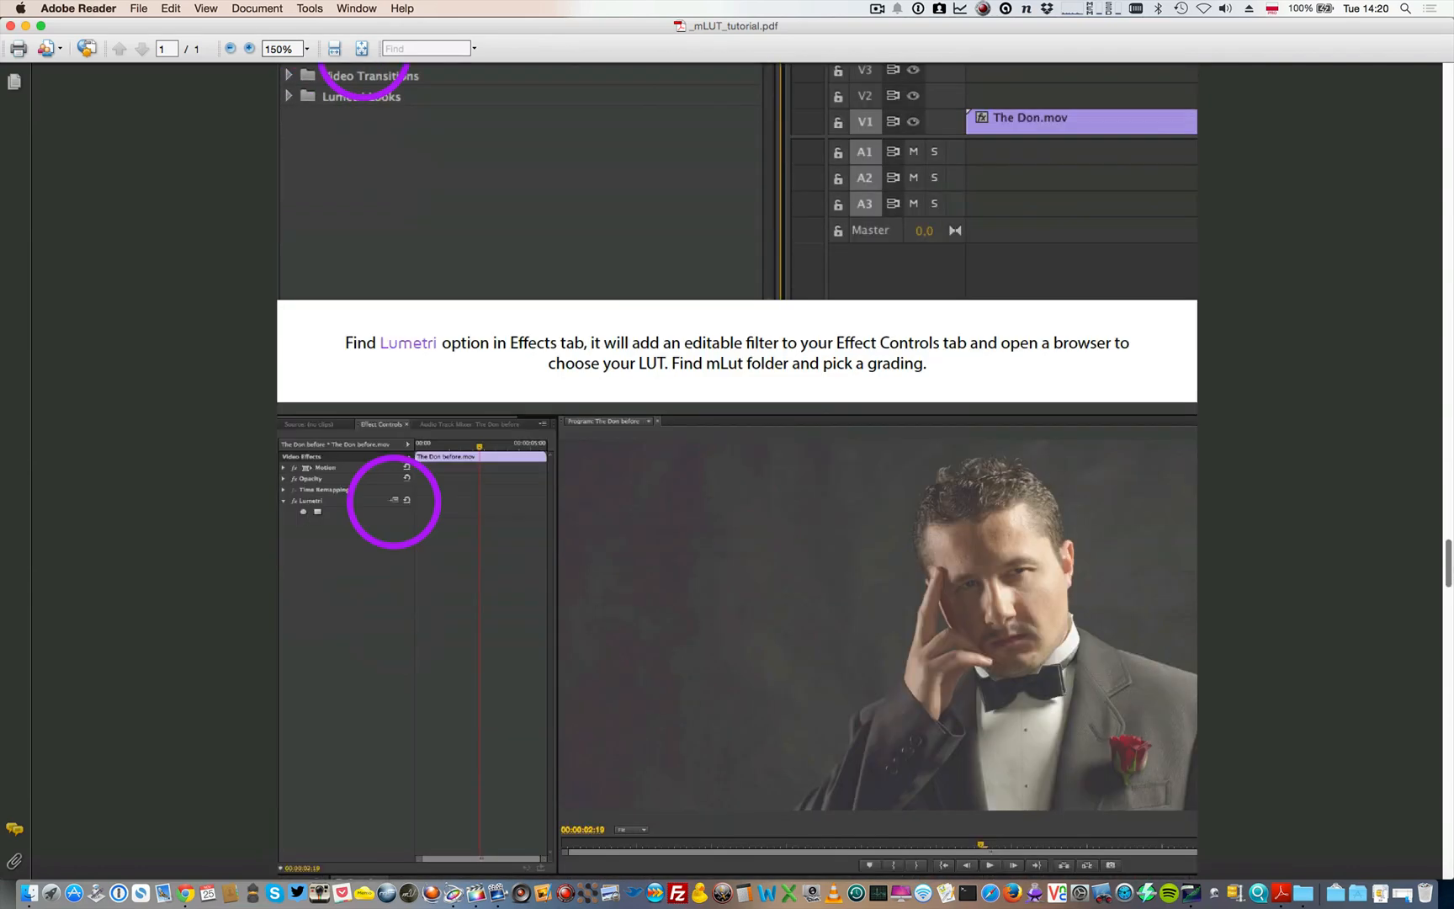
scroll("down", 3)
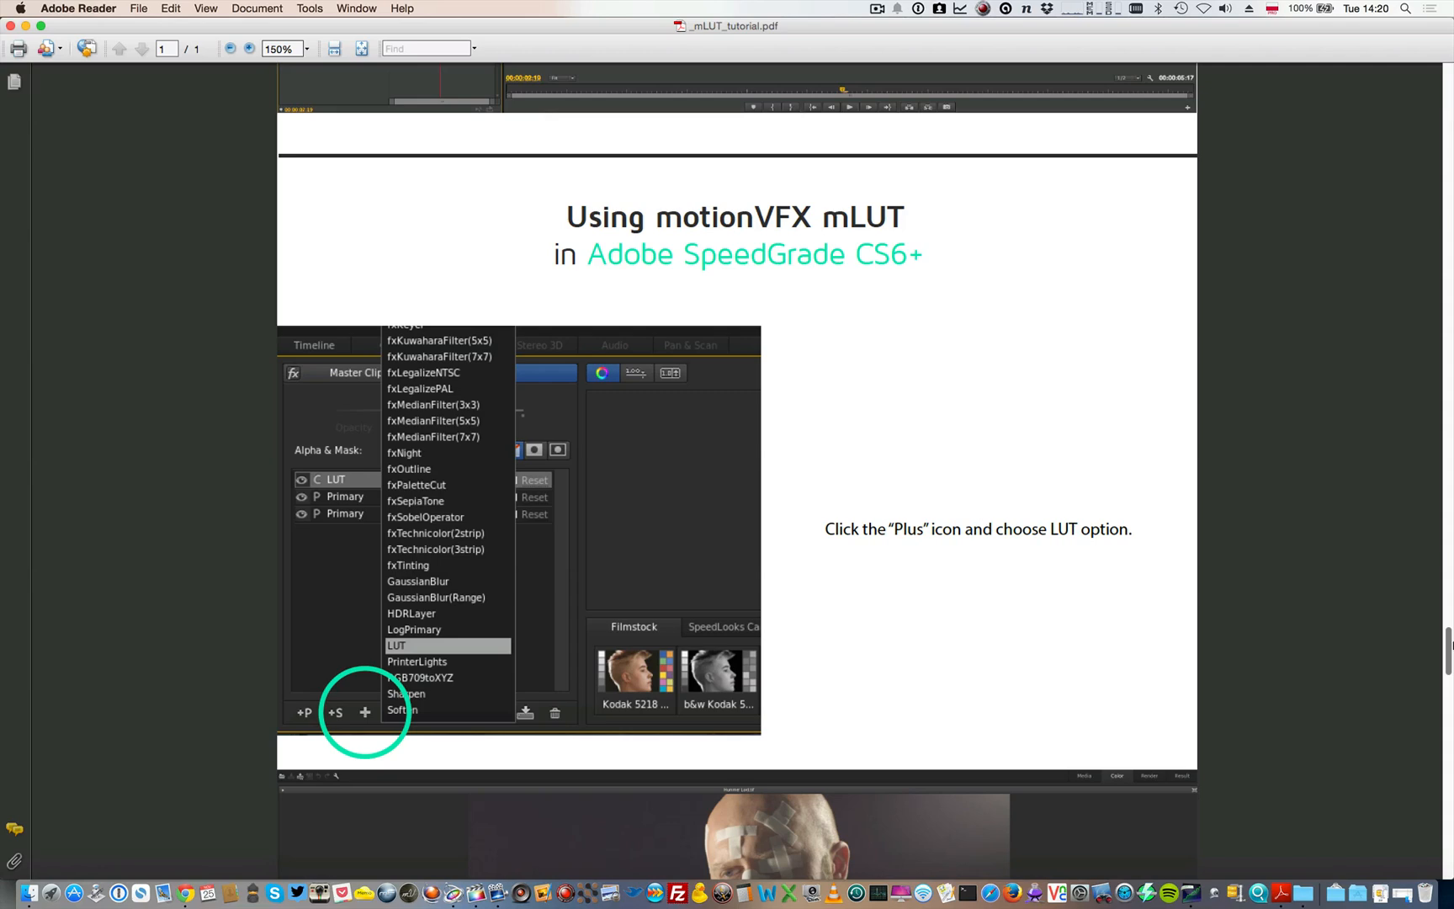
Scroll through the SpeedGrade CS6+ steps down to the DaVinci Resolve heading.
scroll("down", 3)
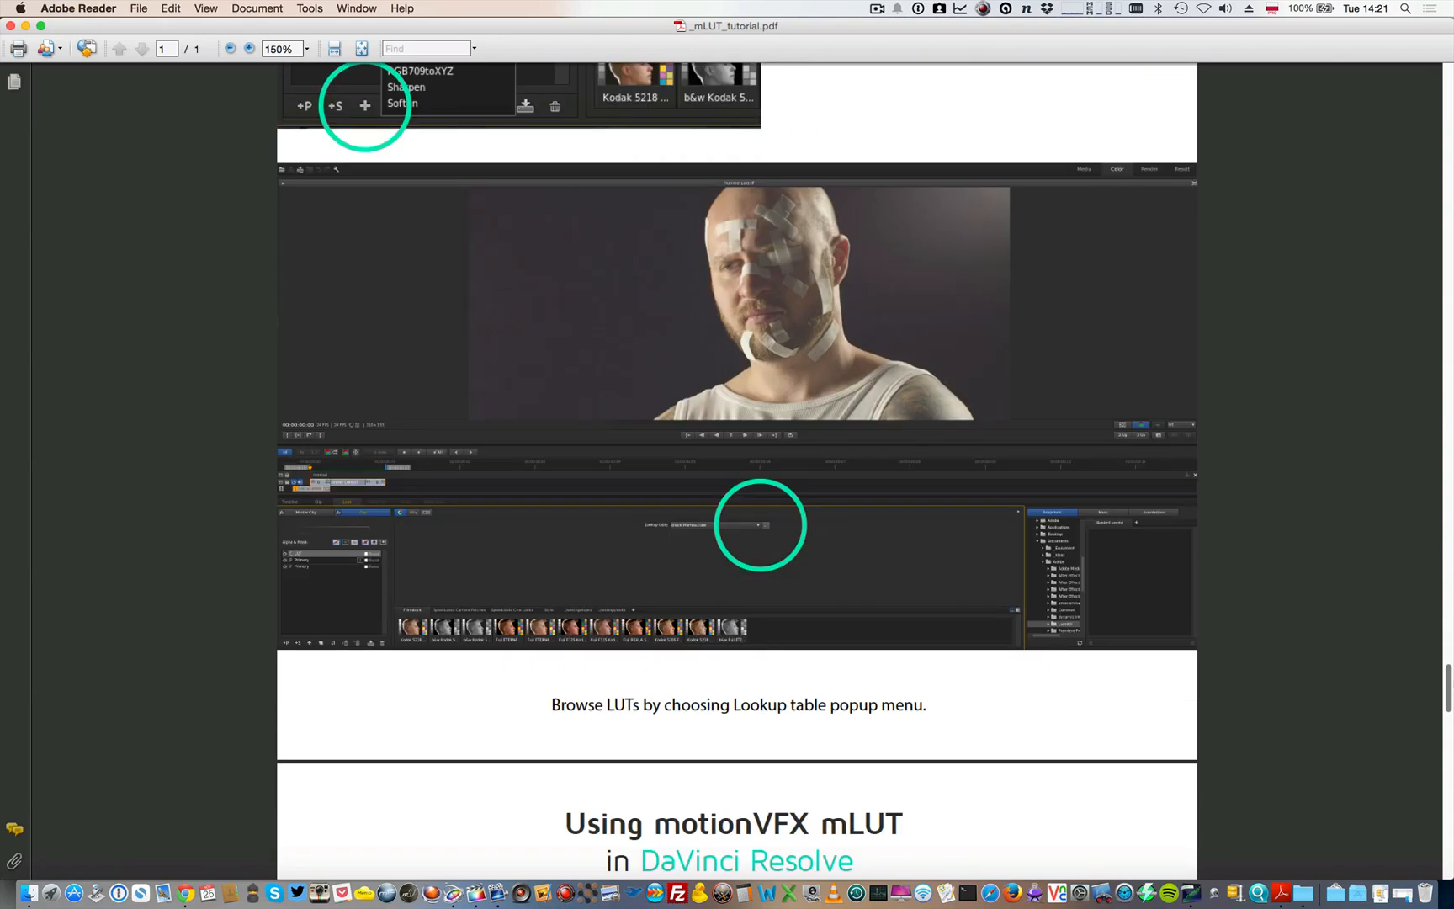
scroll("down", 3)
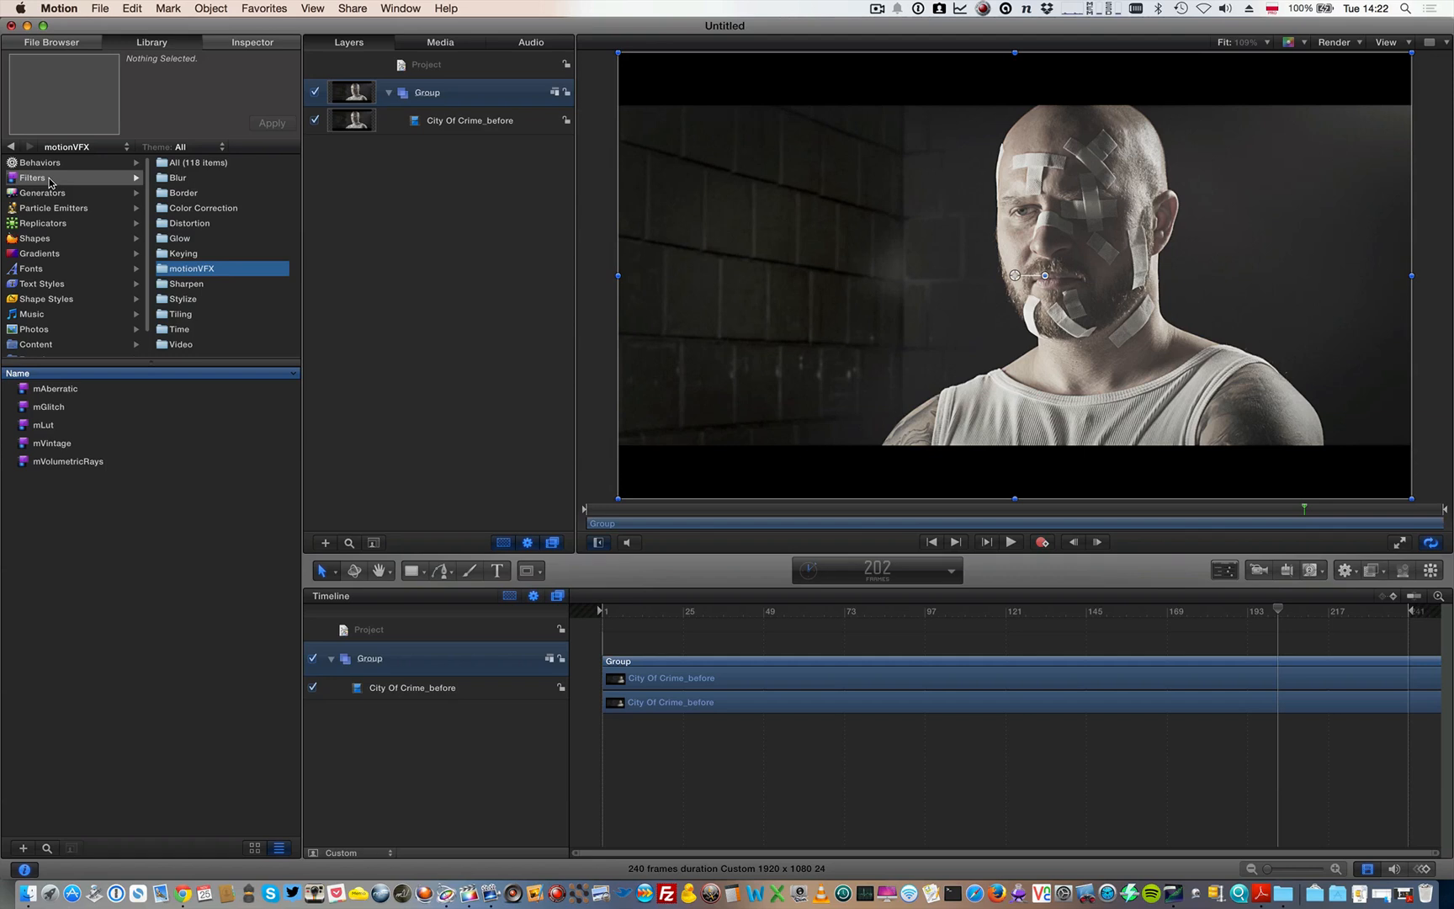
mouse_move(208, 287)
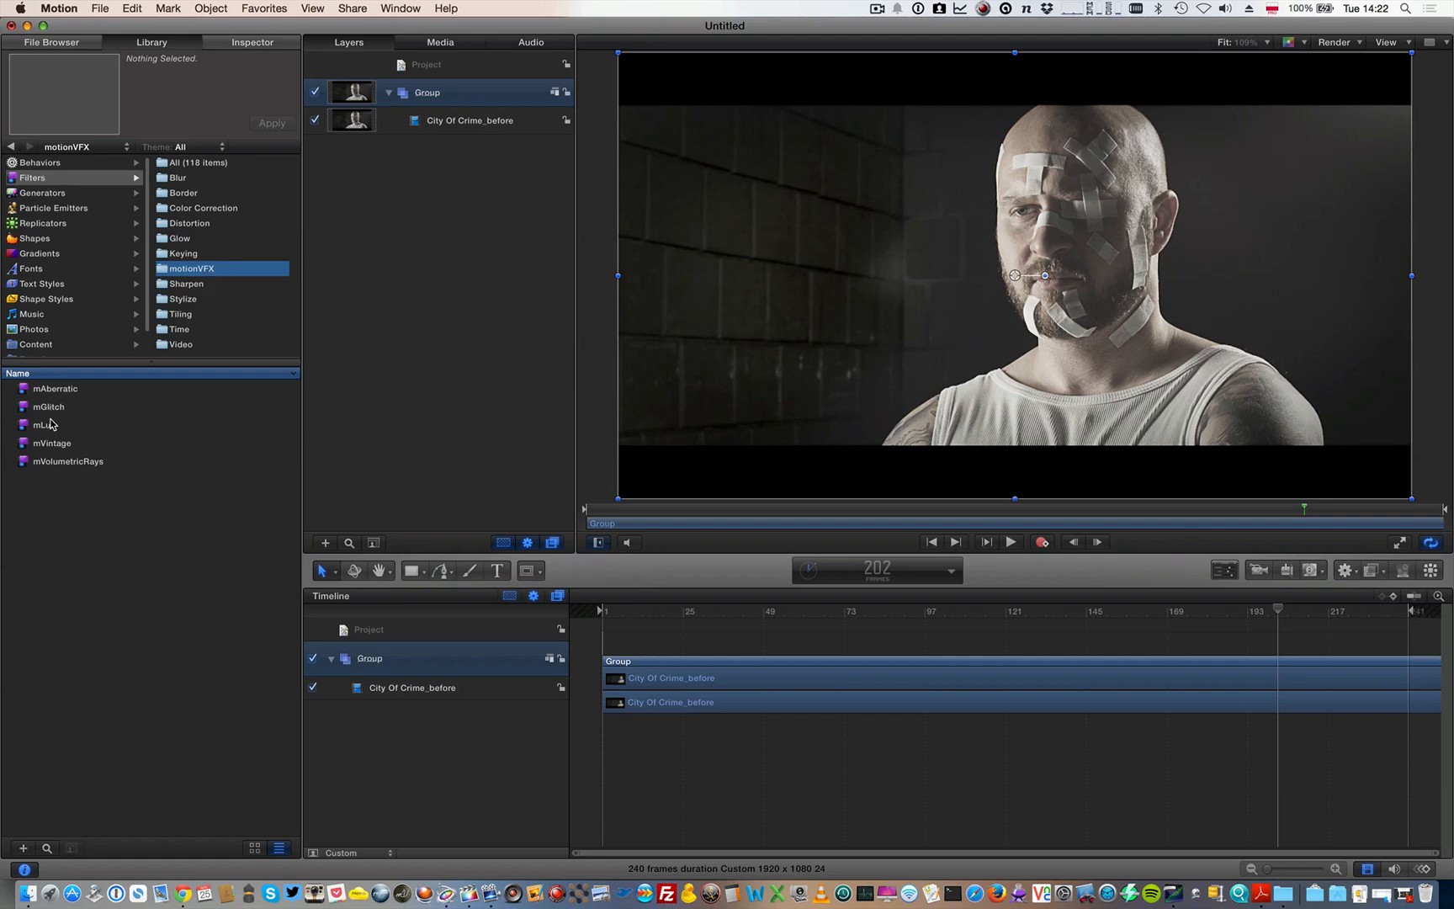
Apply mLut from Filters > motionVFX to the City Of Crime_before layer.
left_click(41, 424)
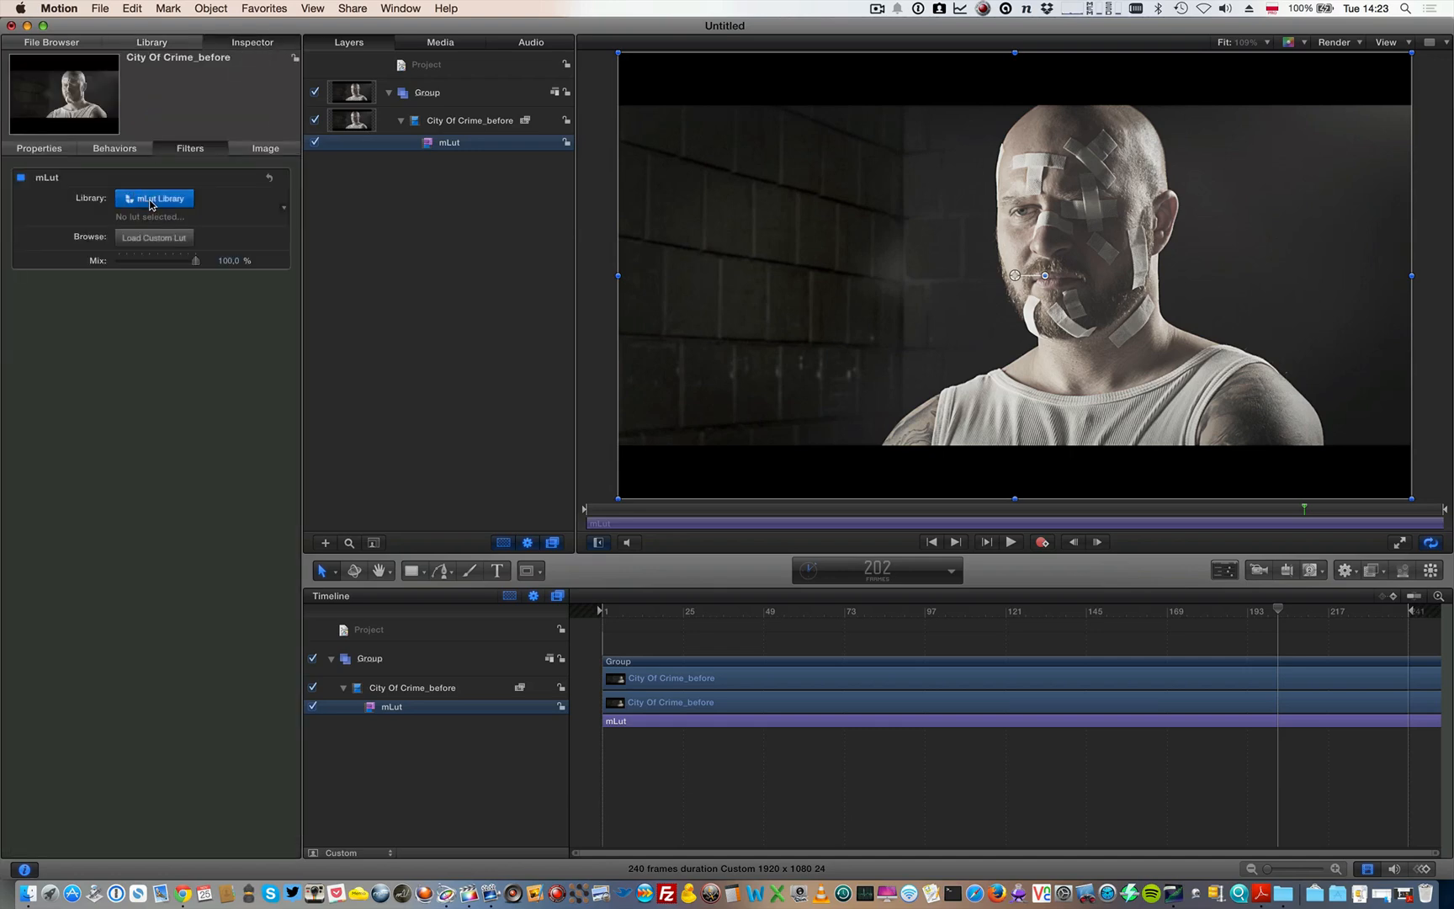
Preview City Of Crime, Galaxy Battles and For Freedom in mLut Library, then confirm City Of Crime.
left_click(154, 199)
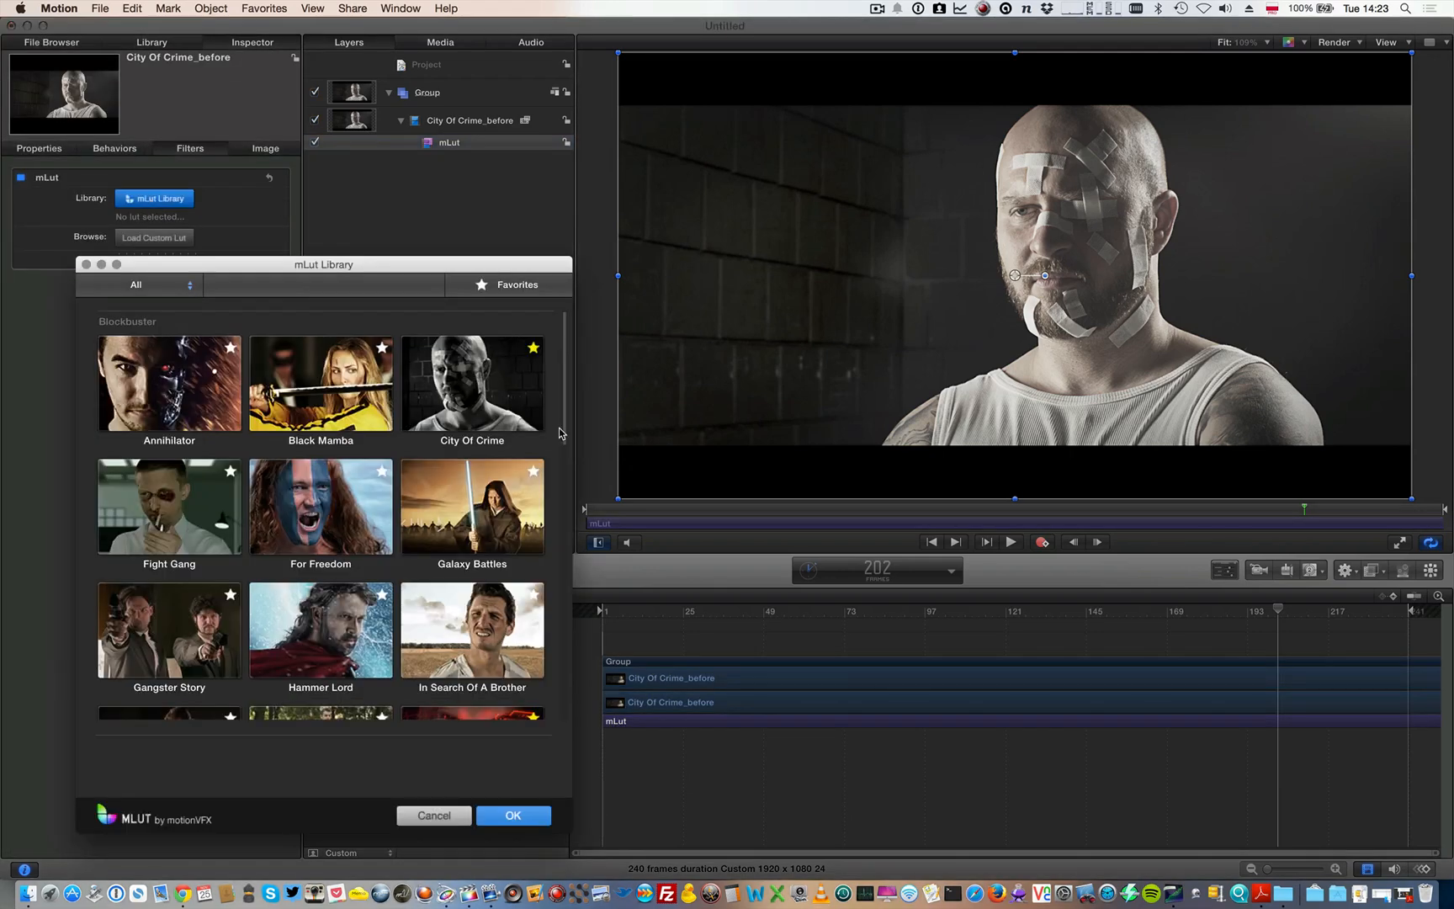
left_click(471, 384)
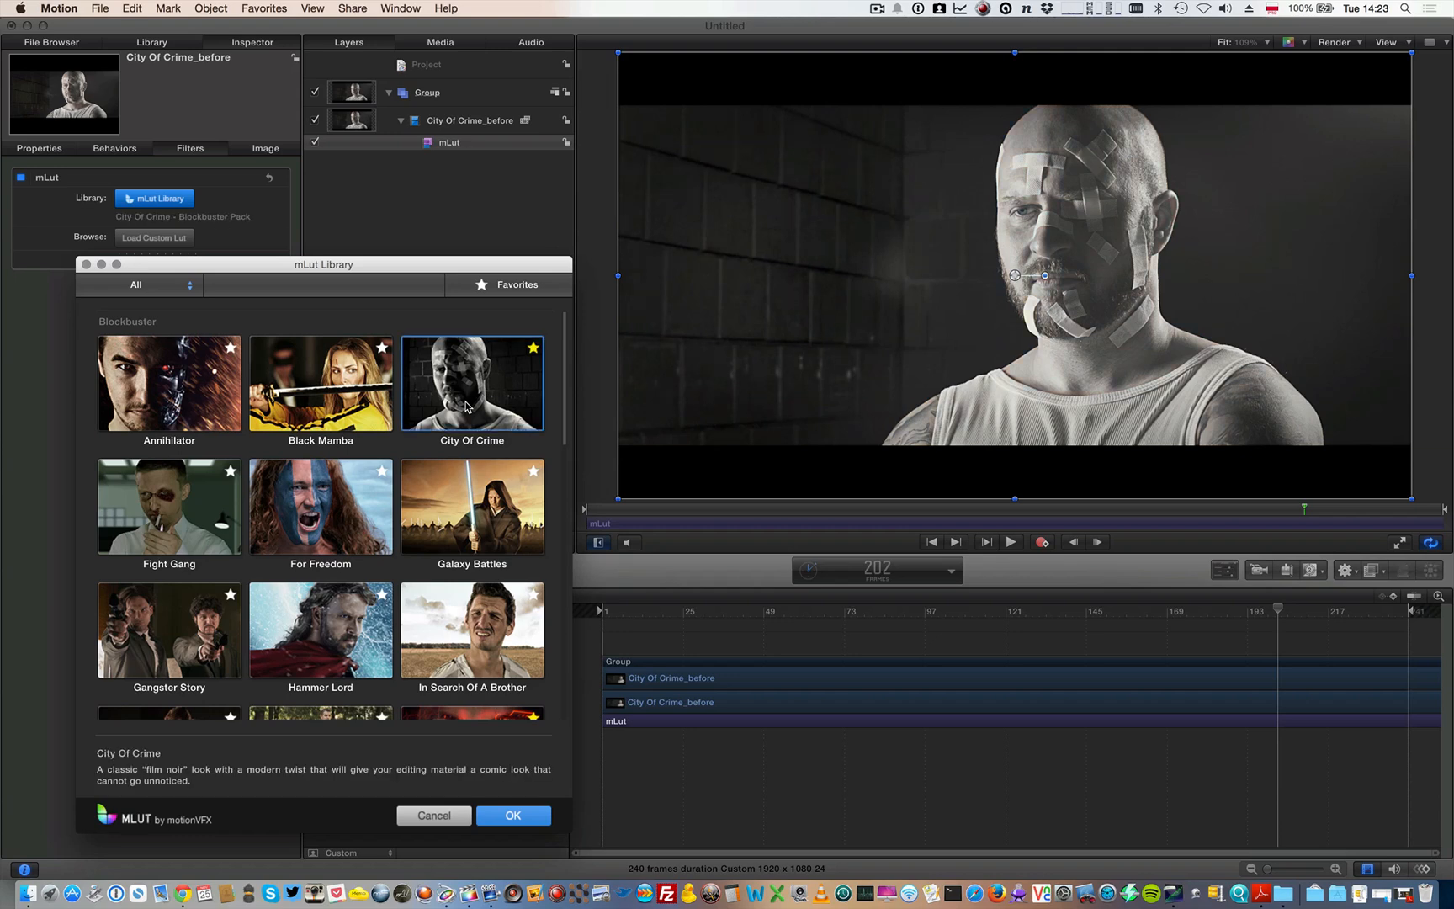
left_click(472, 506)
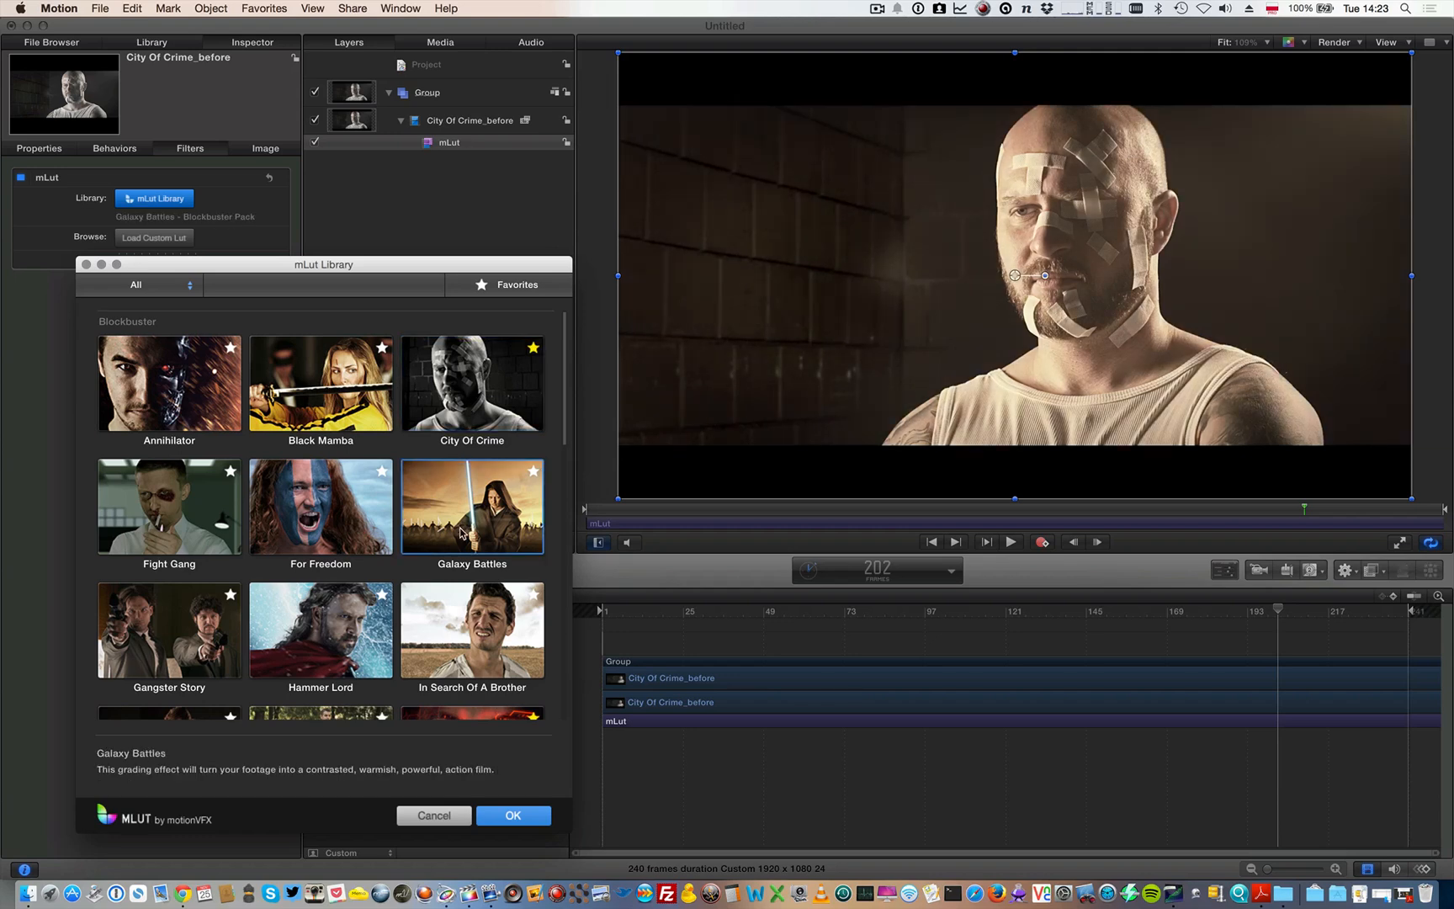
left_click(320, 506)
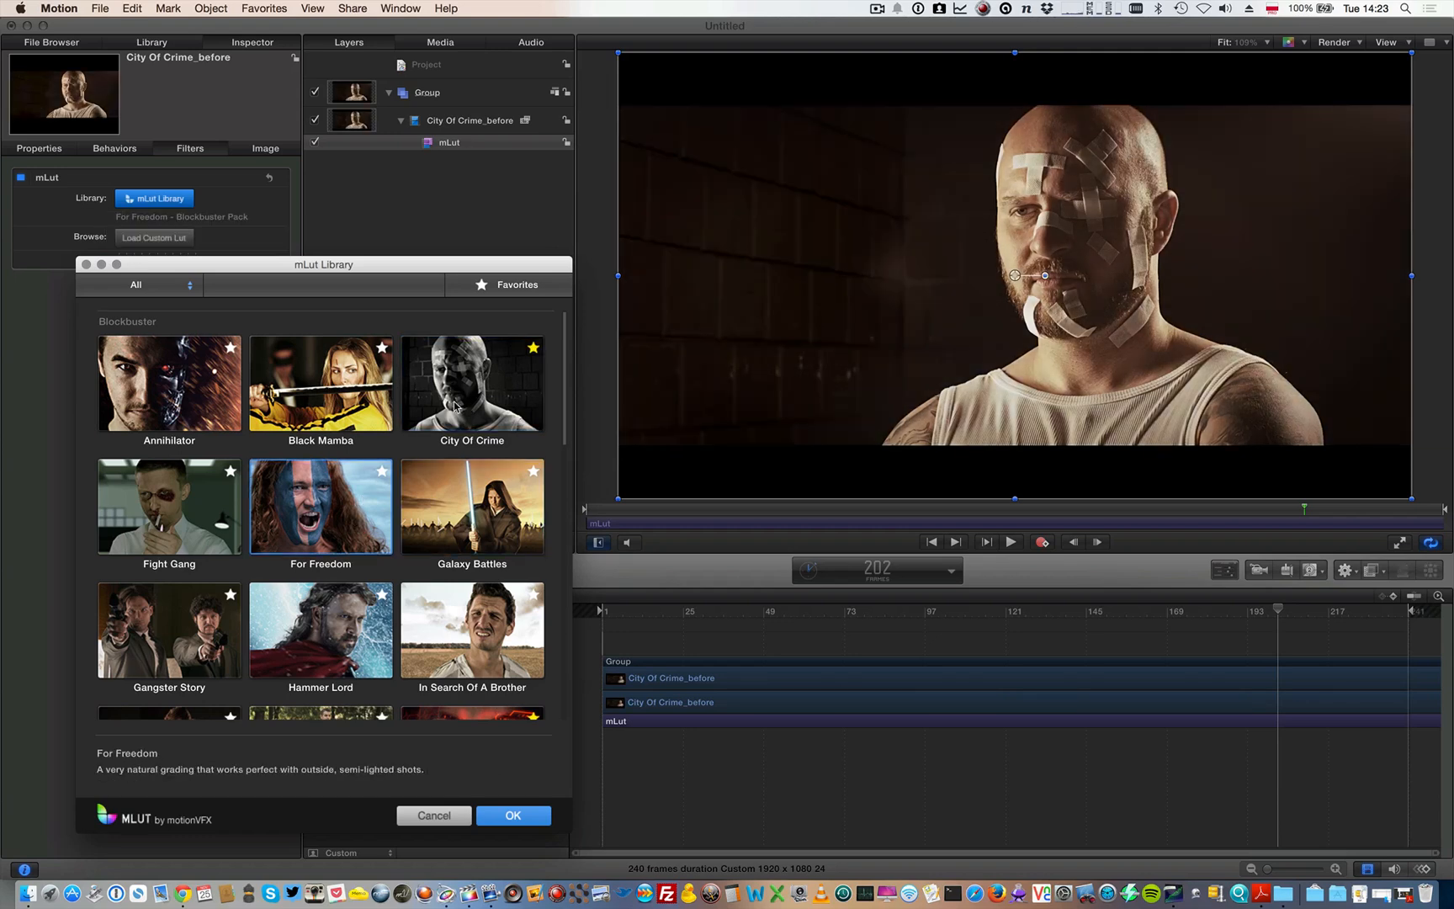
left_click(472, 384)
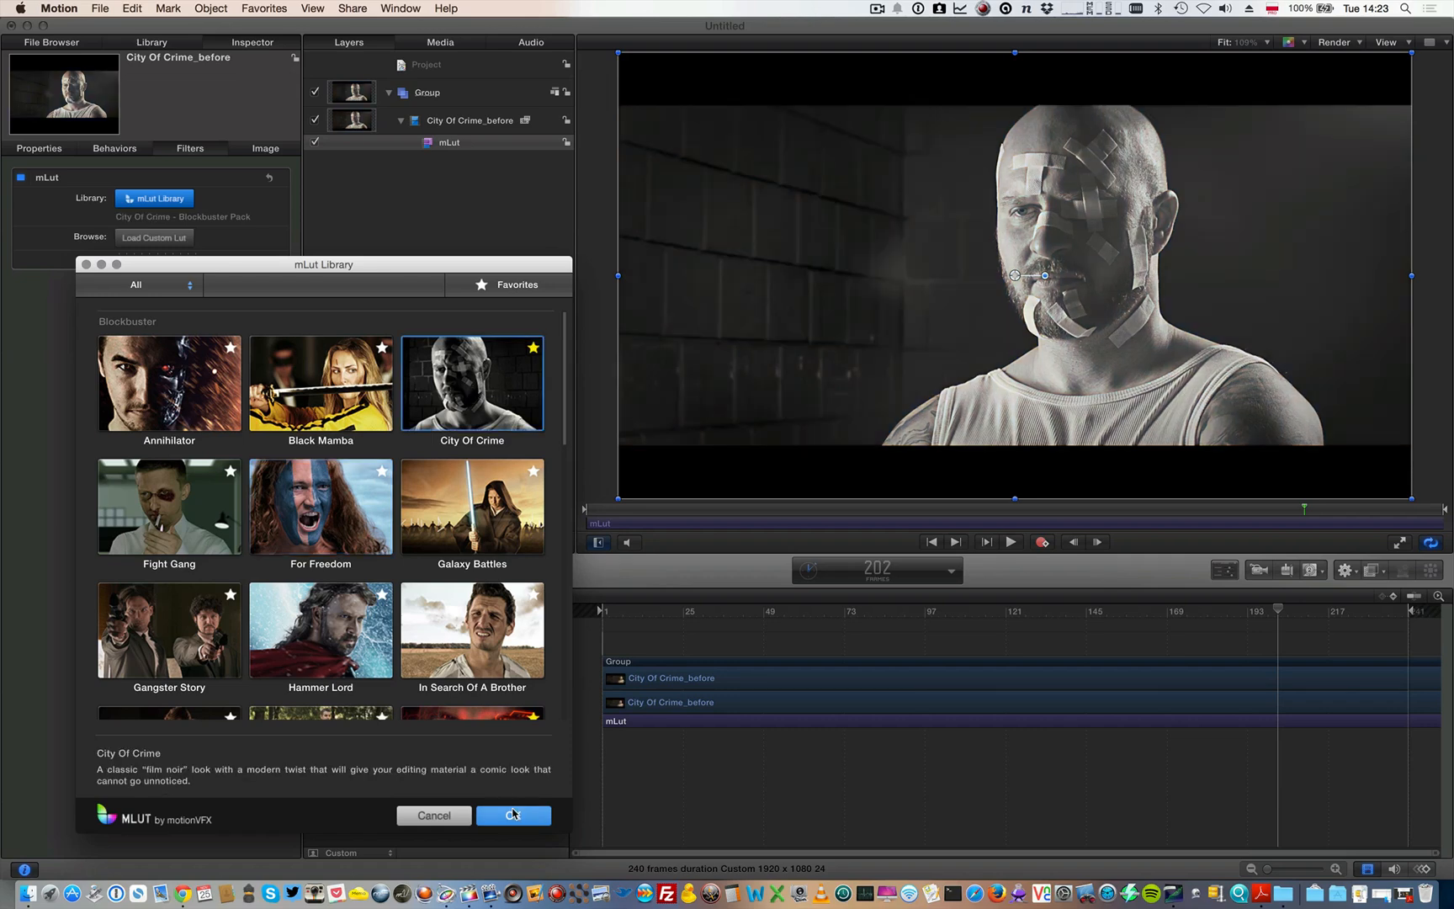
left_click(513, 815)
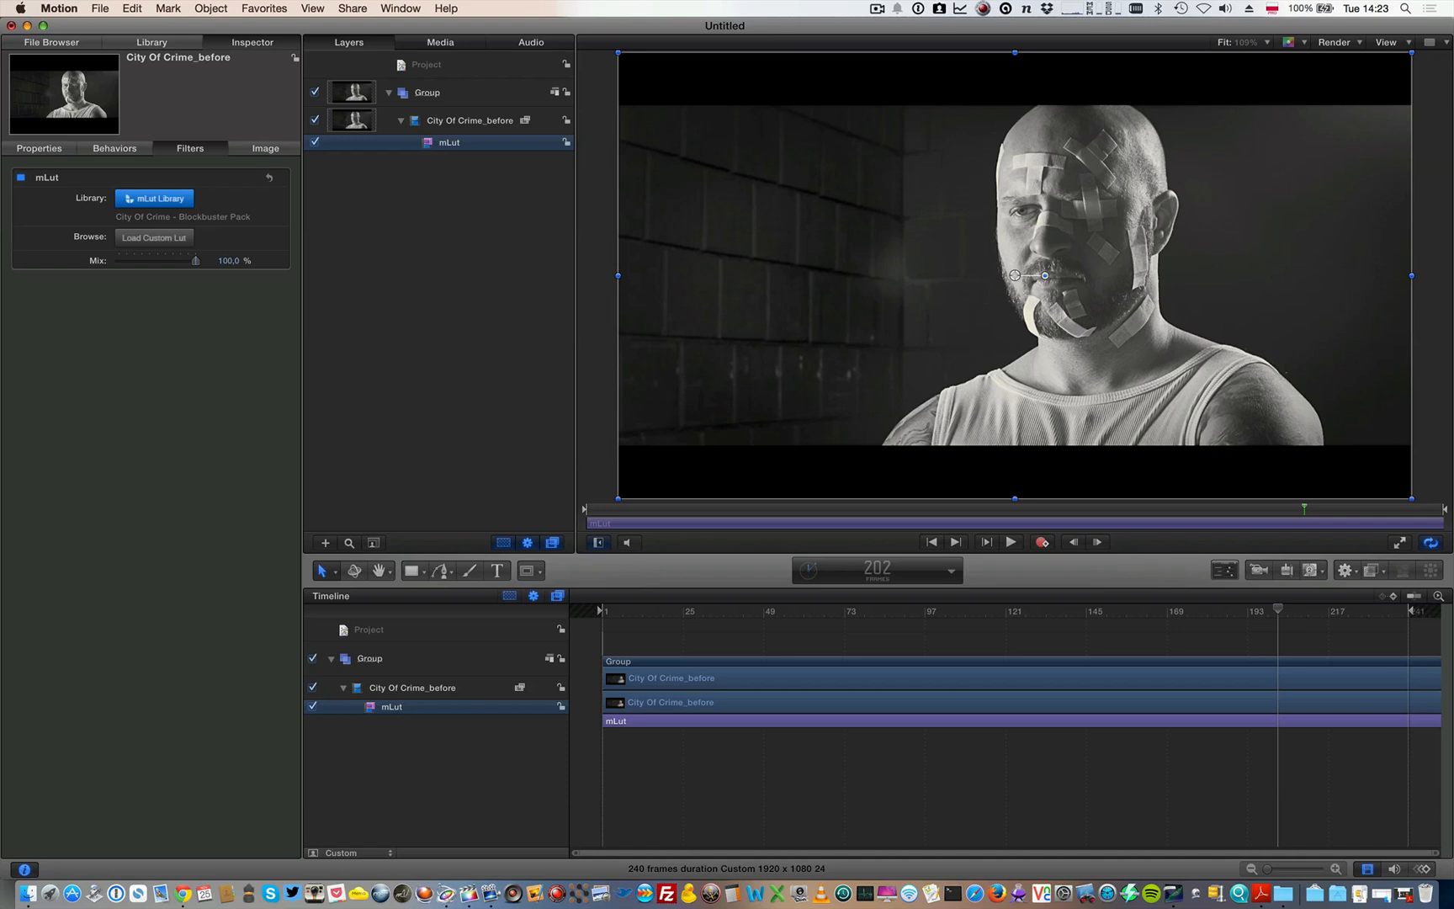
mouse_move(476, 374)
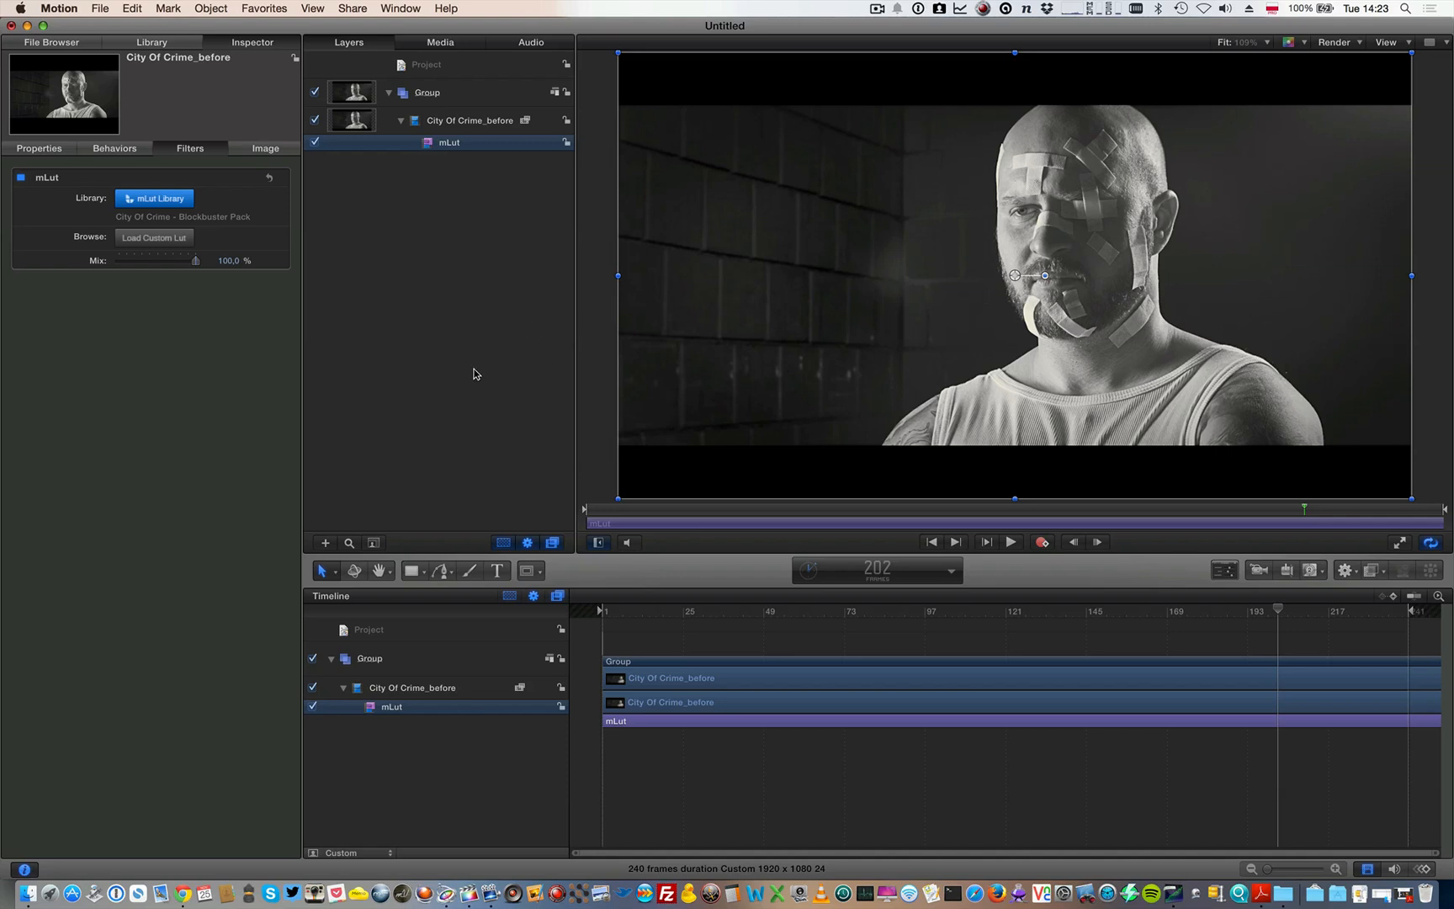
mouse_move(524, 270)
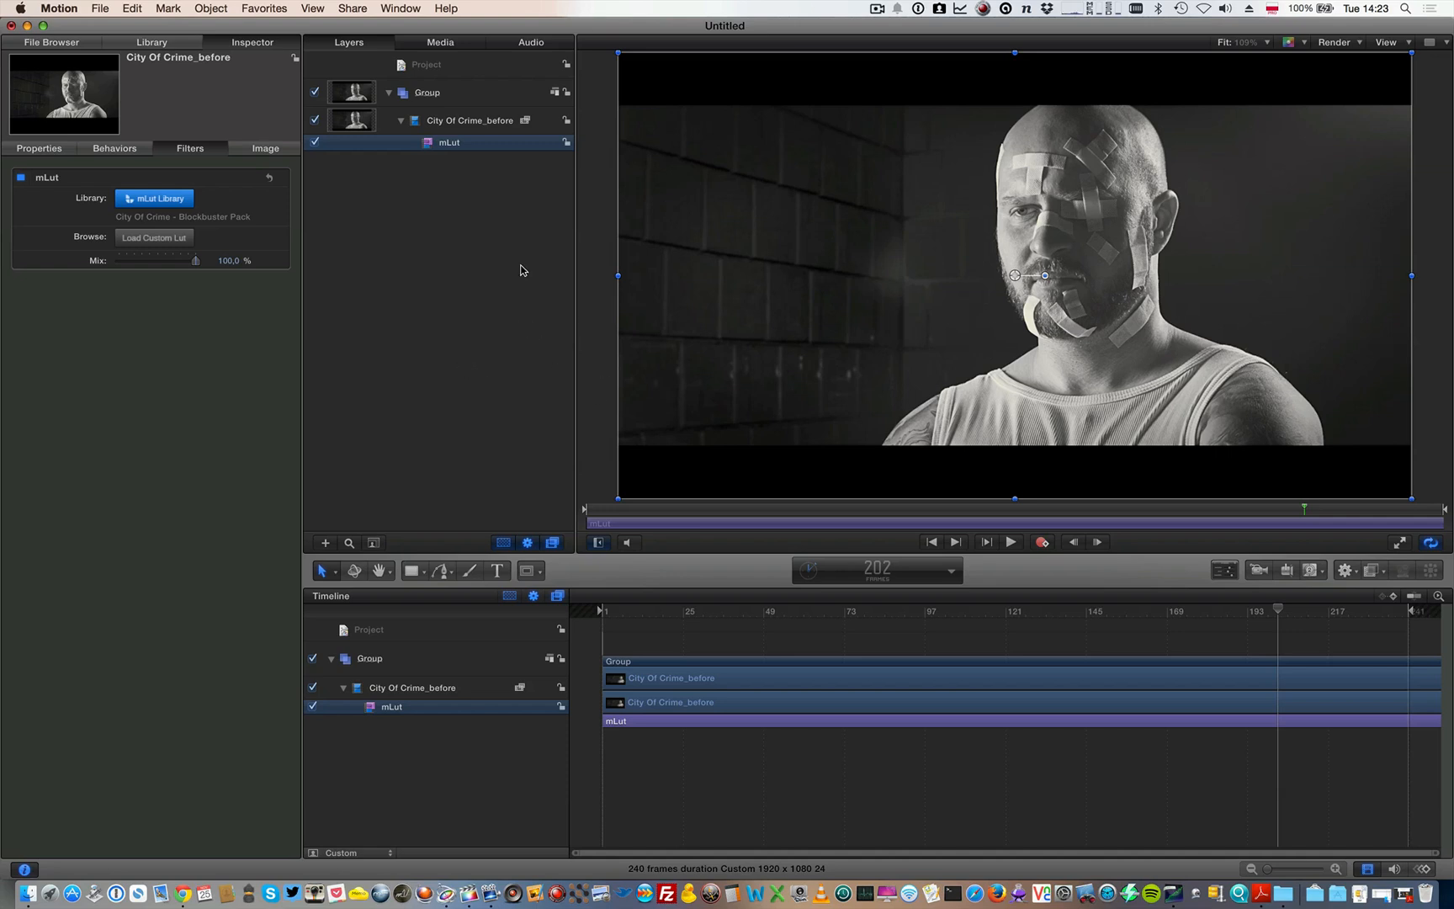
mouse_move(418, 292)
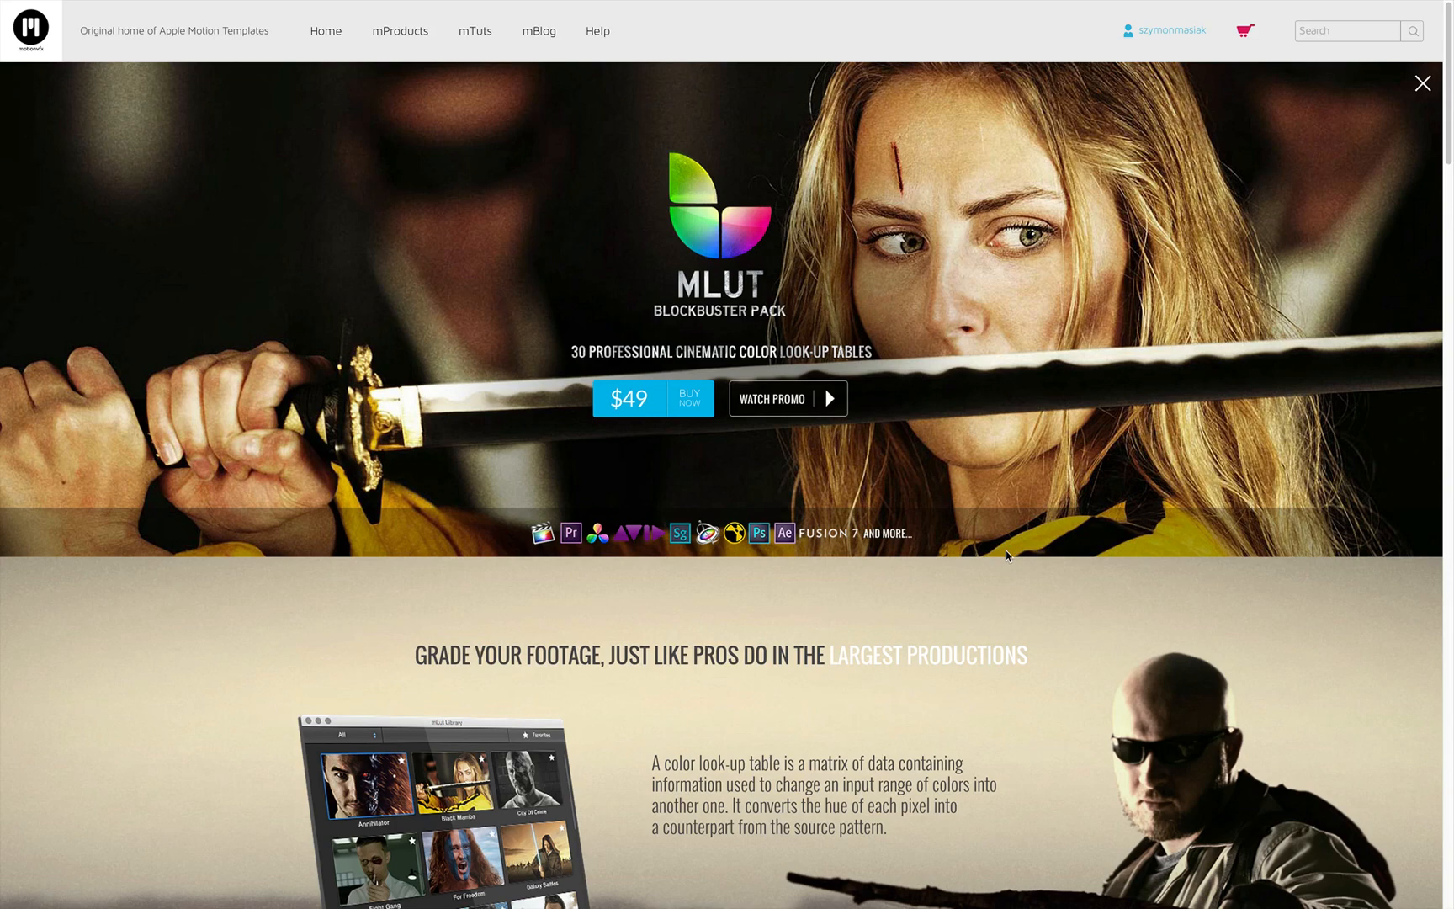
Browse the mLut Blockbuster Pack grade preview thumbnails from Annihilator down to Warrior.
left_click(1423, 82)
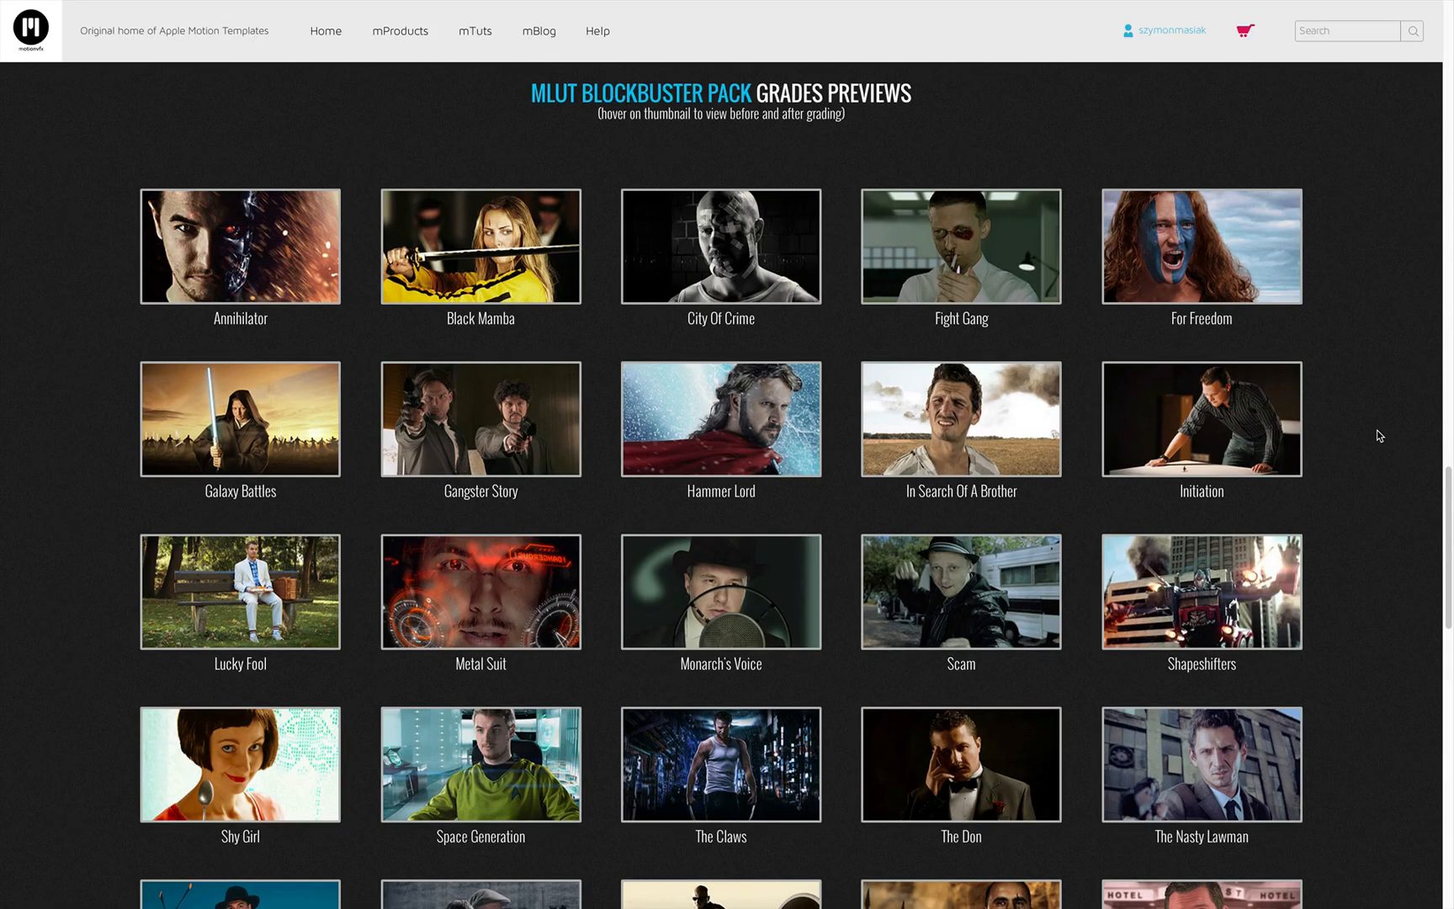
scroll("down", 3)
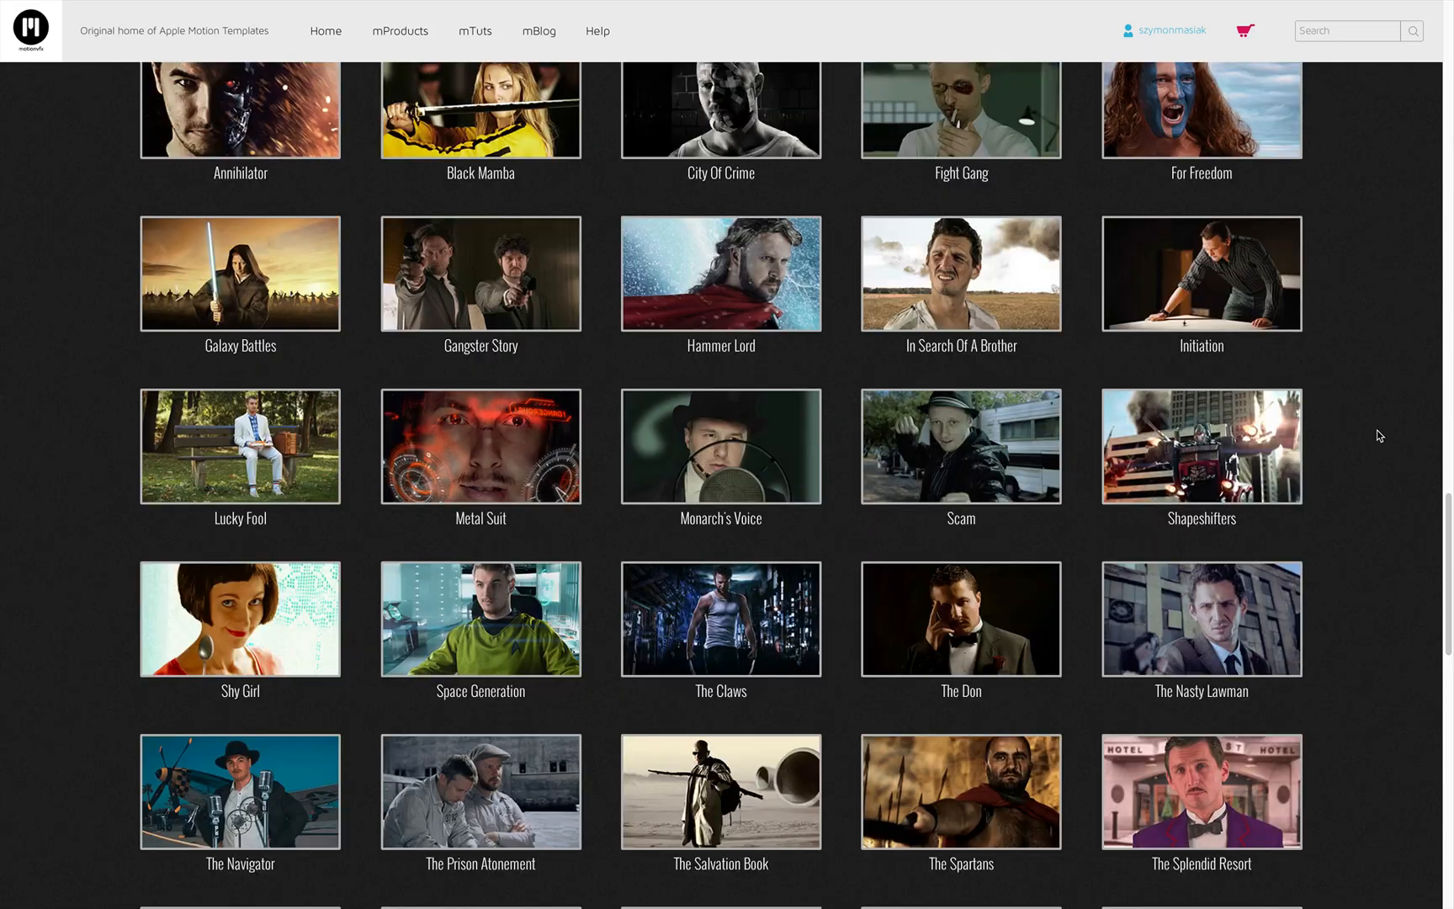
scroll("down", 3)
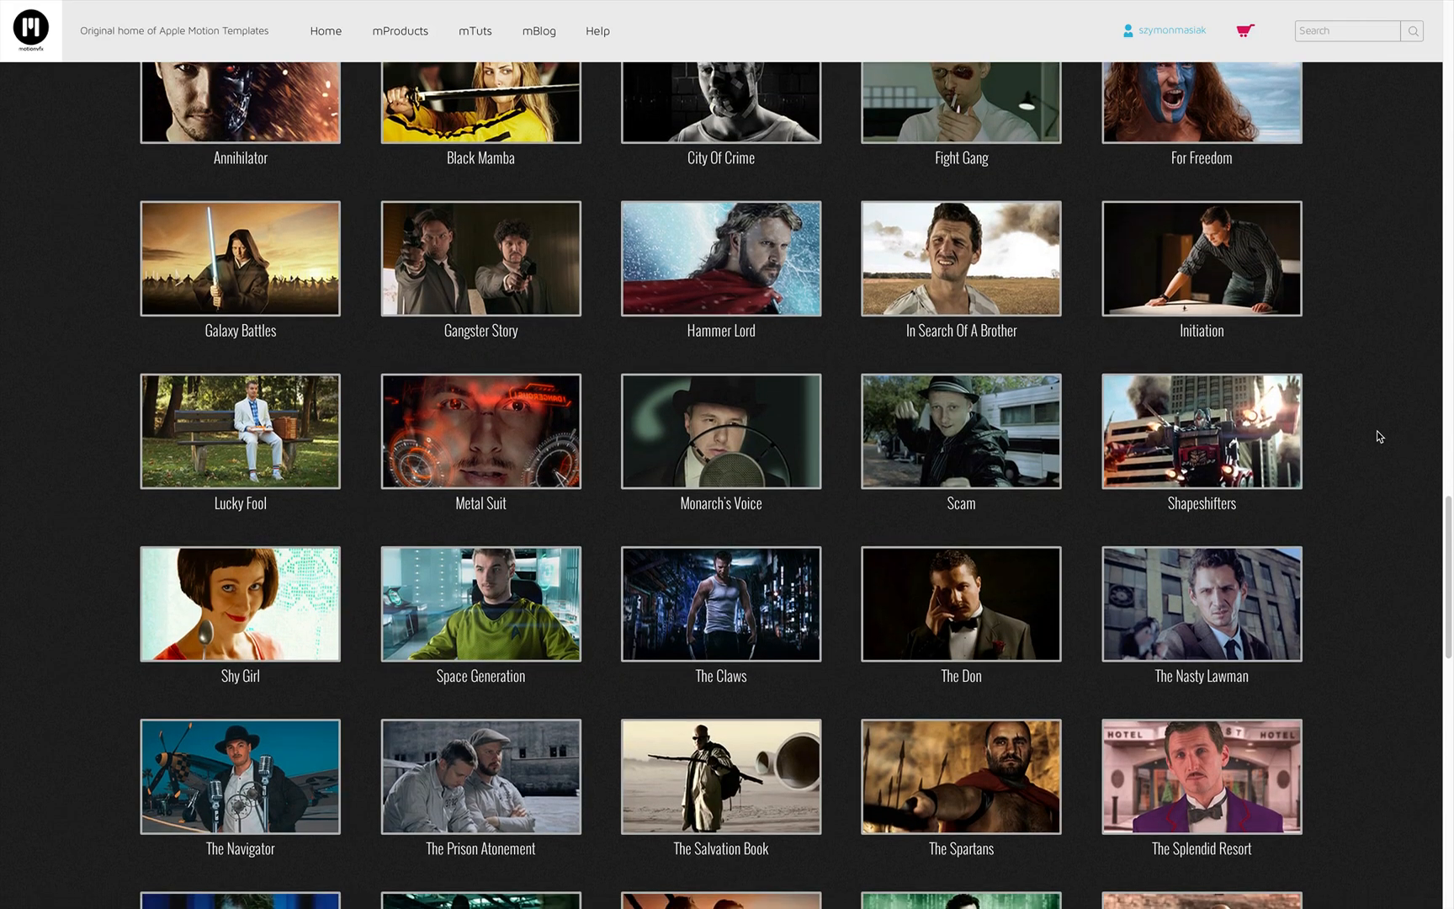
scroll("down", 3)
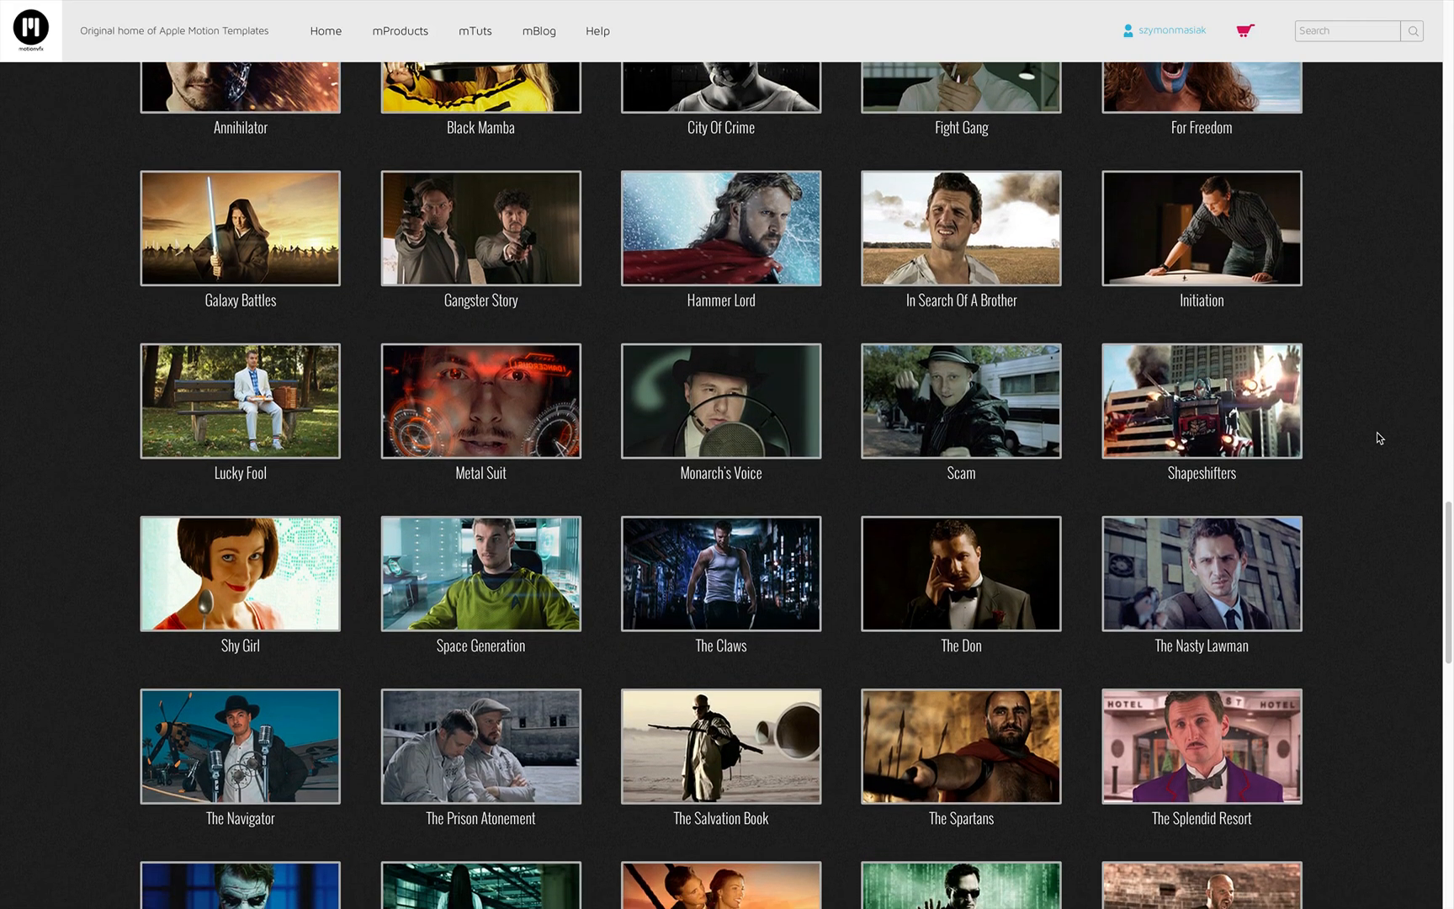
scroll("down", 3)
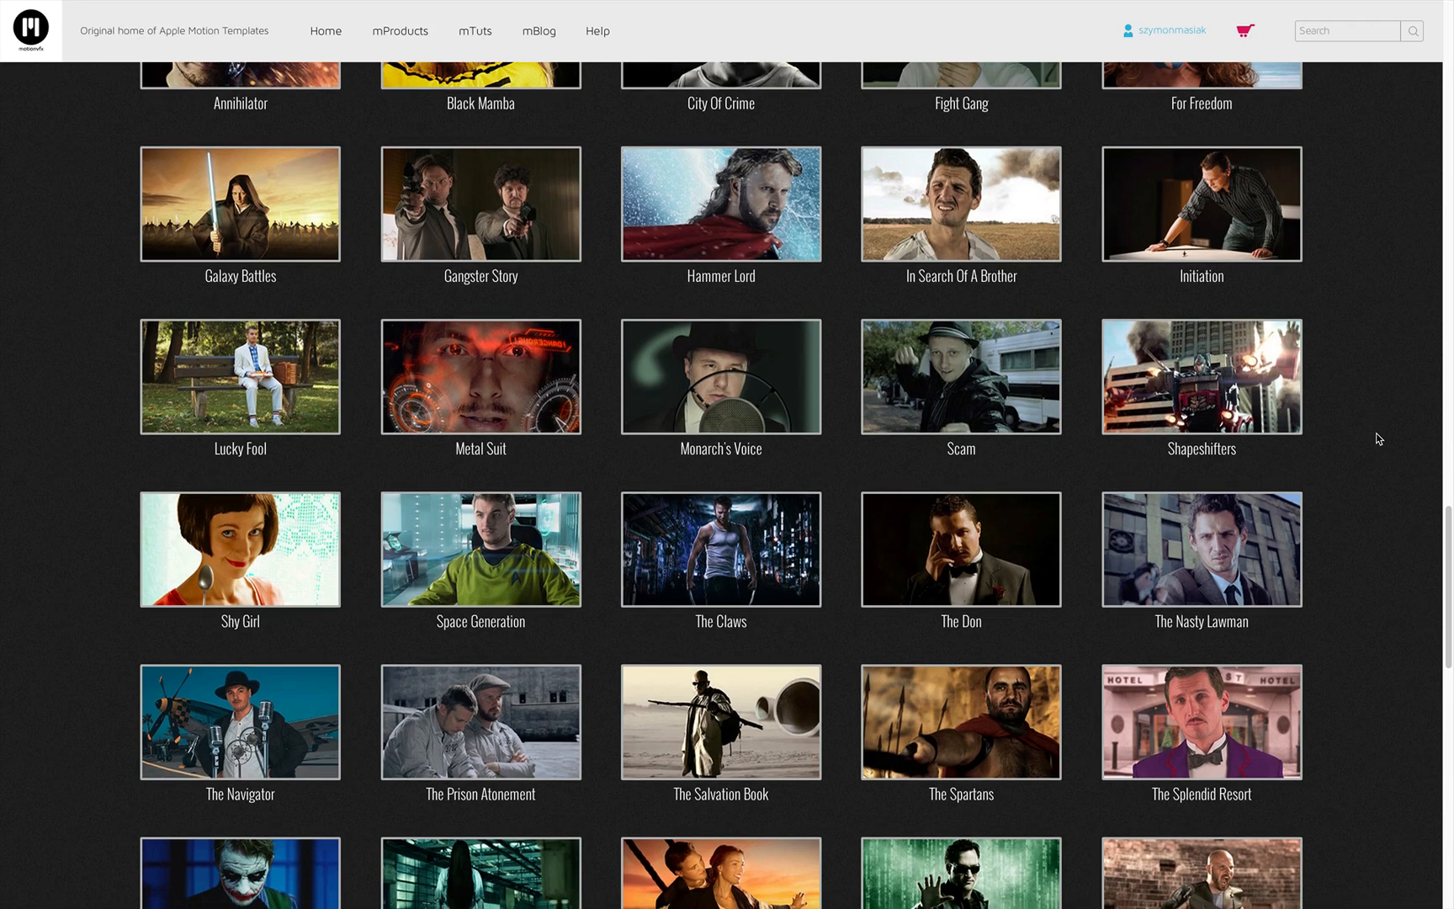
scroll("down", 3)
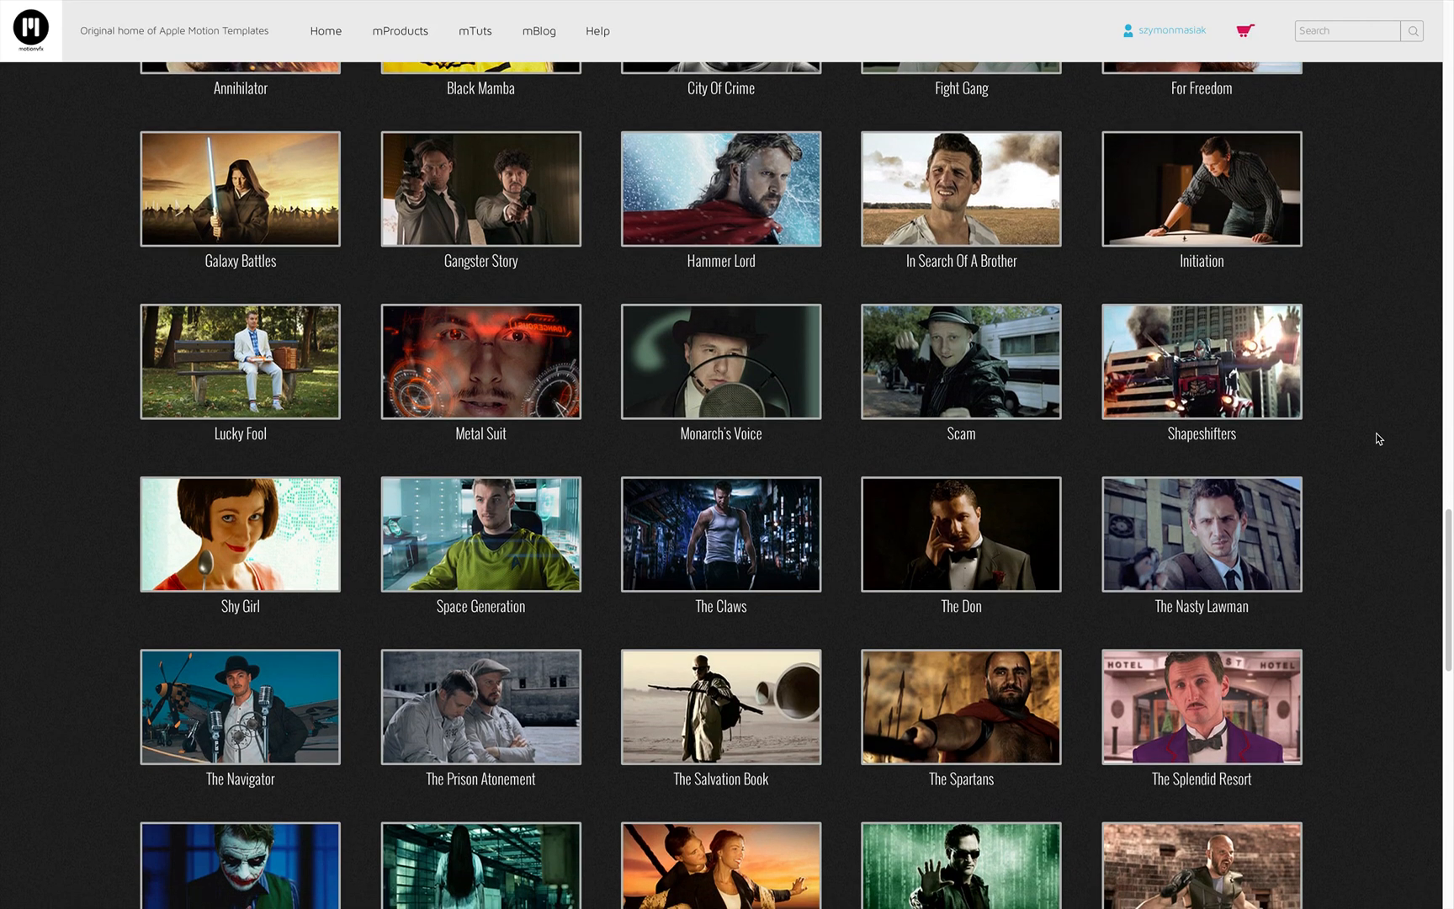
scroll("down", 3)
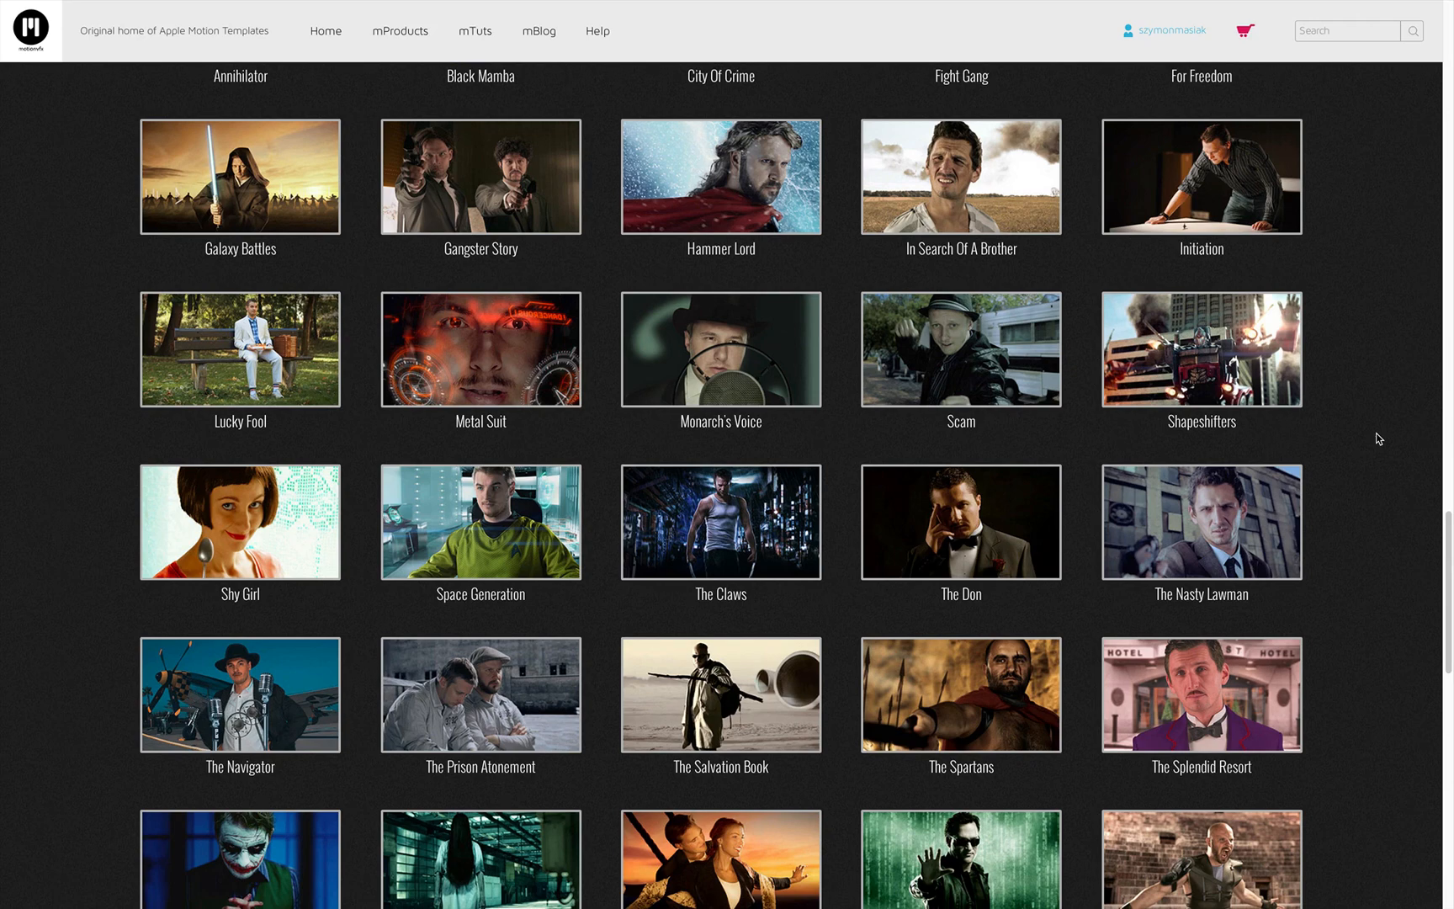
scroll("down", 3)
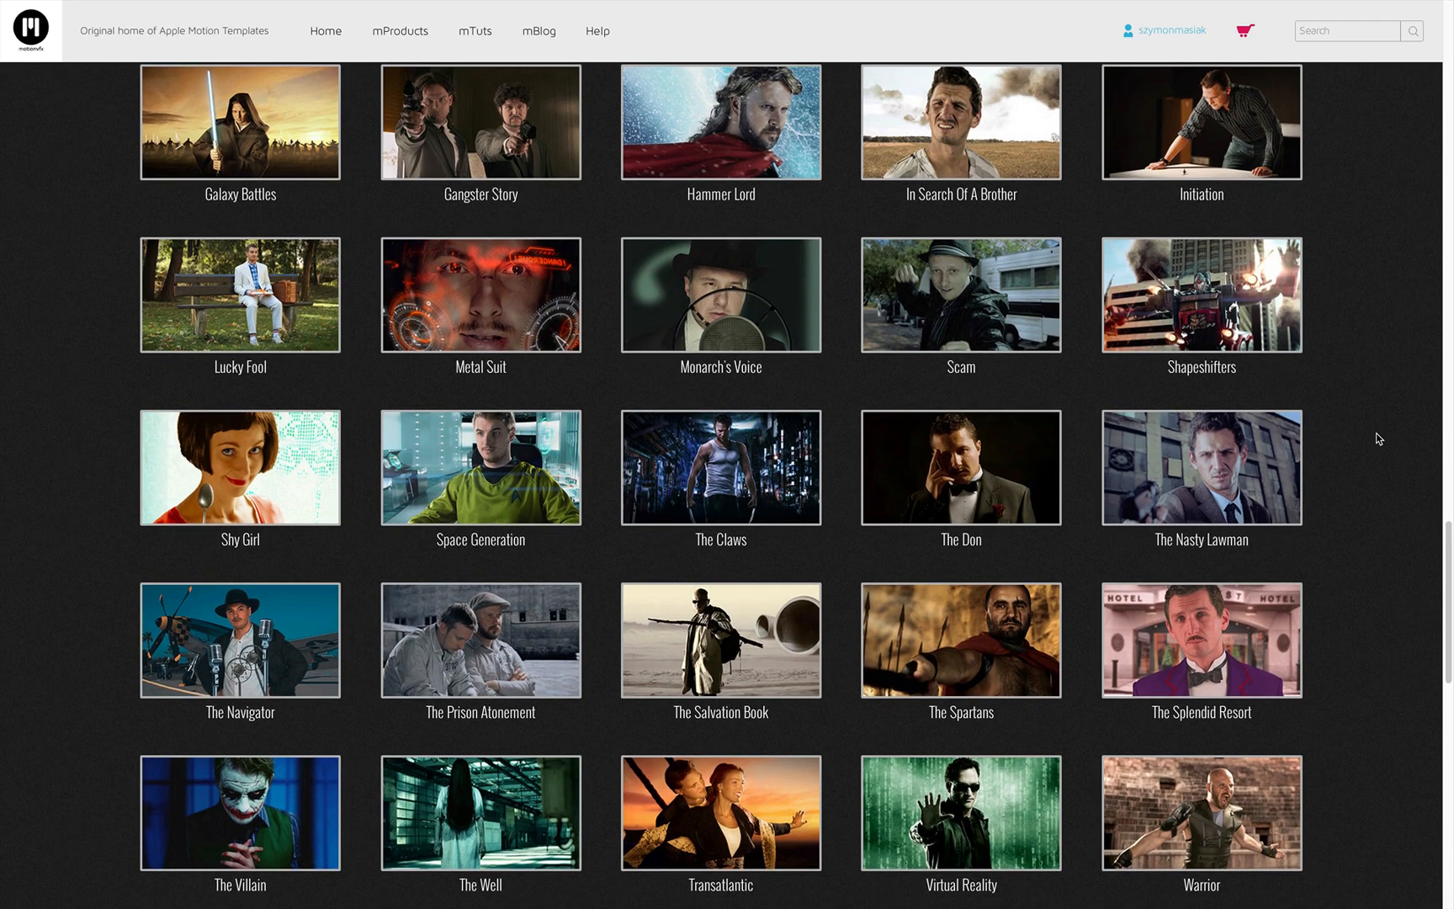
scroll("down", 3)
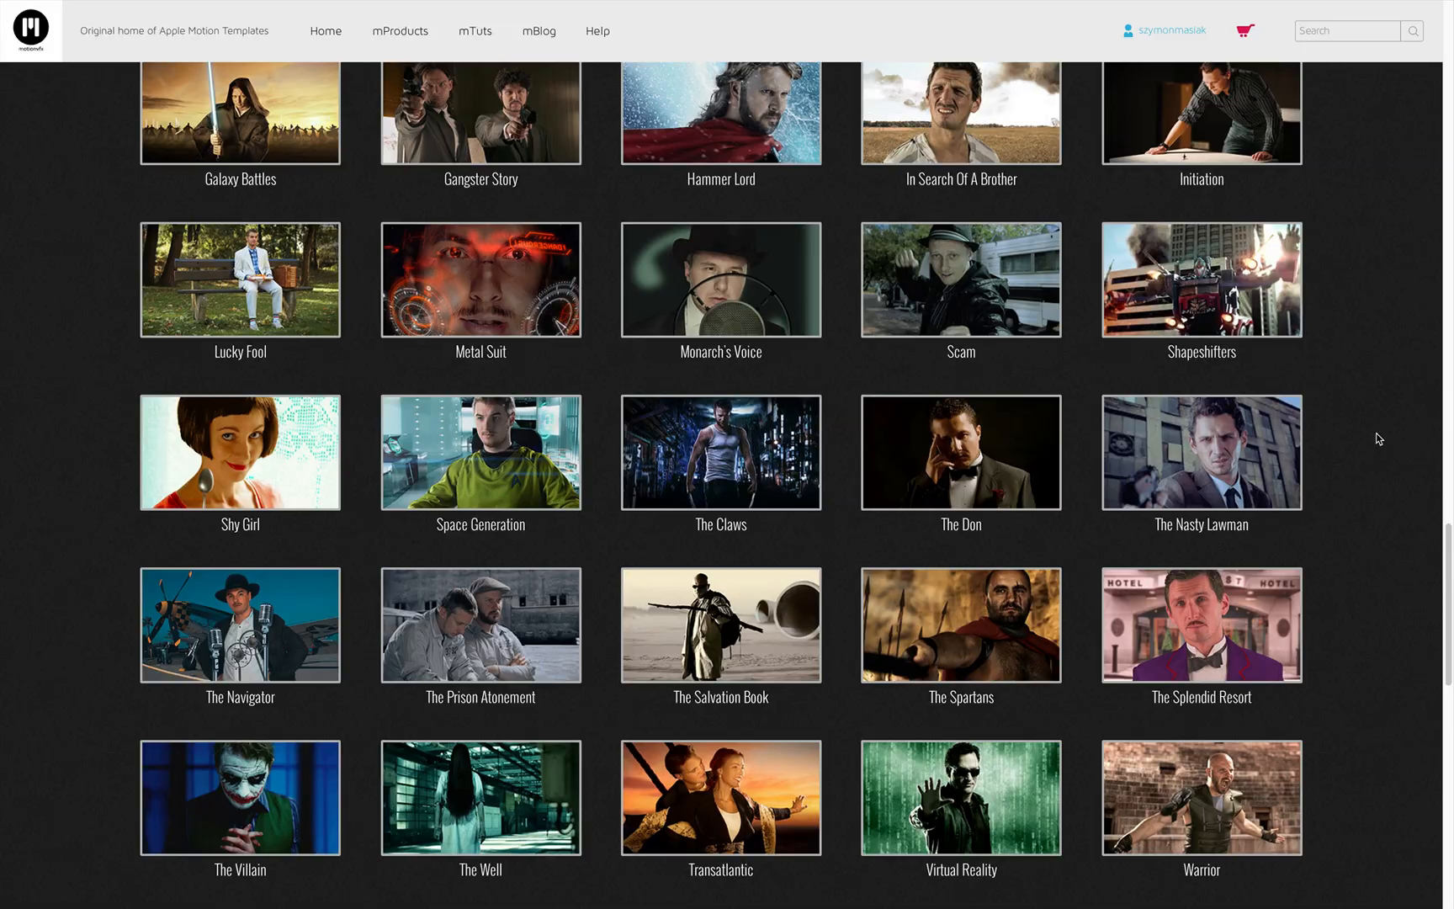